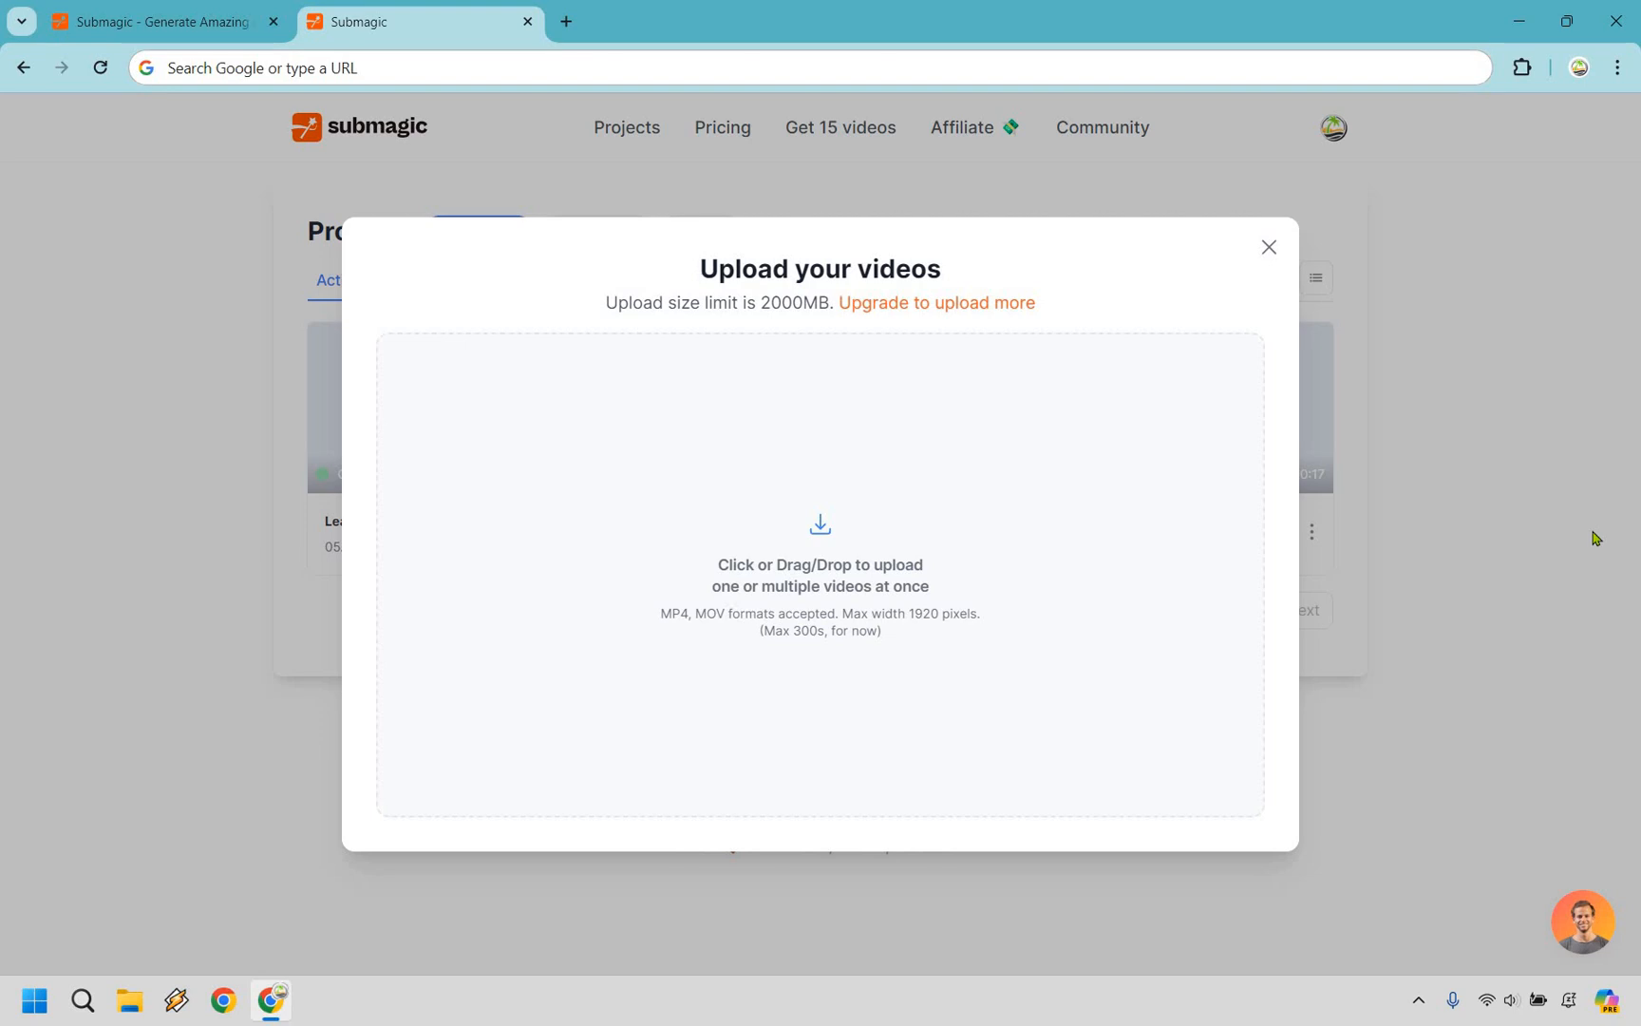
{"action": "mouse_move", "coordinate": [850, 495]}
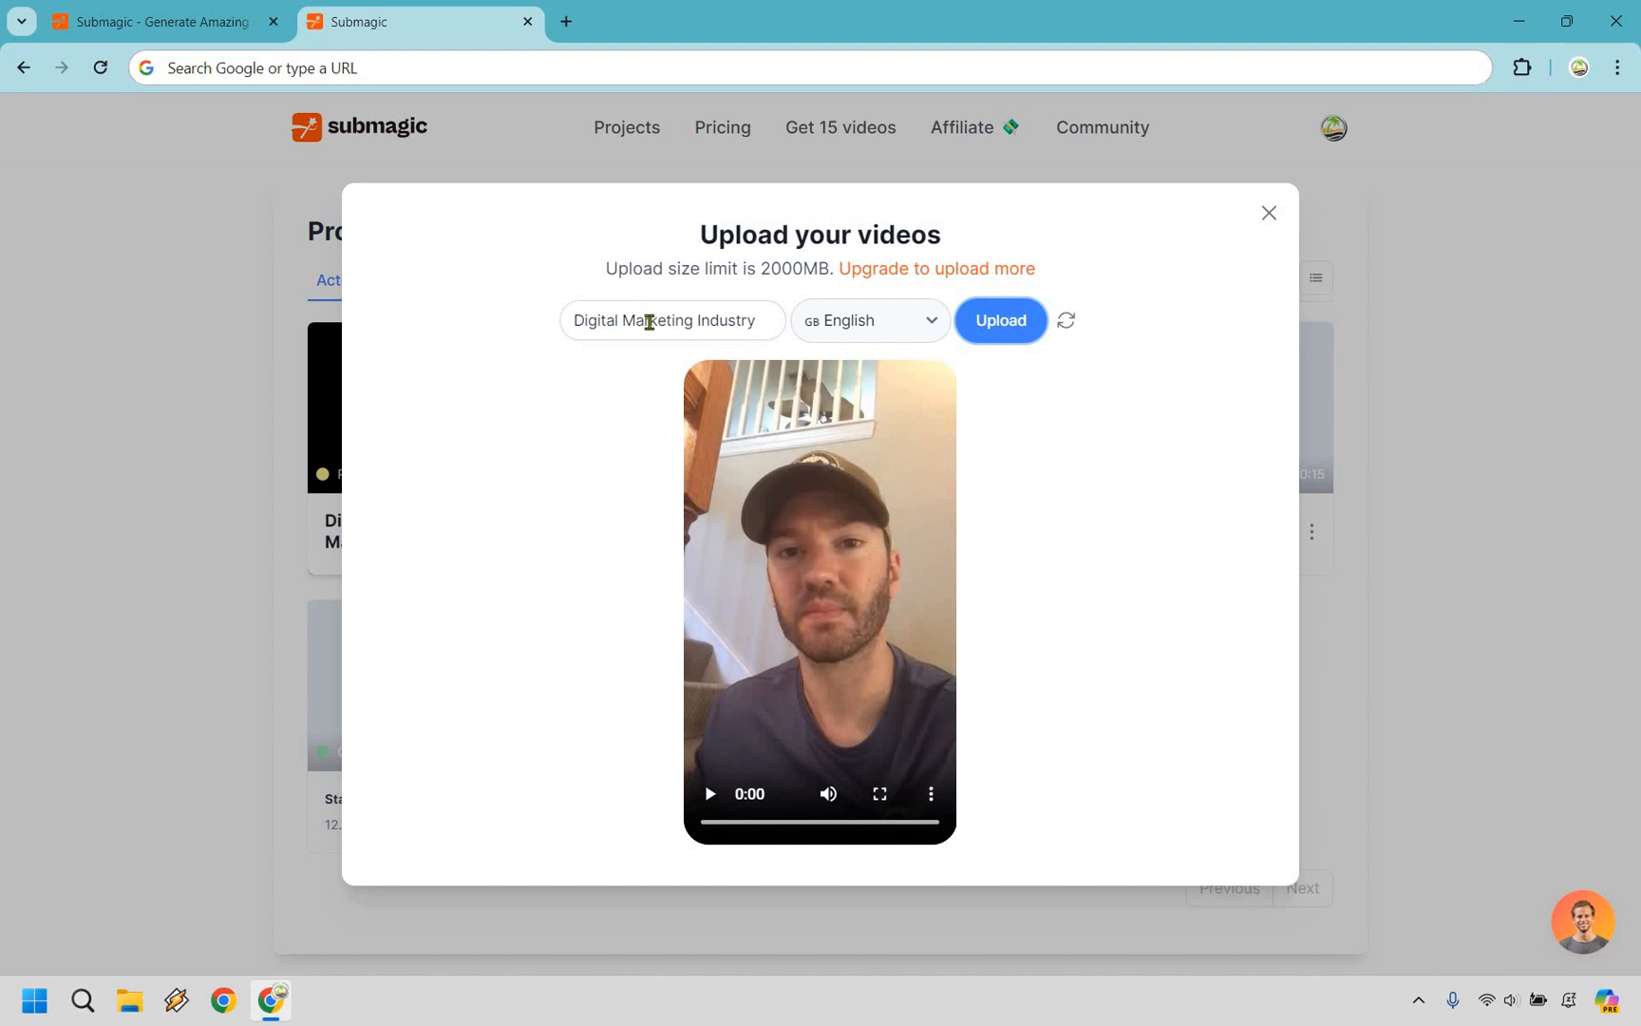
{"action": "mouse_move", "coordinate": [832, 320]}
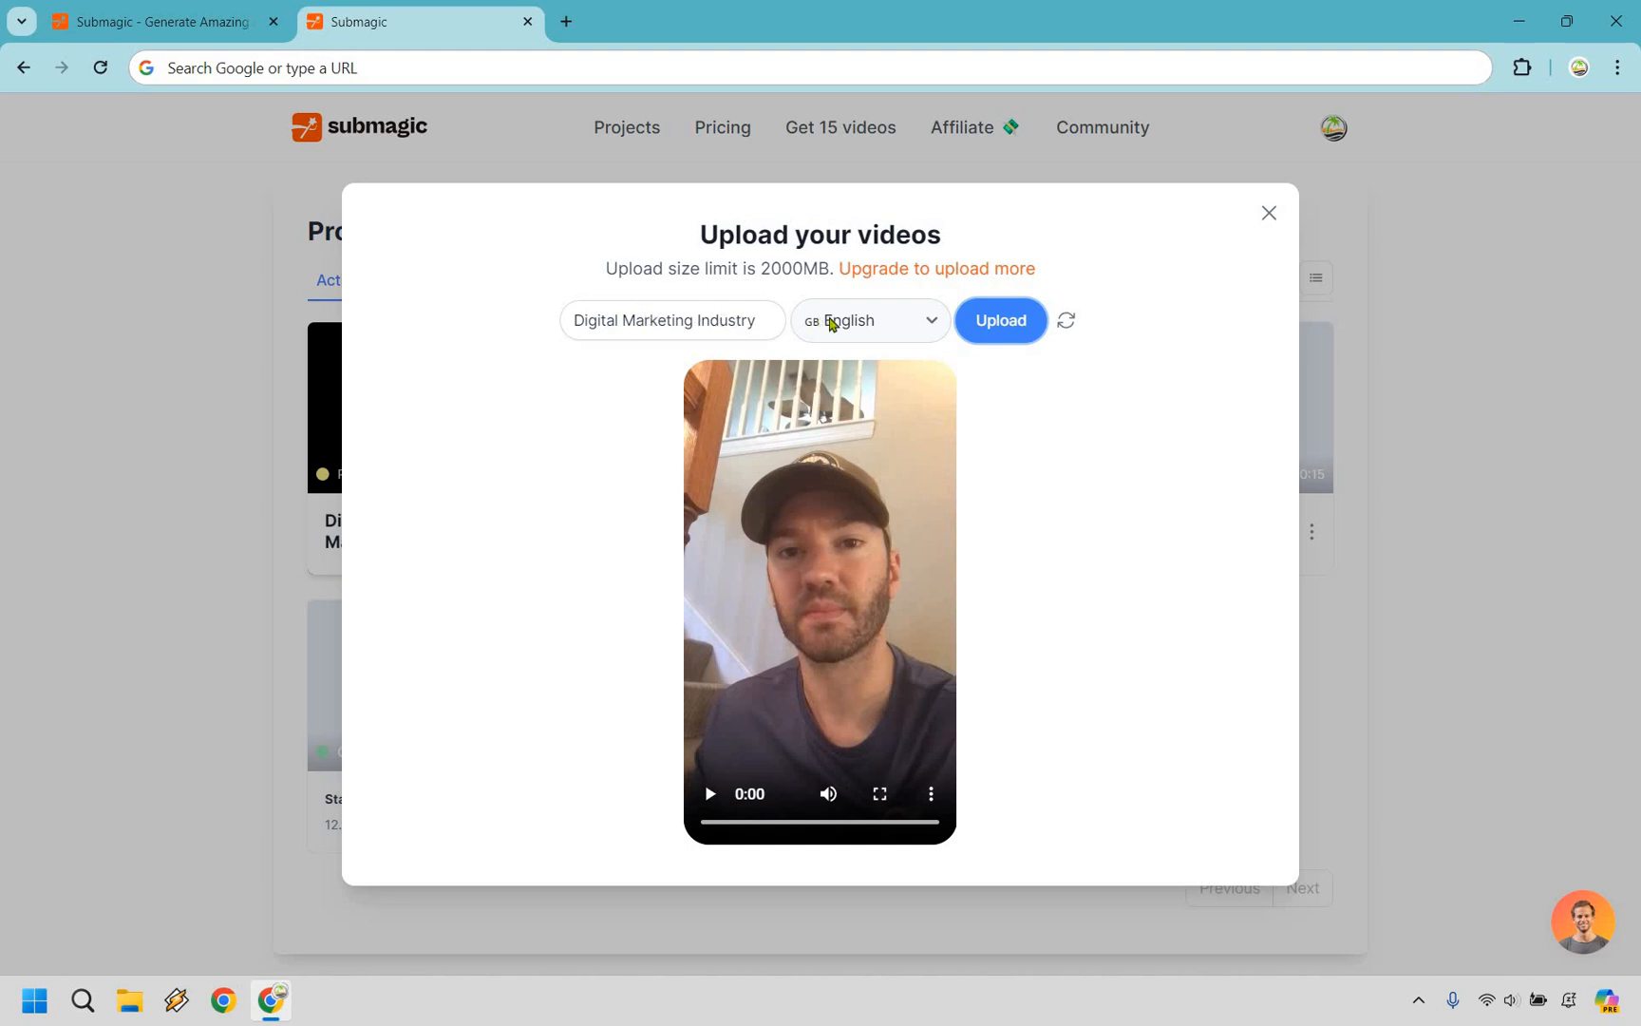
- Browse the caption language list for the Digital Marketing Industry upload and keep English
{"action": "left_click", "coordinate": [867, 321]}
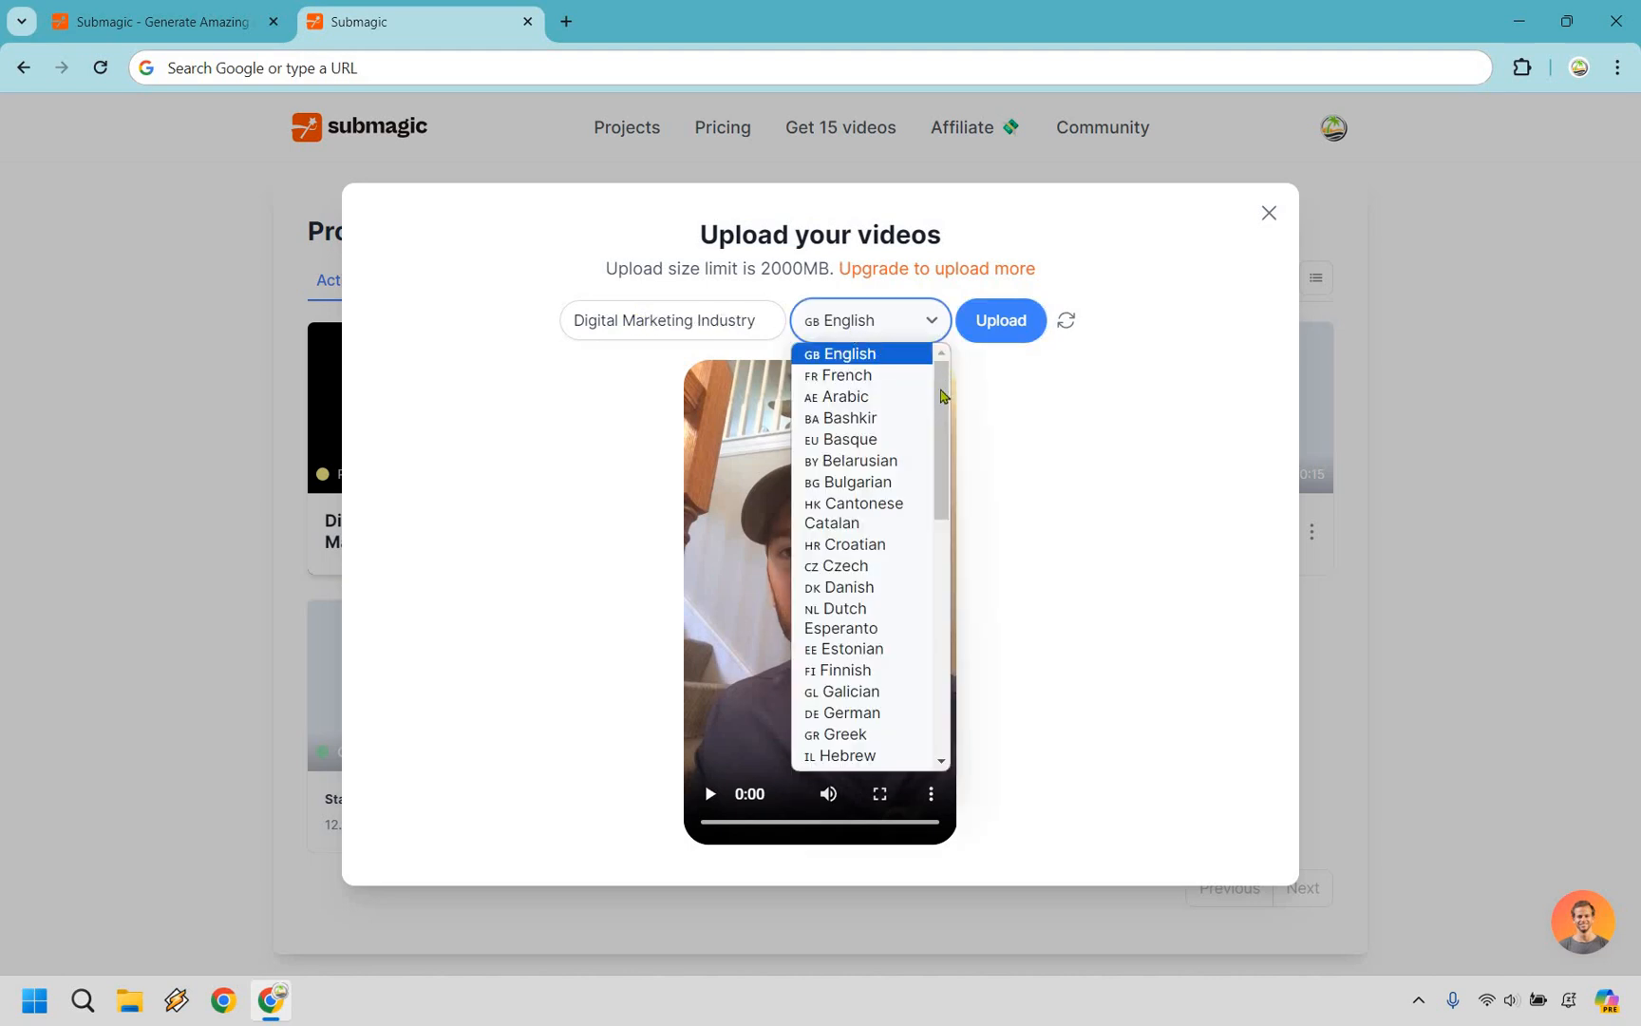
{"action": "scroll", "scroll_direction": "down", "scroll_amount": 3}
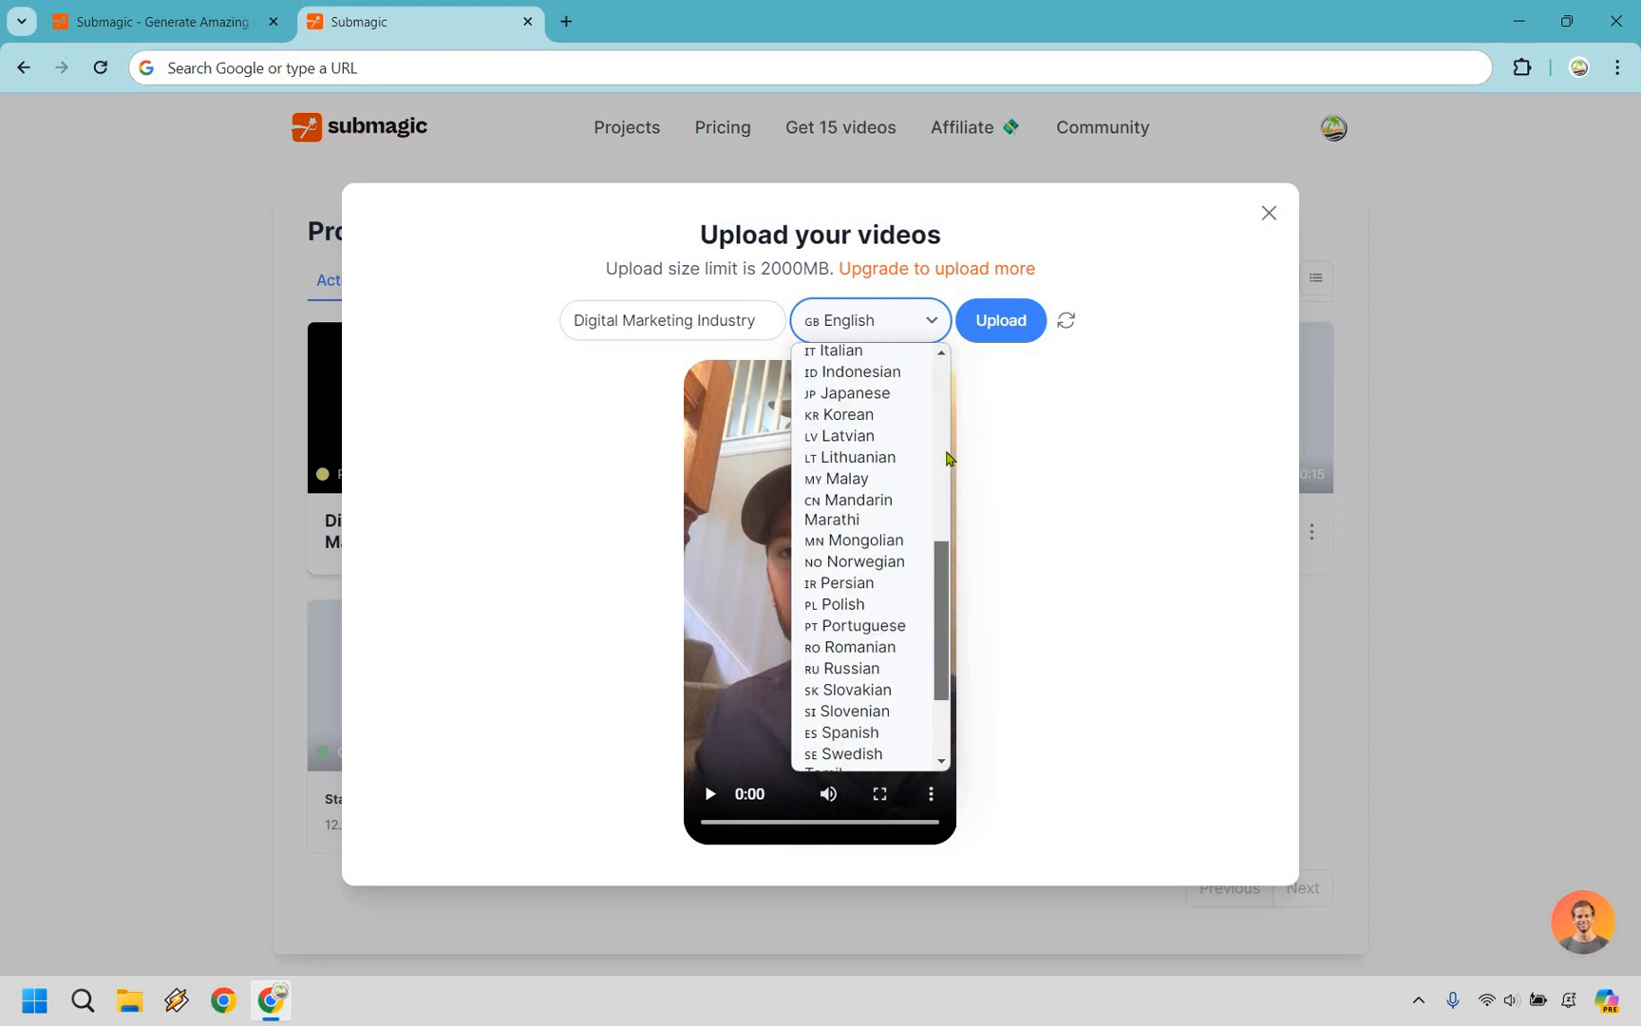
{"action": "scroll", "scroll_direction": "up", "scroll_amount": 3}
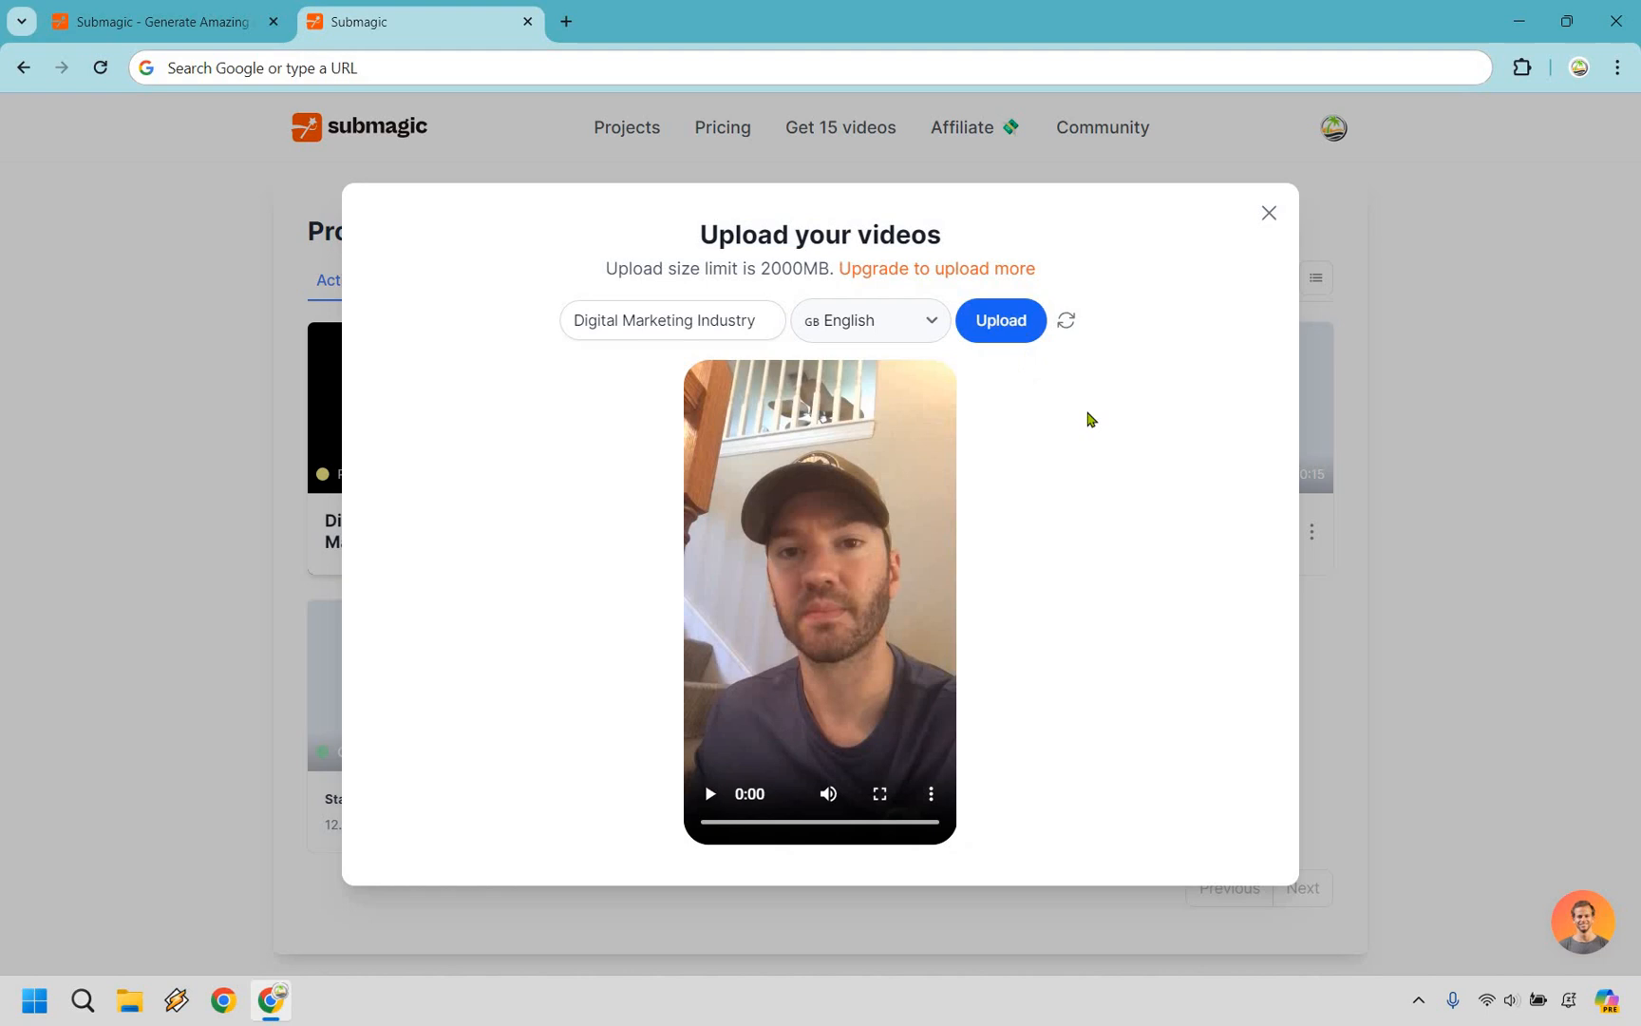
- Start uploading the Digital Marketing Industry clip for AI caption generation
{"action": "left_click", "coordinate": [998, 320]}
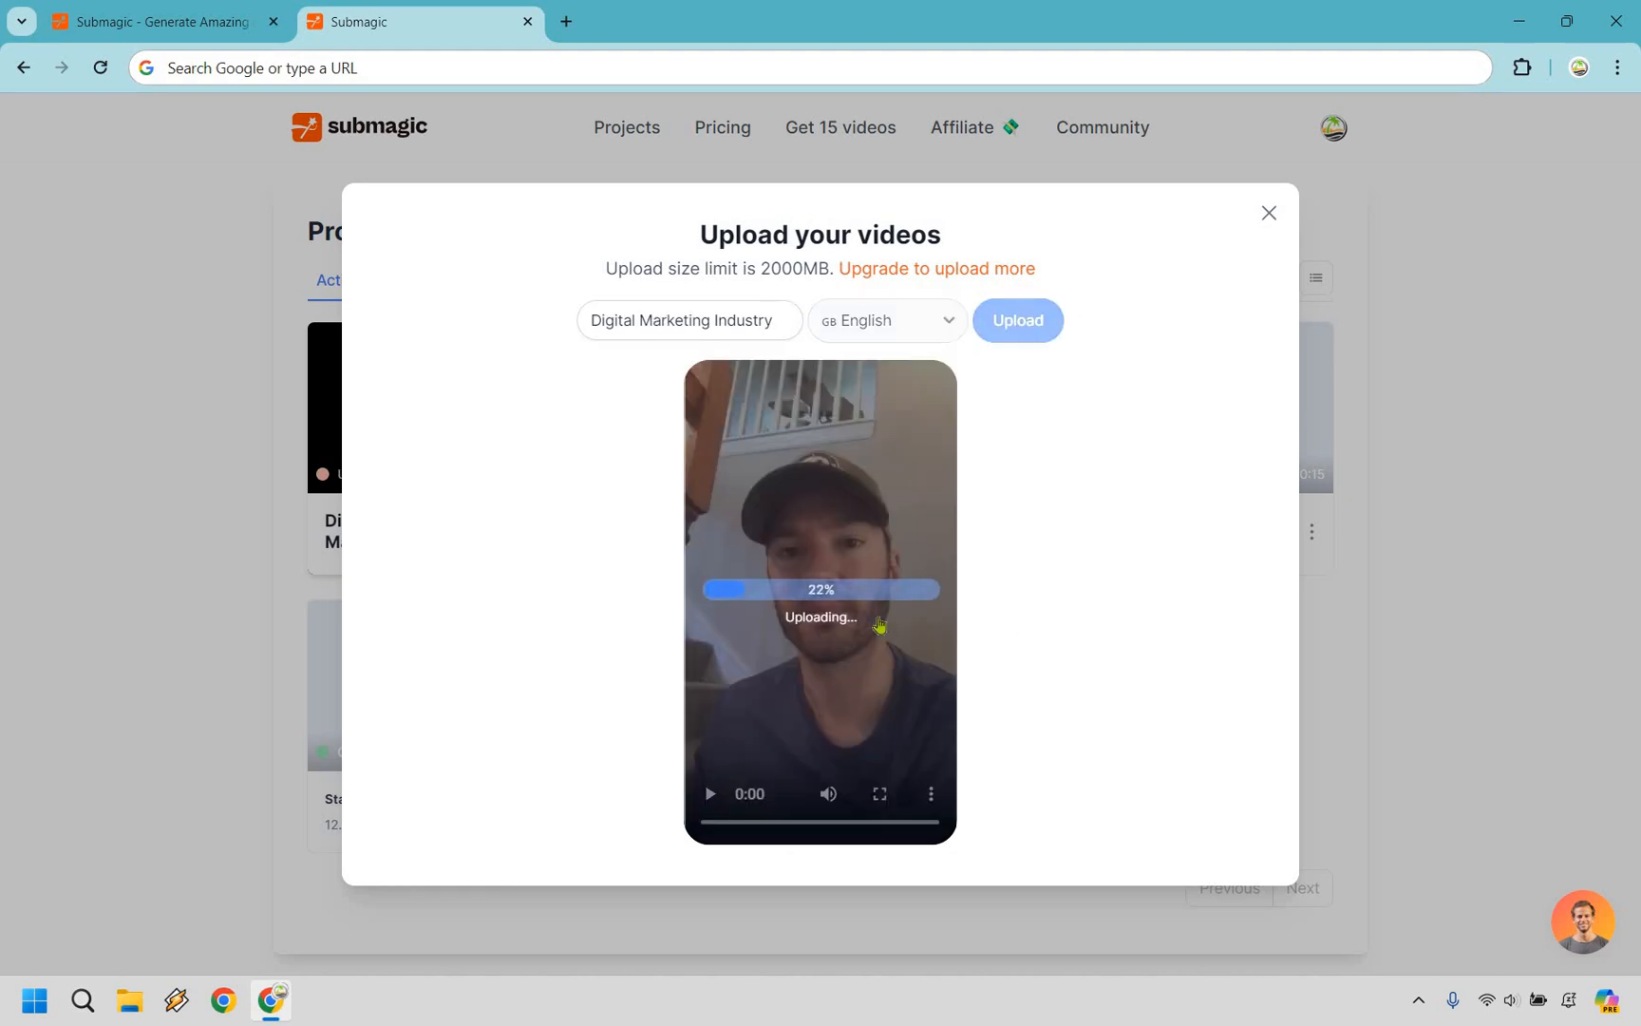
{"action": "mouse_move", "coordinate": [1079, 522]}
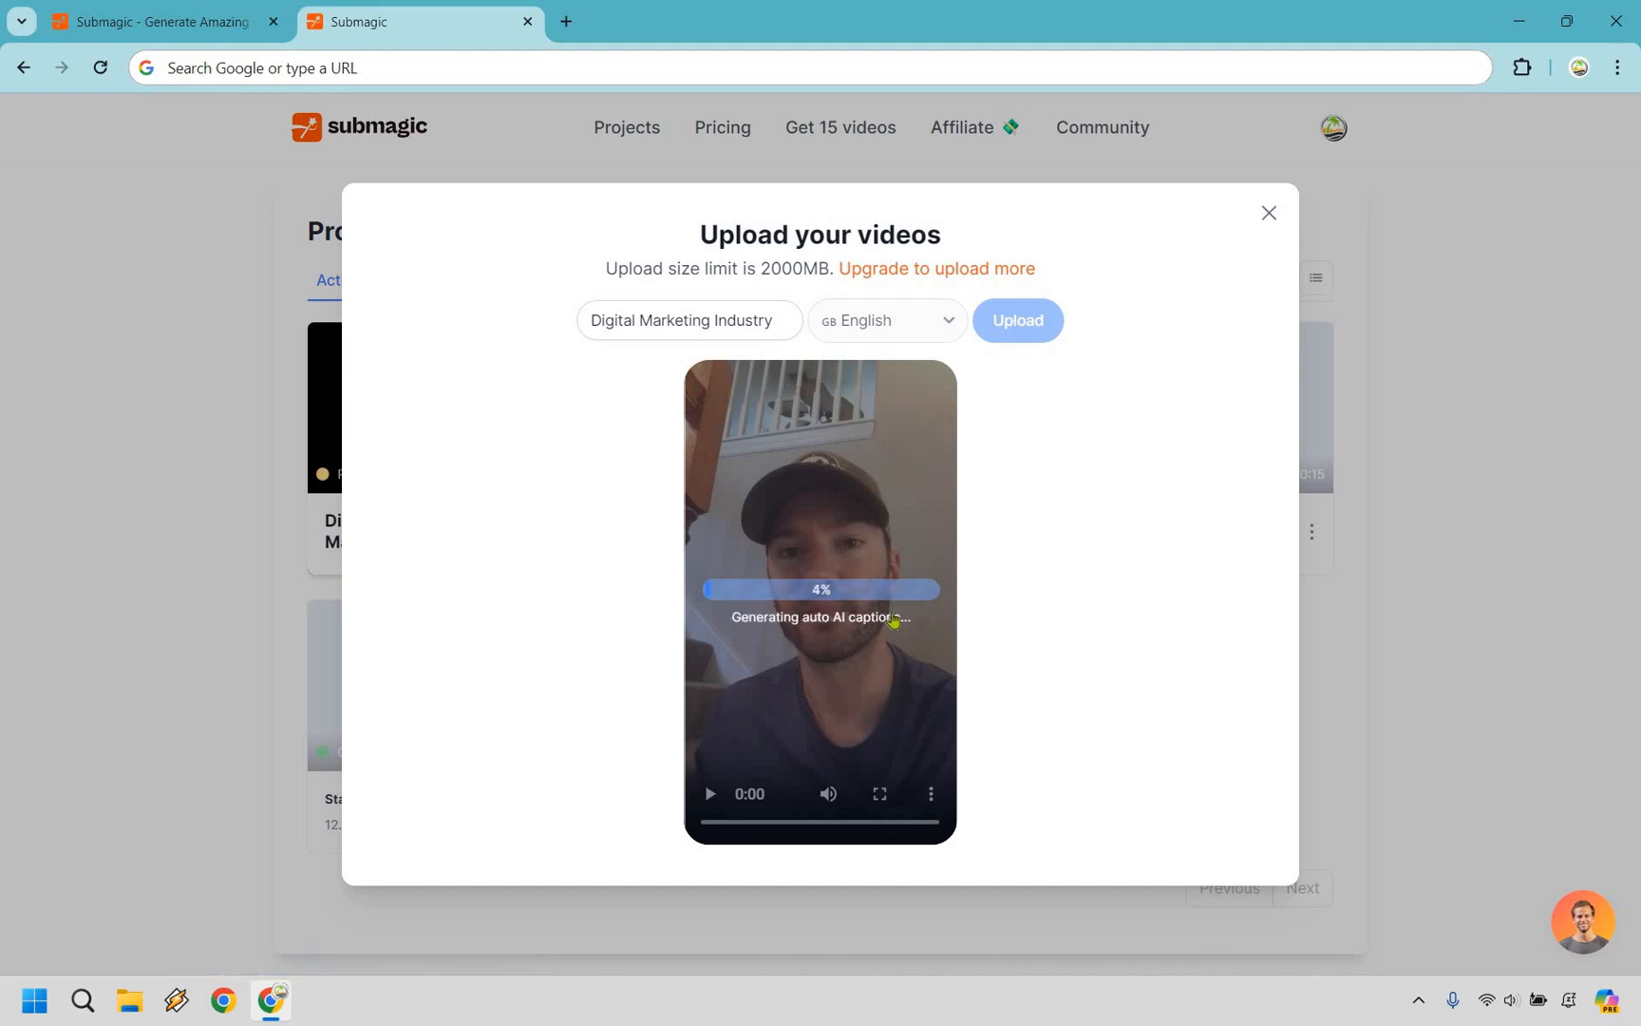
{"action": "mouse_move", "coordinate": [1137, 558]}
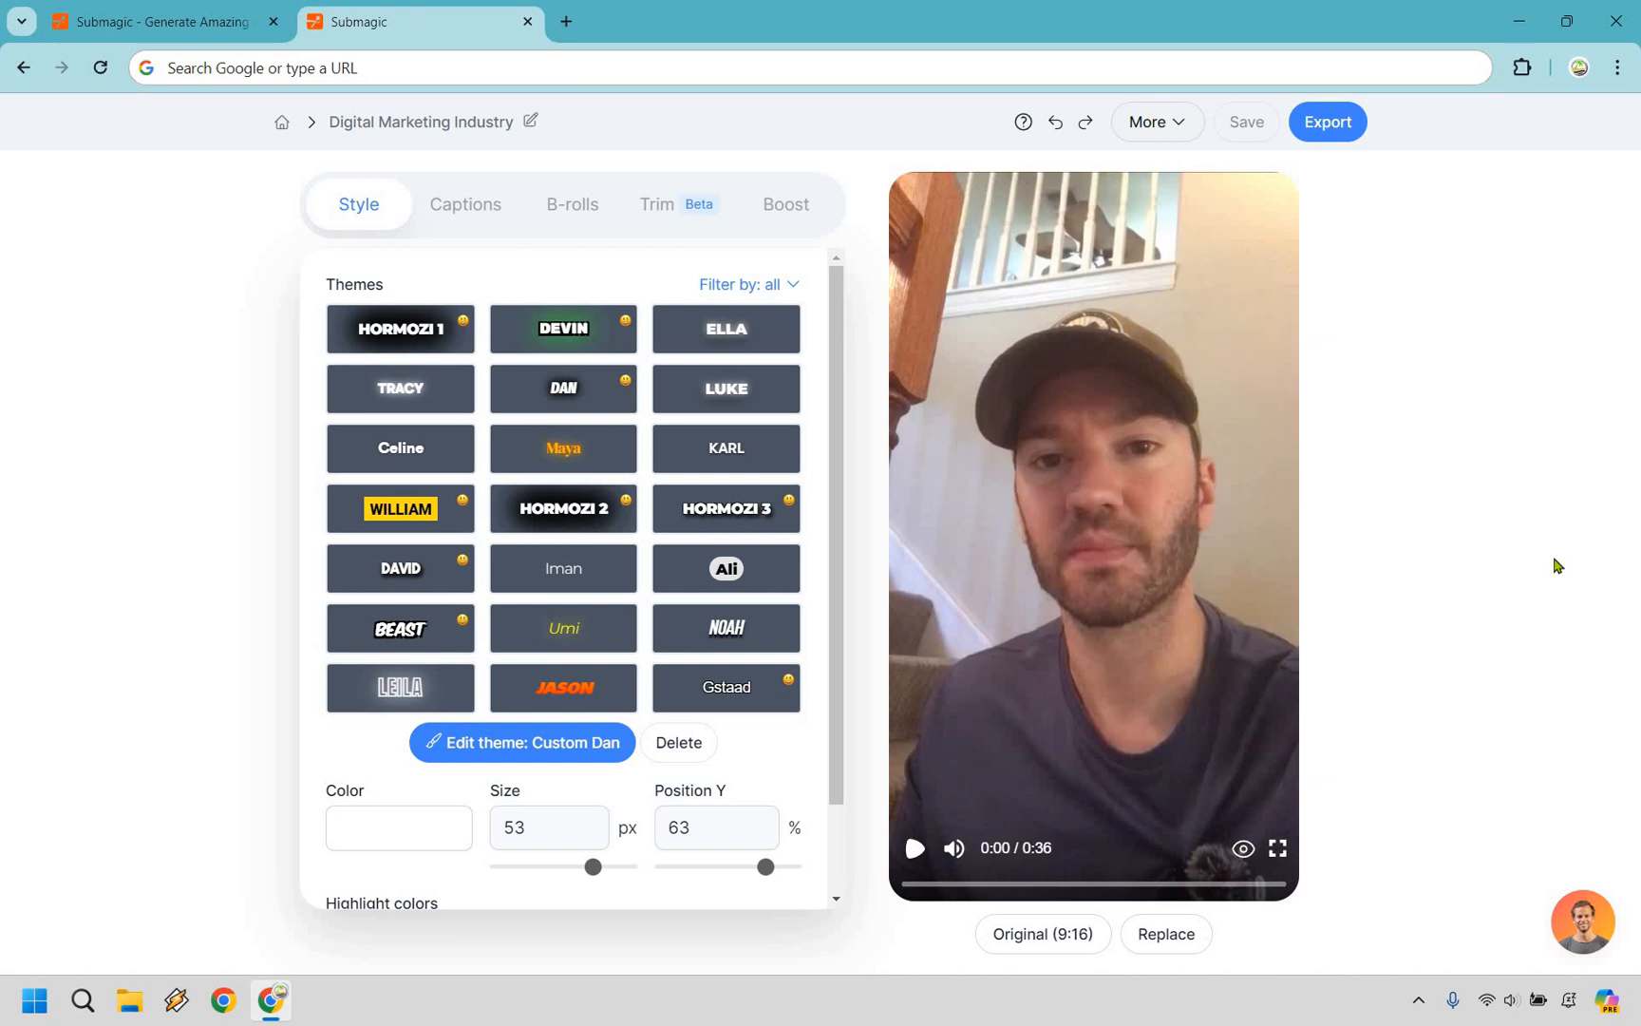
{"action": "mouse_move", "coordinate": [657, 197]}
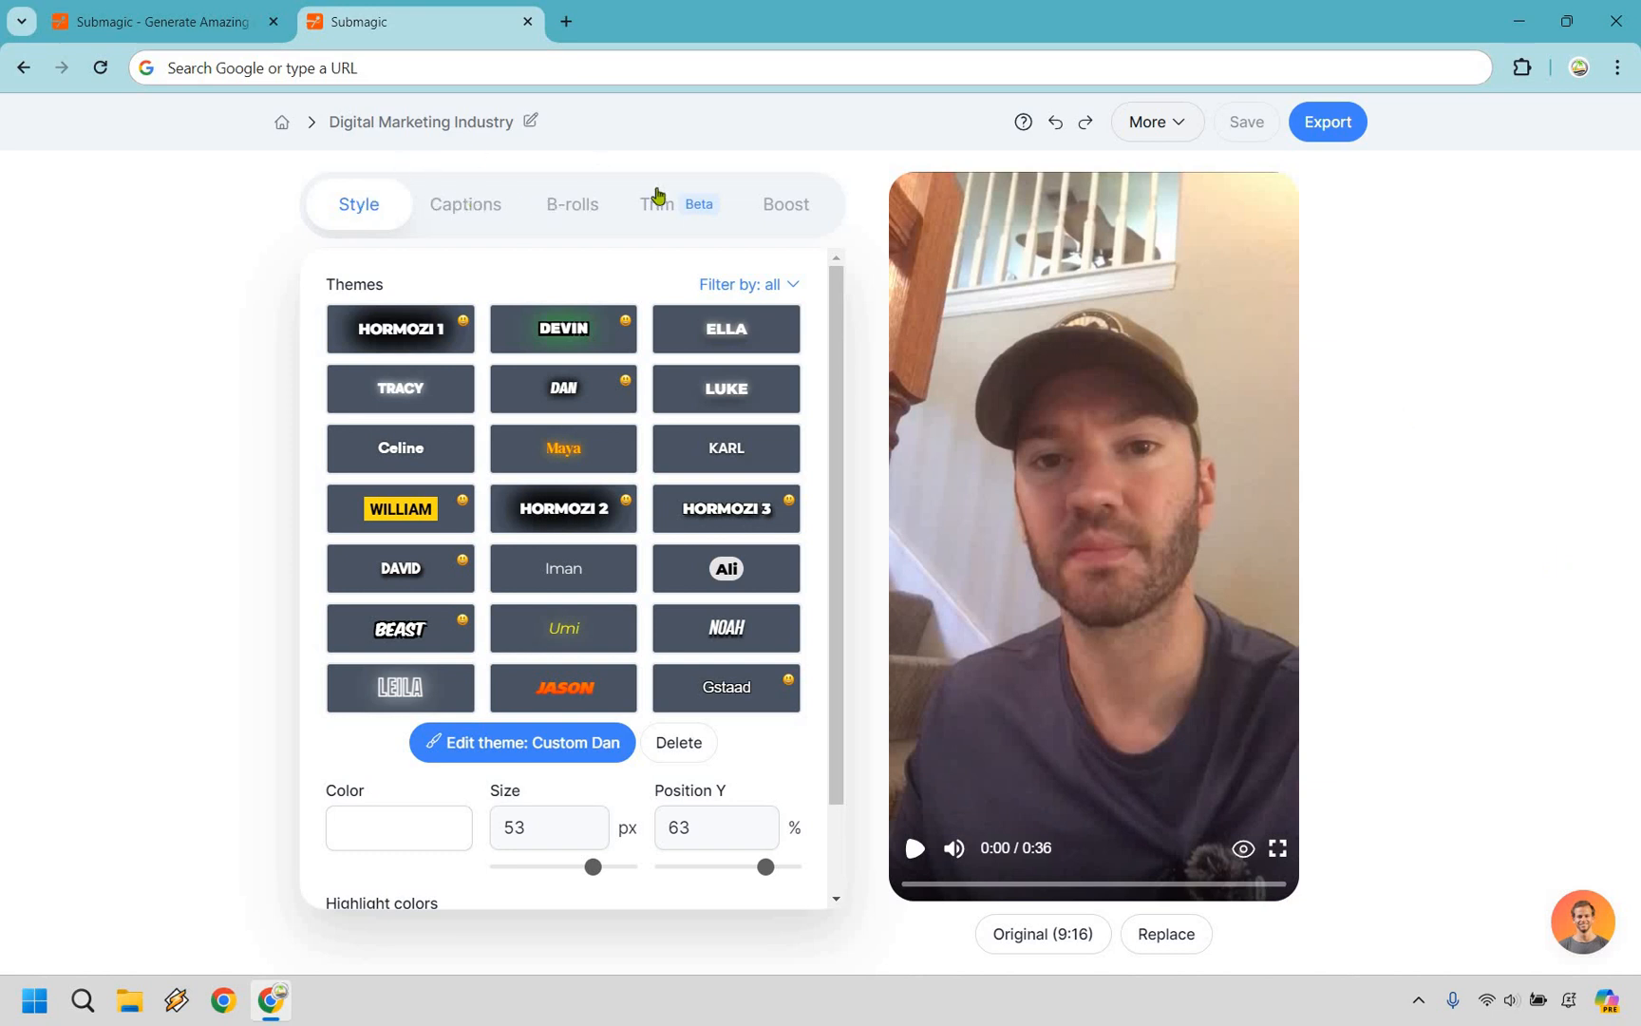
{"action": "mouse_move", "coordinate": [328, 229]}
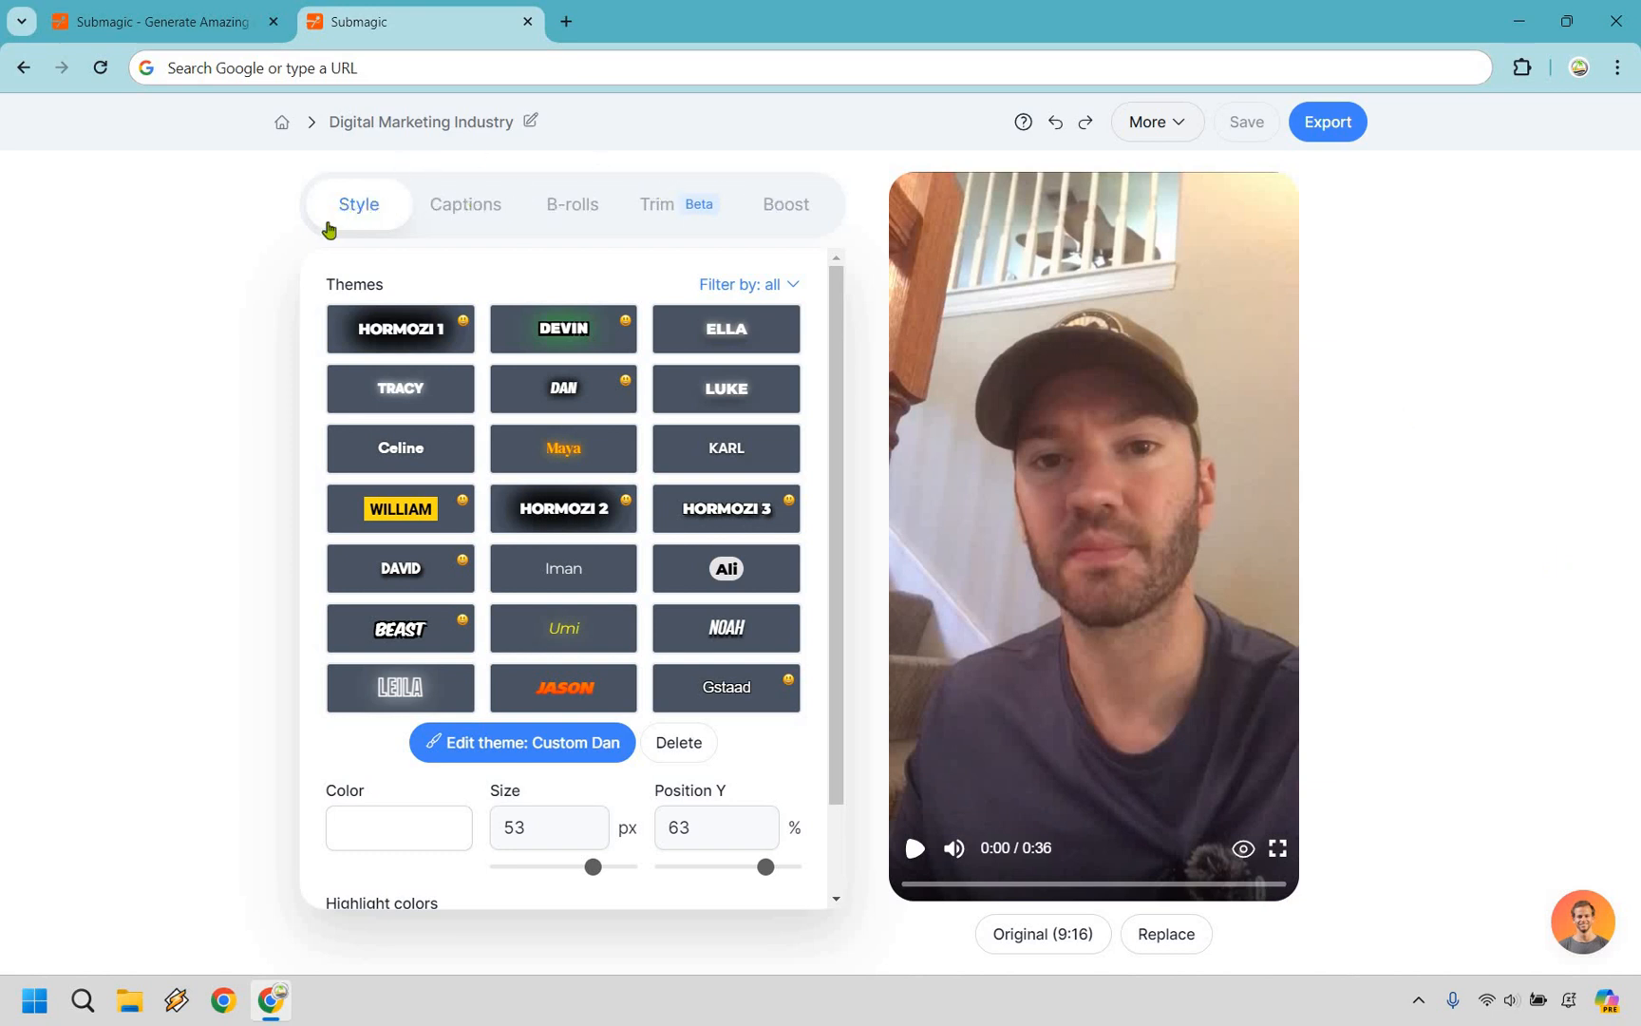
{"action": "mouse_move", "coordinate": [187, 277]}
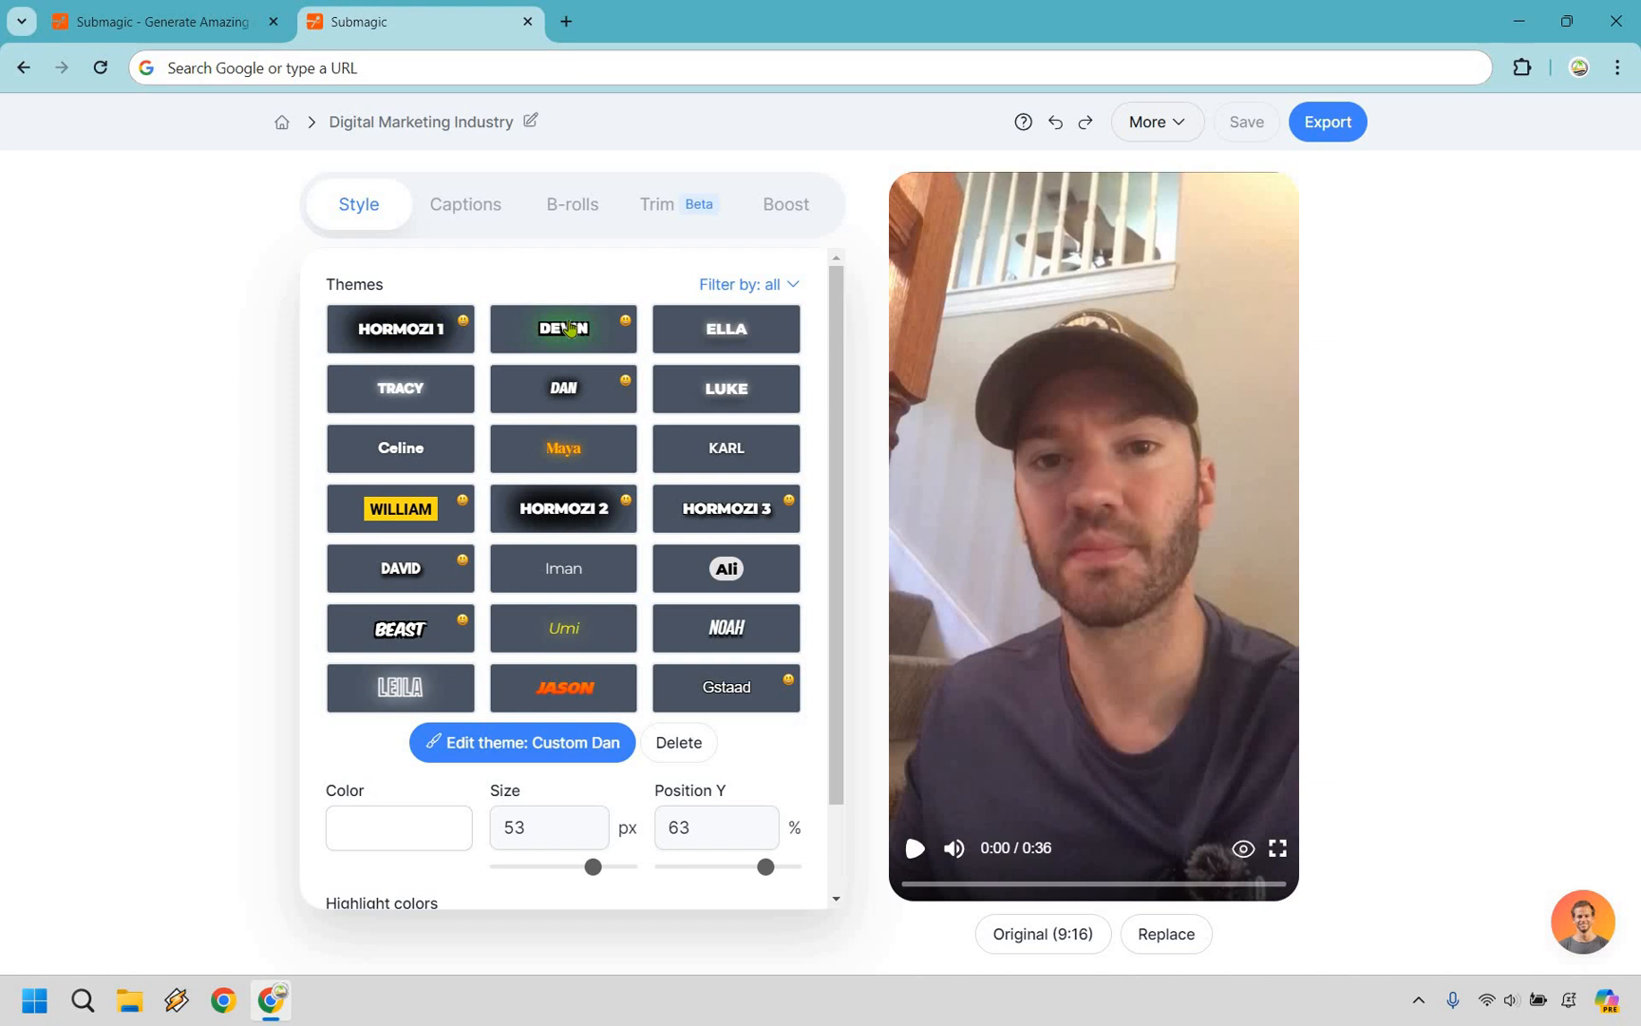
- Preview the Devin, Luke, Dan and Hormozi 2 caption themes, then settle on Dan
{"action": "left_click", "coordinate": [563, 329]}
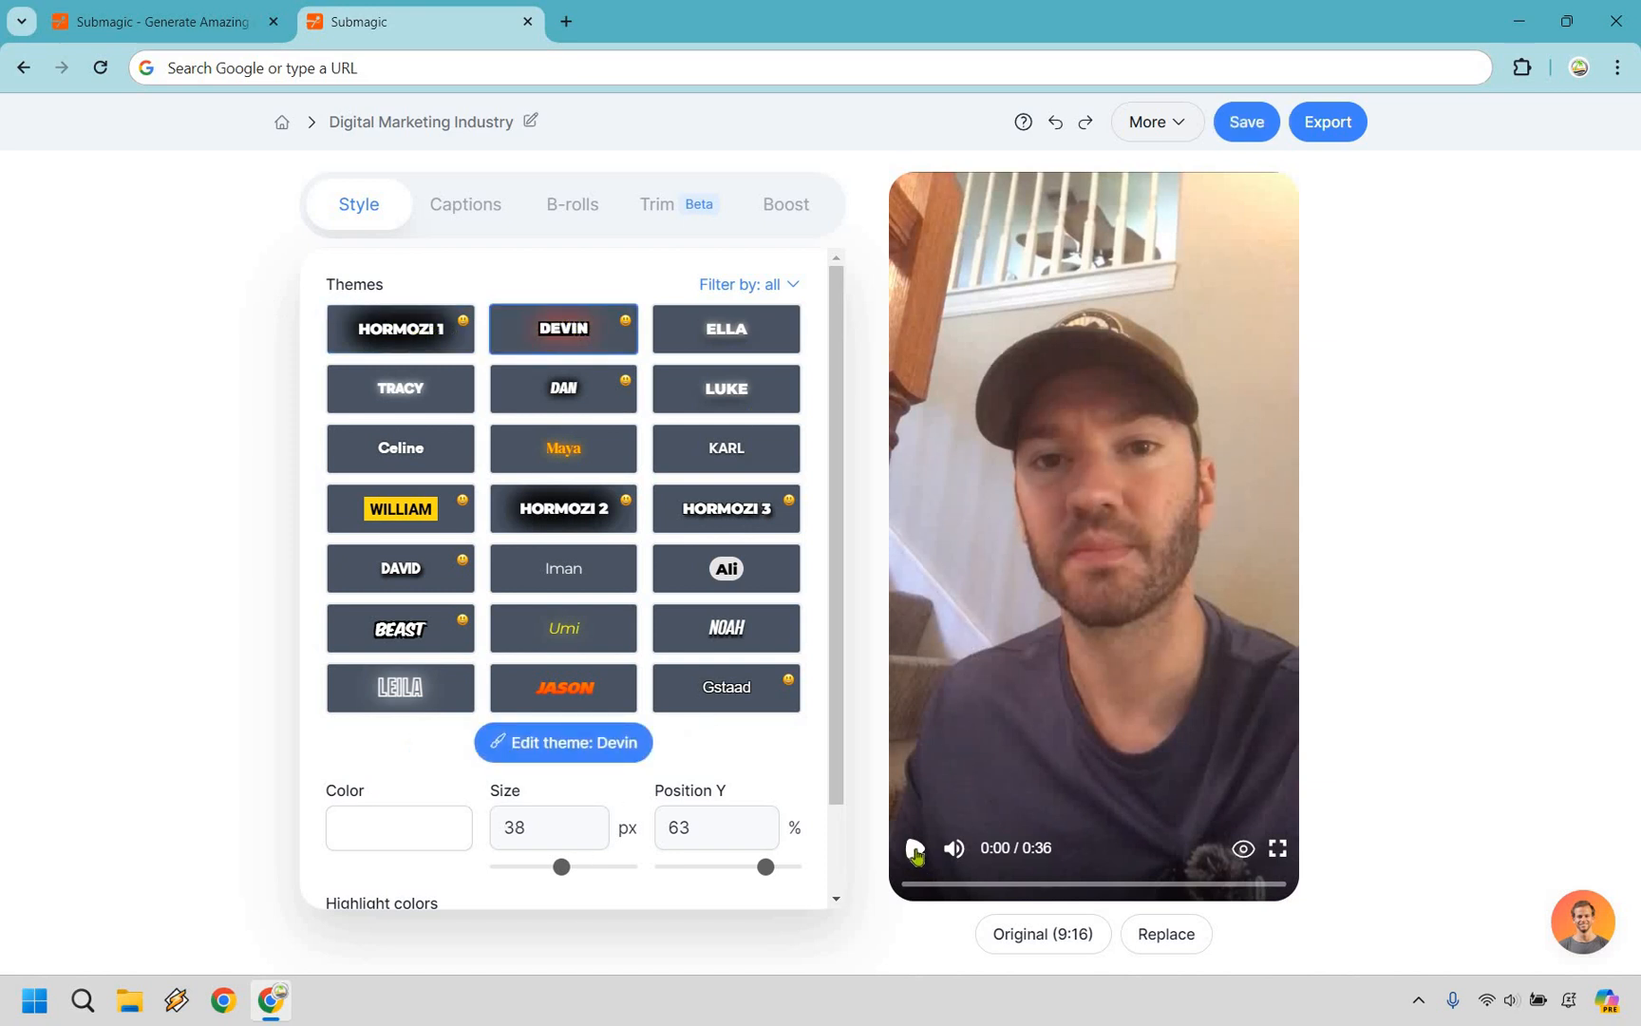
{"action": "left_click", "coordinate": [912, 849]}
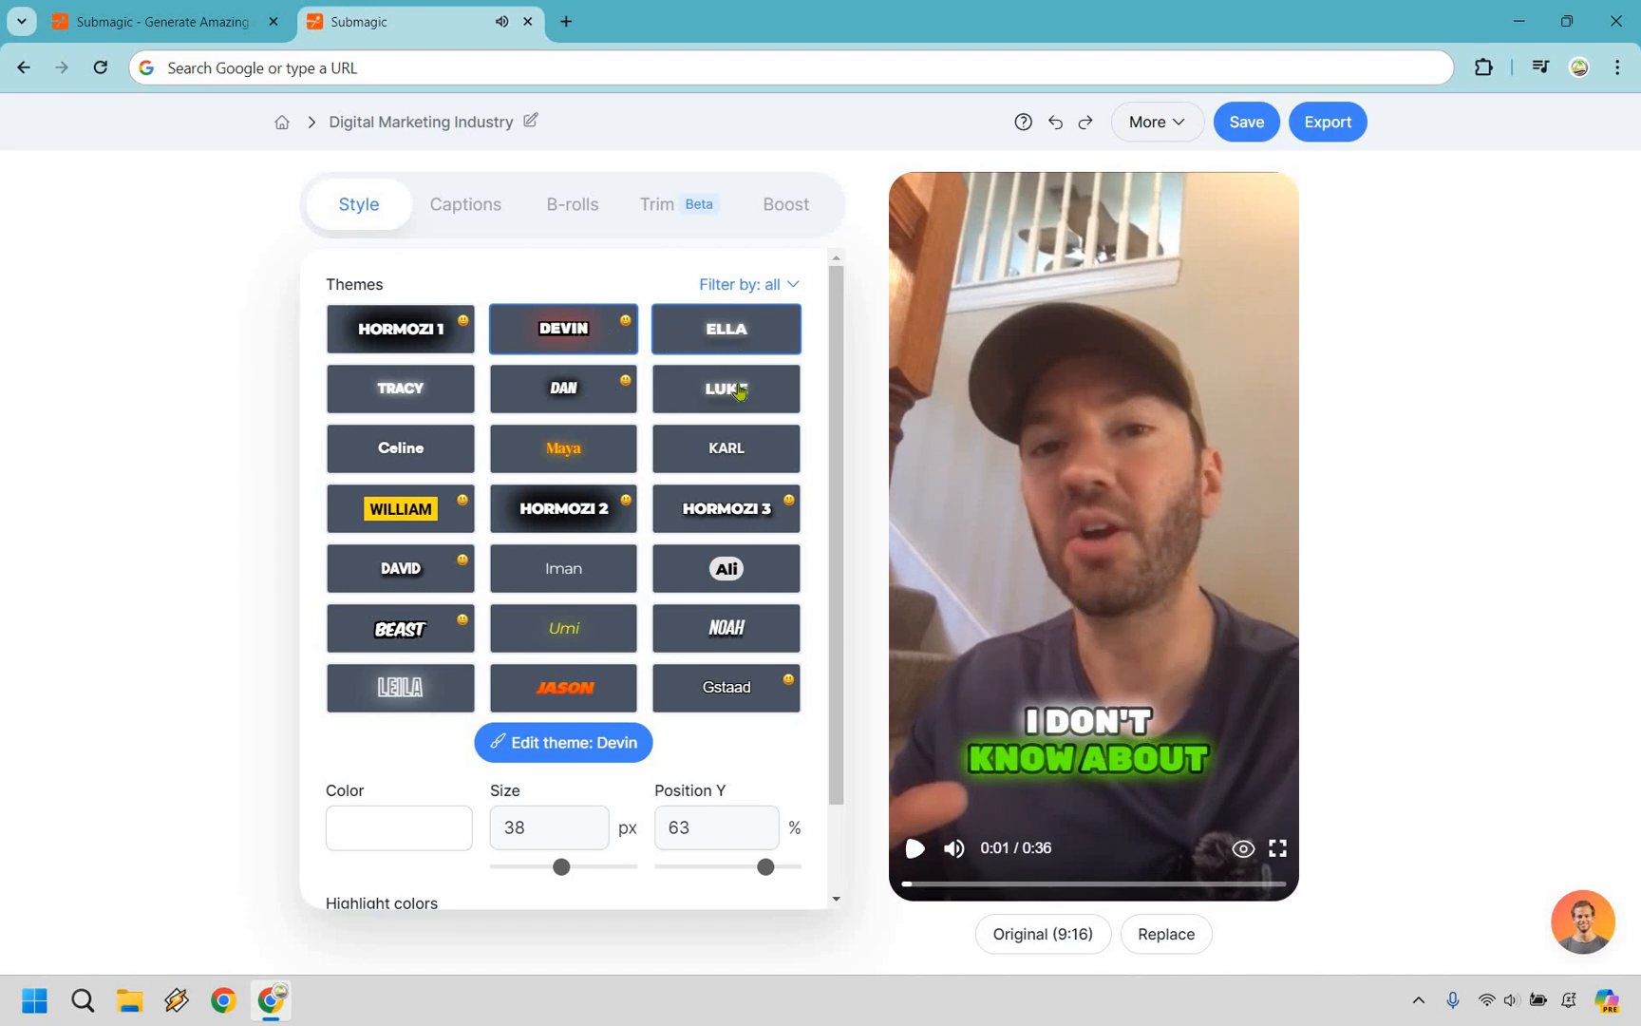
{"action": "left_click", "coordinate": [725, 388]}
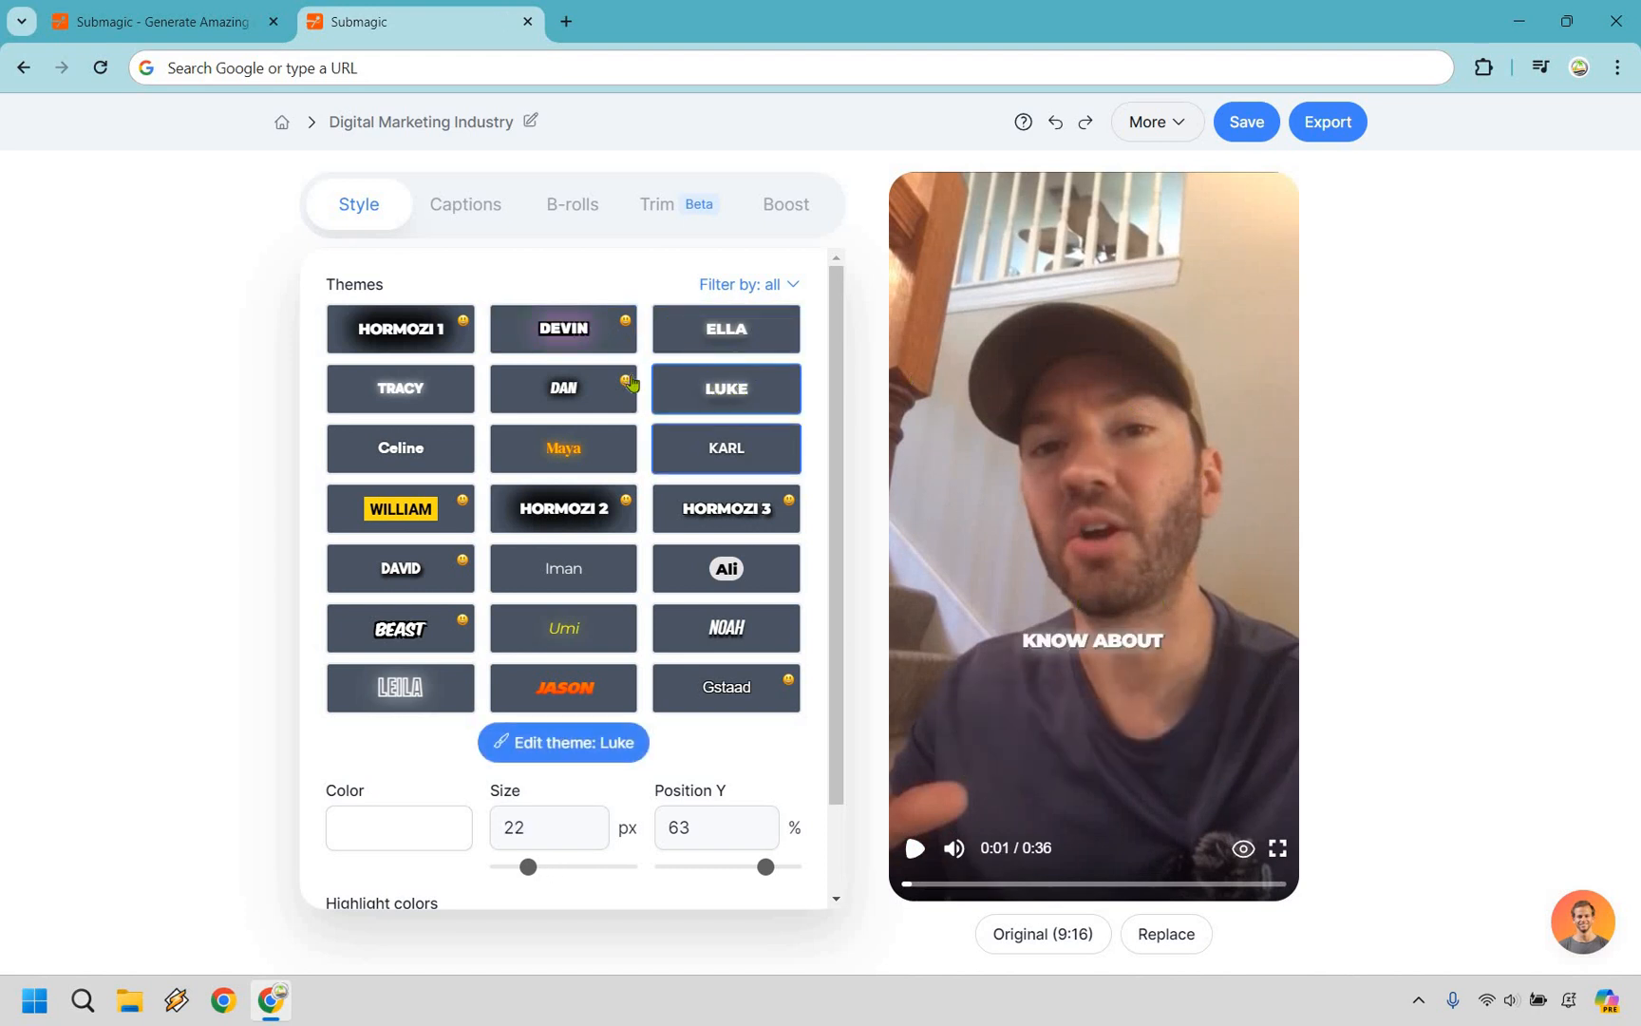
{"action": "left_click", "coordinate": [563, 388]}
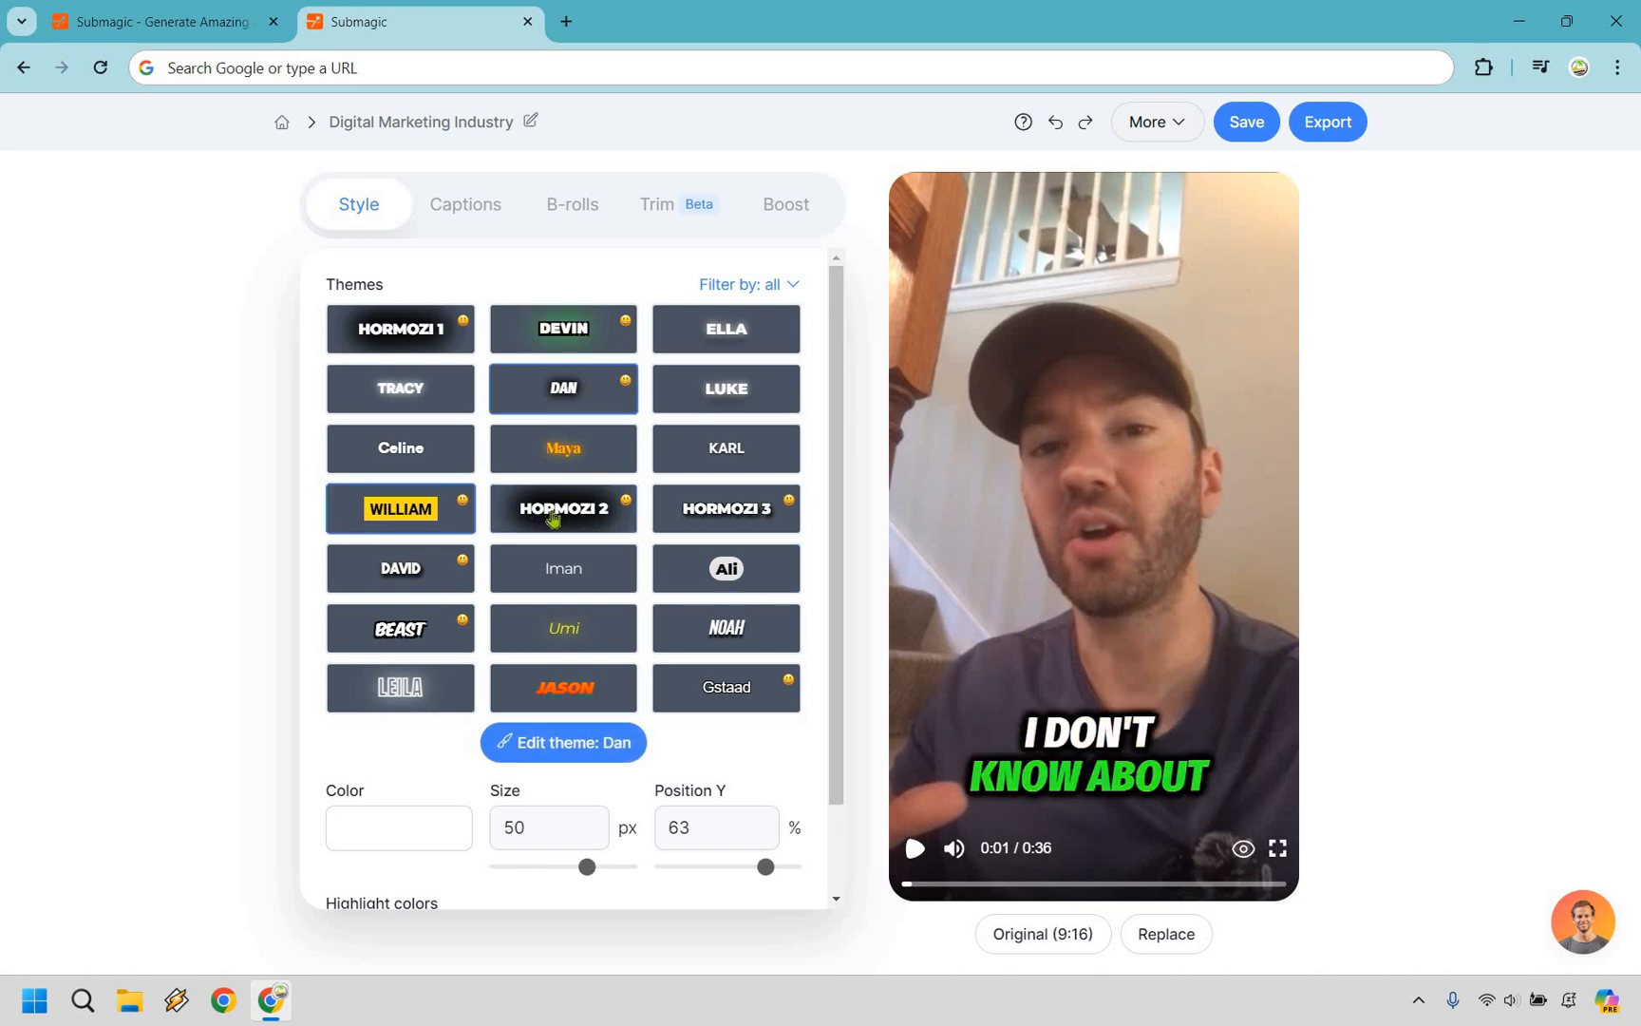
{"action": "left_click", "coordinate": [563, 509]}
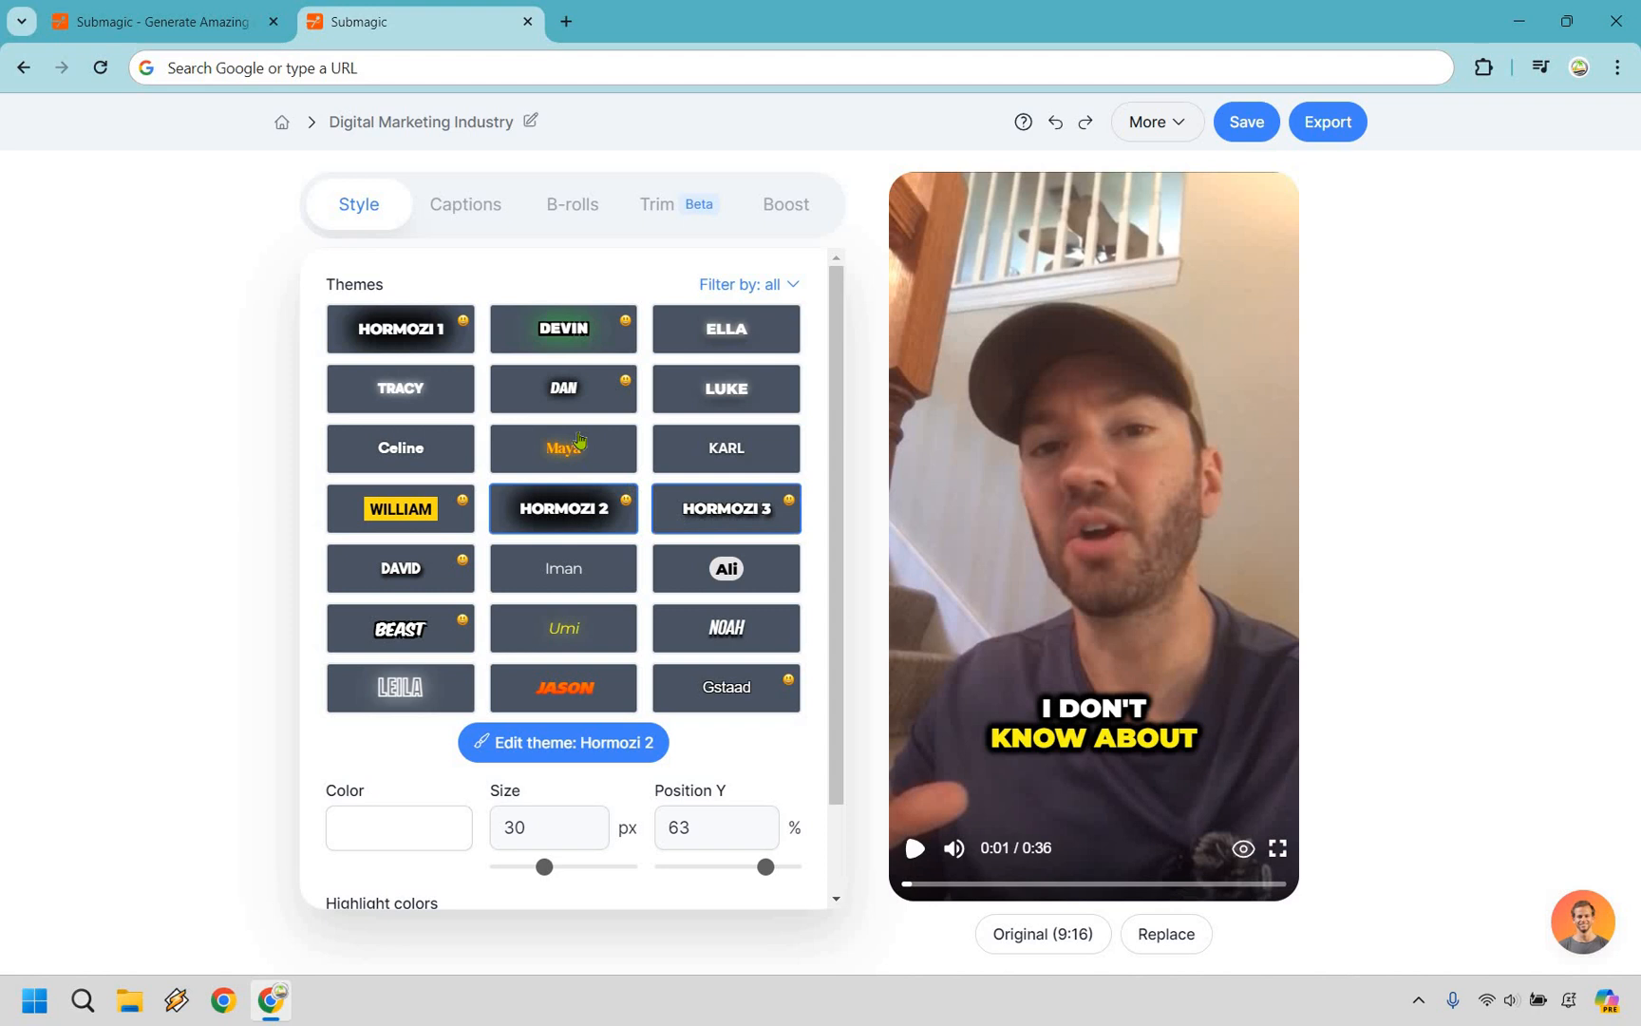
{"action": "left_click", "coordinate": [564, 388]}
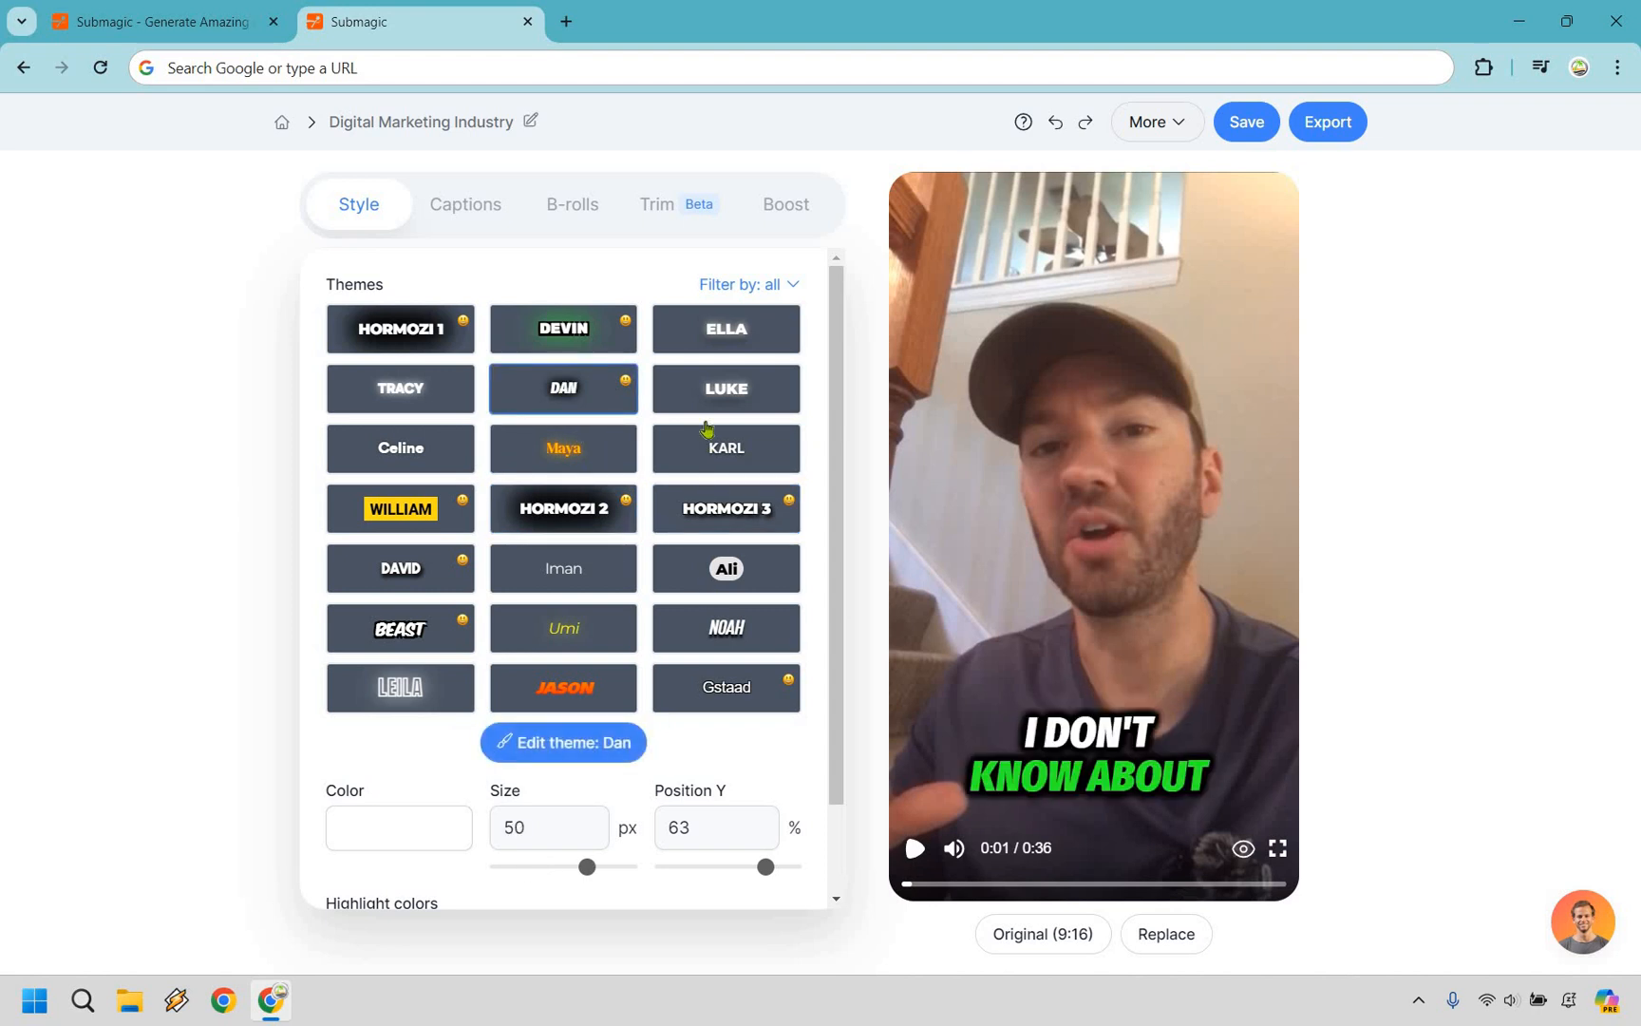
{"action": "scroll", "scroll_direction": "down", "scroll_amount": 3}
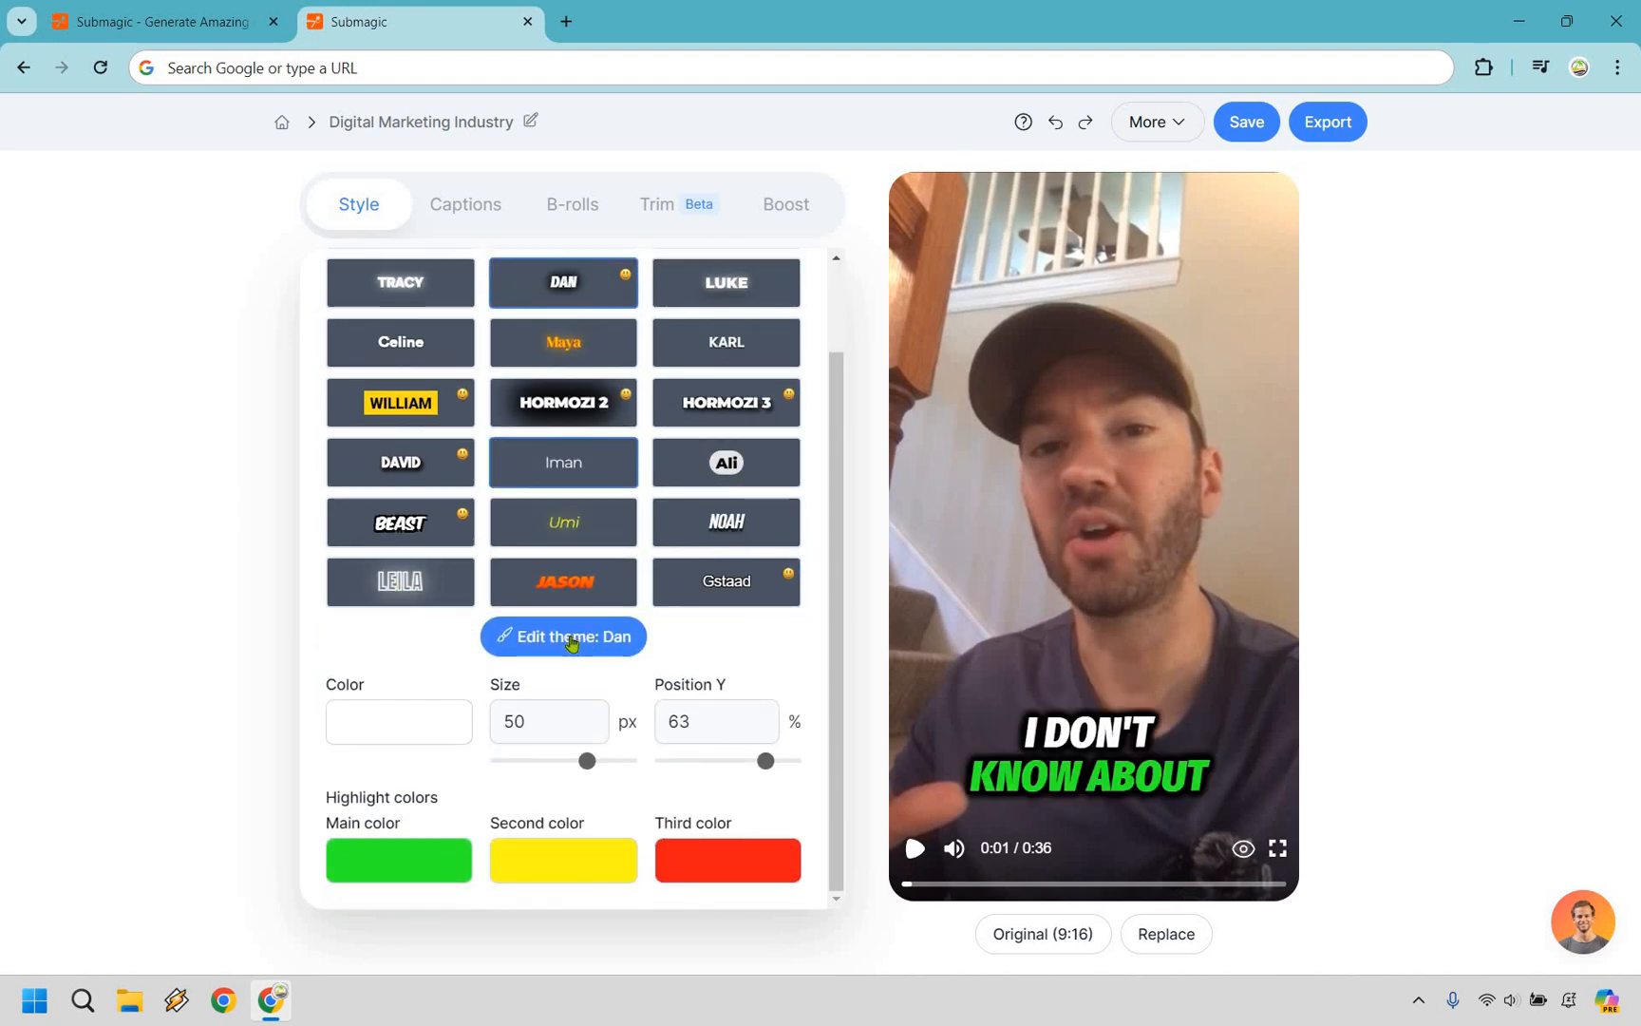
- Review the custom Dan theme's font and caption settings, and set Punctuation to No
{"action": "left_click", "coordinate": [562, 635]}
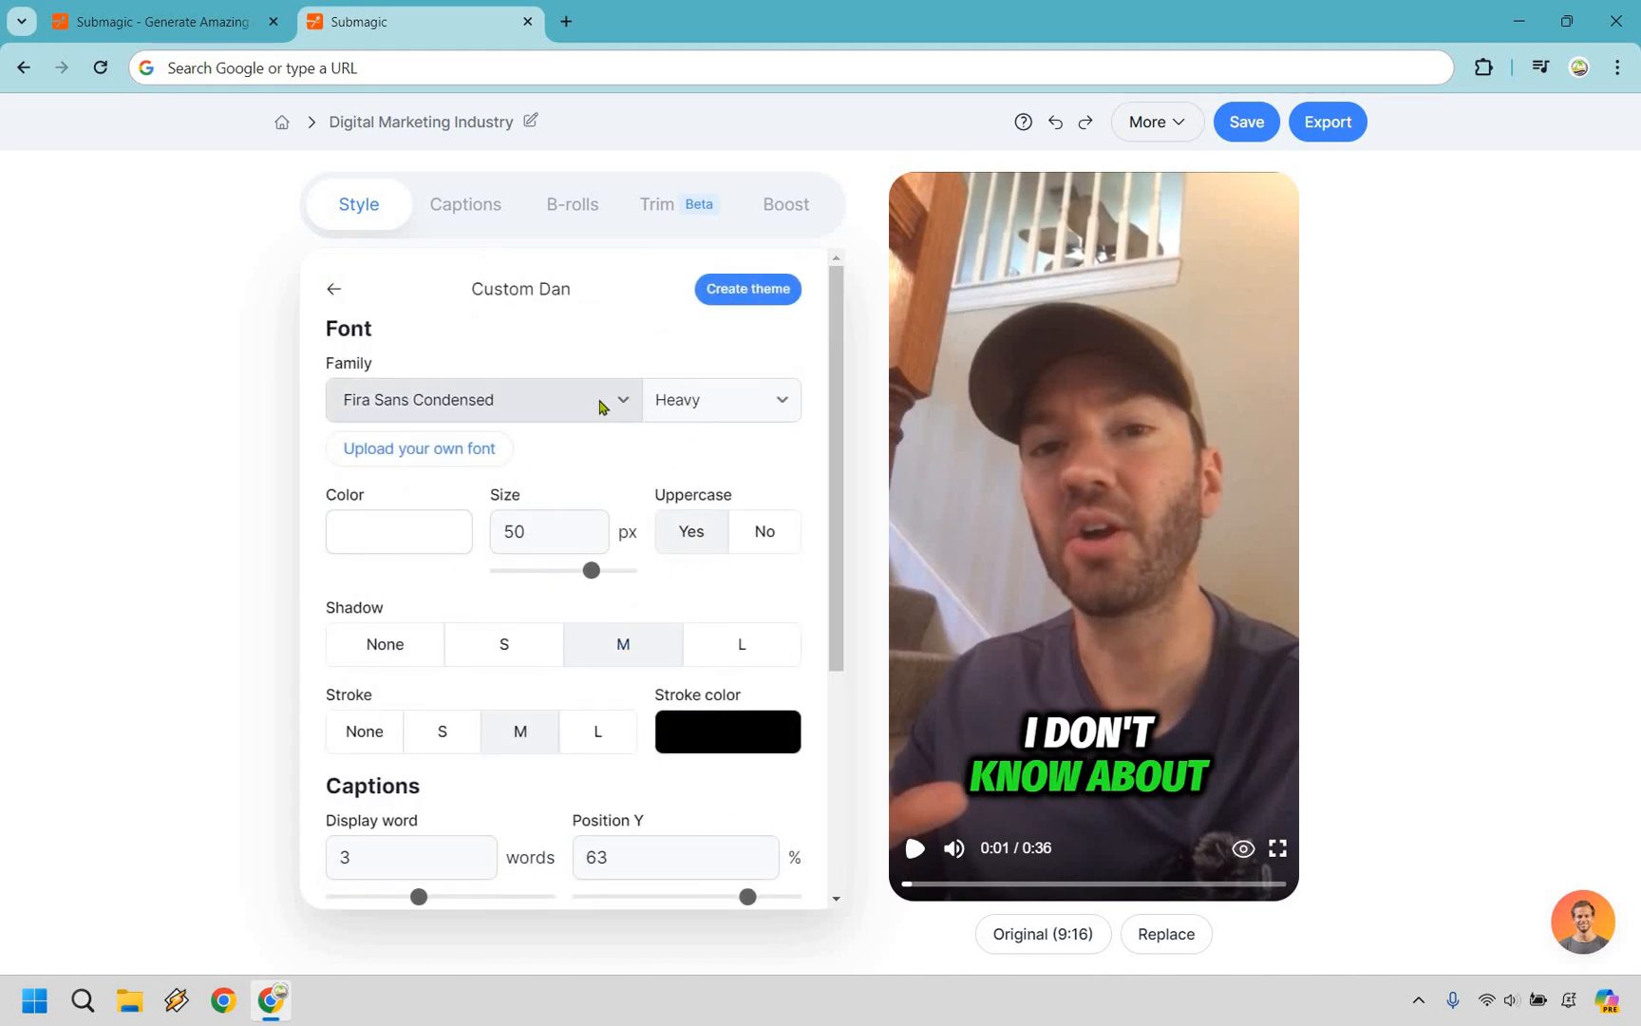
{"action": "scroll", "scroll_direction": "down", "scroll_amount": 3}
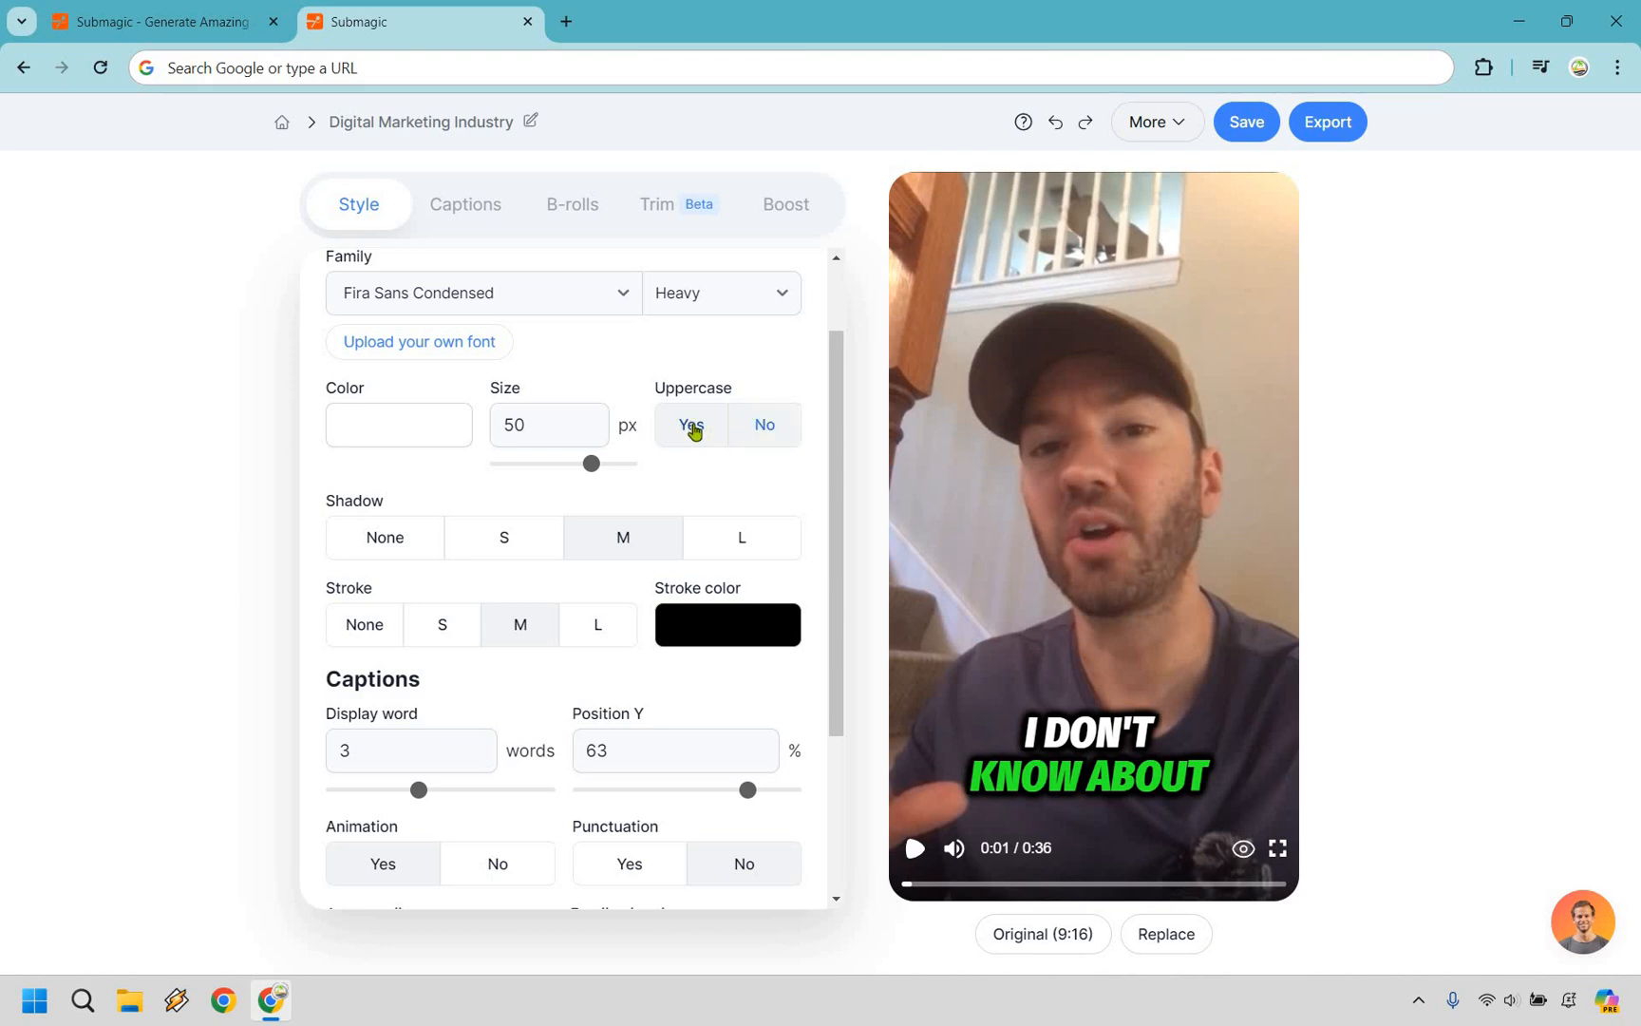
{"action": "scroll", "scroll_direction": "down", "scroll_amount": 3}
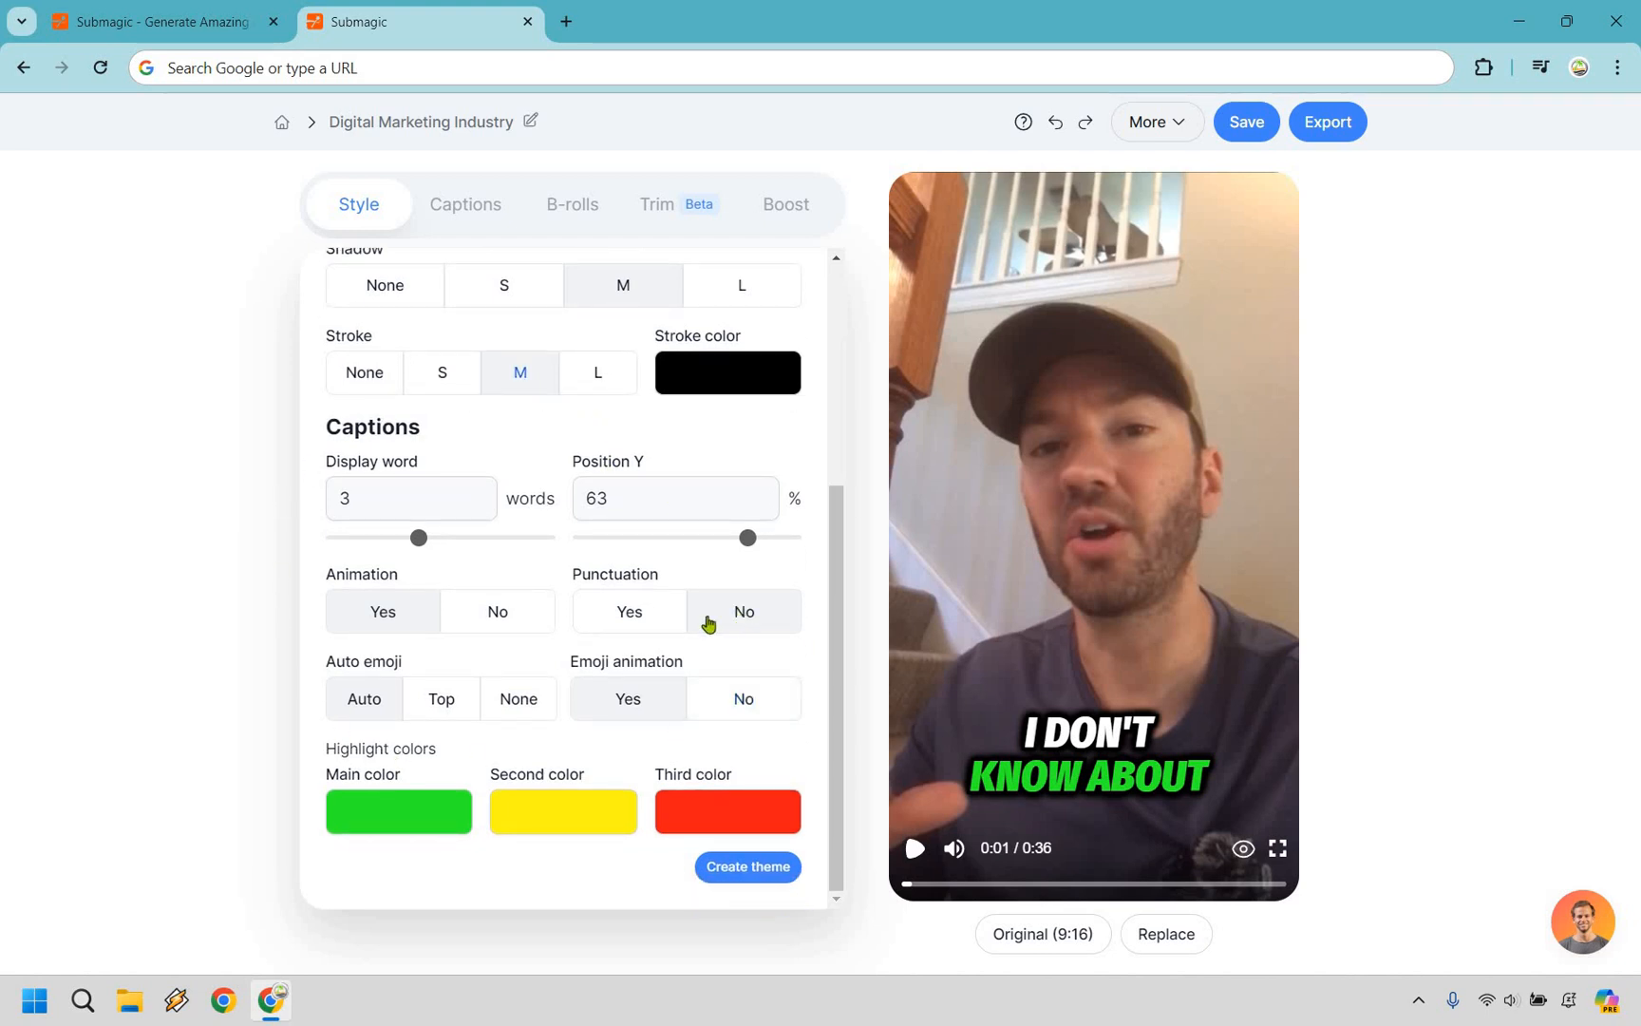
{"action": "left_click", "coordinate": [628, 611]}
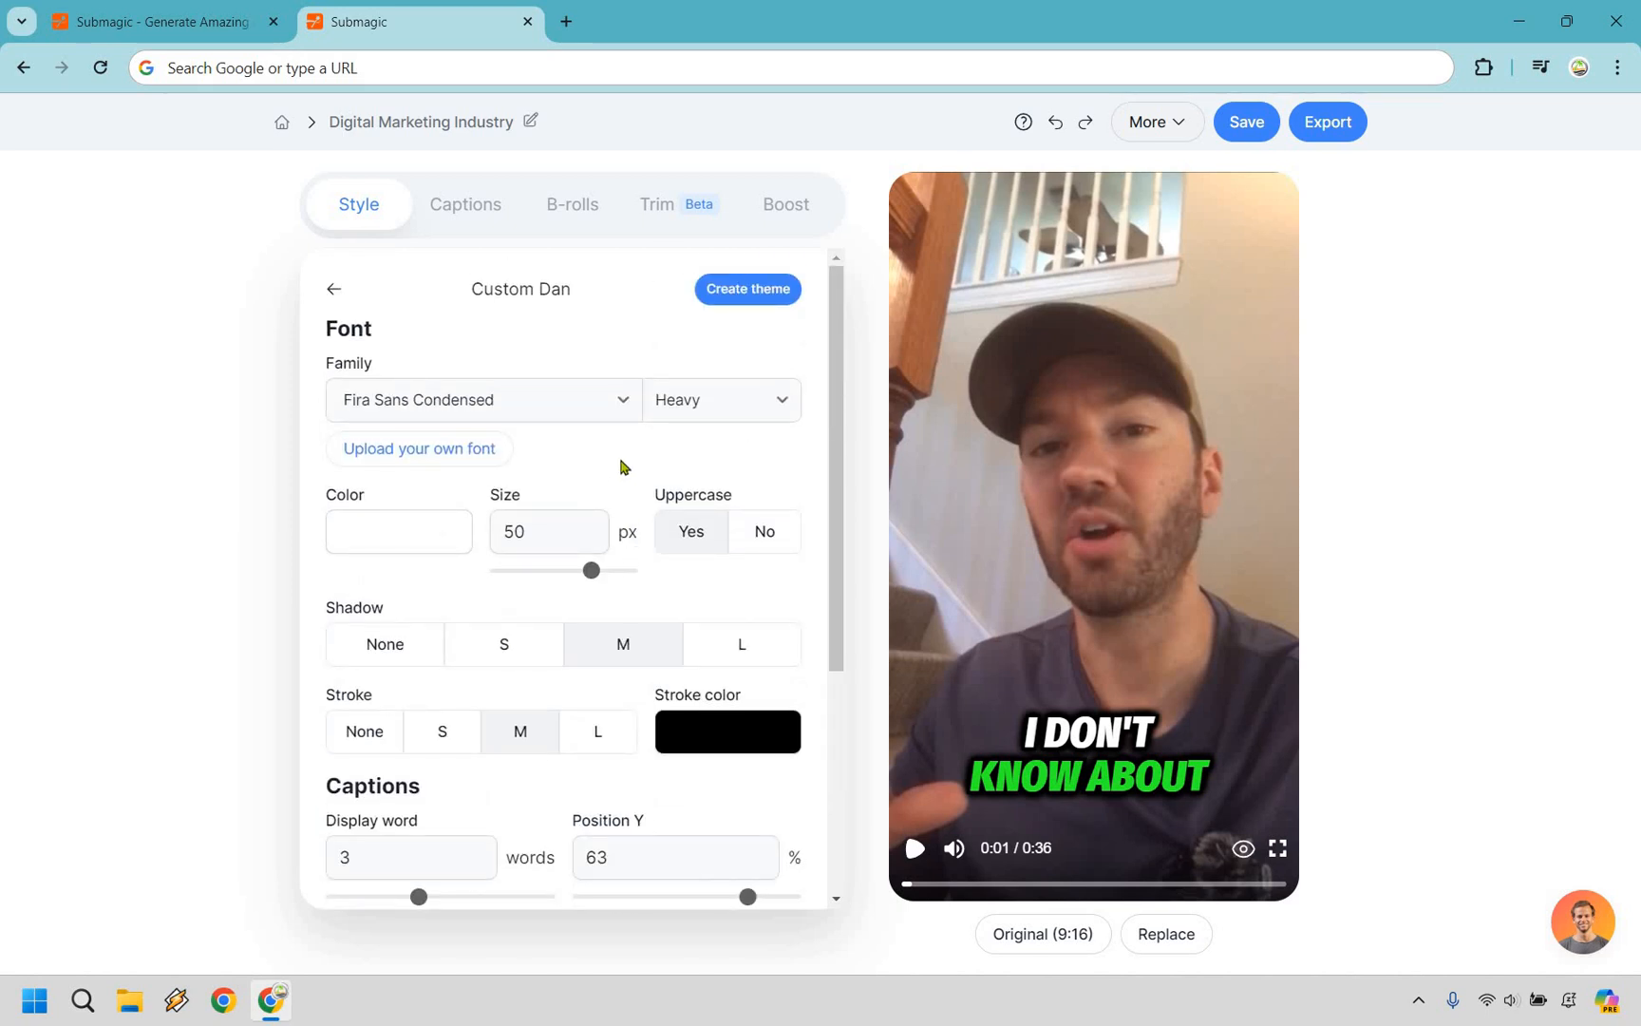
{"action": "mouse_move", "coordinate": [546, 390]}
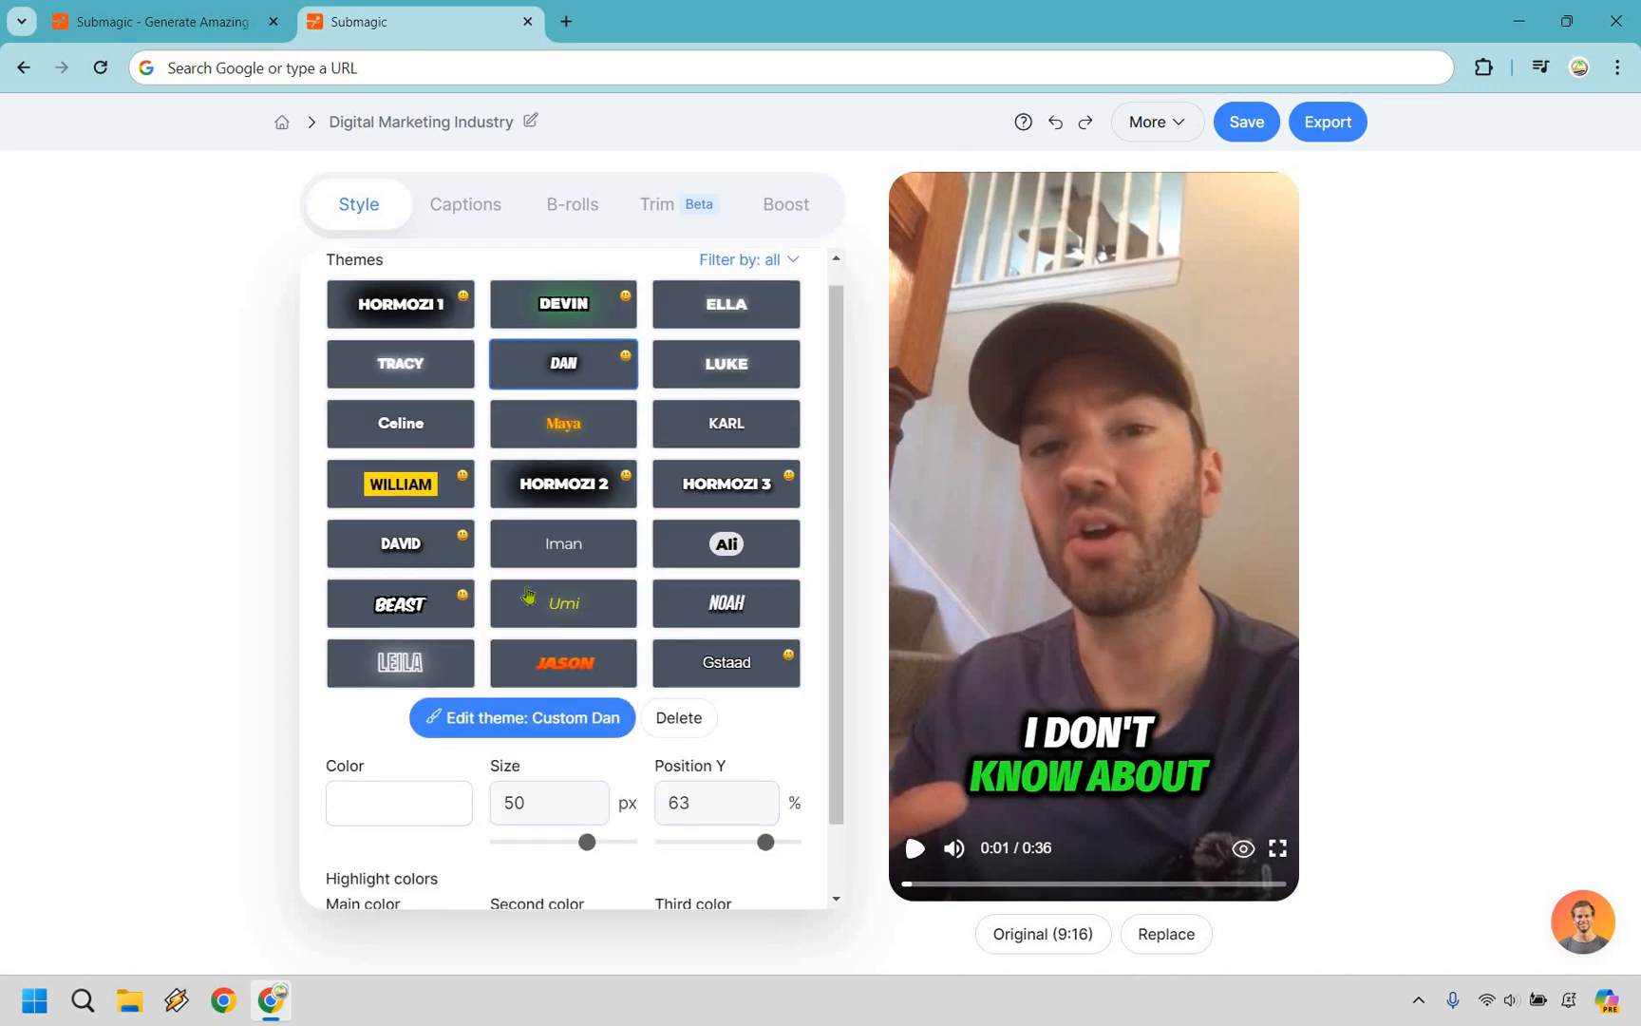
- Enlarge the captions to 53 px and set their vertical position to 57%
{"action": "scroll", "scroll_direction": "down", "scroll_amount": 3}
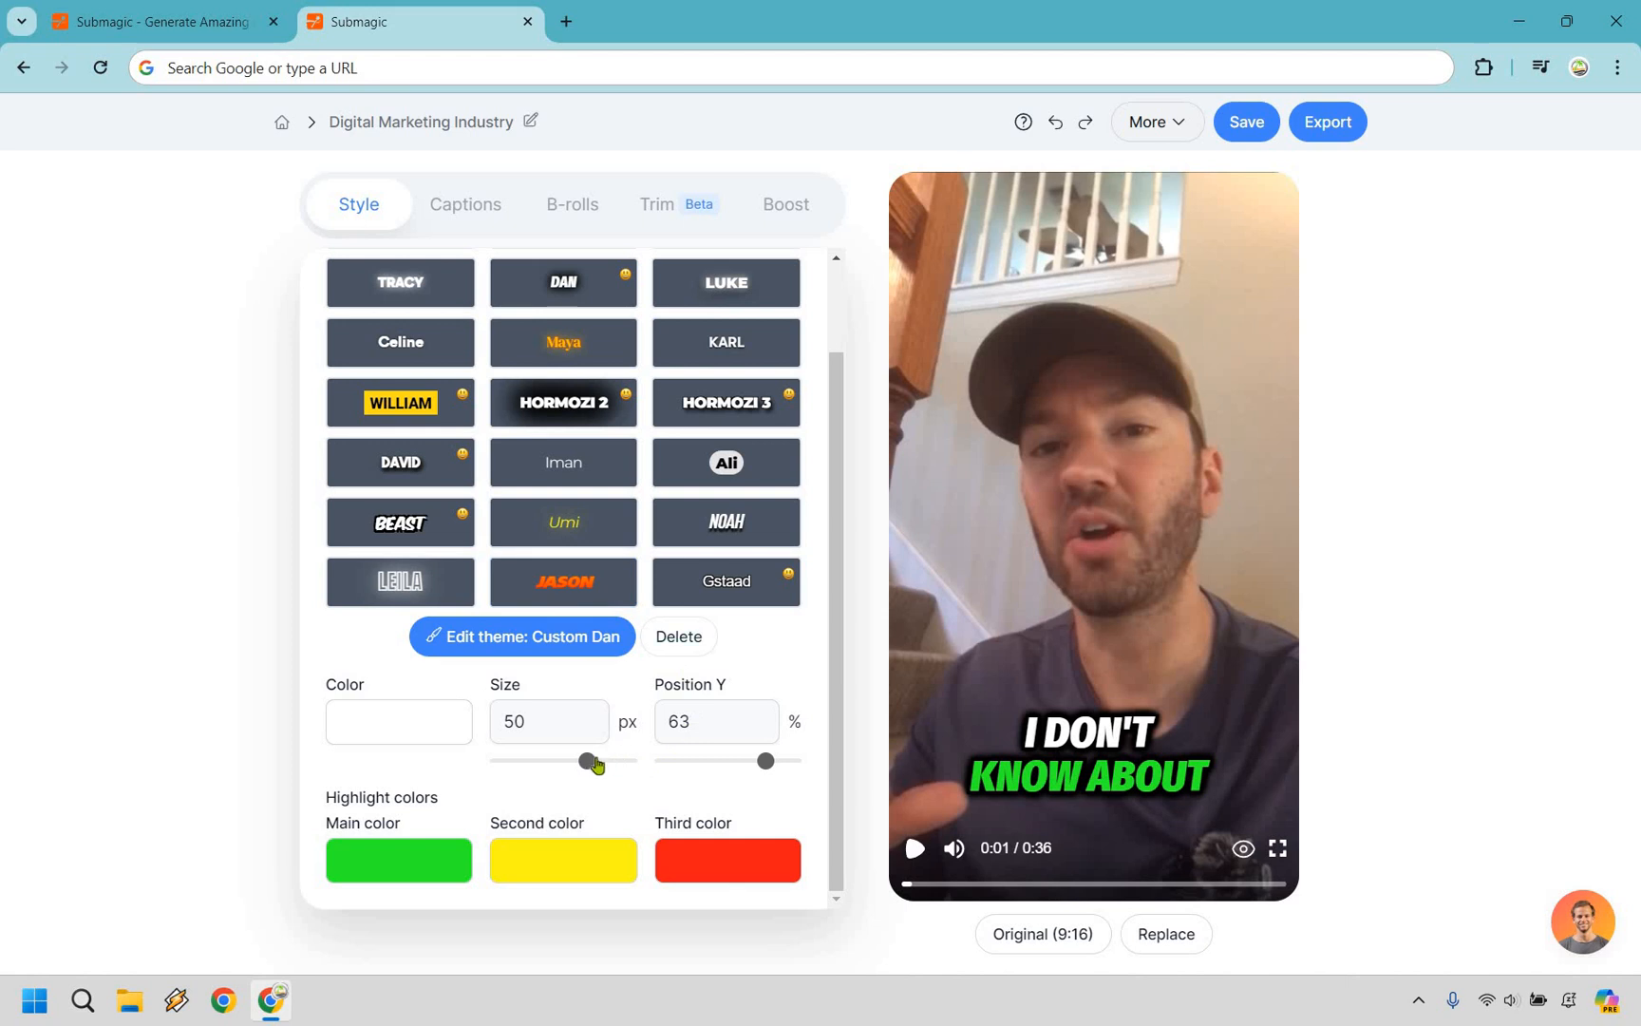
{"action": "left_click_drag", "start_coordinate": [584, 761], "coordinate": [595, 761]}
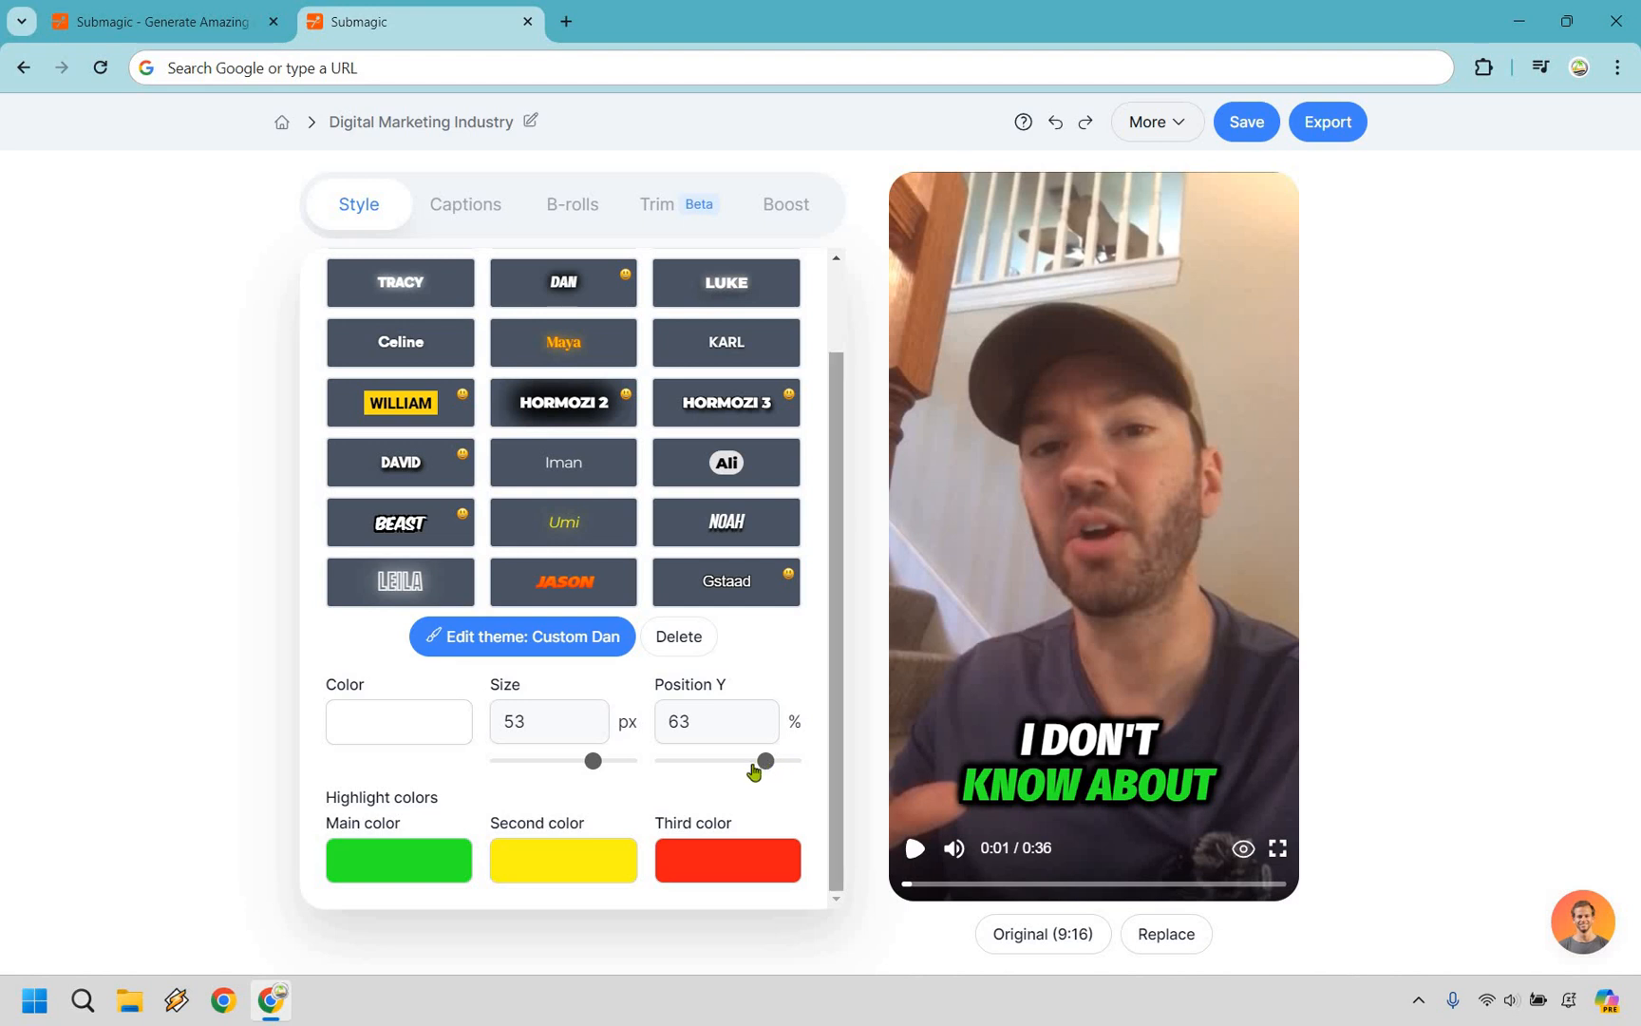
{"action": "left_click_drag", "start_coordinate": [765, 760], "coordinate": [698, 760]}
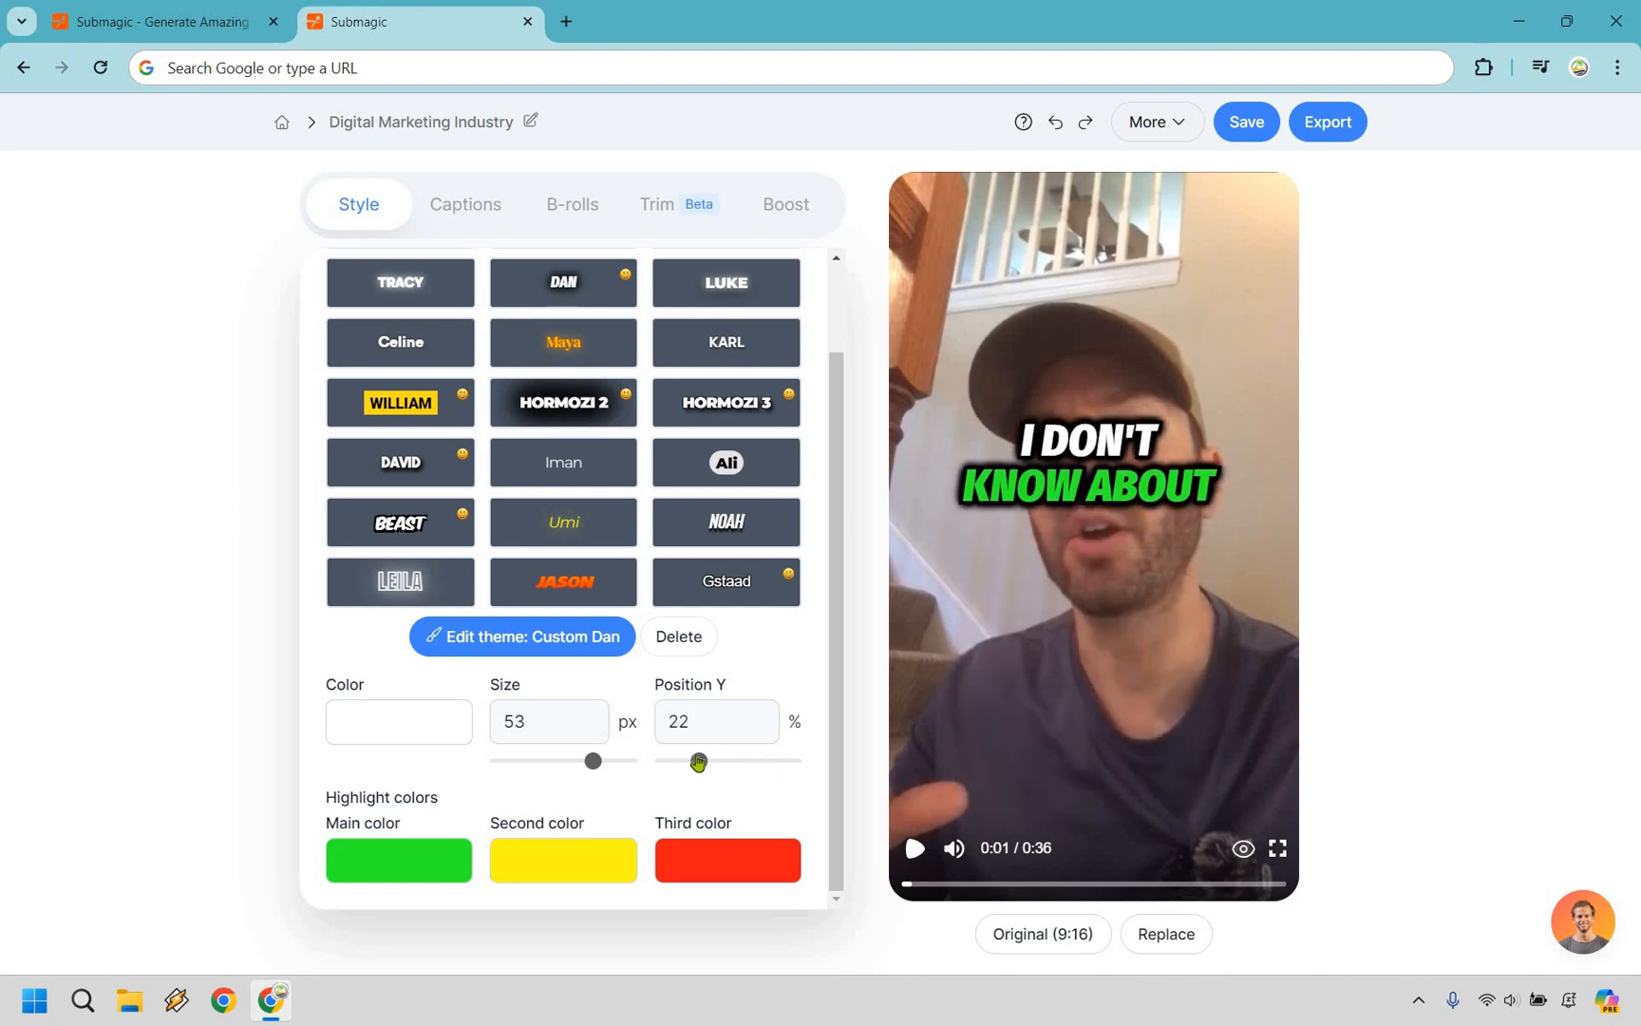
{"action": "left_click_drag", "start_coordinate": [697, 760], "coordinate": [697, 760]}
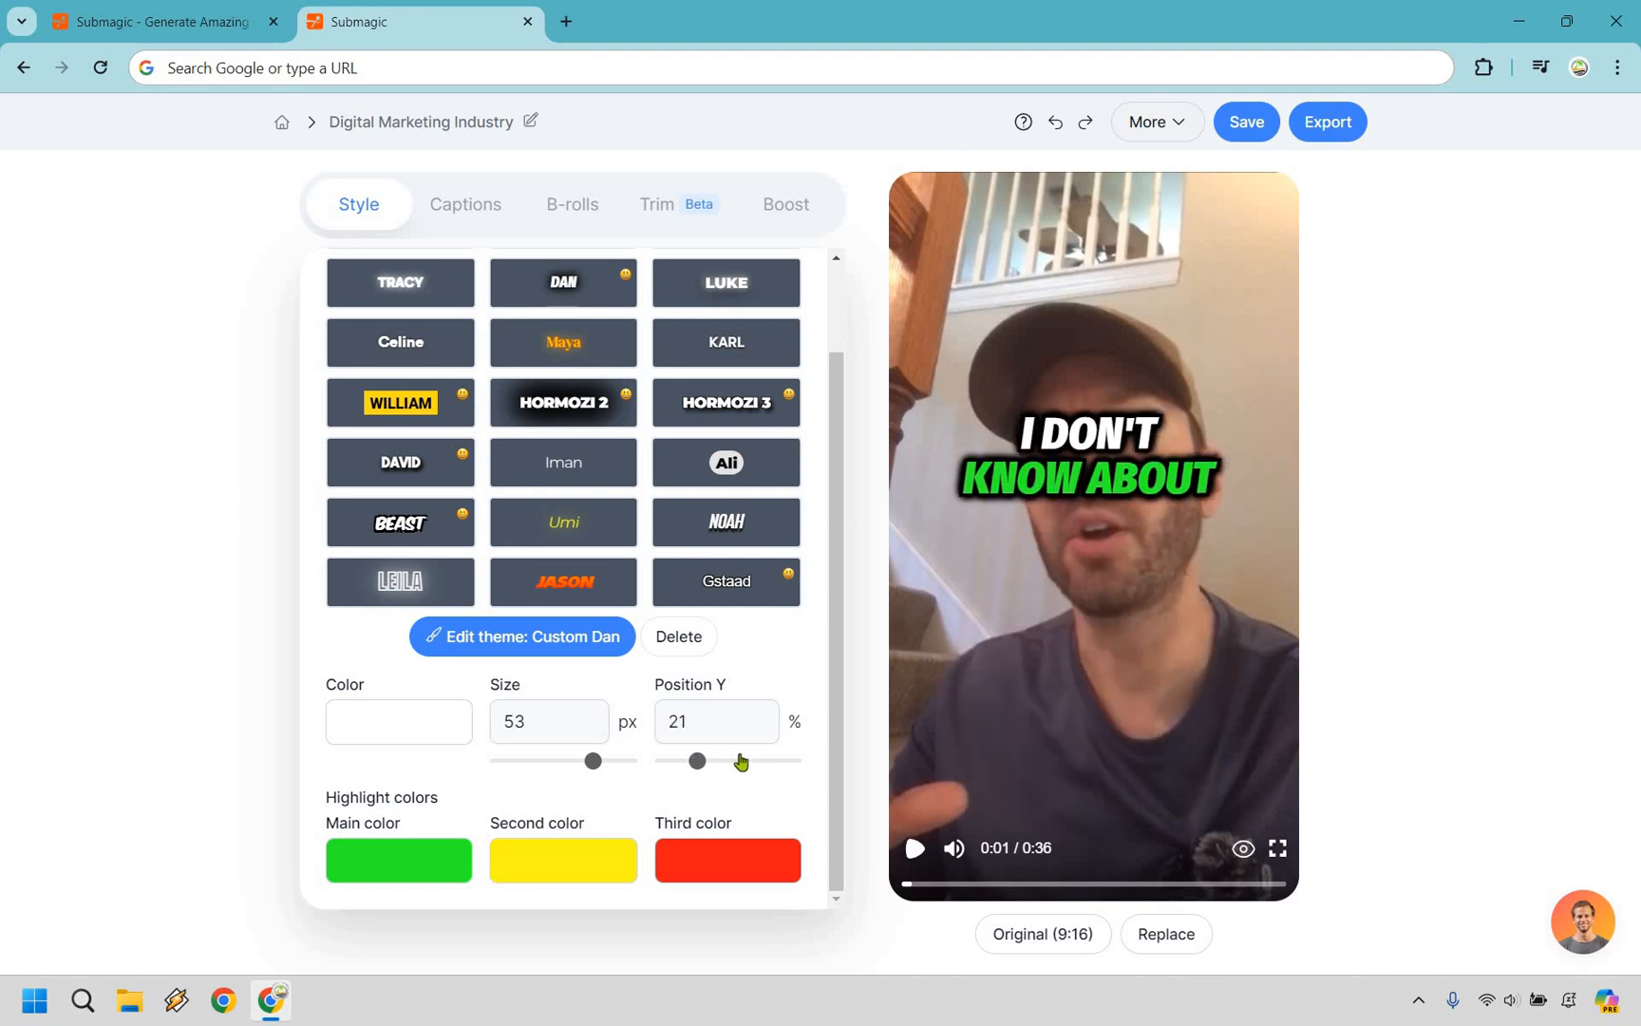
{"action": "left_click_drag", "start_coordinate": [698, 760], "coordinate": [756, 760]}
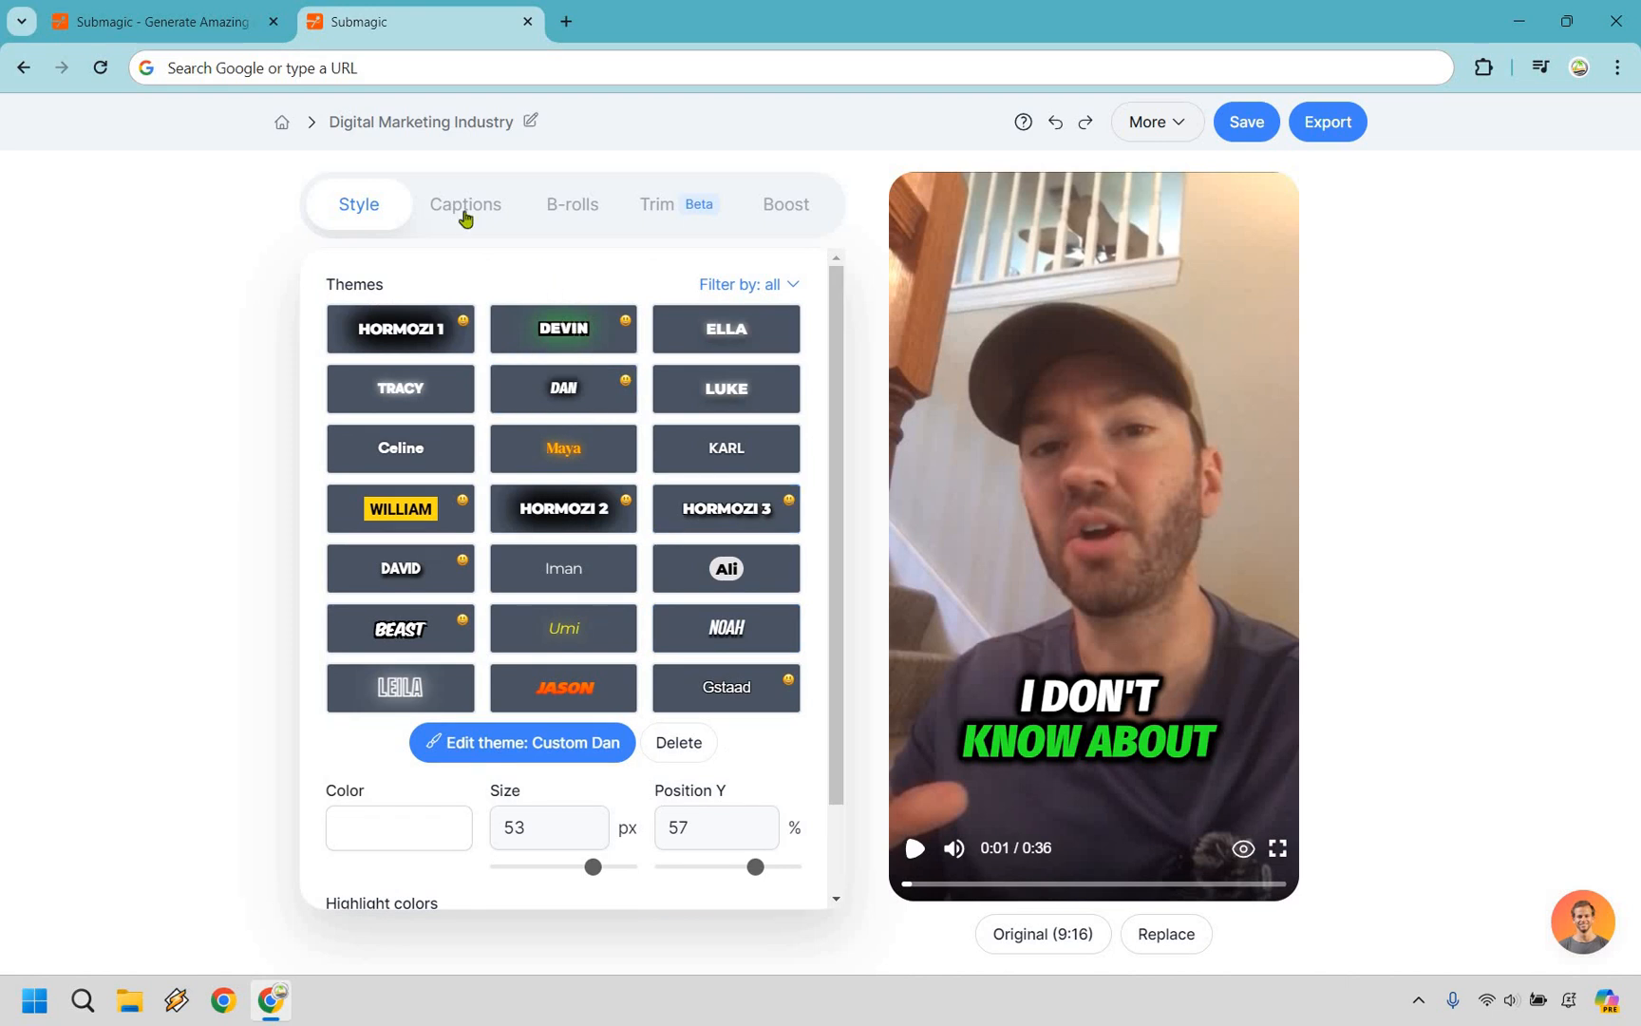
- Scroll through the timed transcript lines in the Captions tab, which show 99.29% AI accuracy
{"action": "left_click", "coordinate": [465, 204]}
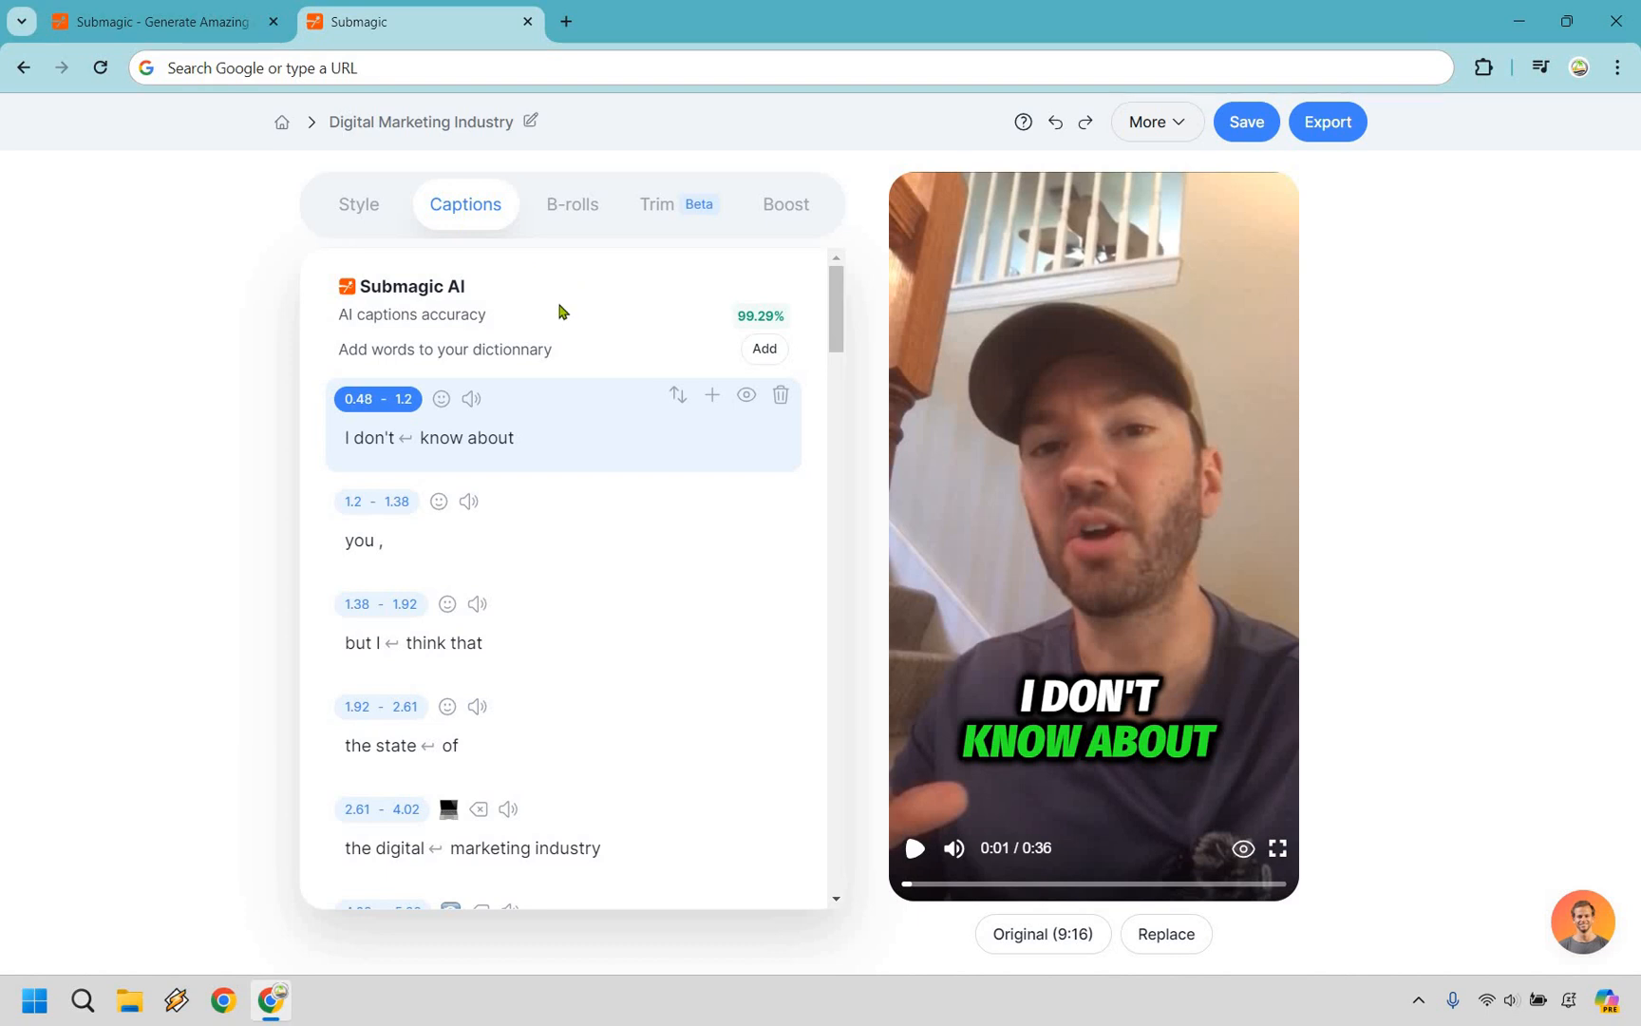
{"action": "mouse_move", "coordinate": [736, 315]}
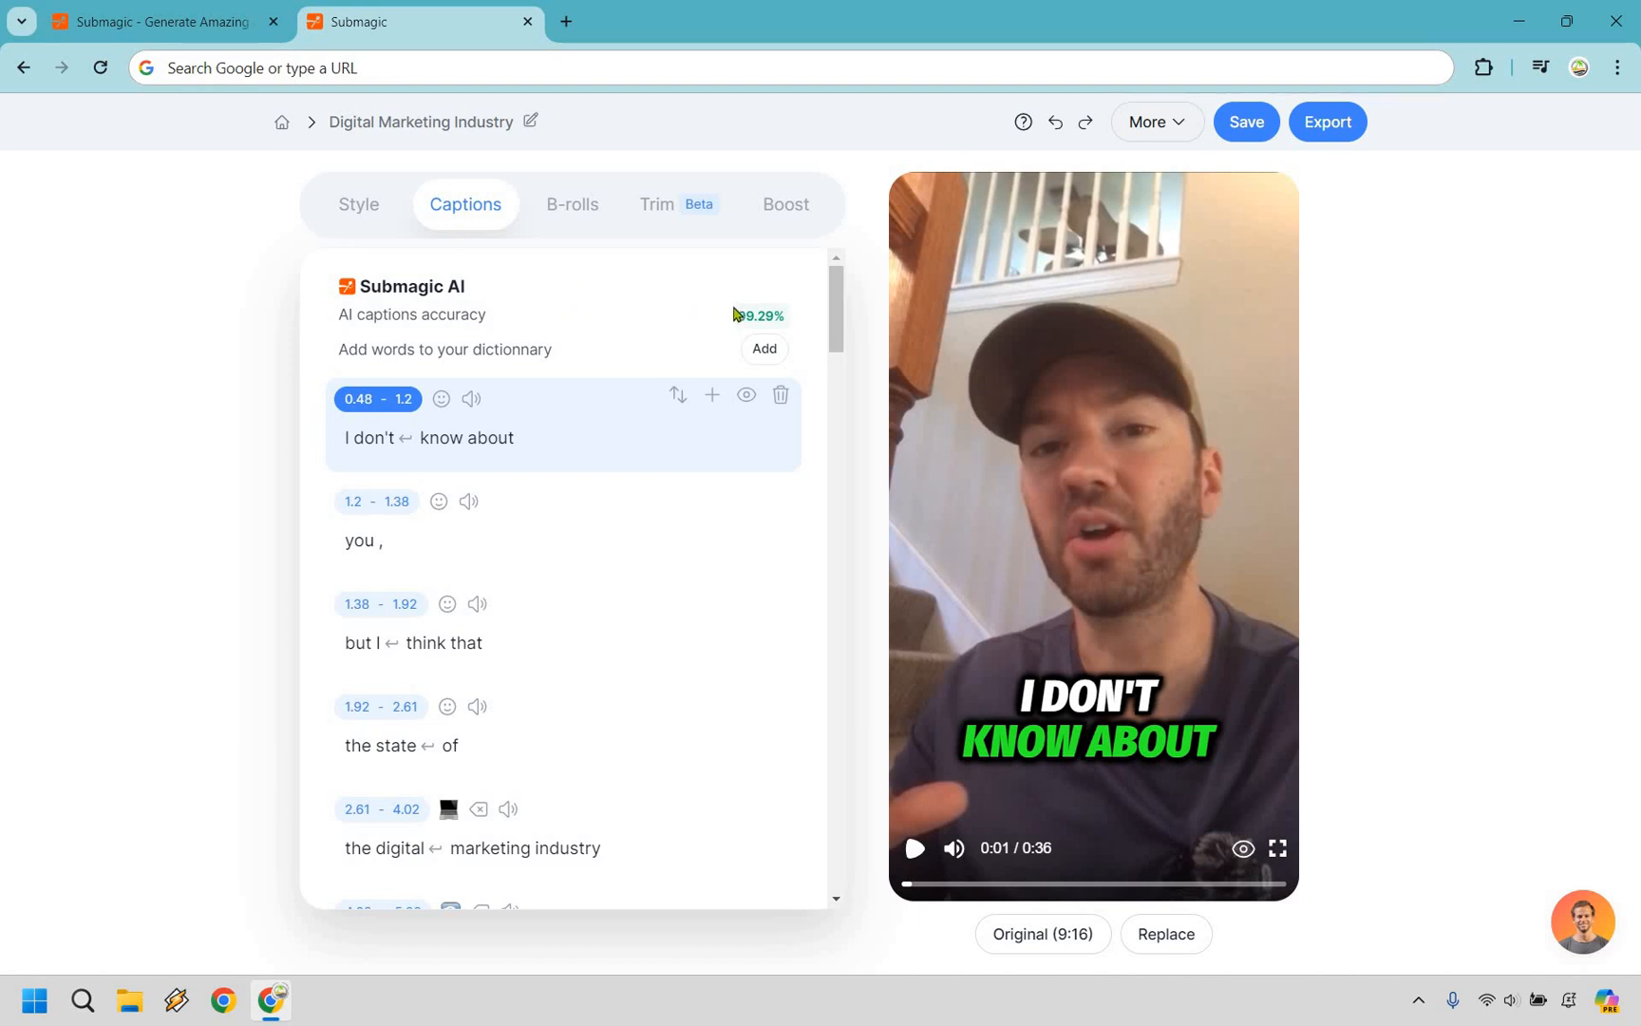
{"action": "mouse_move", "coordinate": [568, 854]}
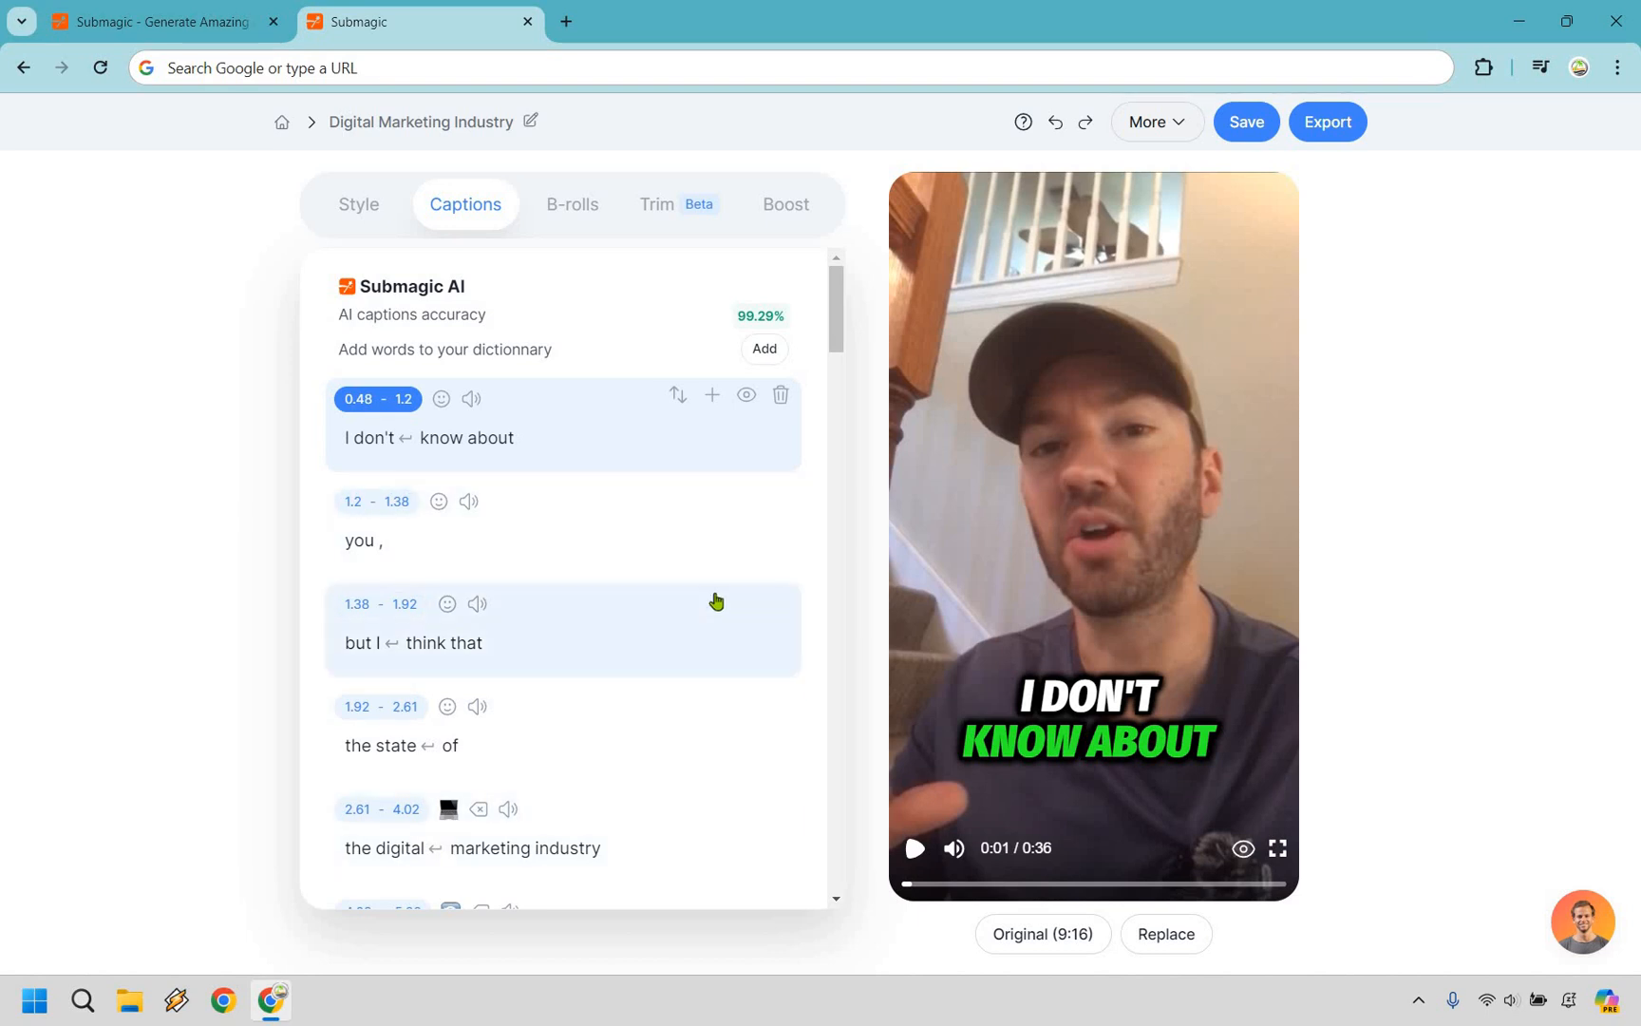
{"action": "mouse_move", "coordinate": [838, 343]}
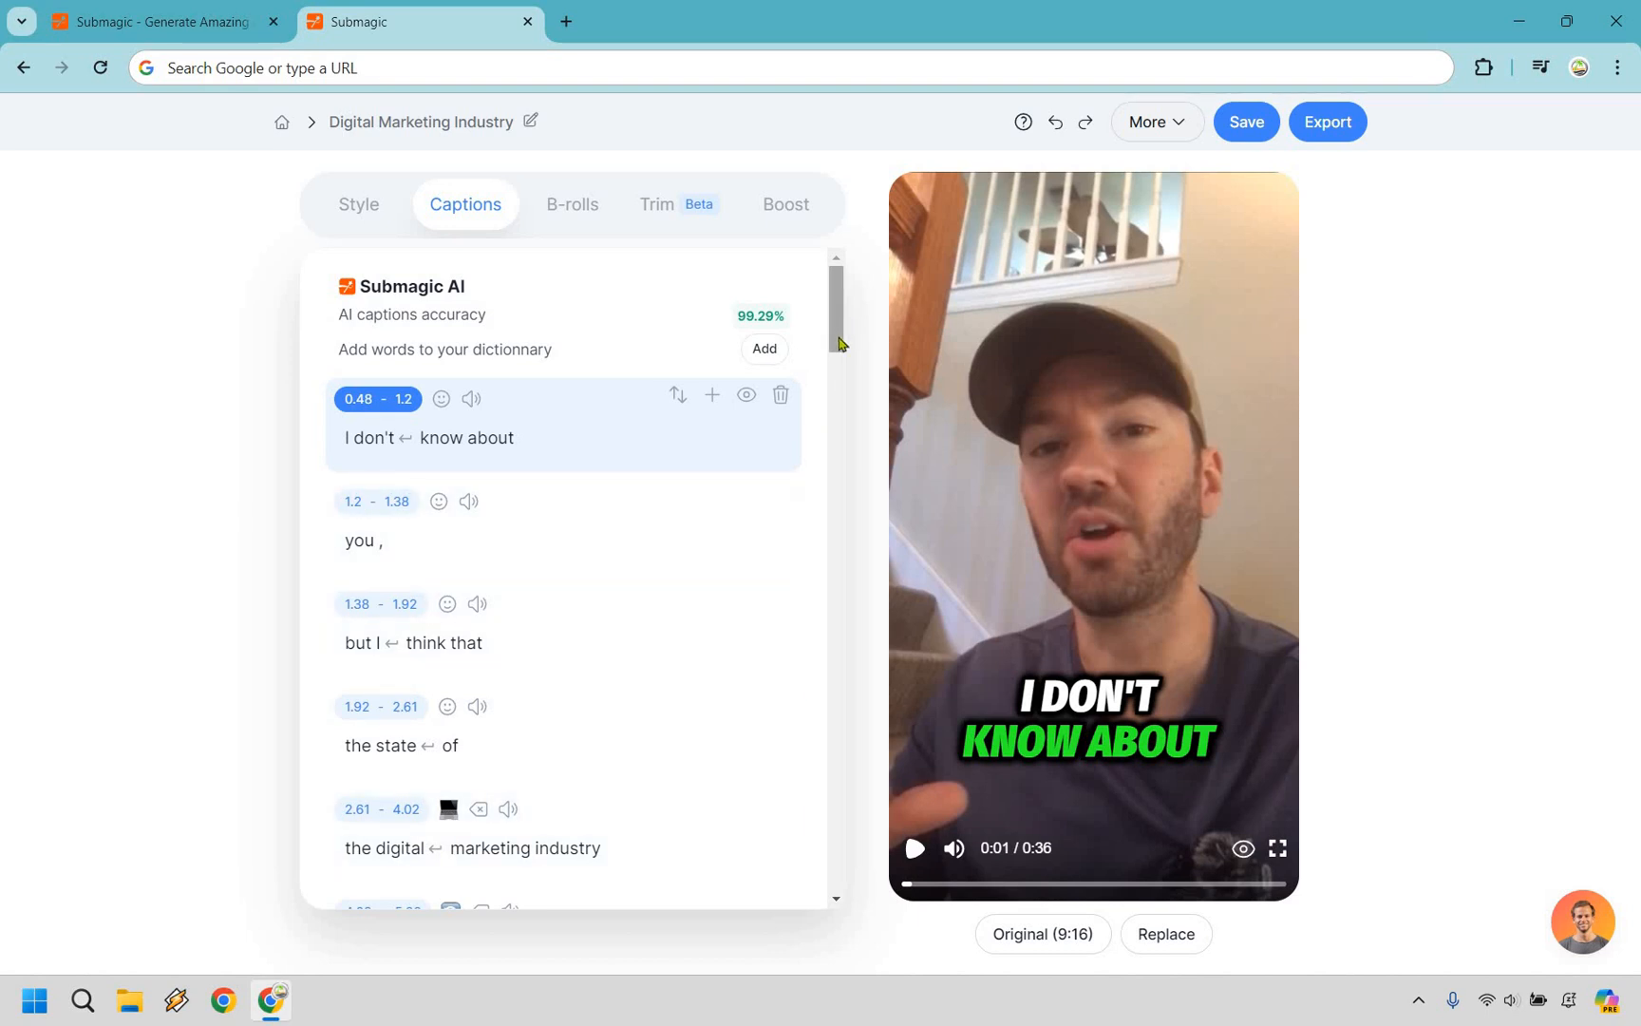
{"action": "scroll", "scroll_direction": "down", "scroll_amount": 3}
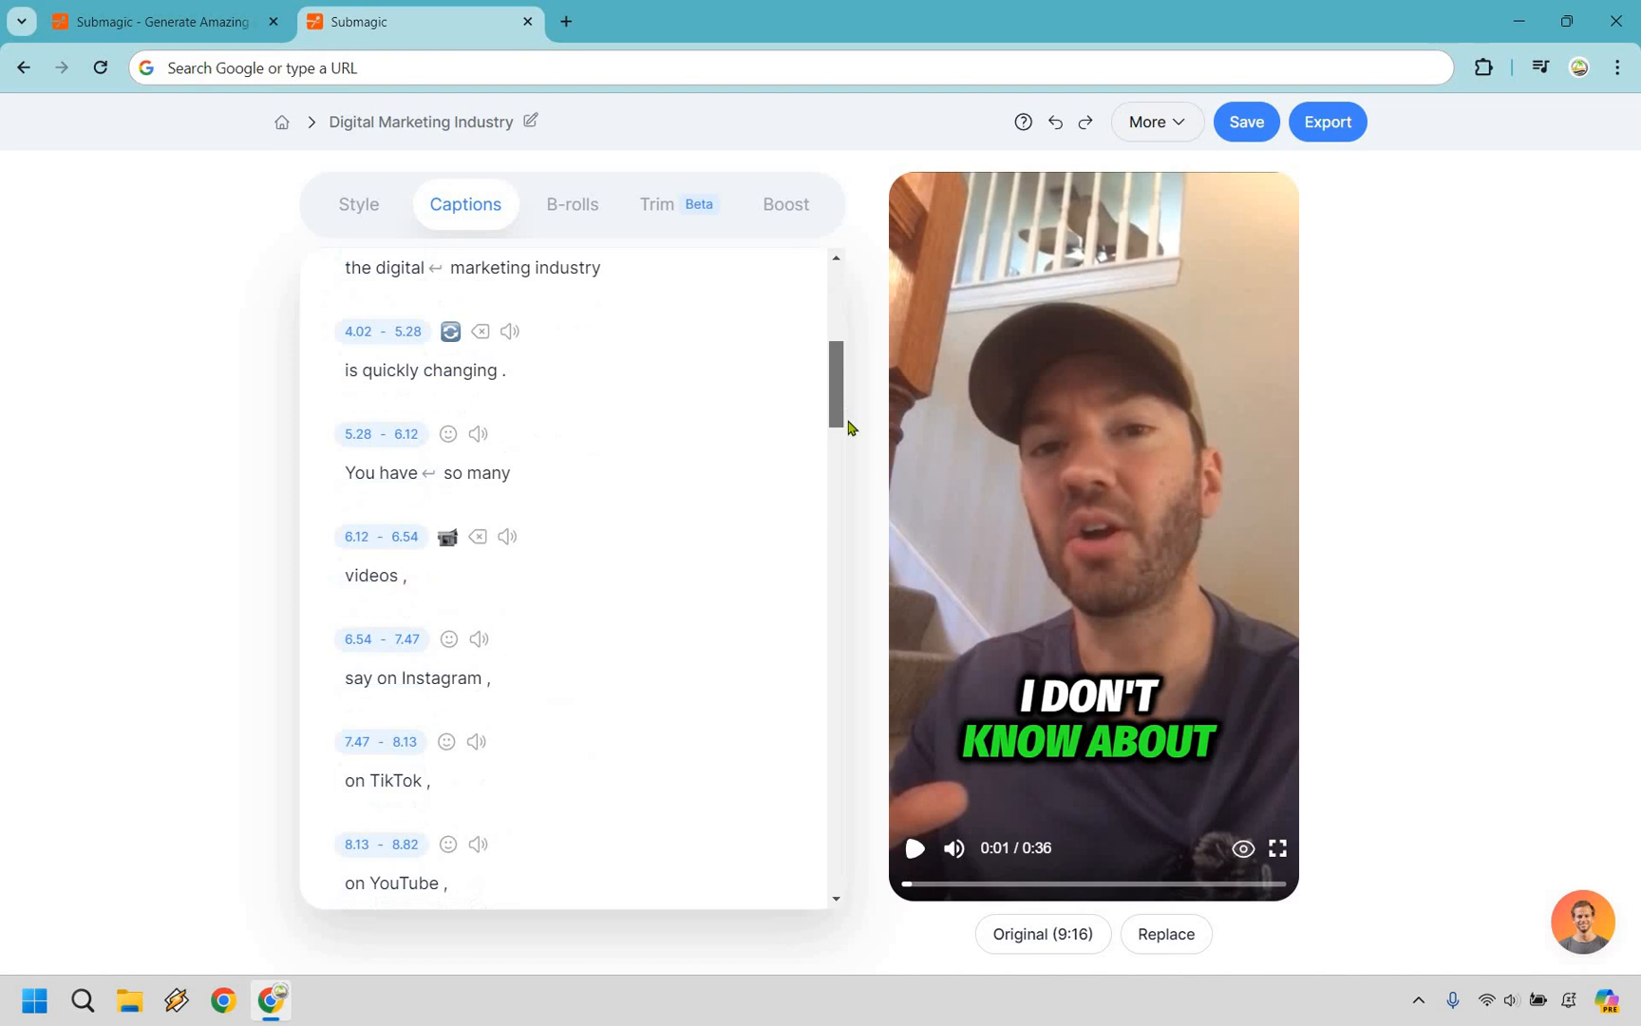
{"action": "scroll", "scroll_direction": "down", "scroll_amount": 3}
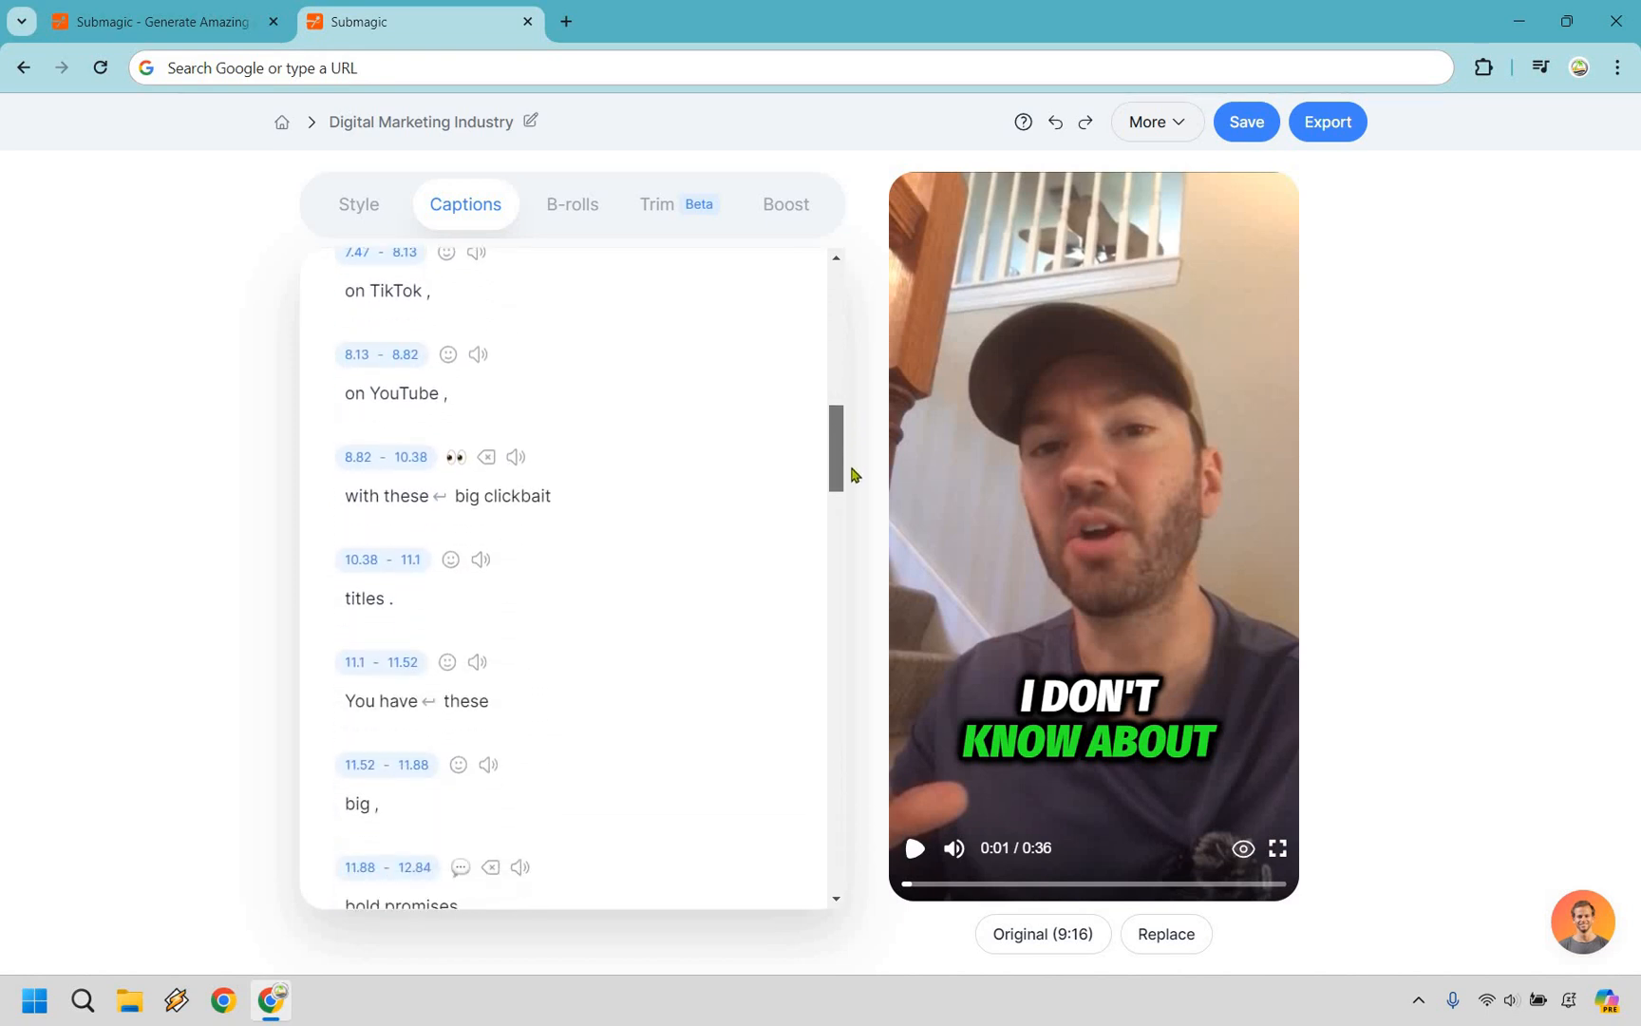
{"action": "scroll", "scroll_direction": "down", "scroll_amount": 3}
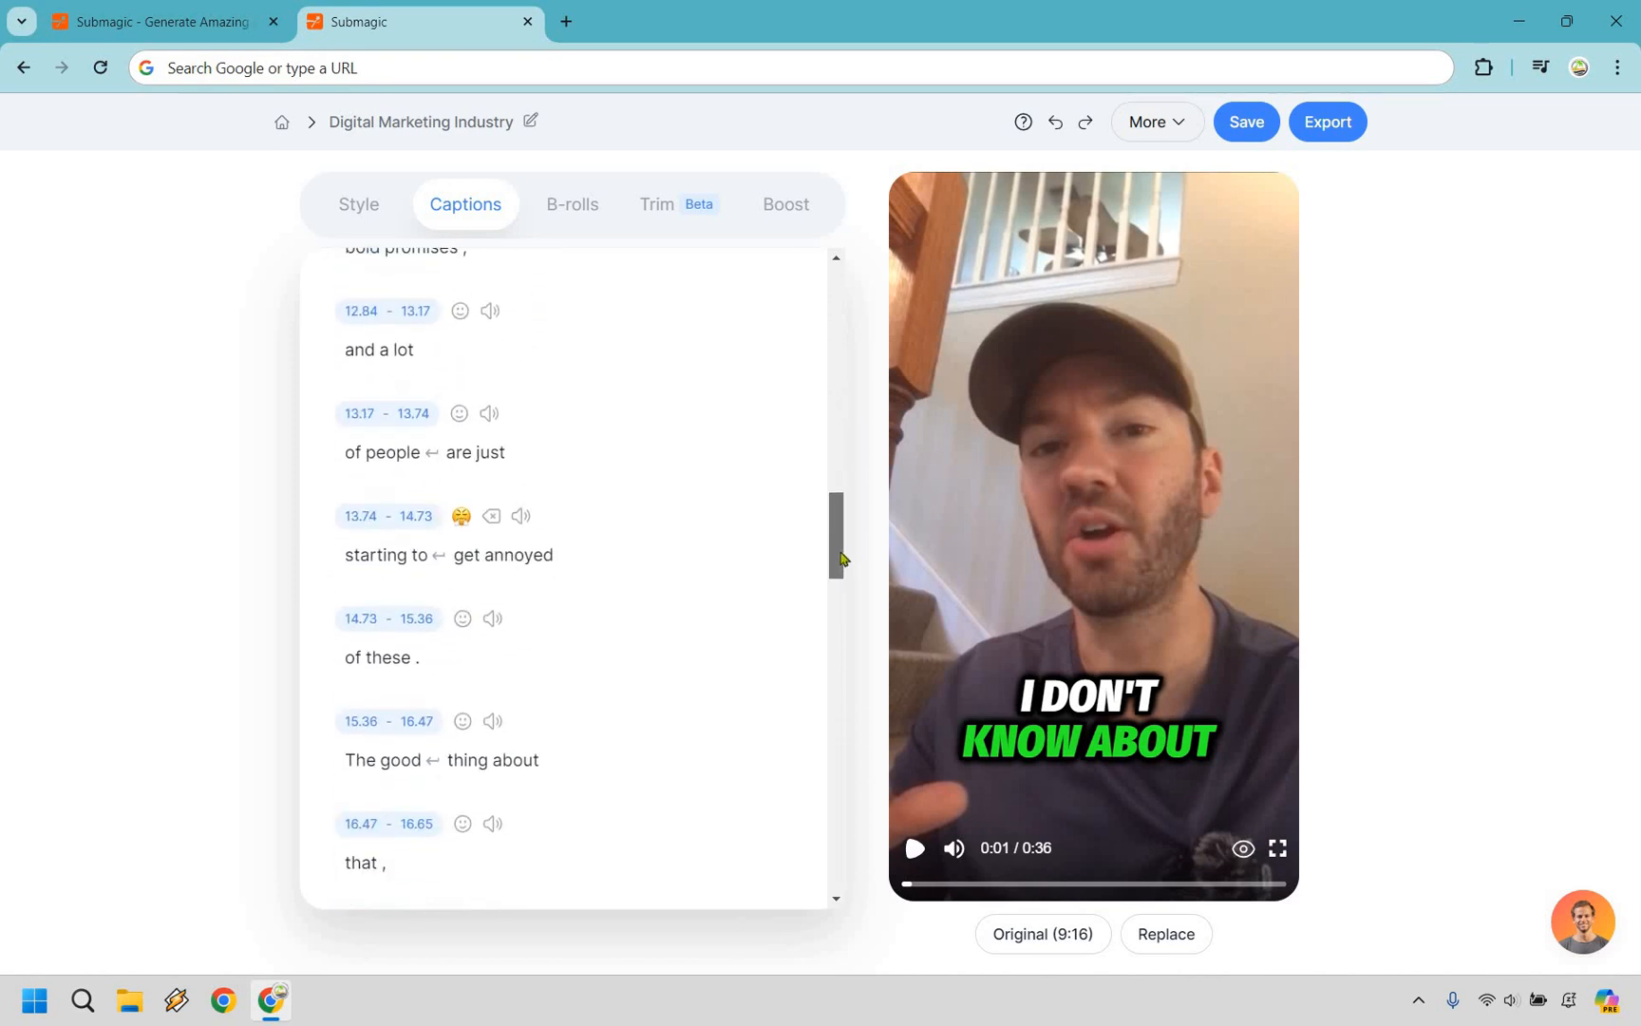
{"action": "scroll", "scroll_direction": "down", "scroll_amount": 3}
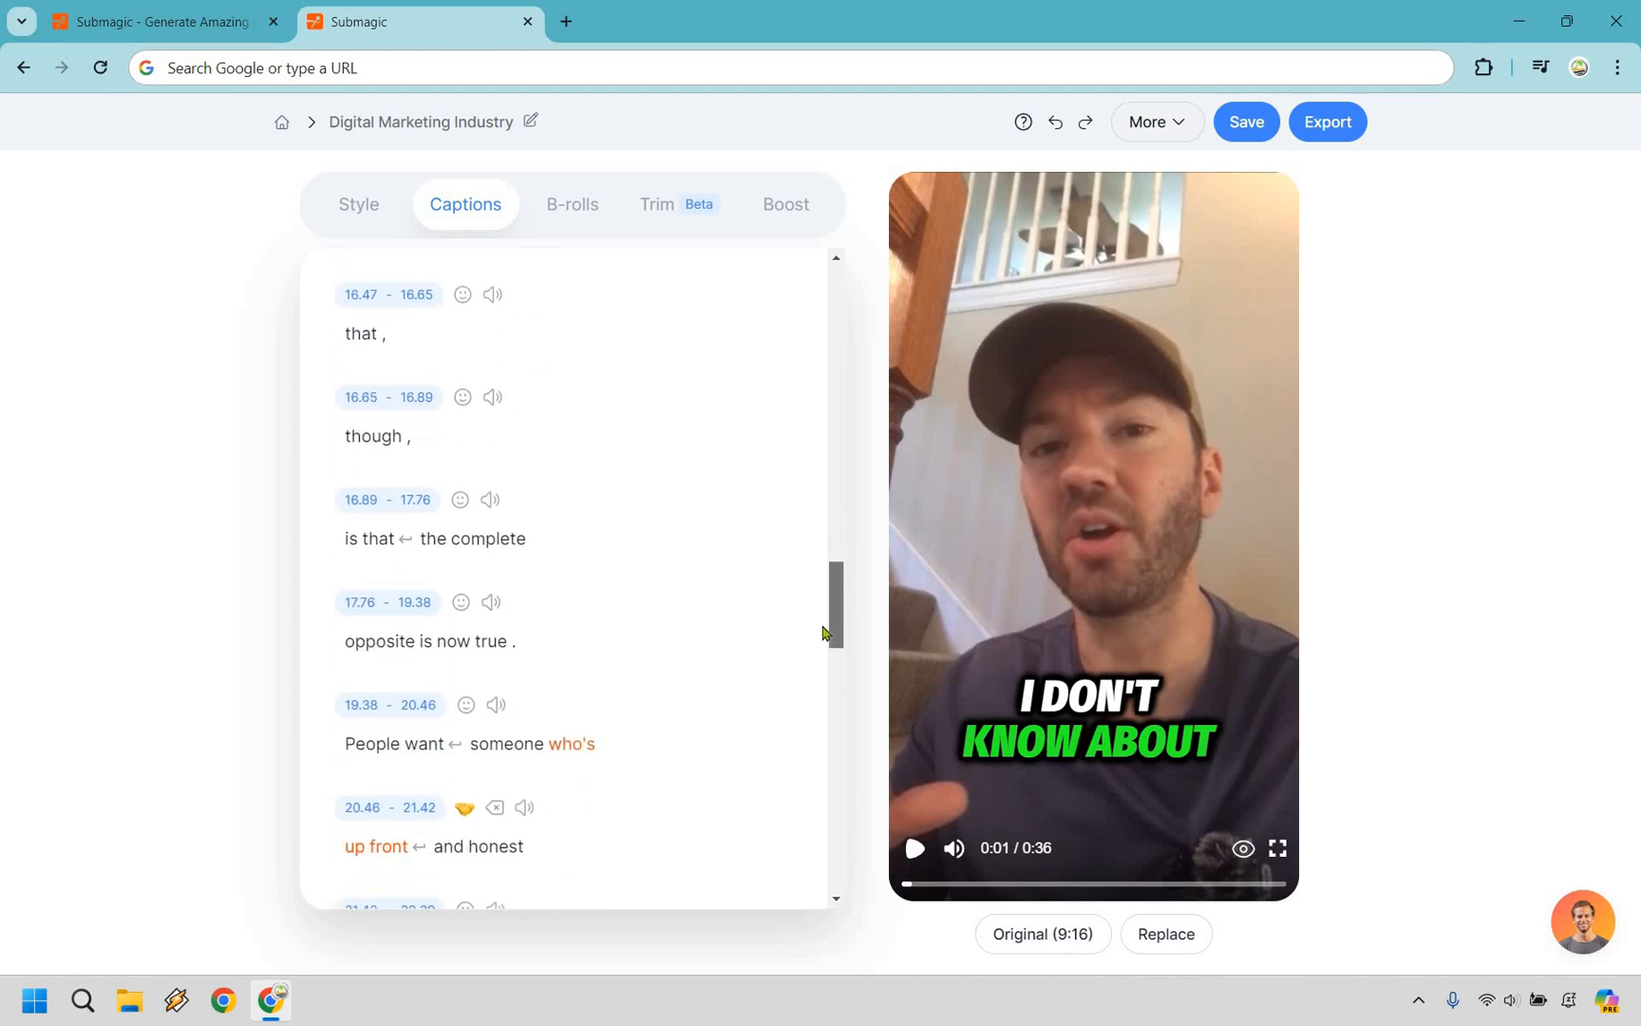
{"action": "scroll", "scroll_direction": "down", "scroll_amount": 3}
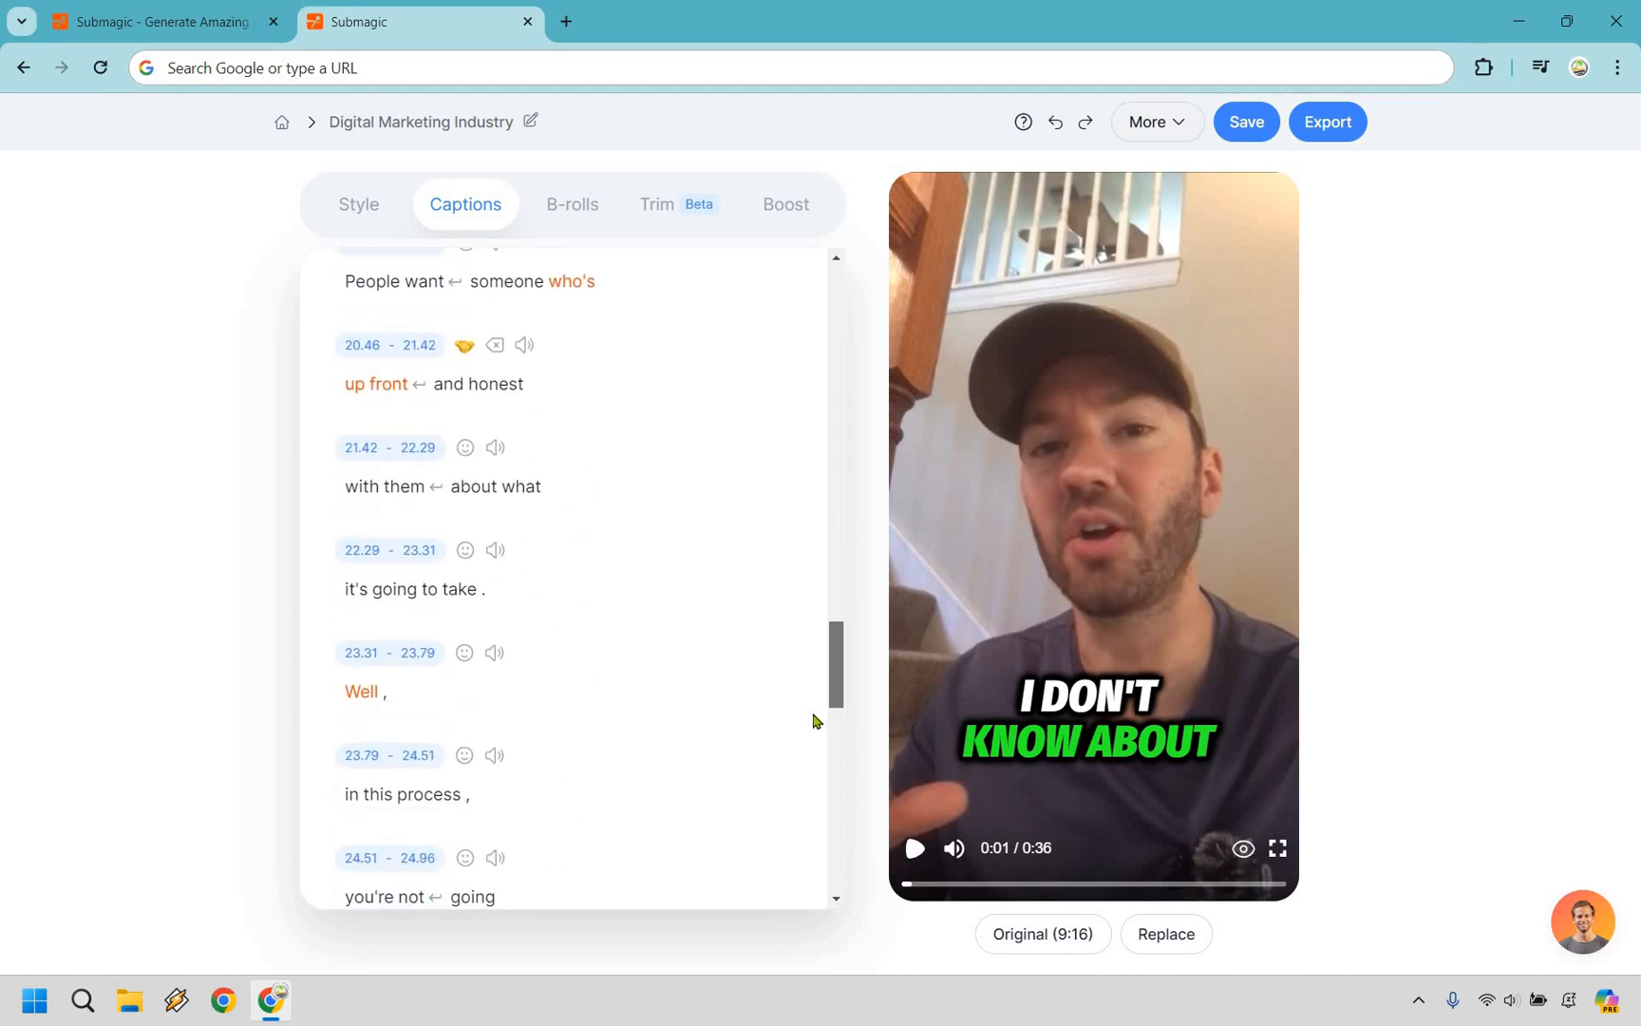
{"action": "scroll", "scroll_direction": "down", "scroll_amount": 3}
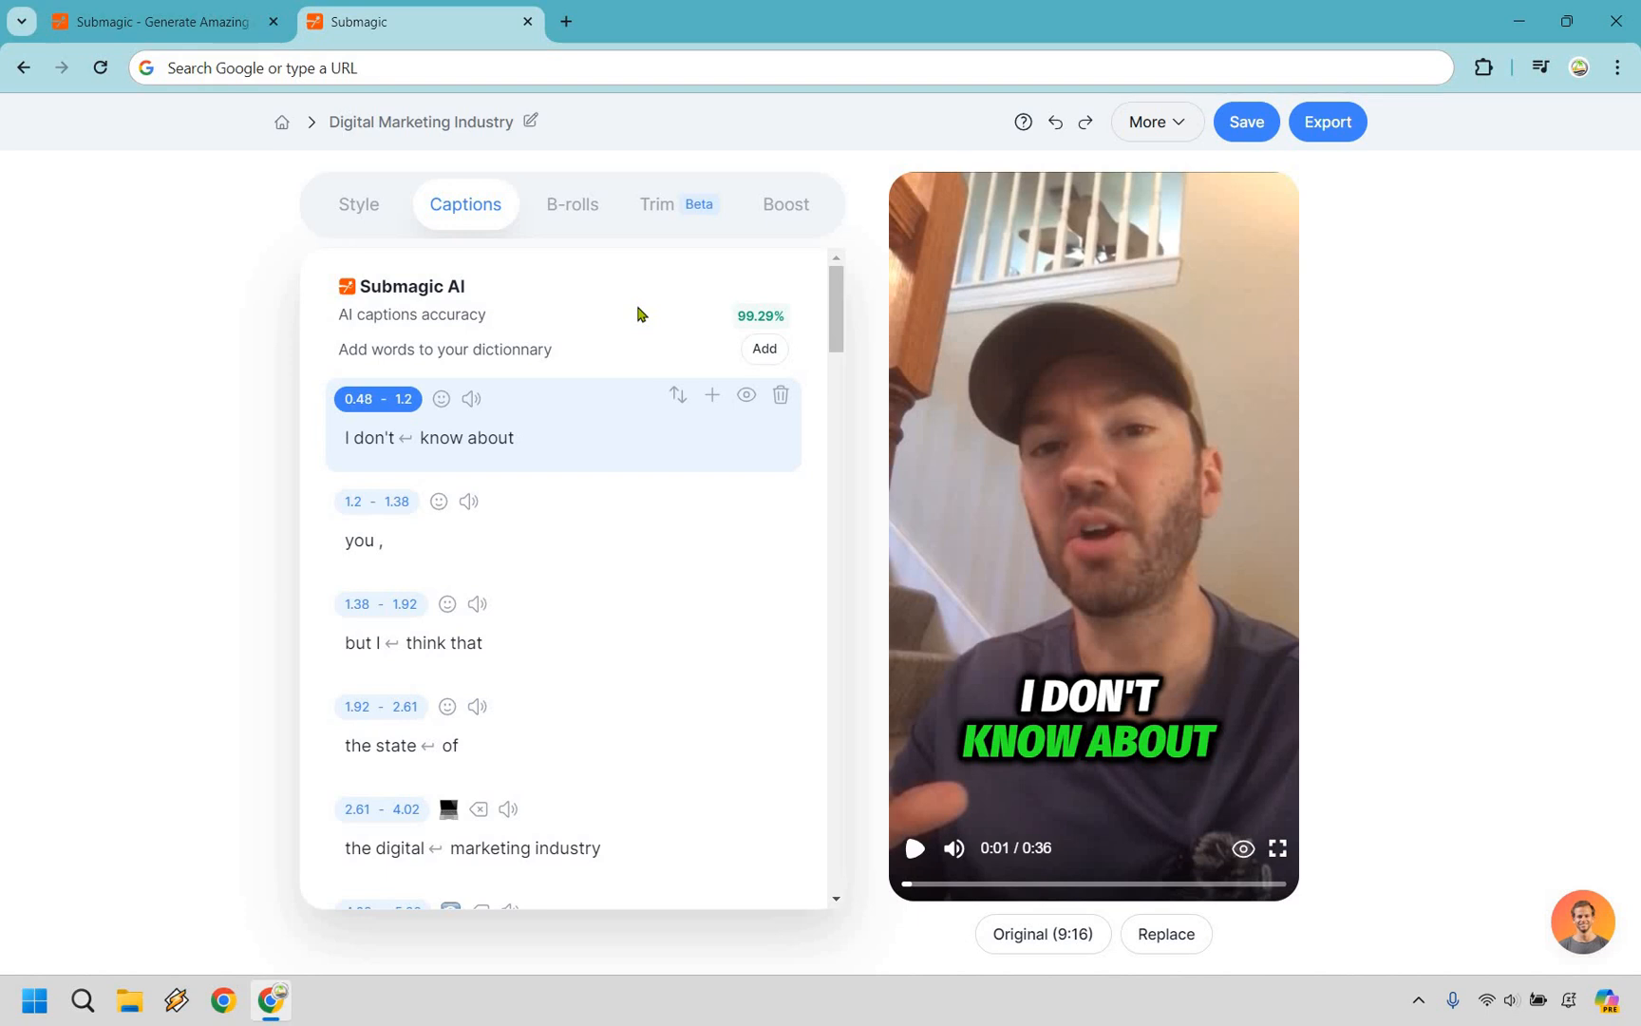
{"action": "mouse_move", "coordinate": [584, 267]}
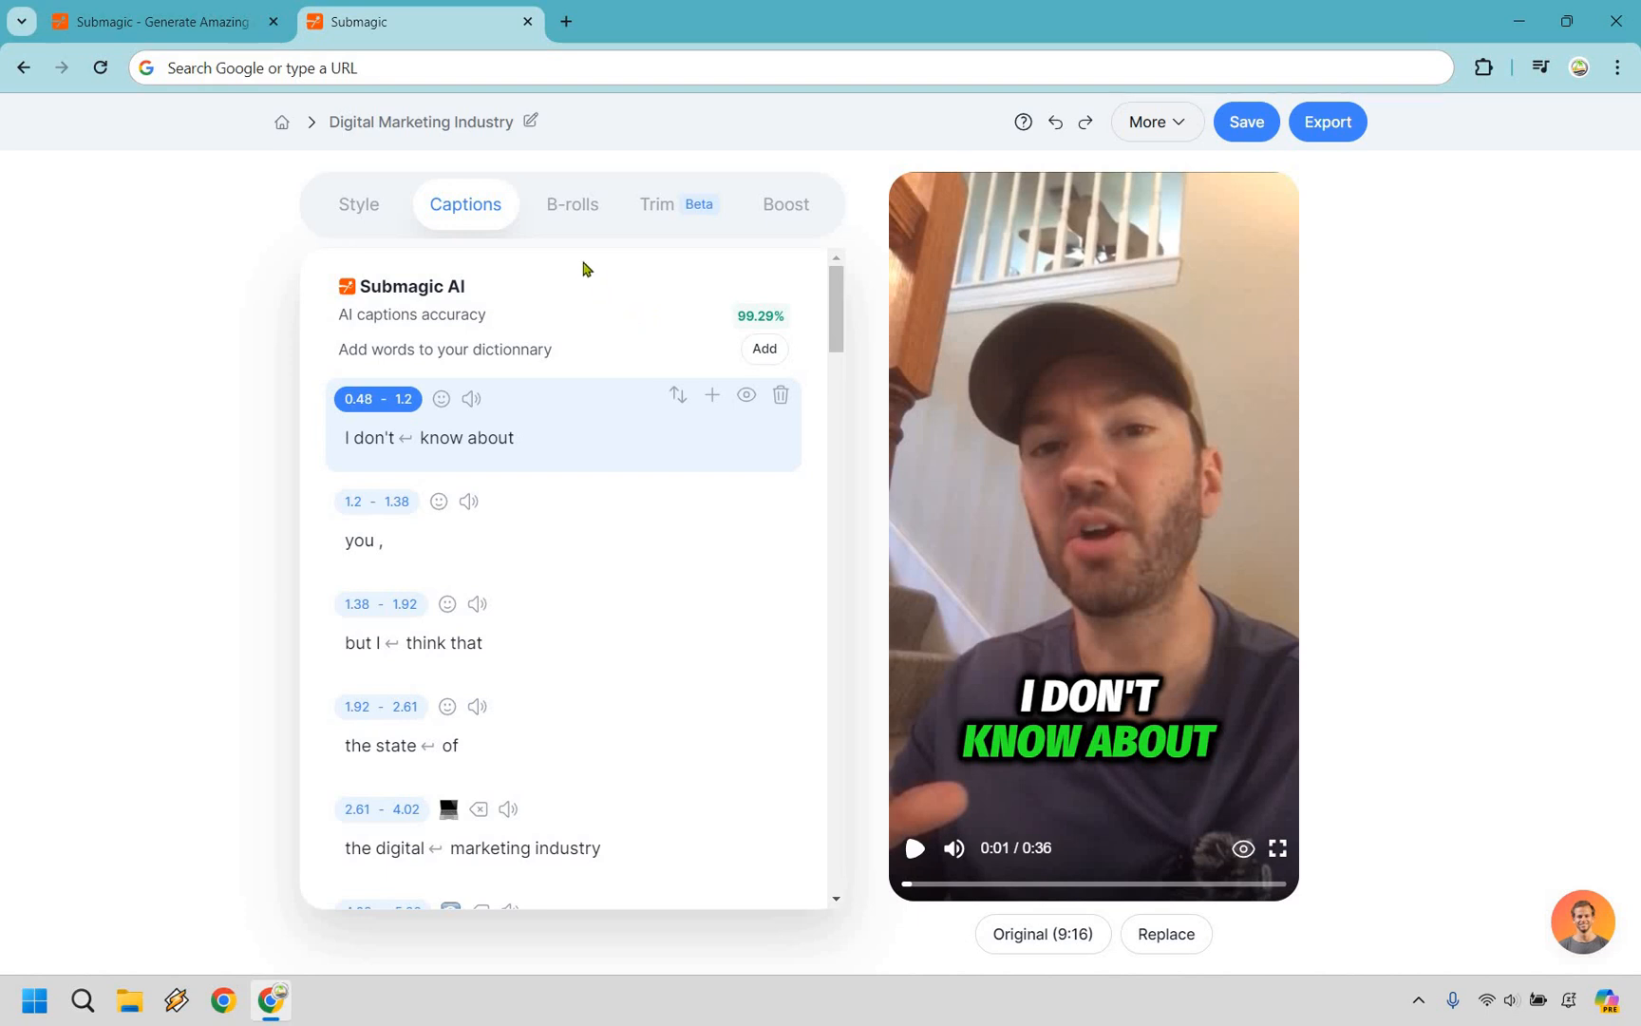
{"action": "mouse_move", "coordinate": [674, 259]}
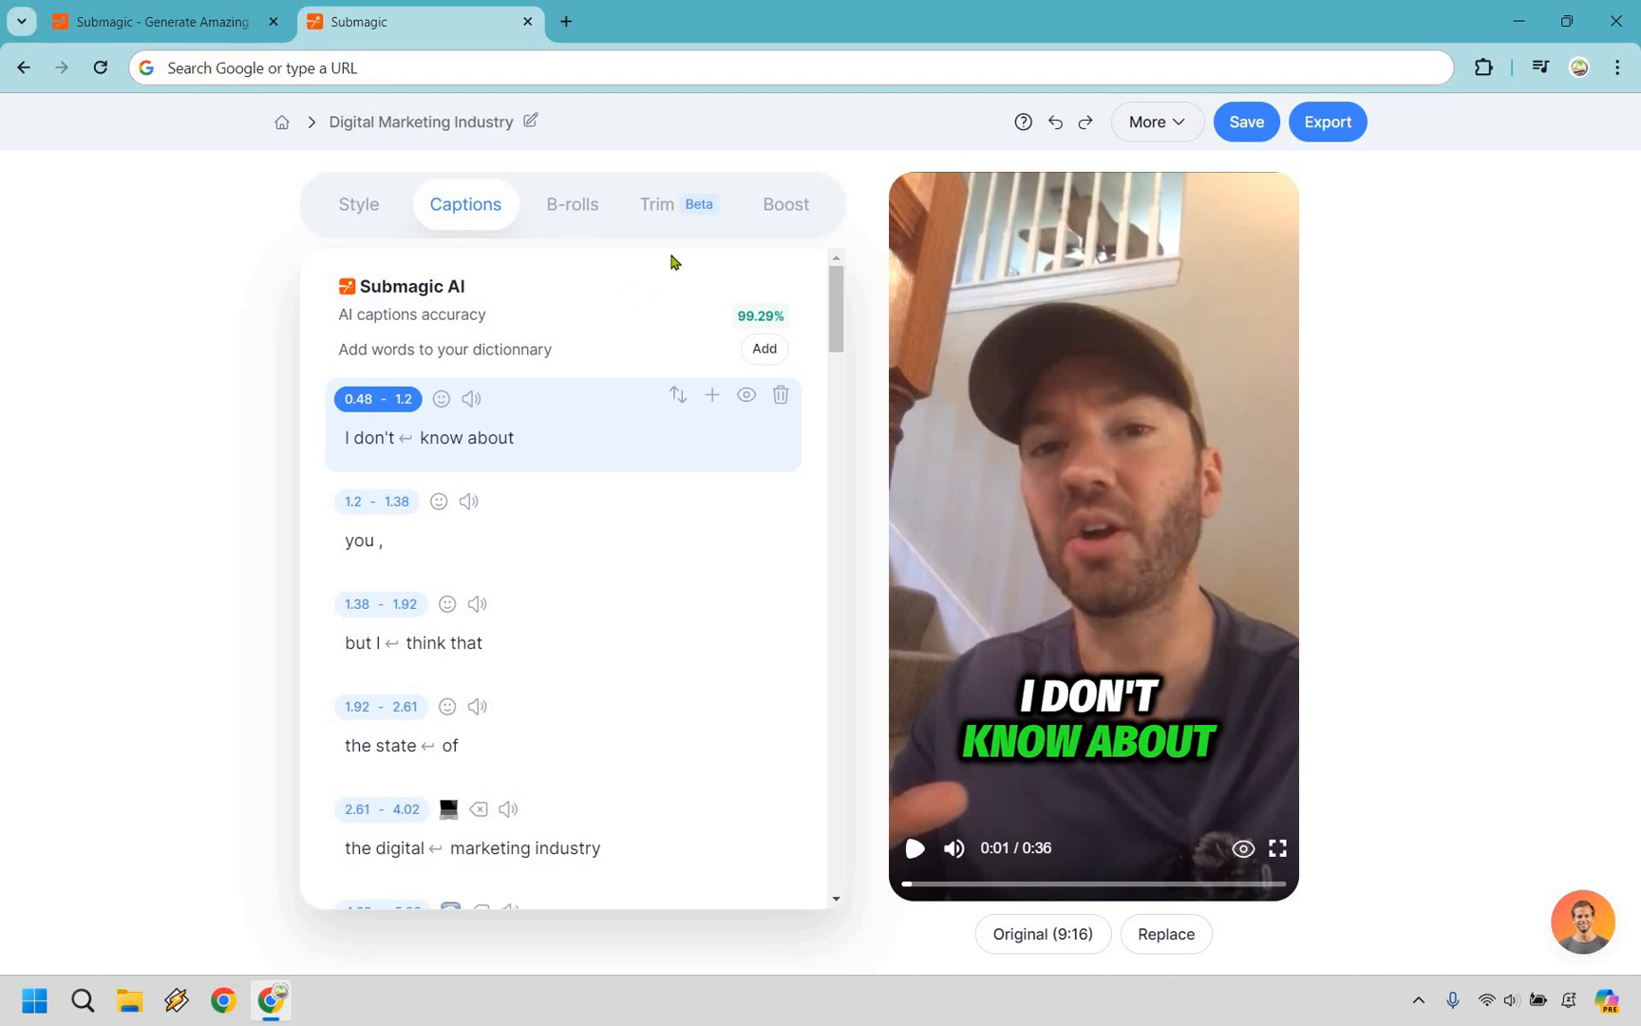
- Toggle Remove silence on and off in the Trim view, which finds no silence to remove
{"action": "left_click", "coordinate": [658, 204]}
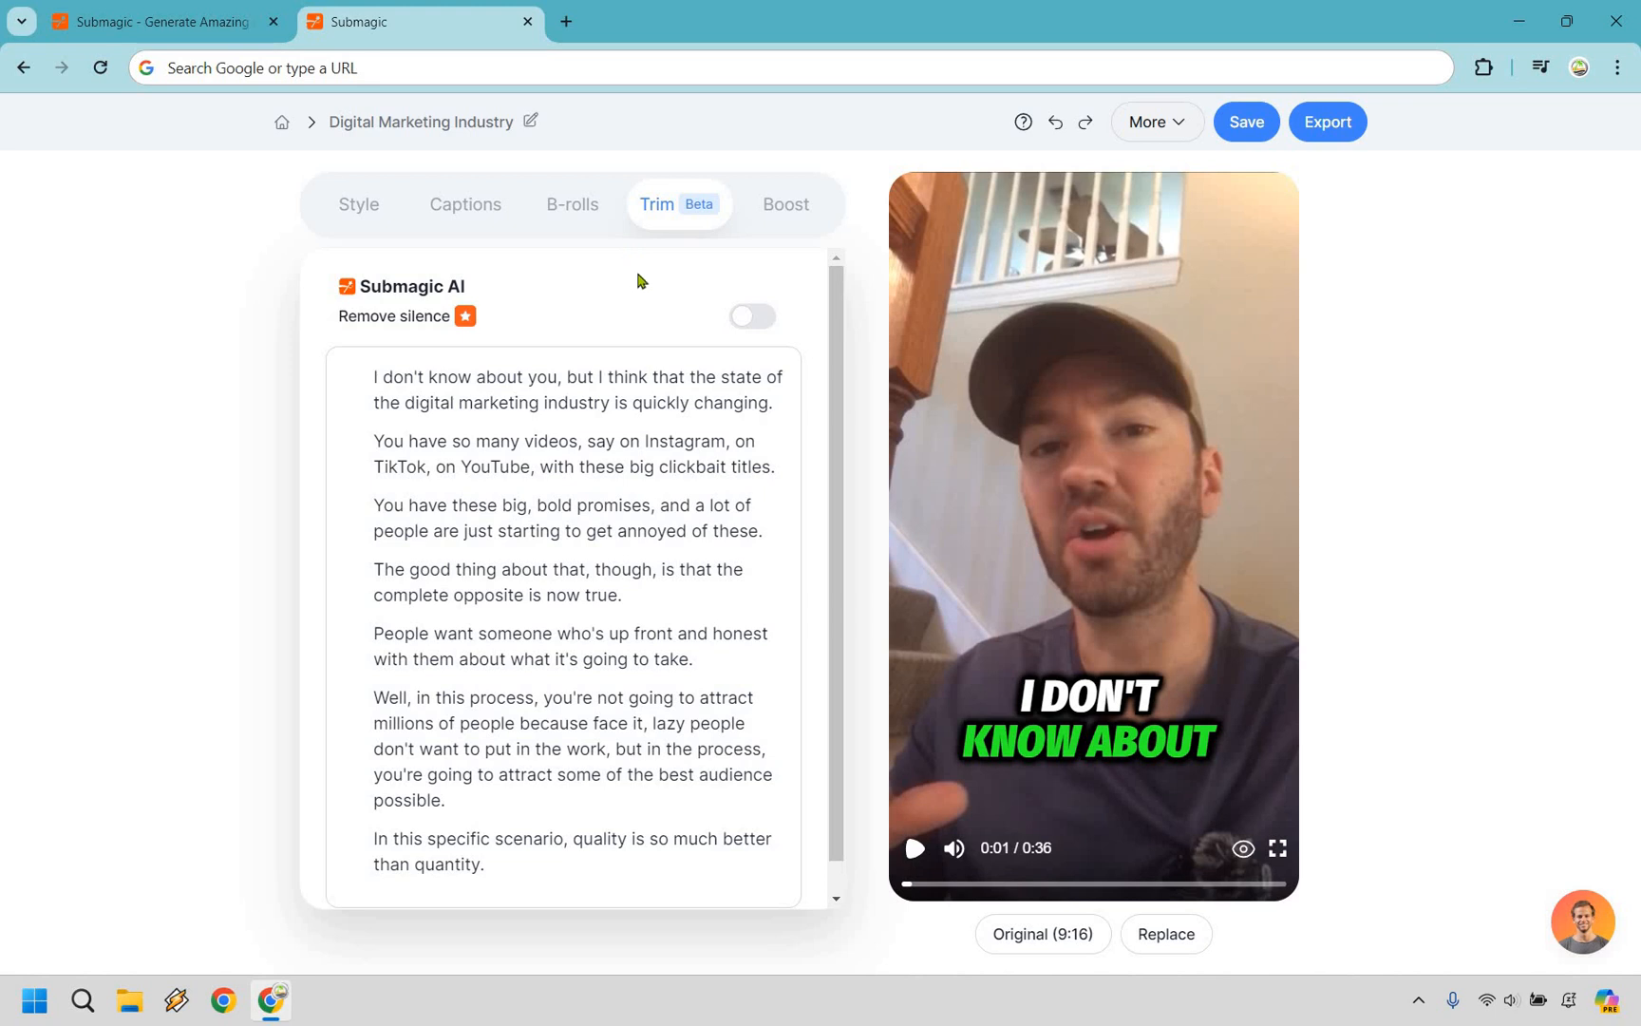
{"action": "mouse_move", "coordinate": [715, 530]}
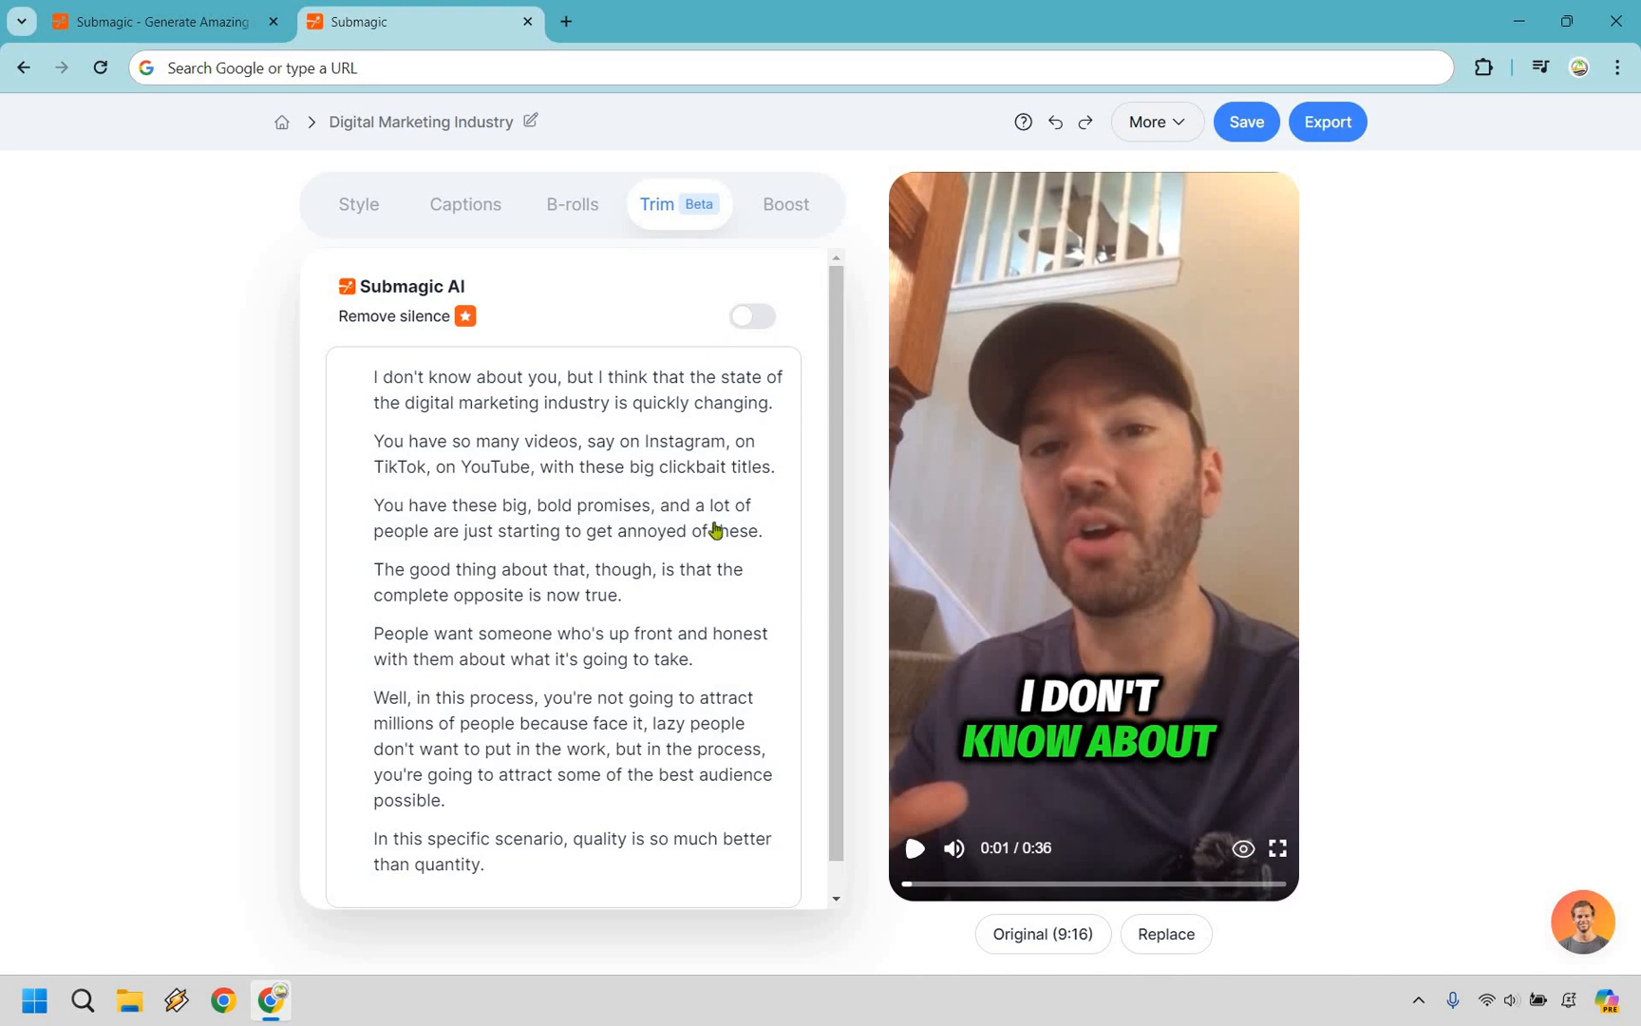
{"action": "double_click", "coordinate": [496, 403]}
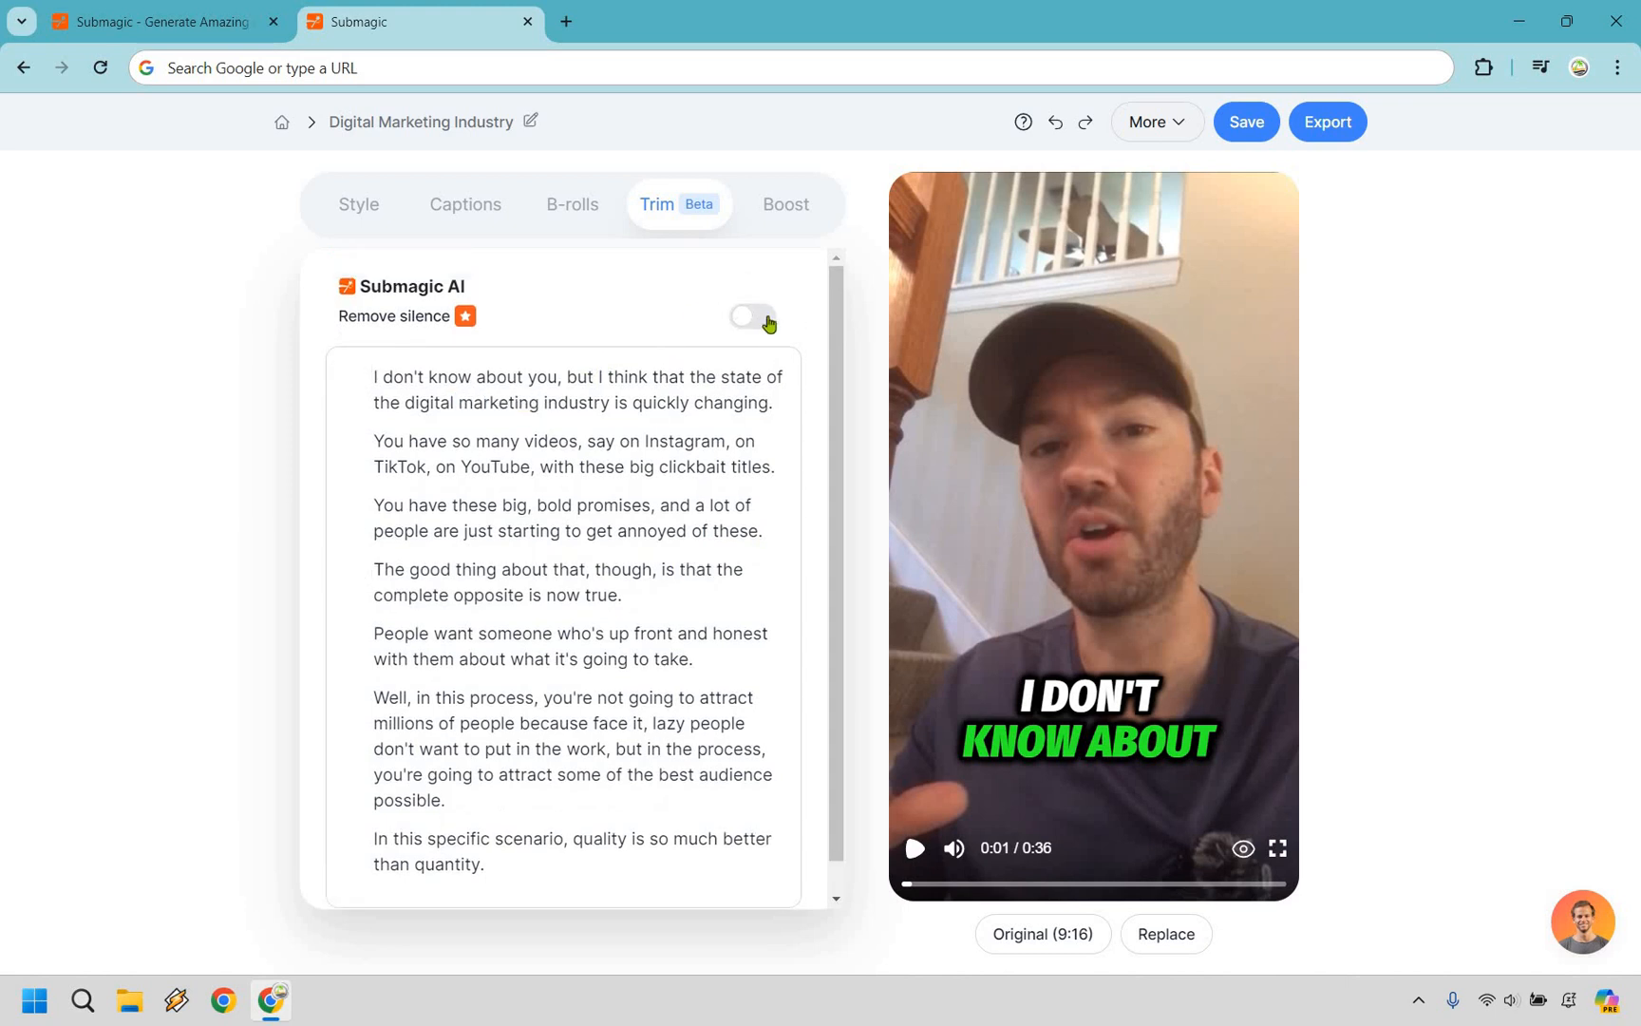
{"action": "left_click", "coordinate": [750, 317]}
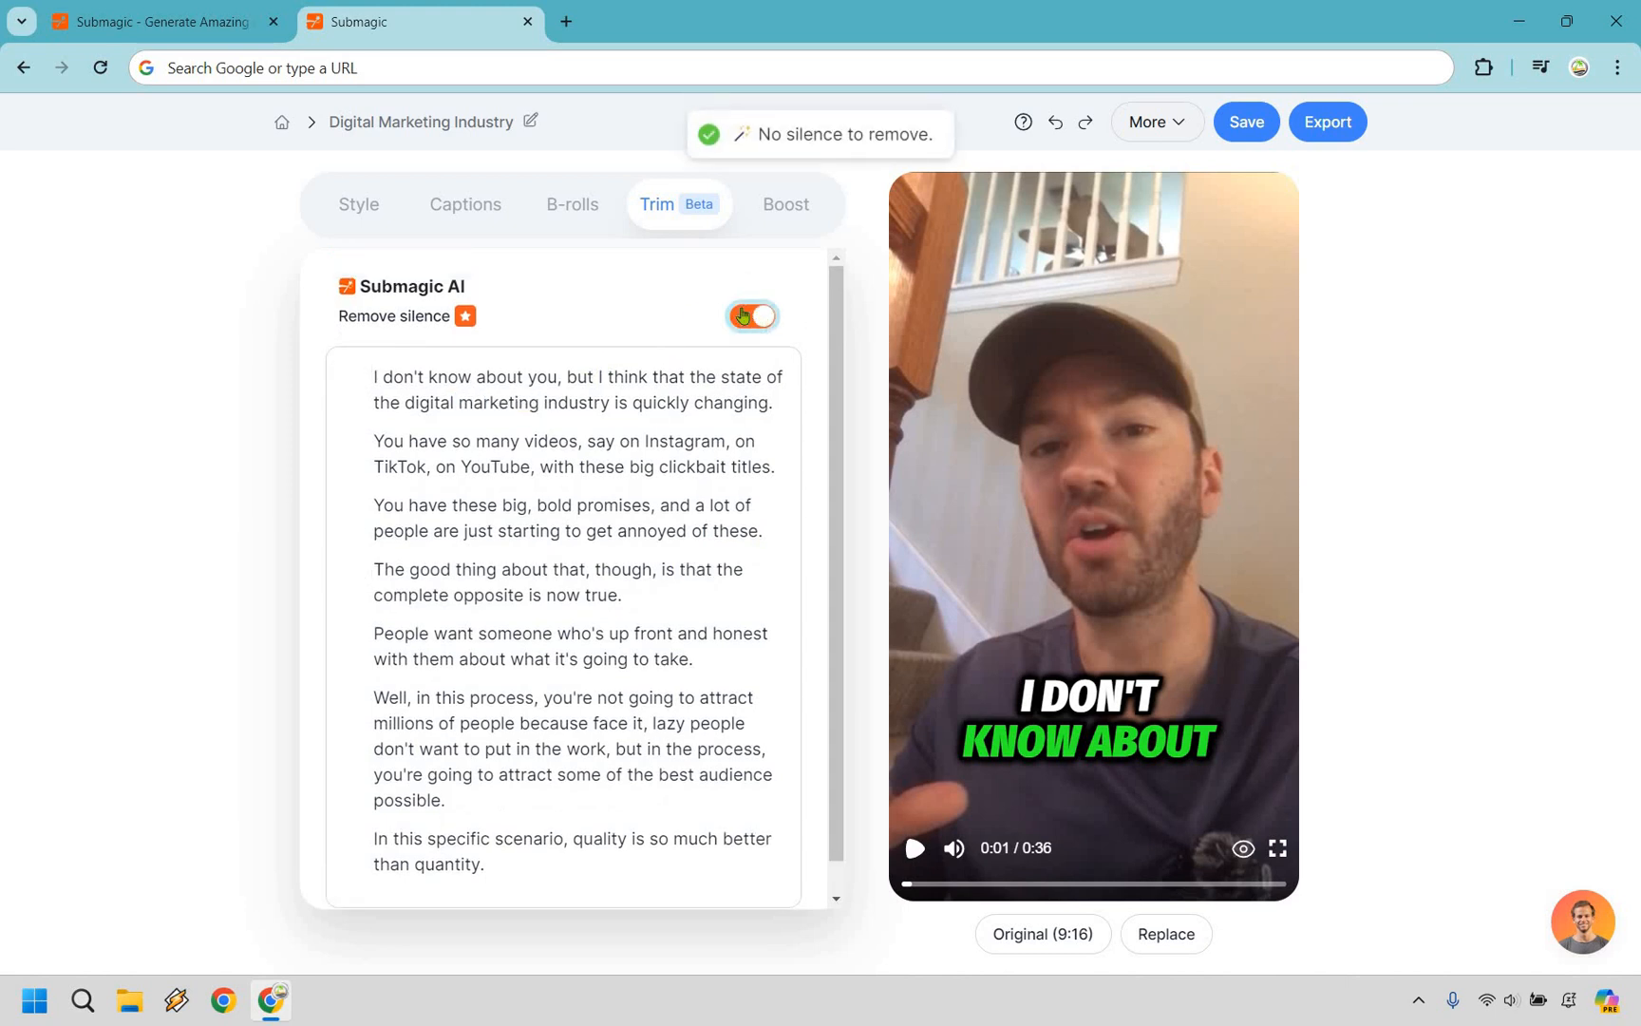
{"action": "left_click", "coordinate": [750, 317]}
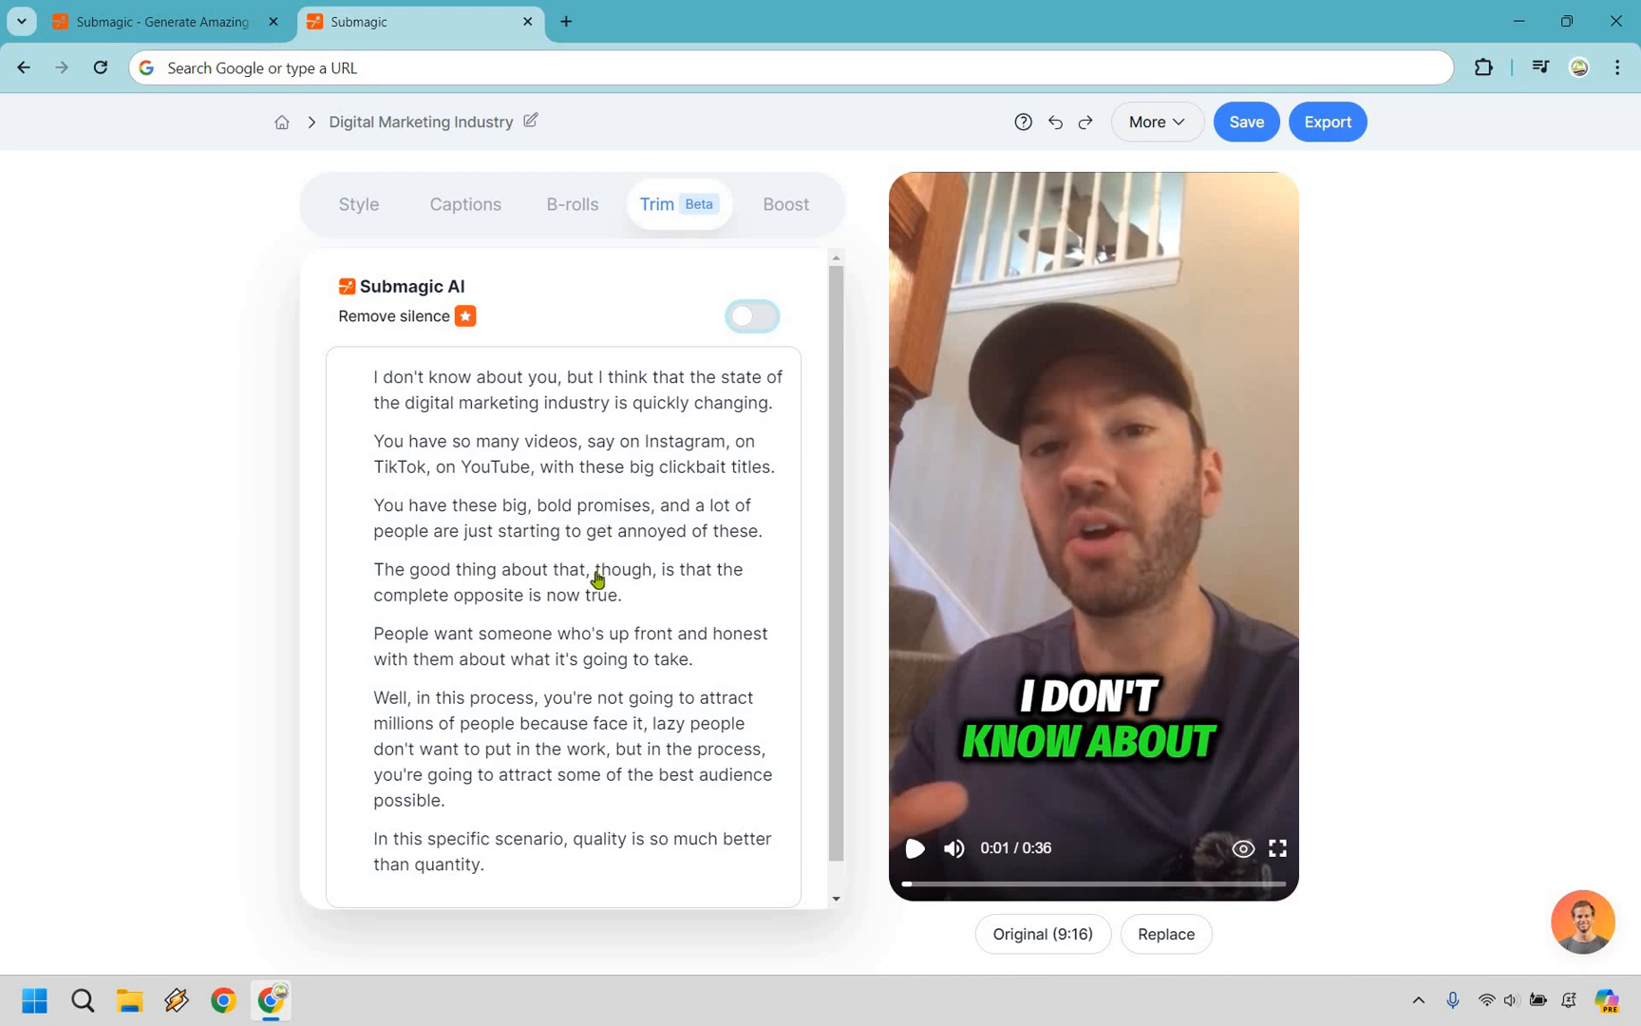
{"action": "double_click", "coordinate": [561, 595]}
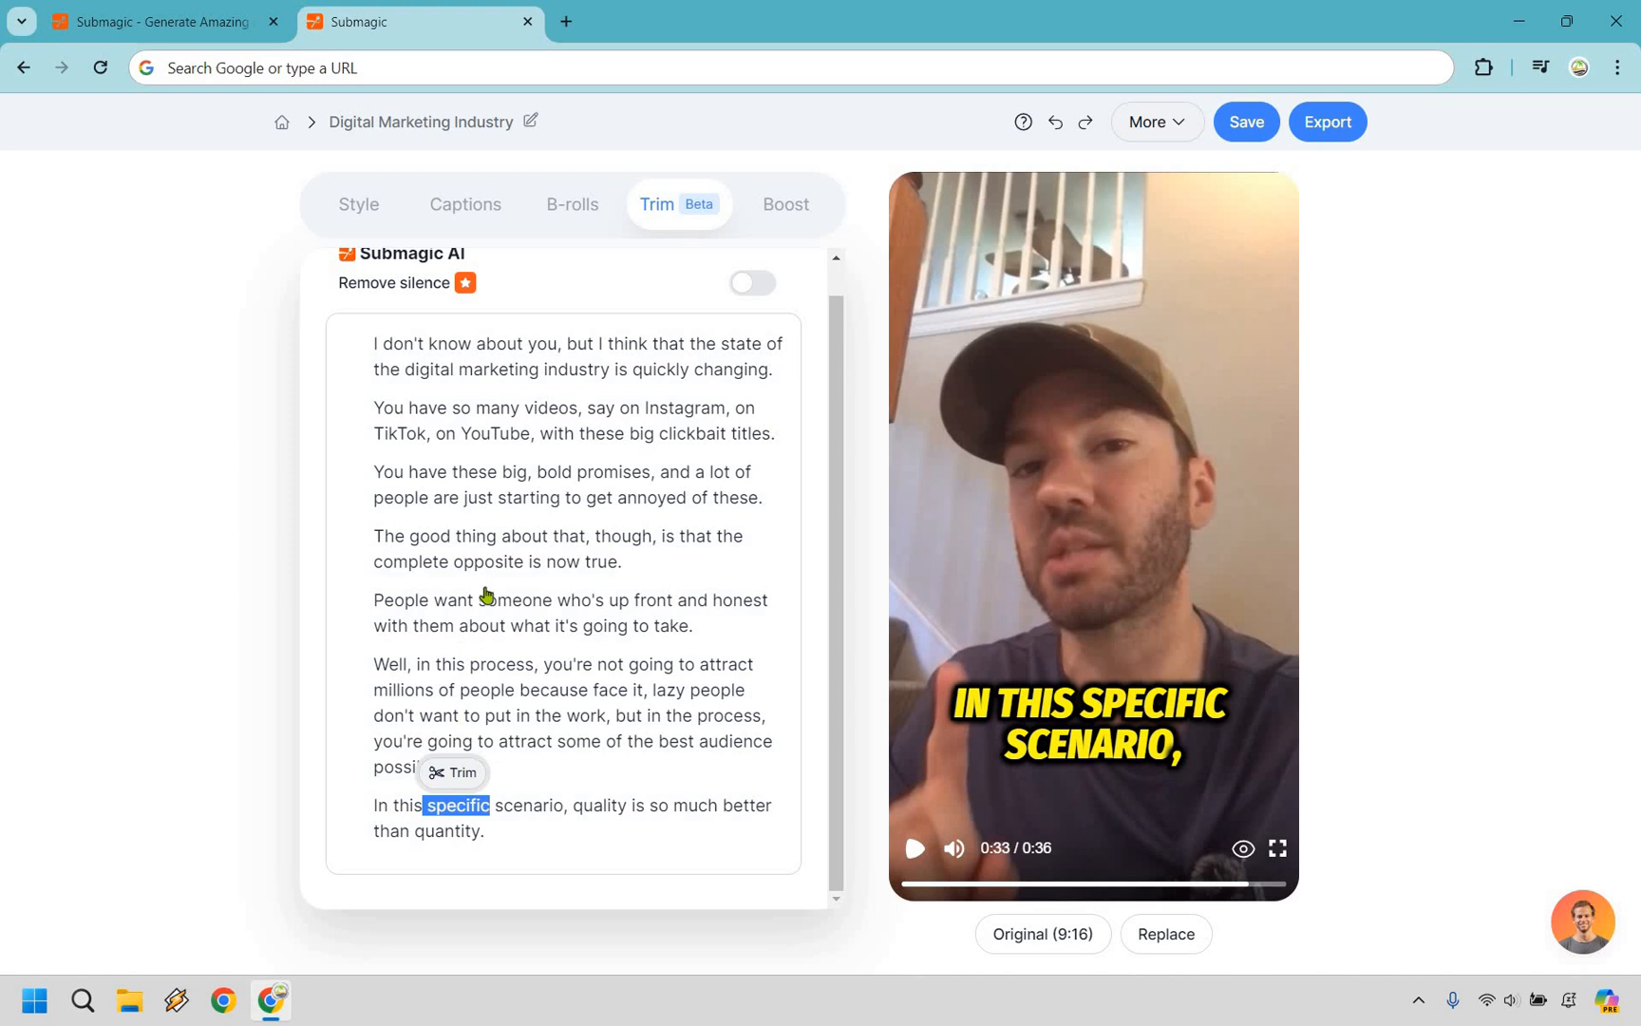
{"action": "left_click", "coordinate": [452, 771]}
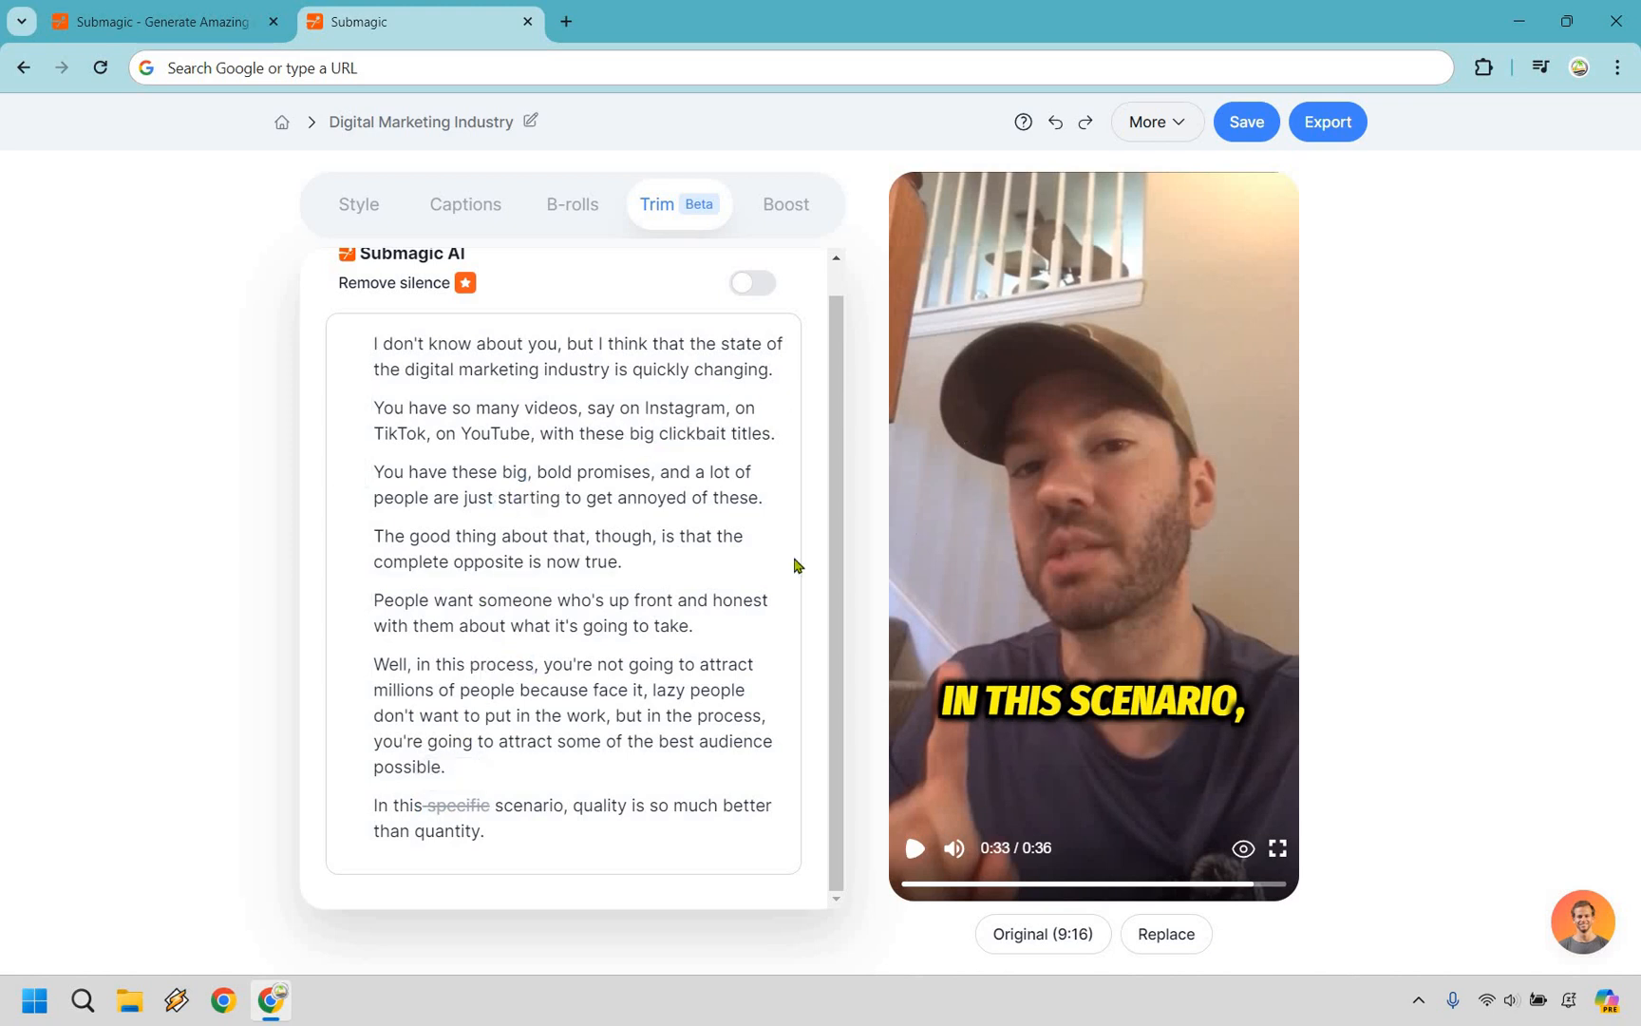
{"action": "double_click", "coordinate": [455, 804]}
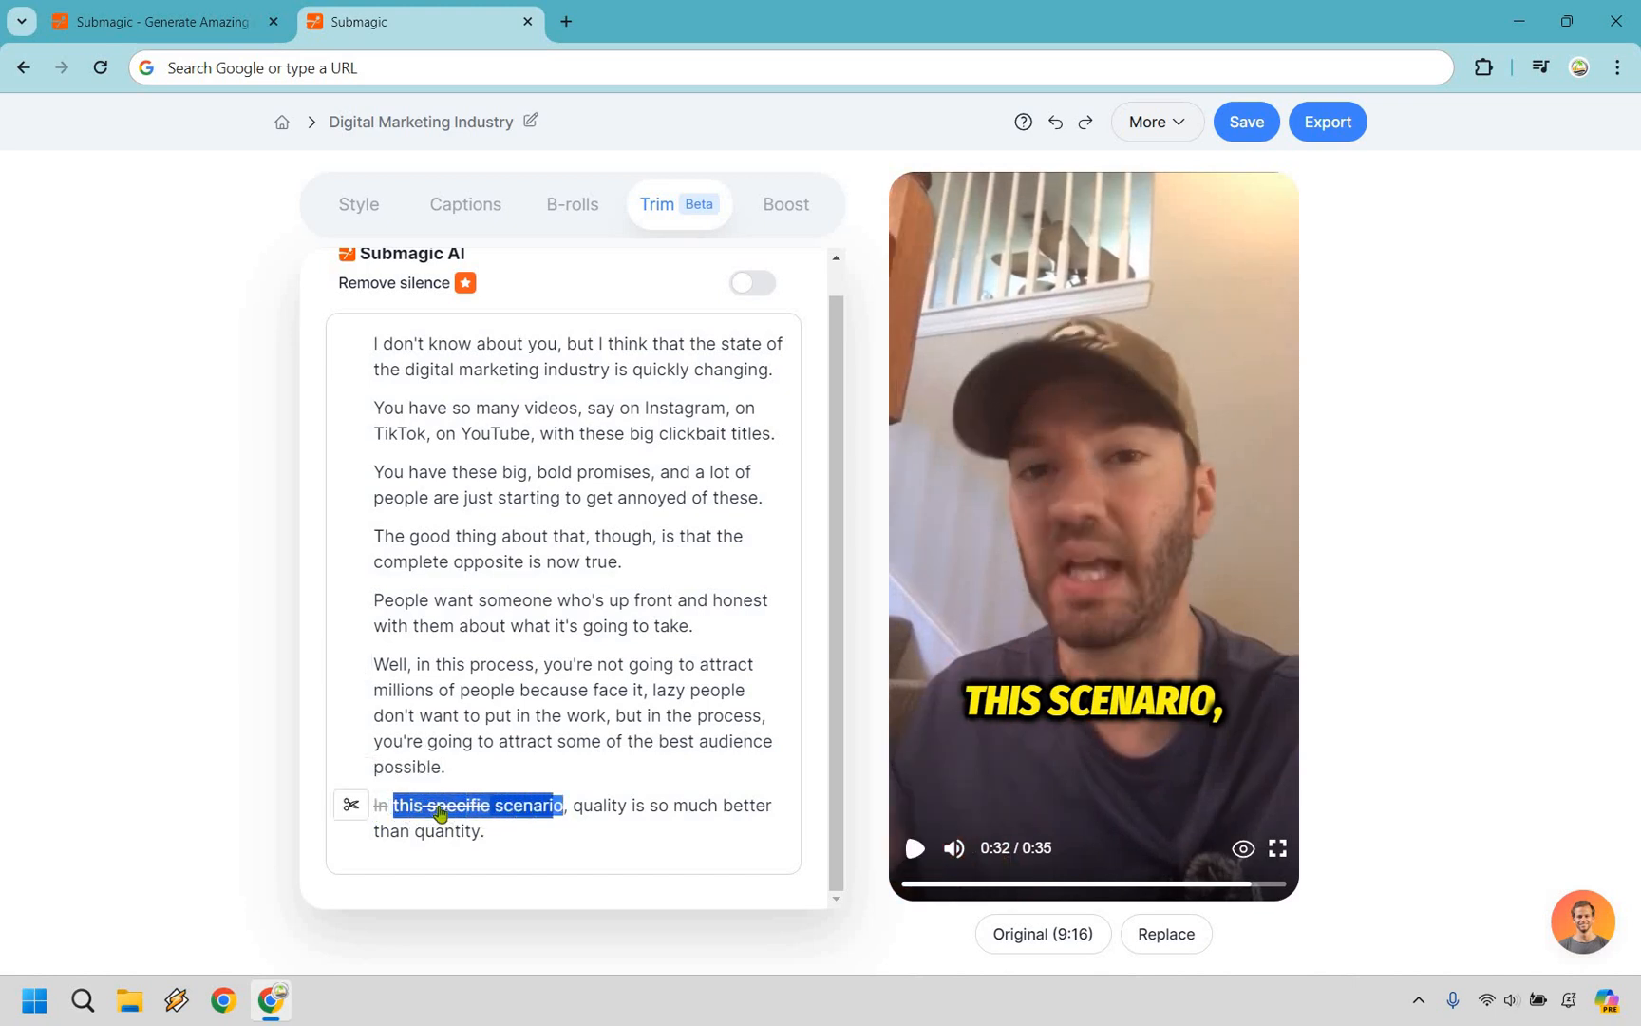
{"action": "left_click", "coordinate": [350, 805]}
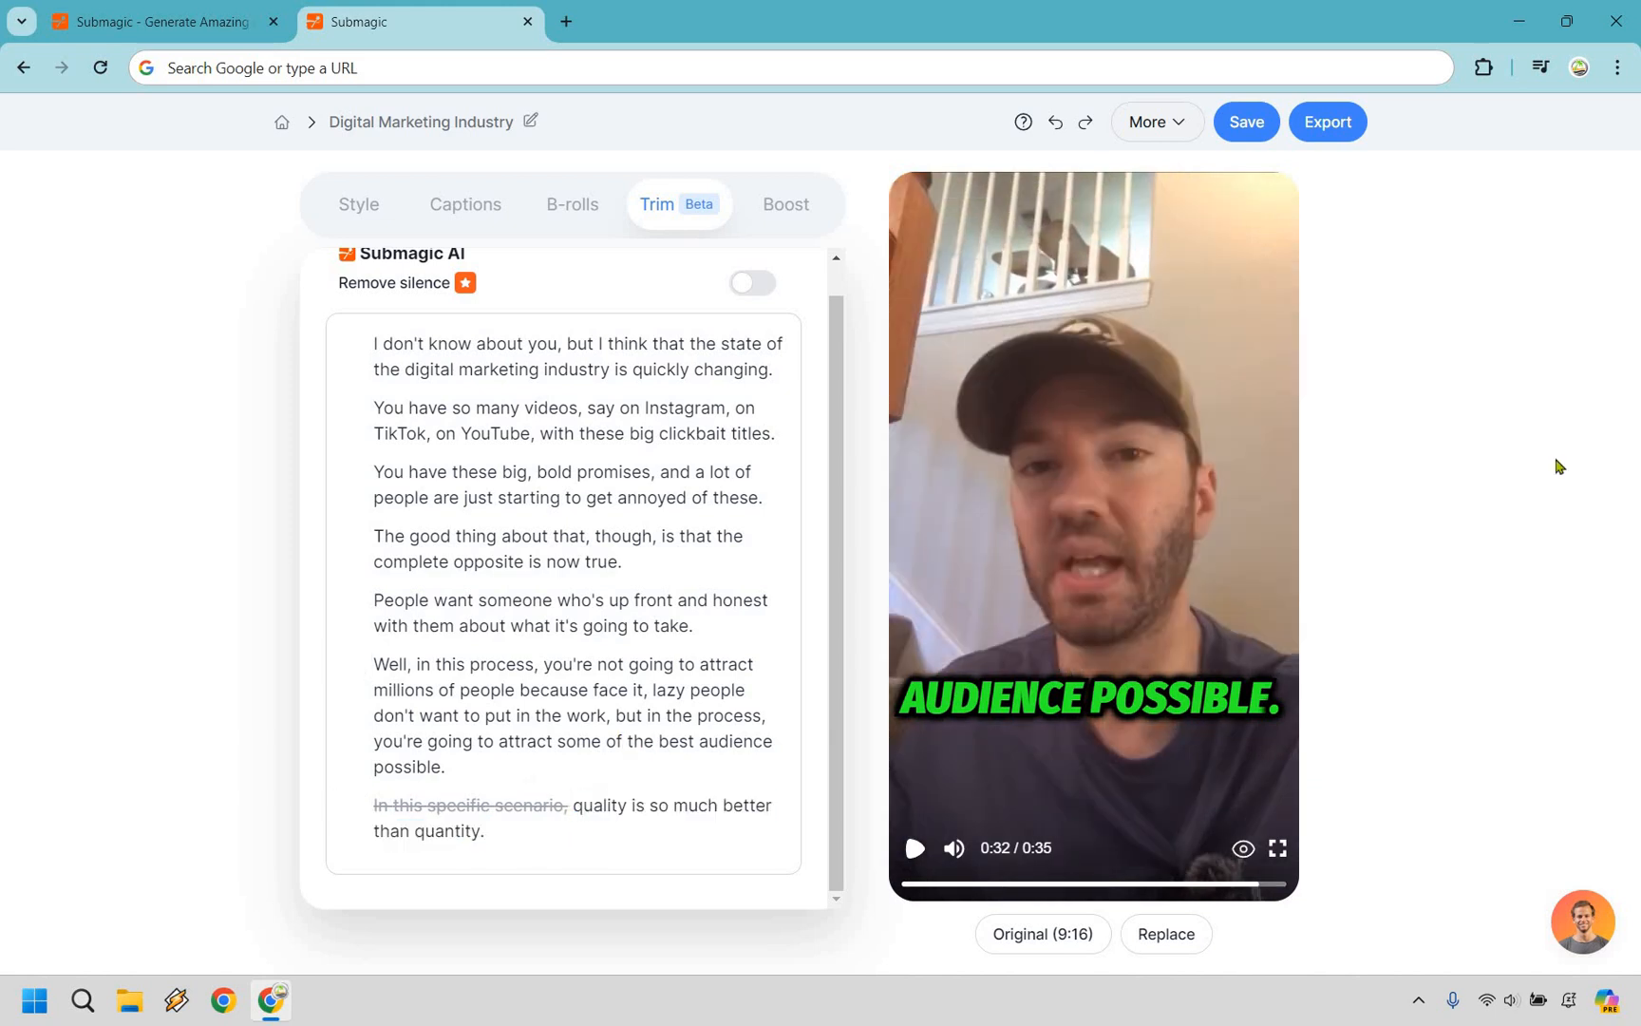
{"action": "mouse_move", "coordinate": [525, 710]}
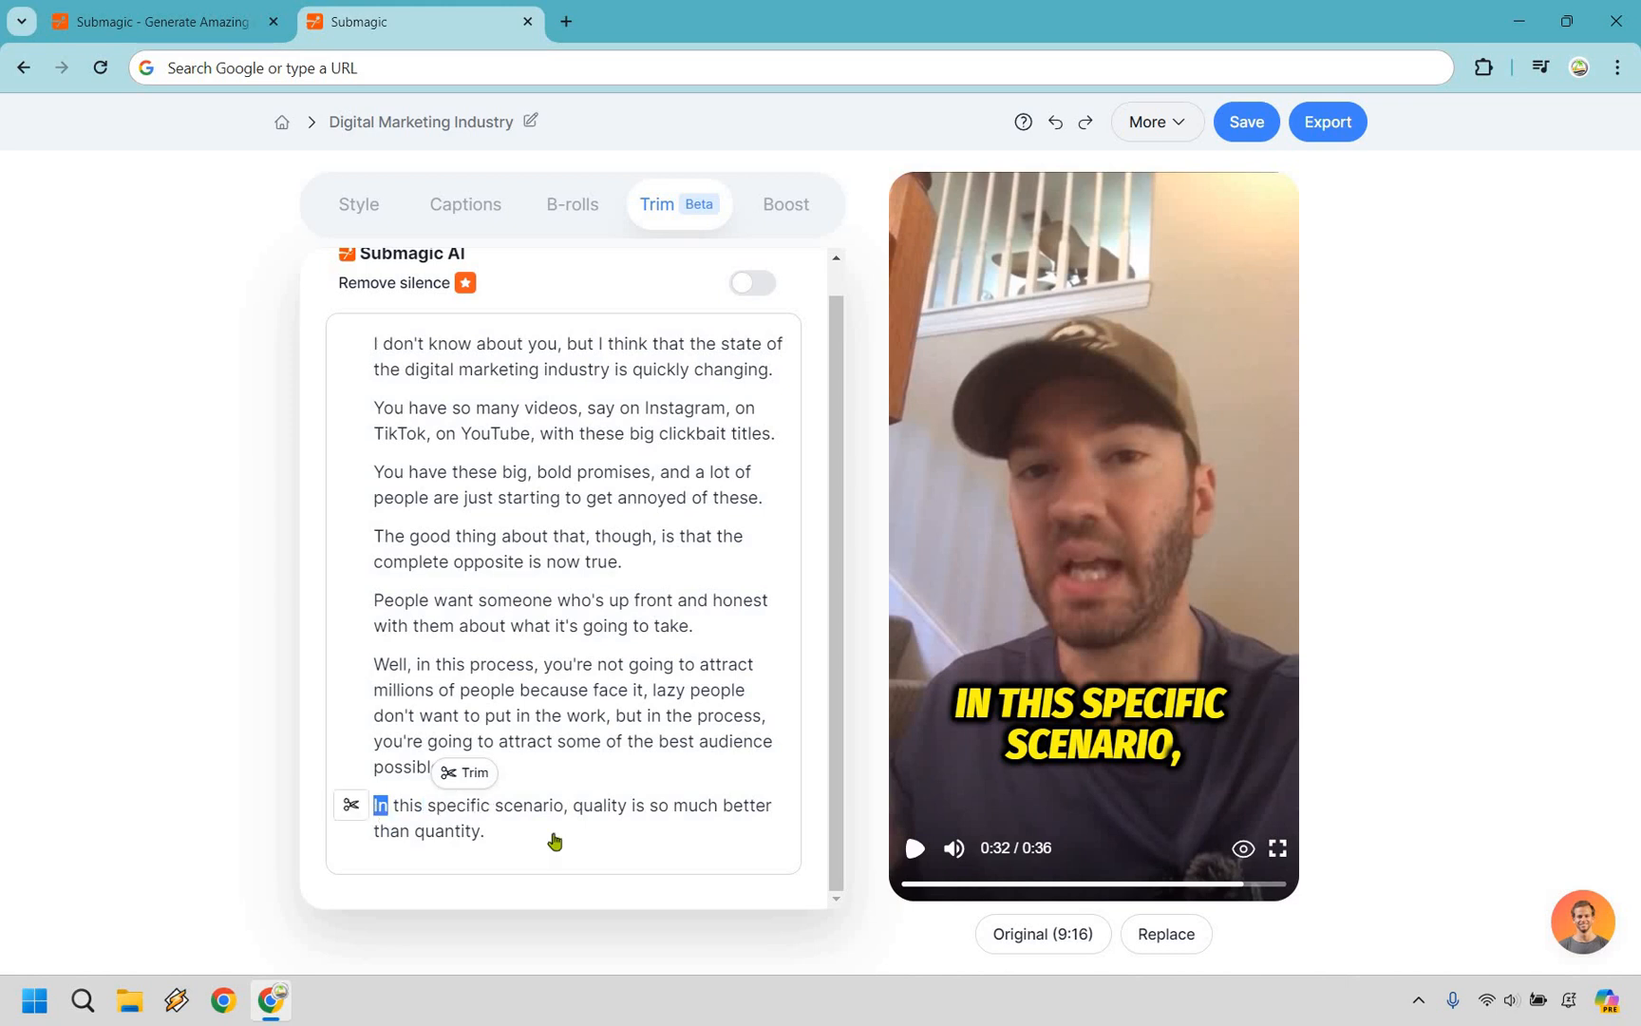
- Cut 'In this specific scenario,' from the last sentence and preview the edited video
{"action": "left_click", "coordinate": [913, 848]}
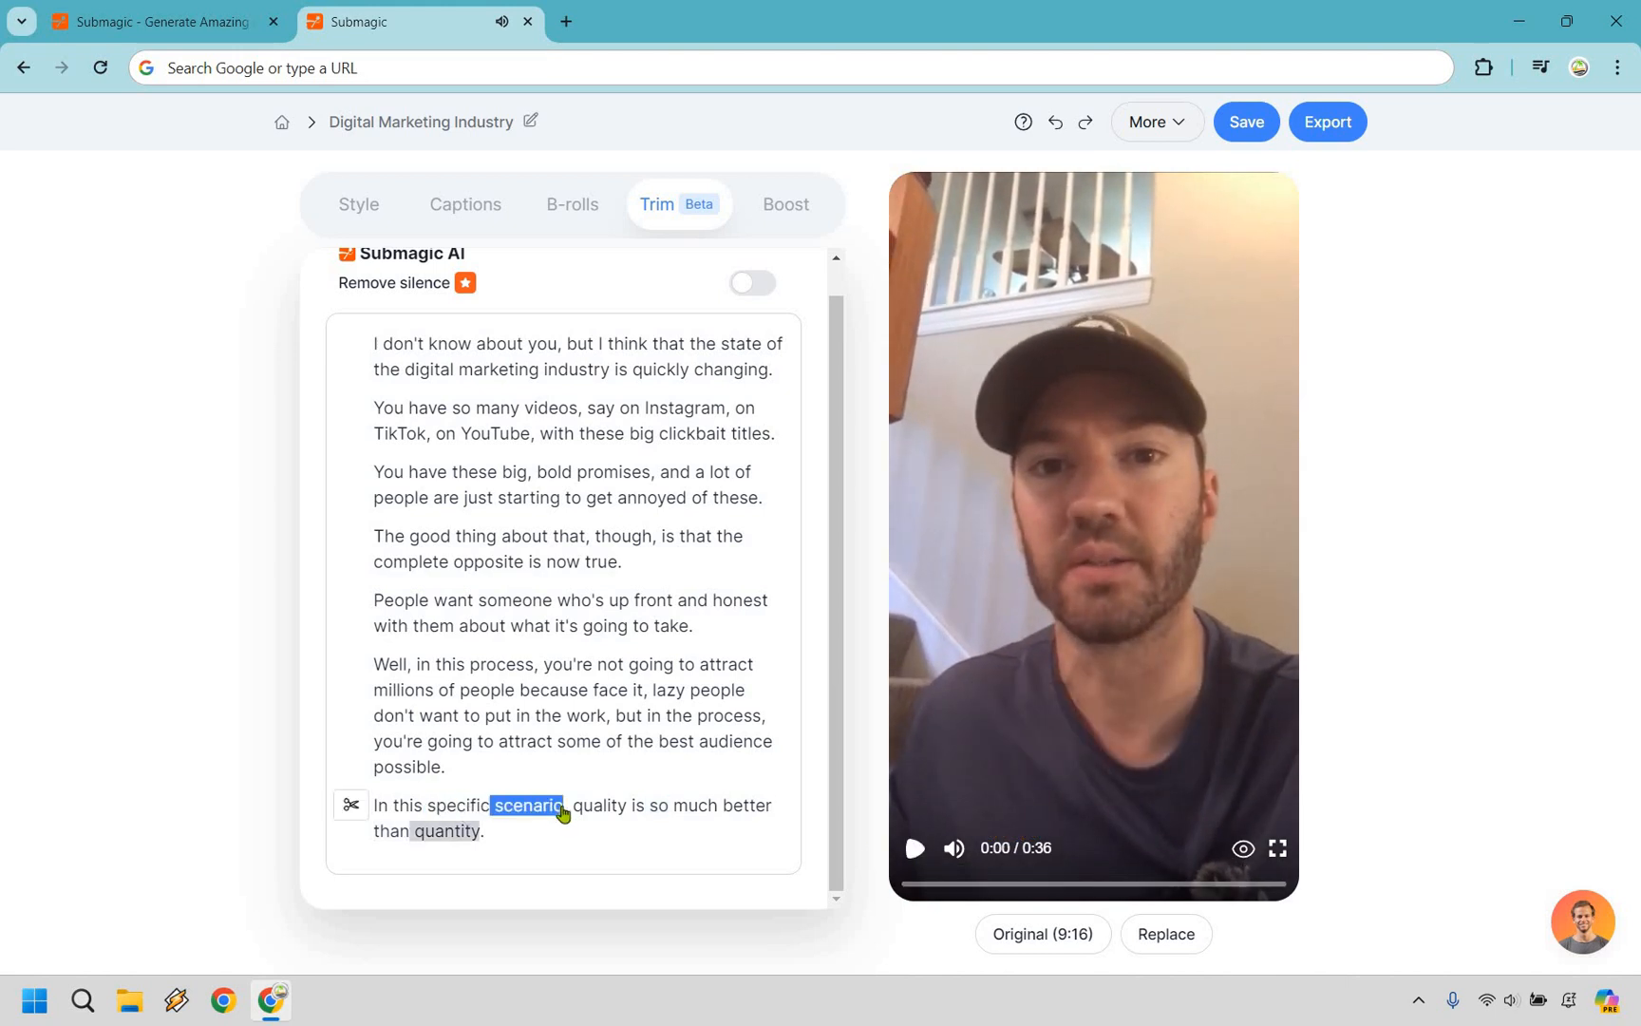
{"action": "left_click", "coordinate": [912, 849]}
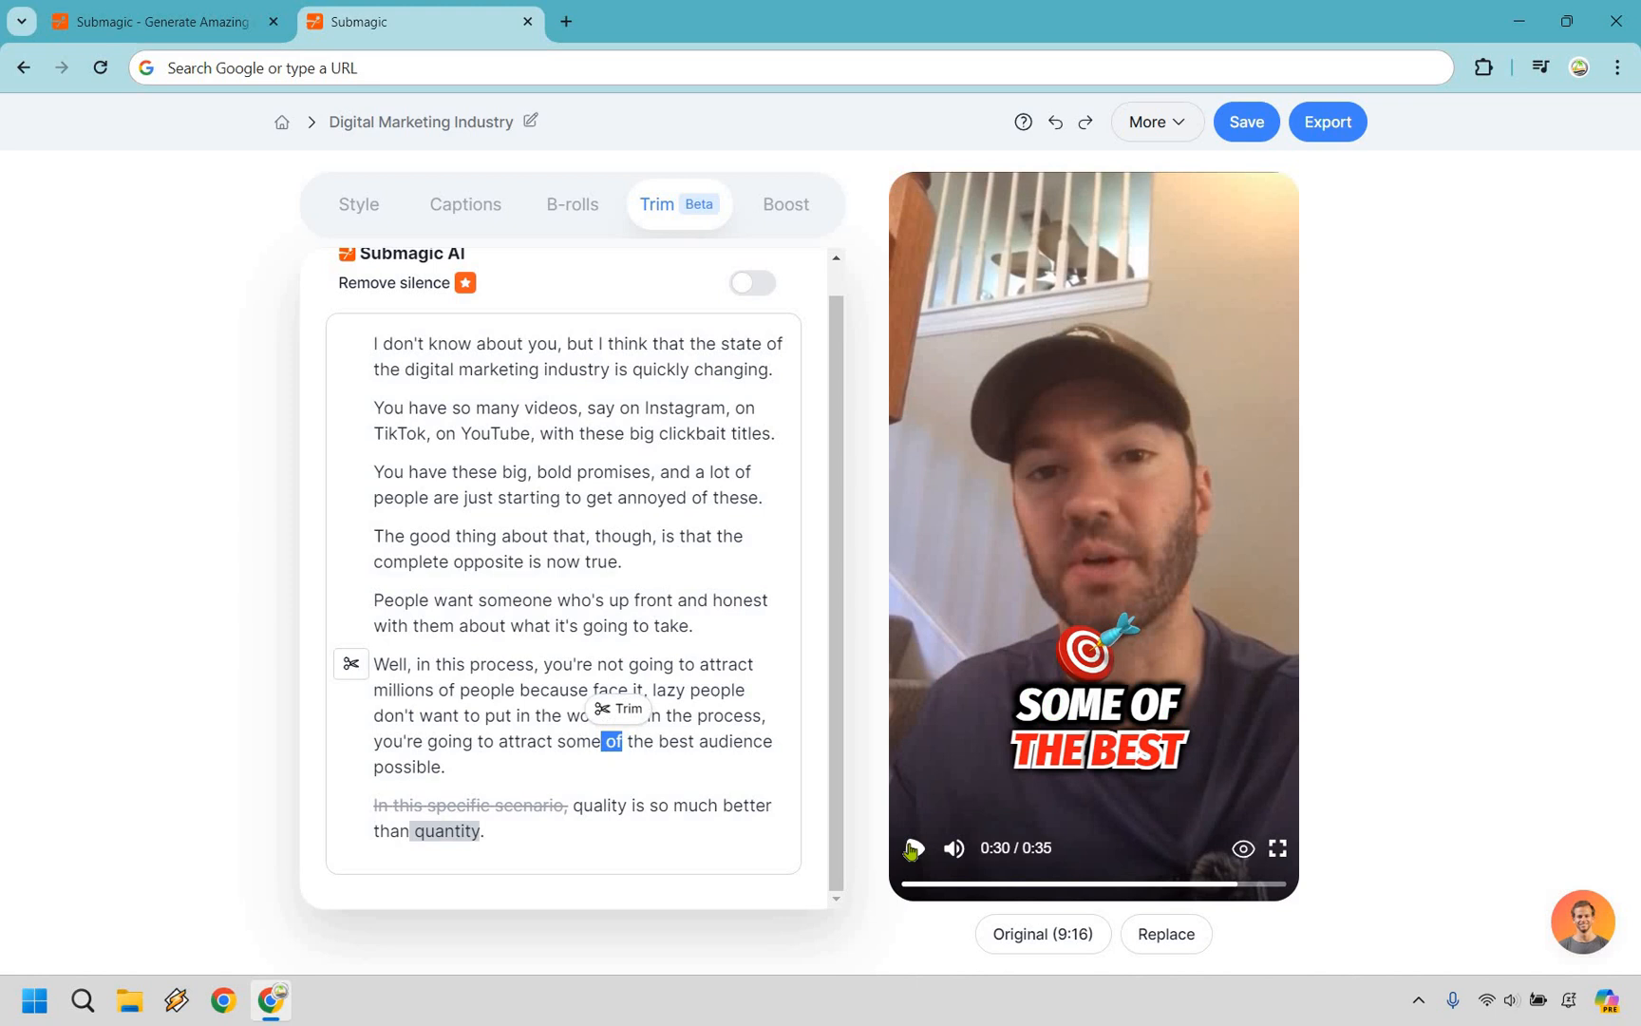
{"action": "left_click", "coordinate": [912, 849]}
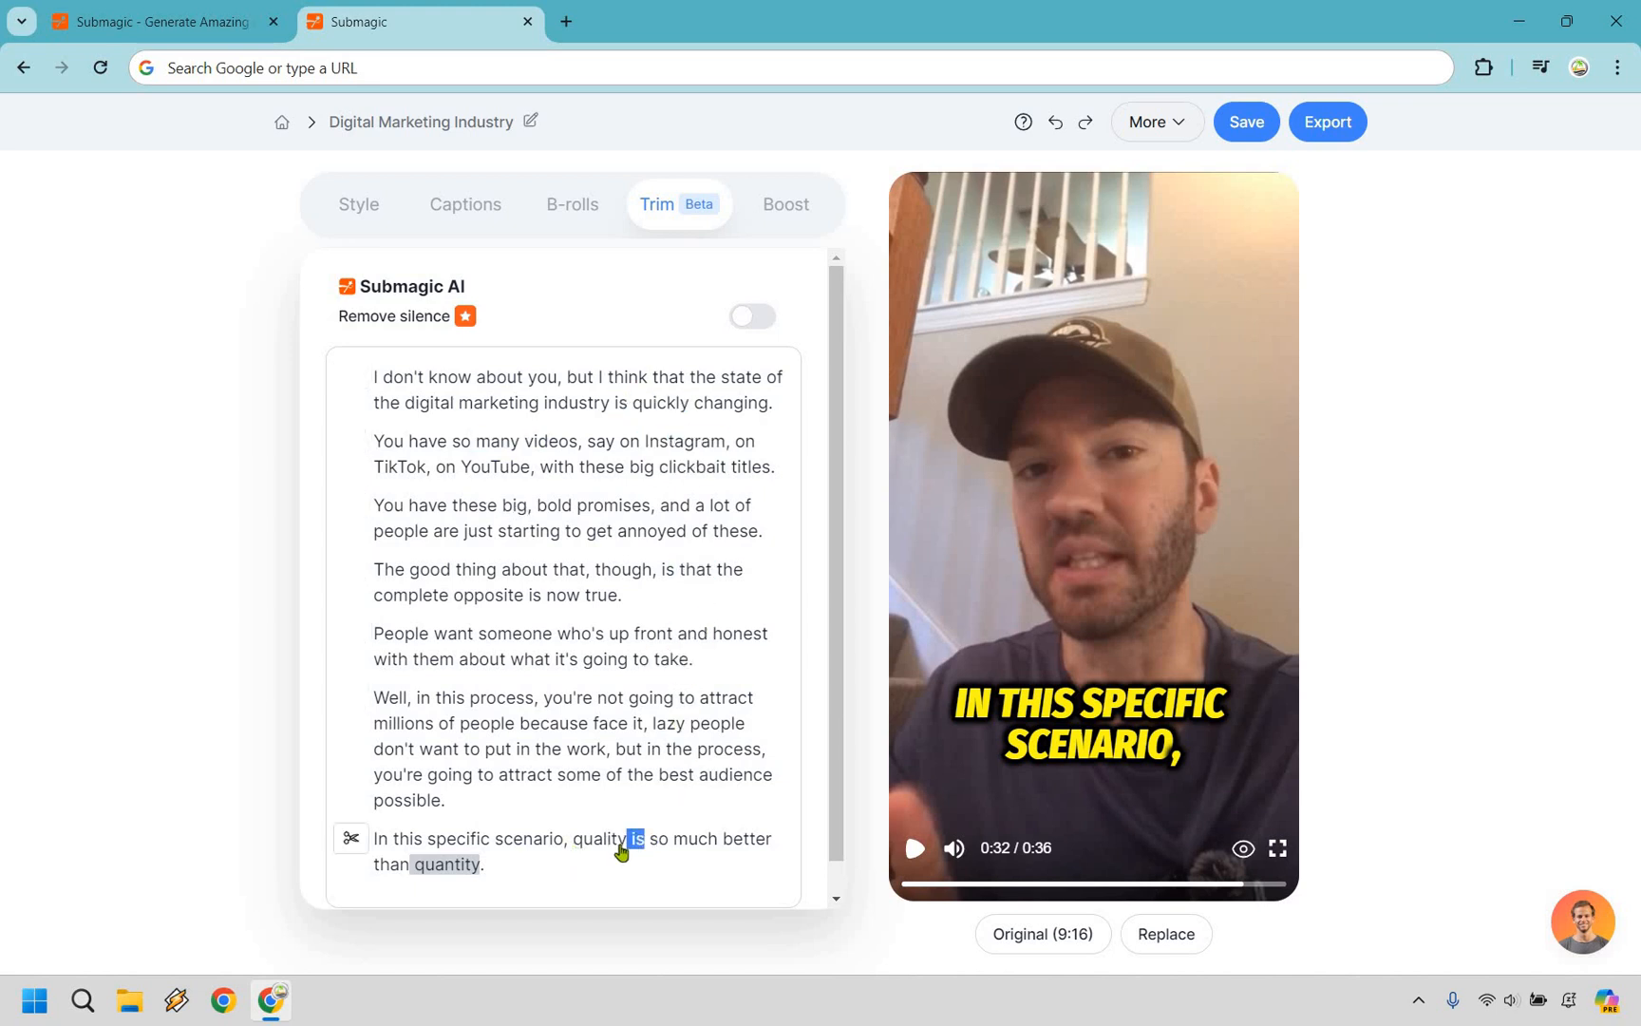
{"action": "mouse_move", "coordinate": [608, 819]}
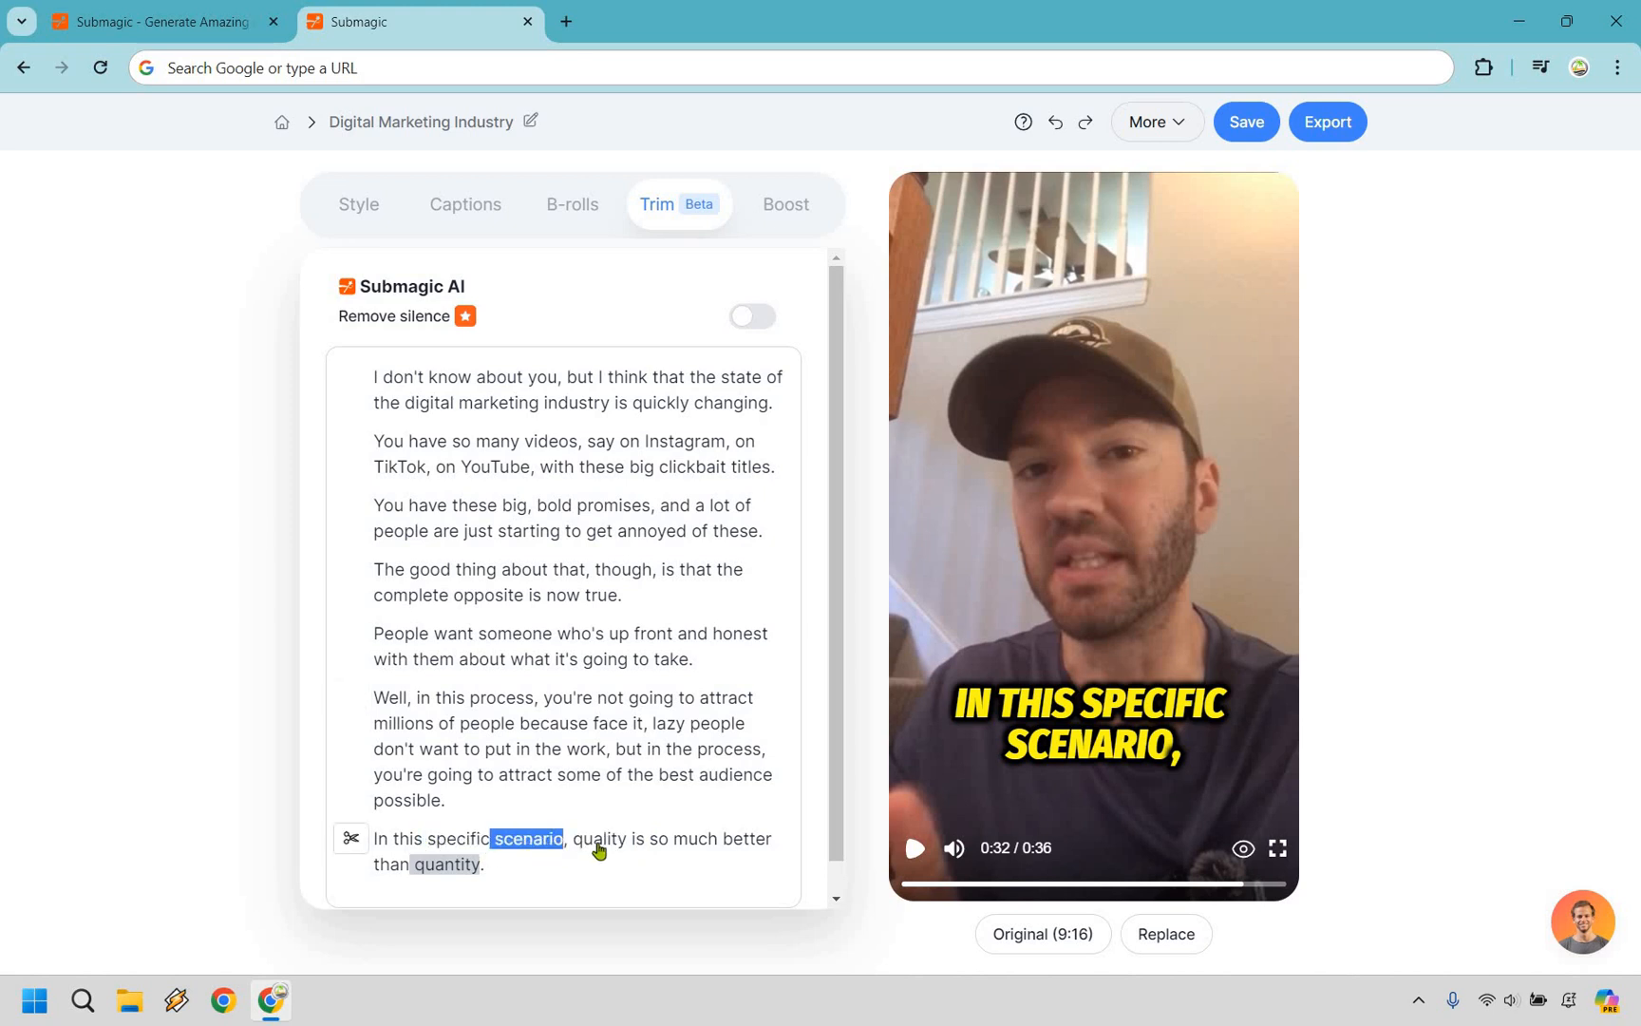
- Restore the cut phrase so the clip is back at 36 seconds, and save the project
{"action": "left_click", "coordinate": [596, 838]}
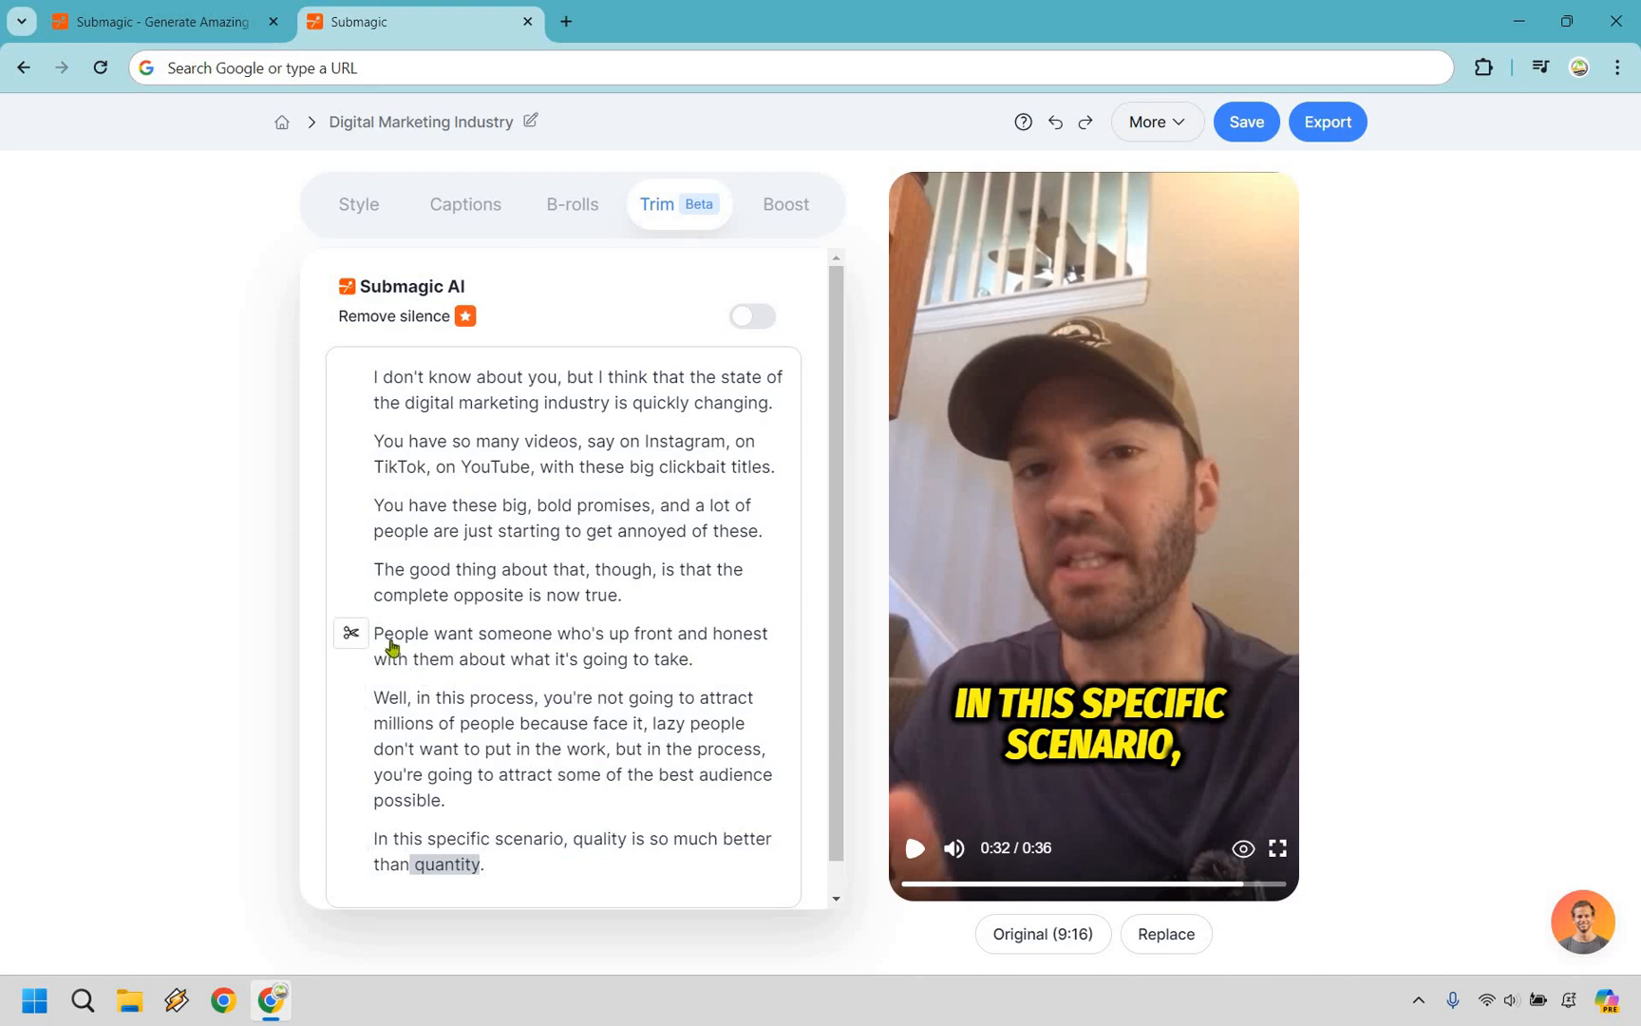
{"action": "double_click", "coordinate": [669, 659]}
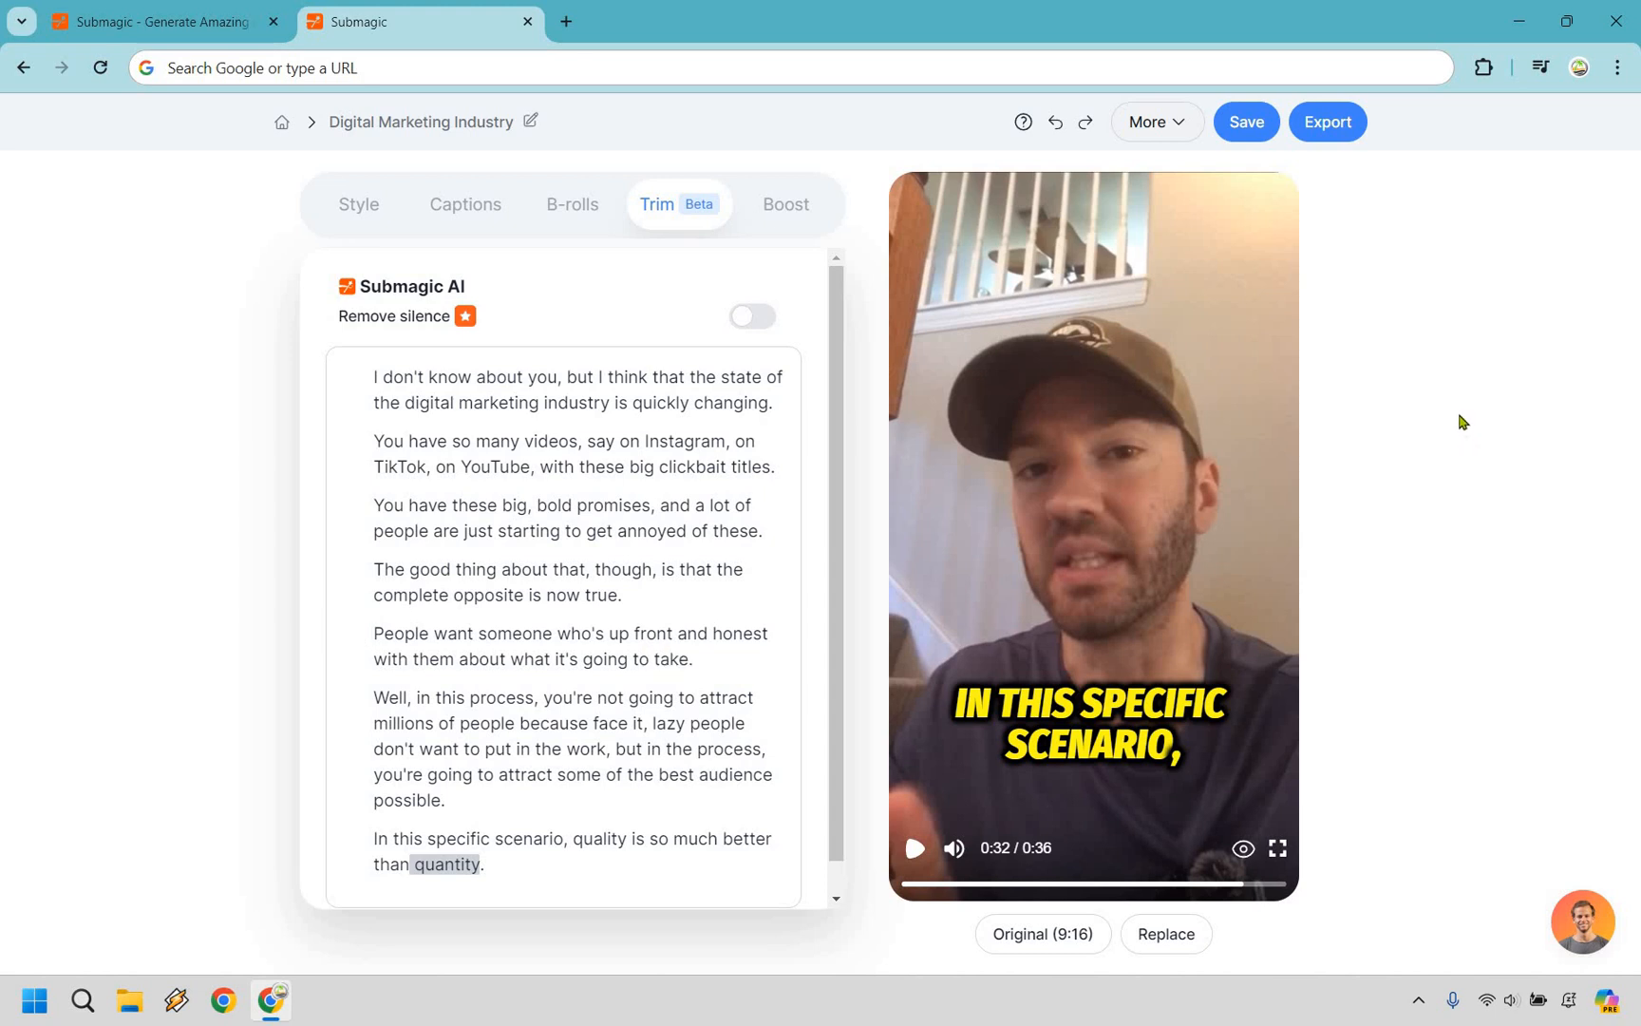
{"action": "left_click", "coordinate": [1245, 121]}
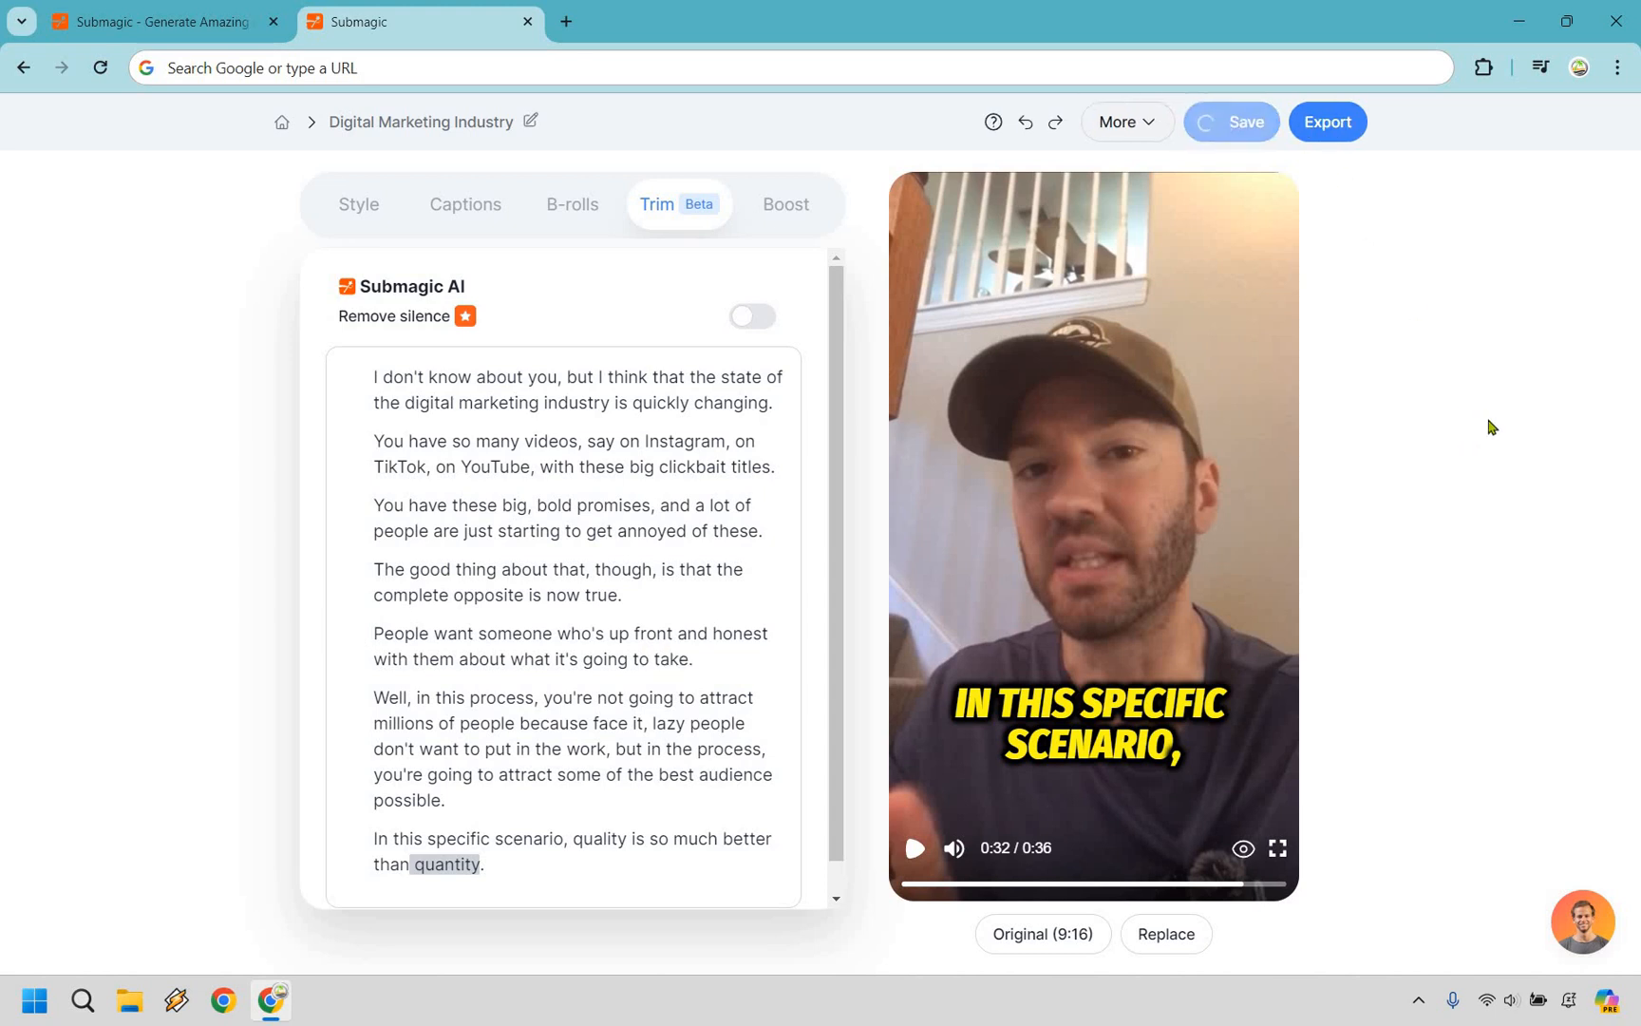
{"action": "left_click", "coordinate": [1245, 121]}
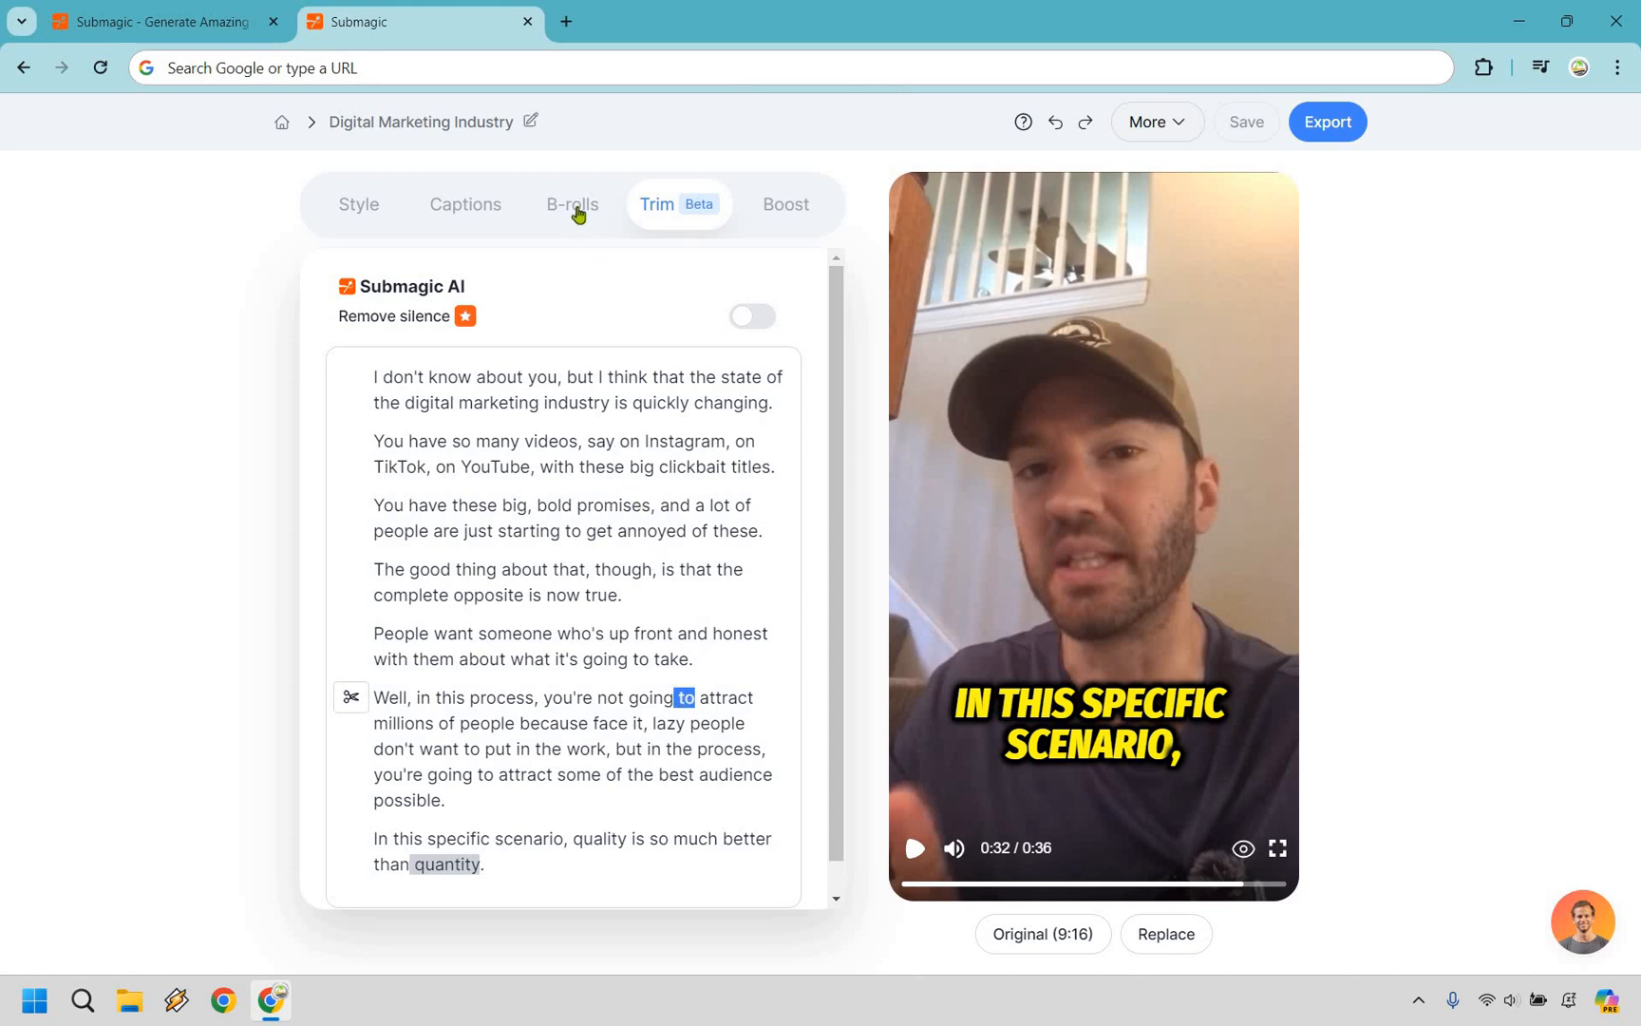
- Switch to B-rolls and show the B-roll, GIF and image options for the word Instagram
{"action": "left_click", "coordinate": [572, 203]}
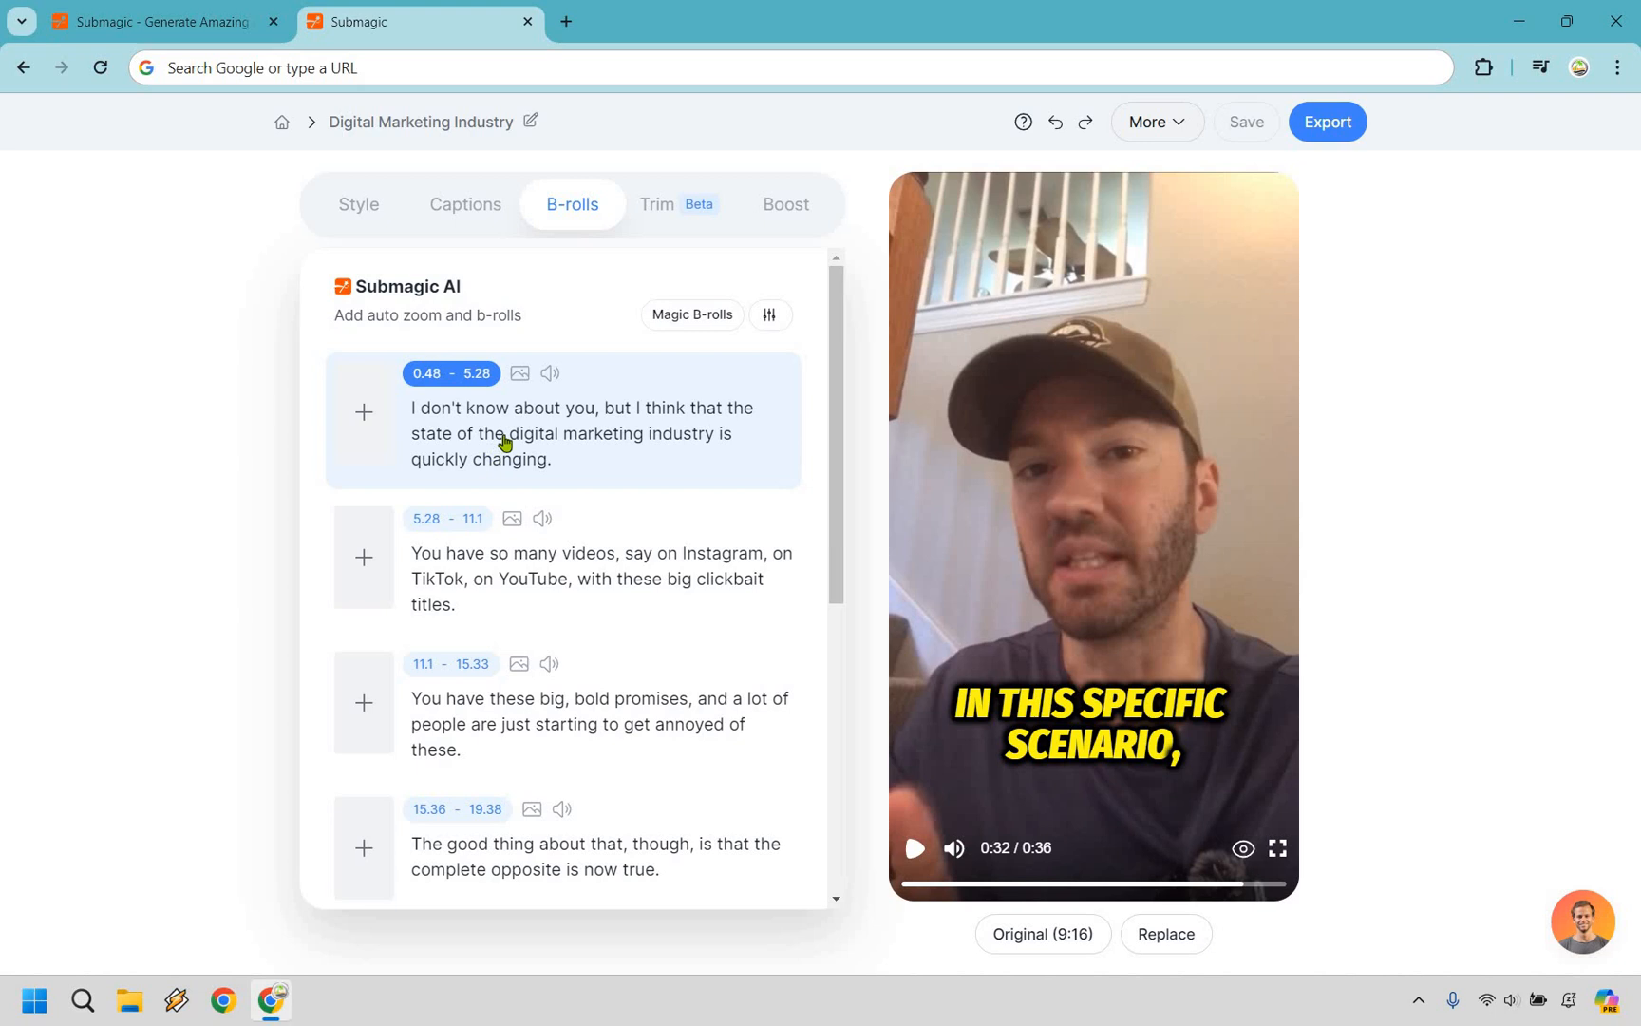
{"action": "mouse_move", "coordinate": [628, 463]}
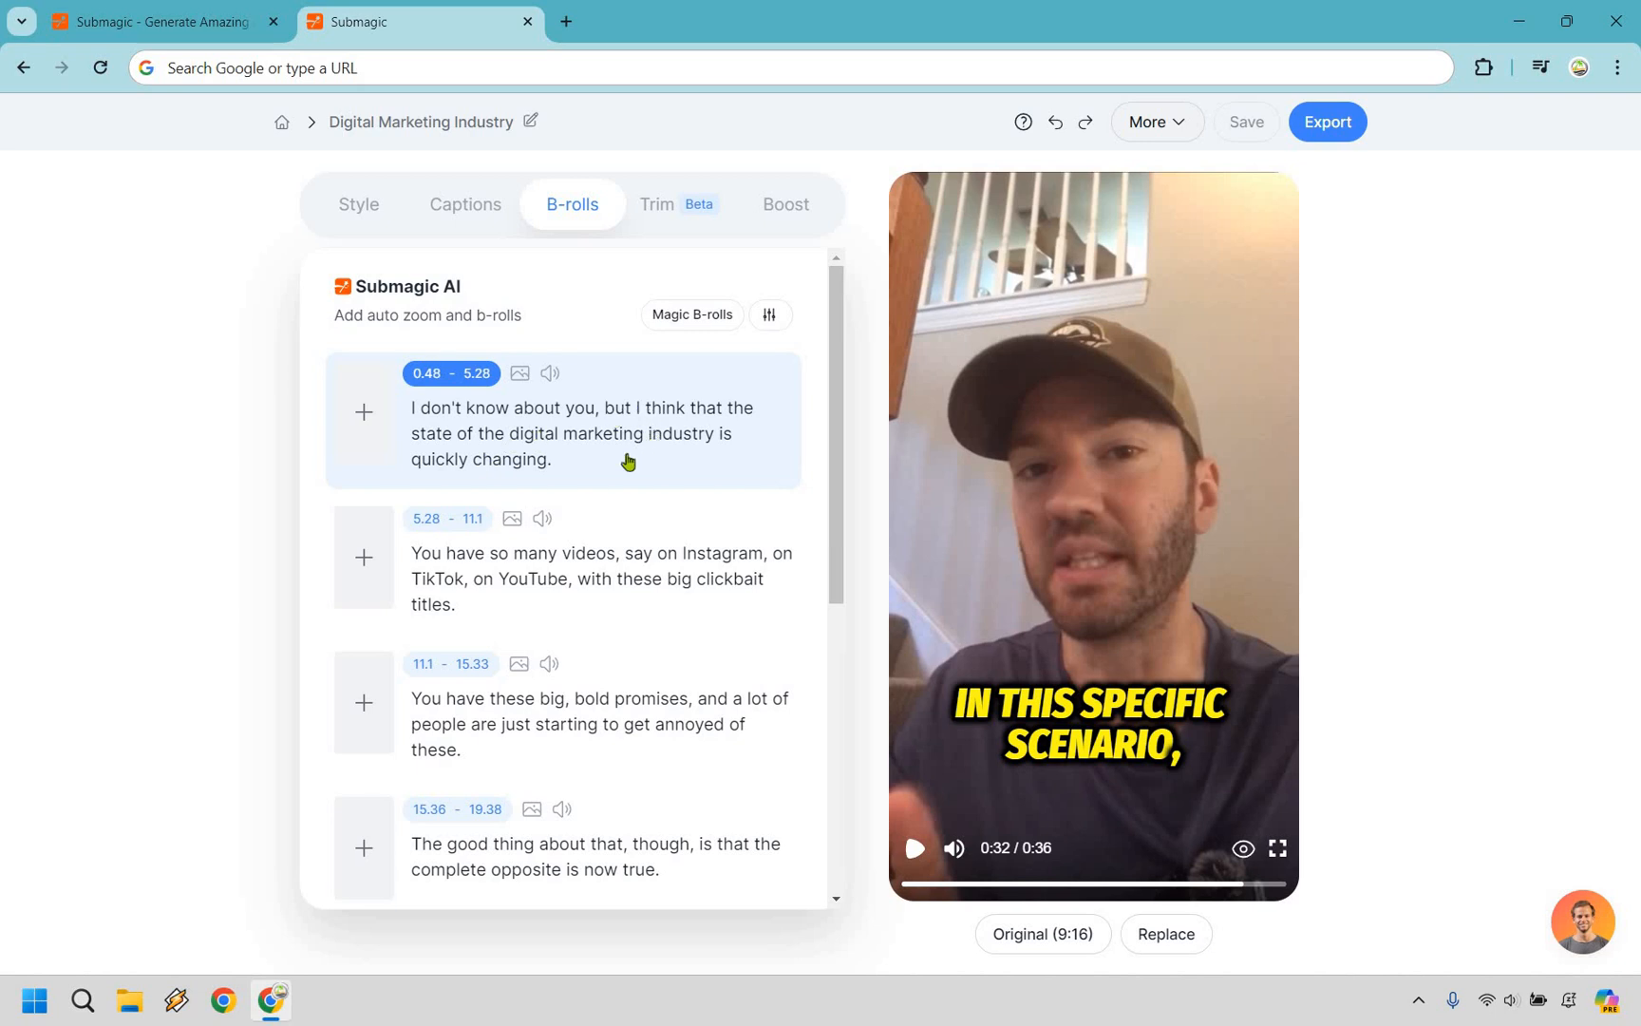
{"action": "mouse_move", "coordinate": [1120, 357]}
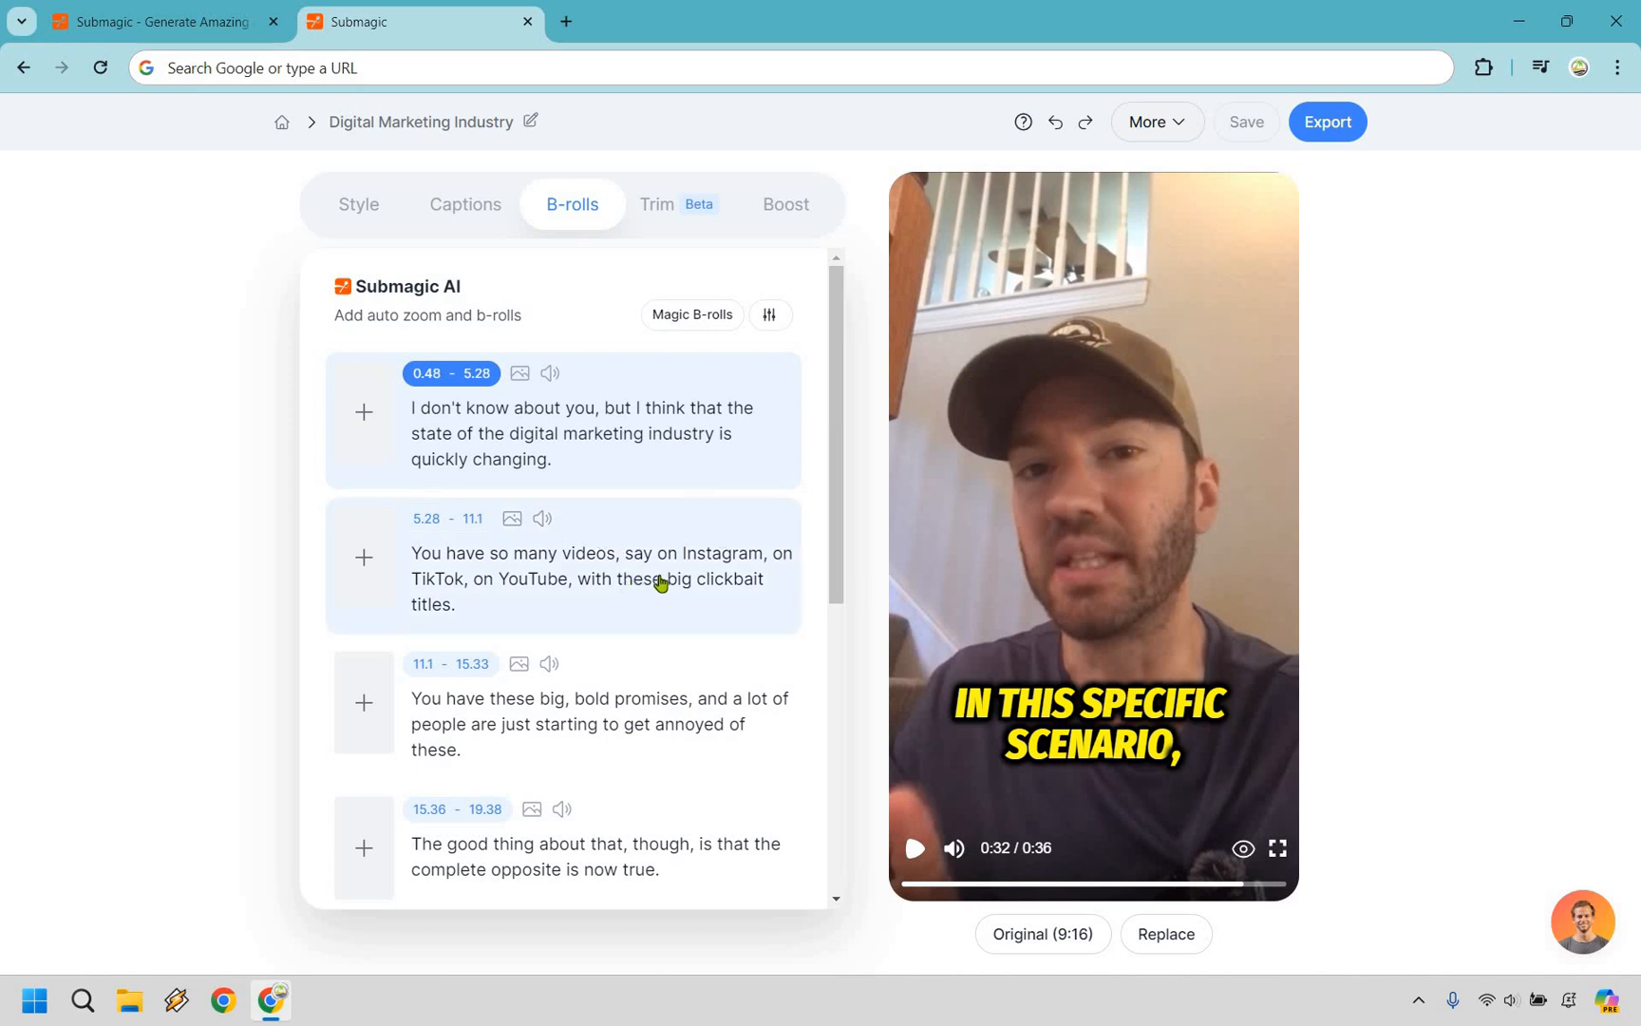
{"action": "mouse_move", "coordinate": [535, 589]}
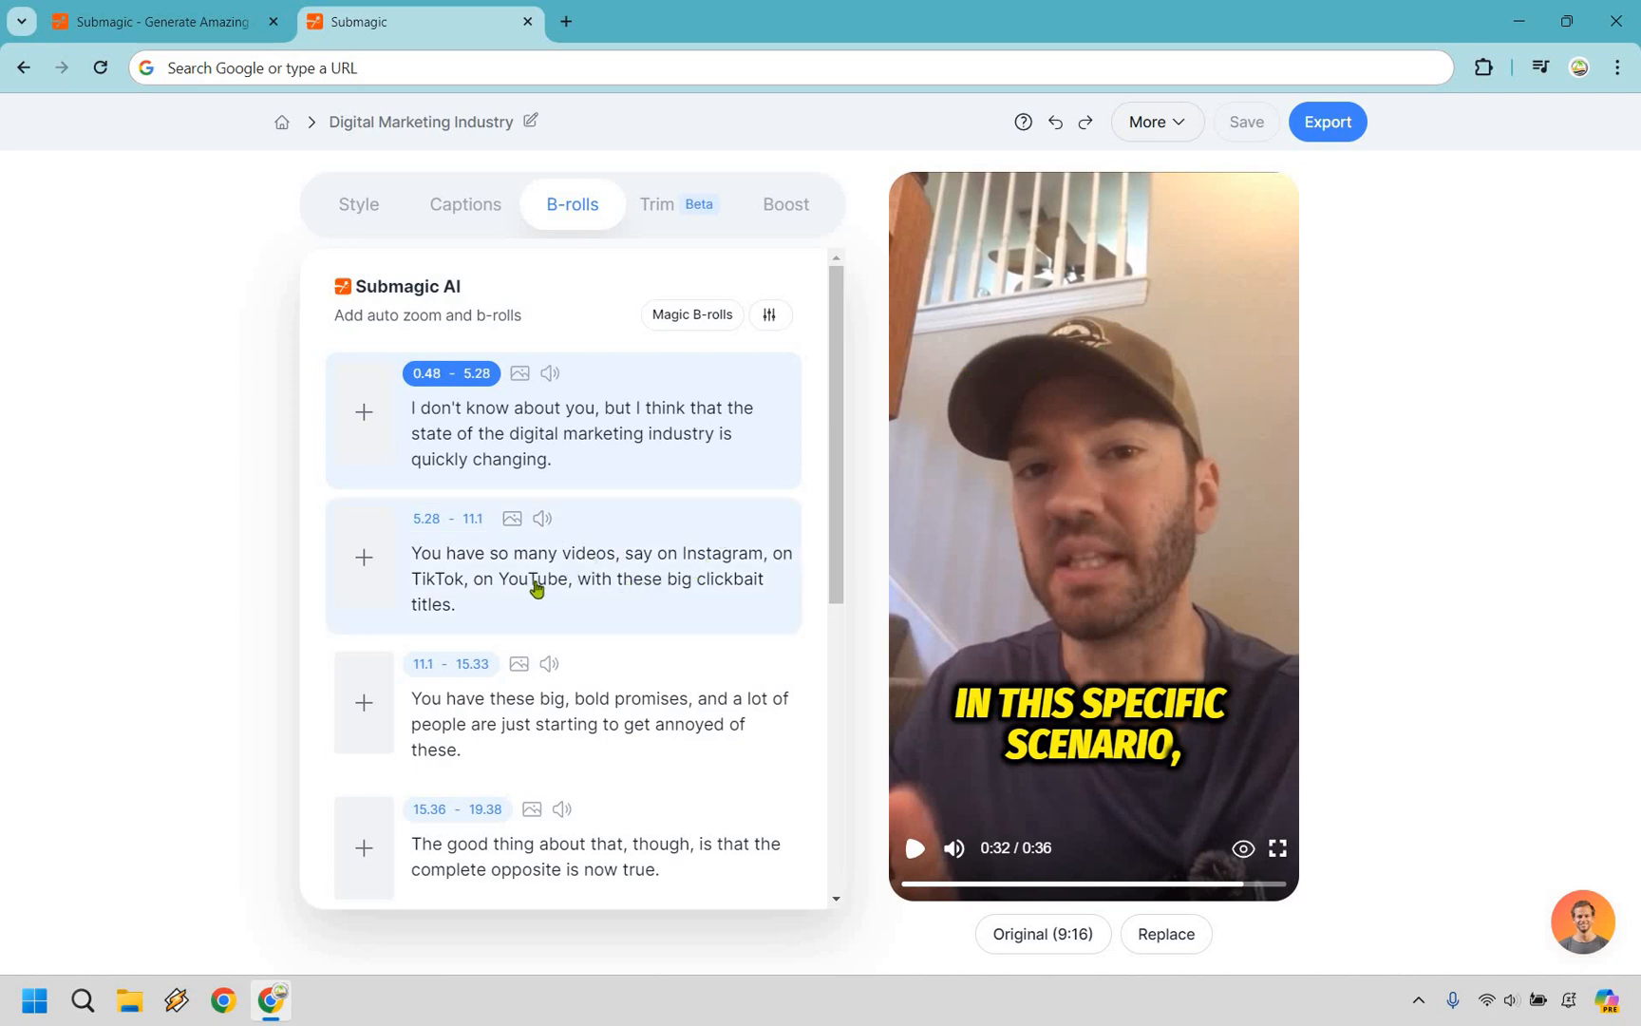
{"action": "mouse_move", "coordinate": [701, 581]}
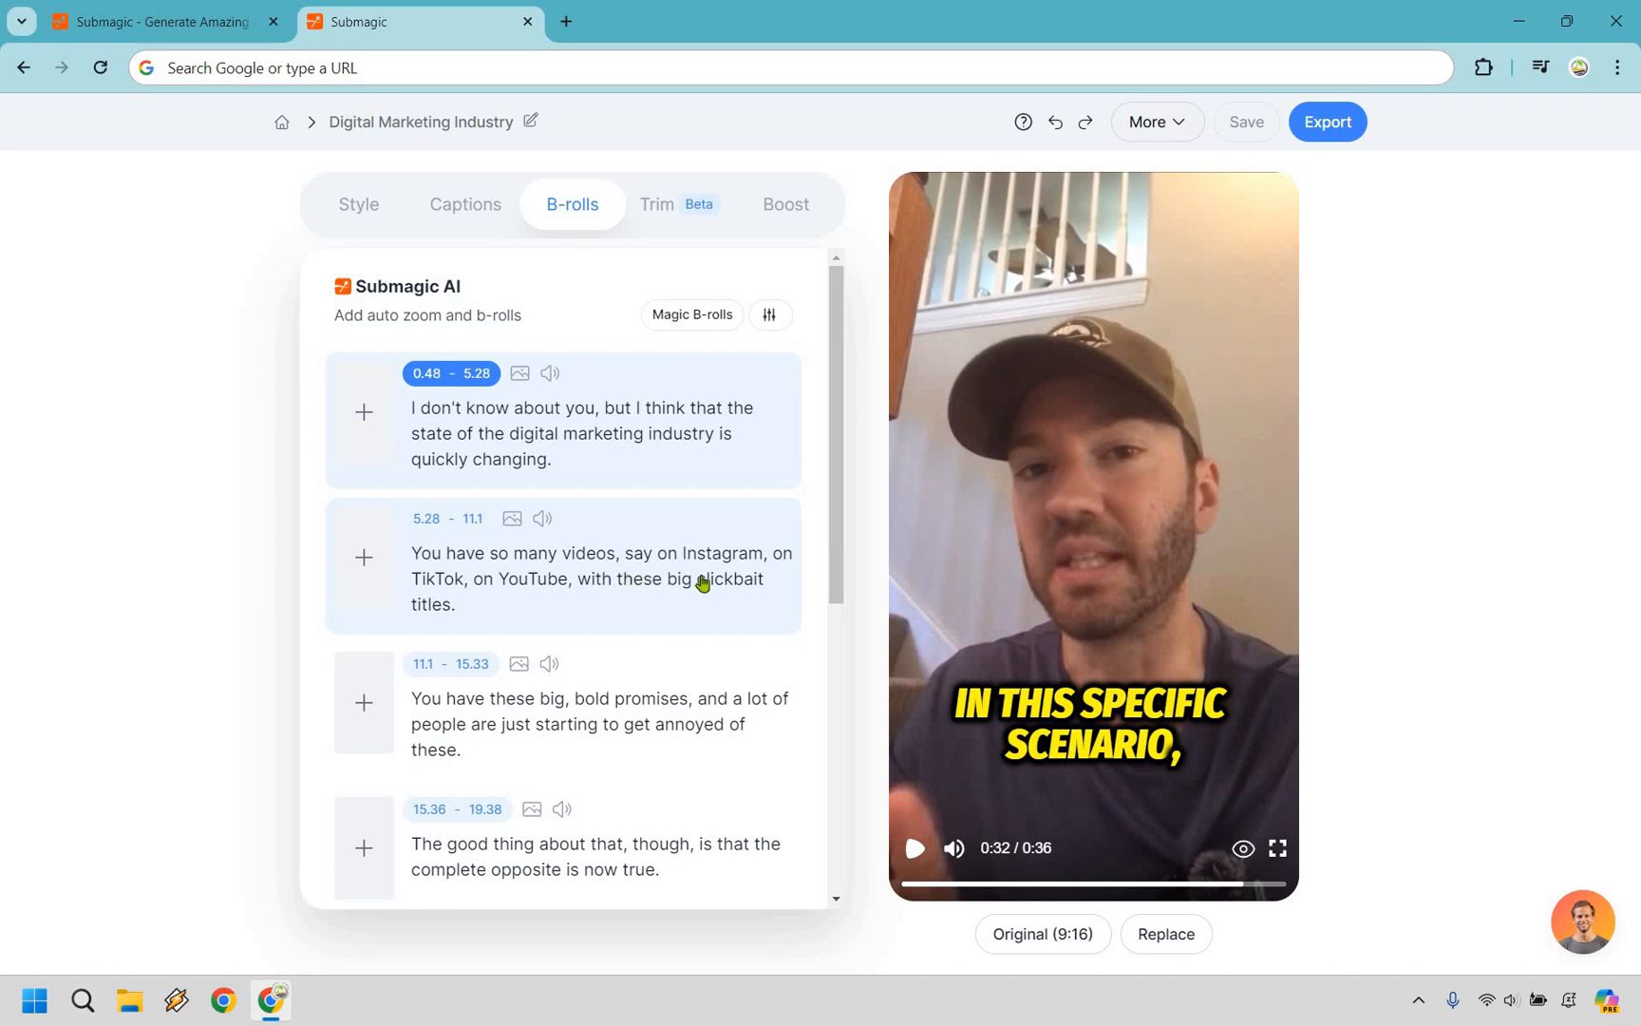
{"action": "mouse_move", "coordinate": [709, 563]}
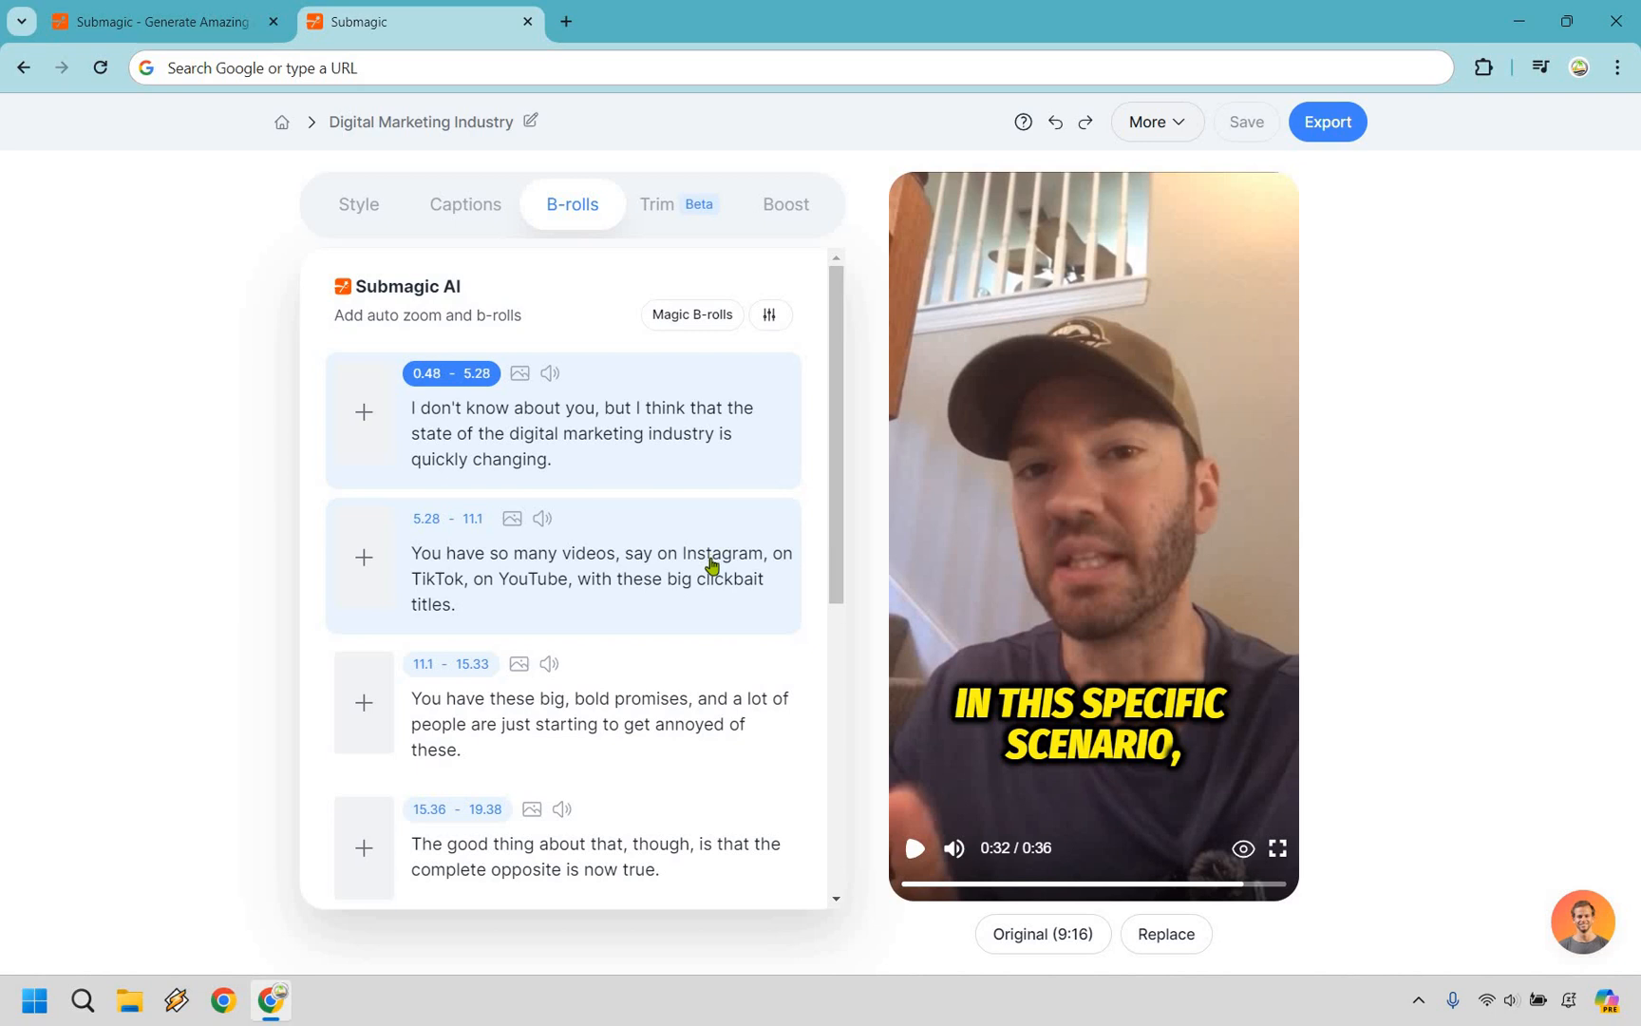
{"action": "left_click", "coordinate": [722, 553]}
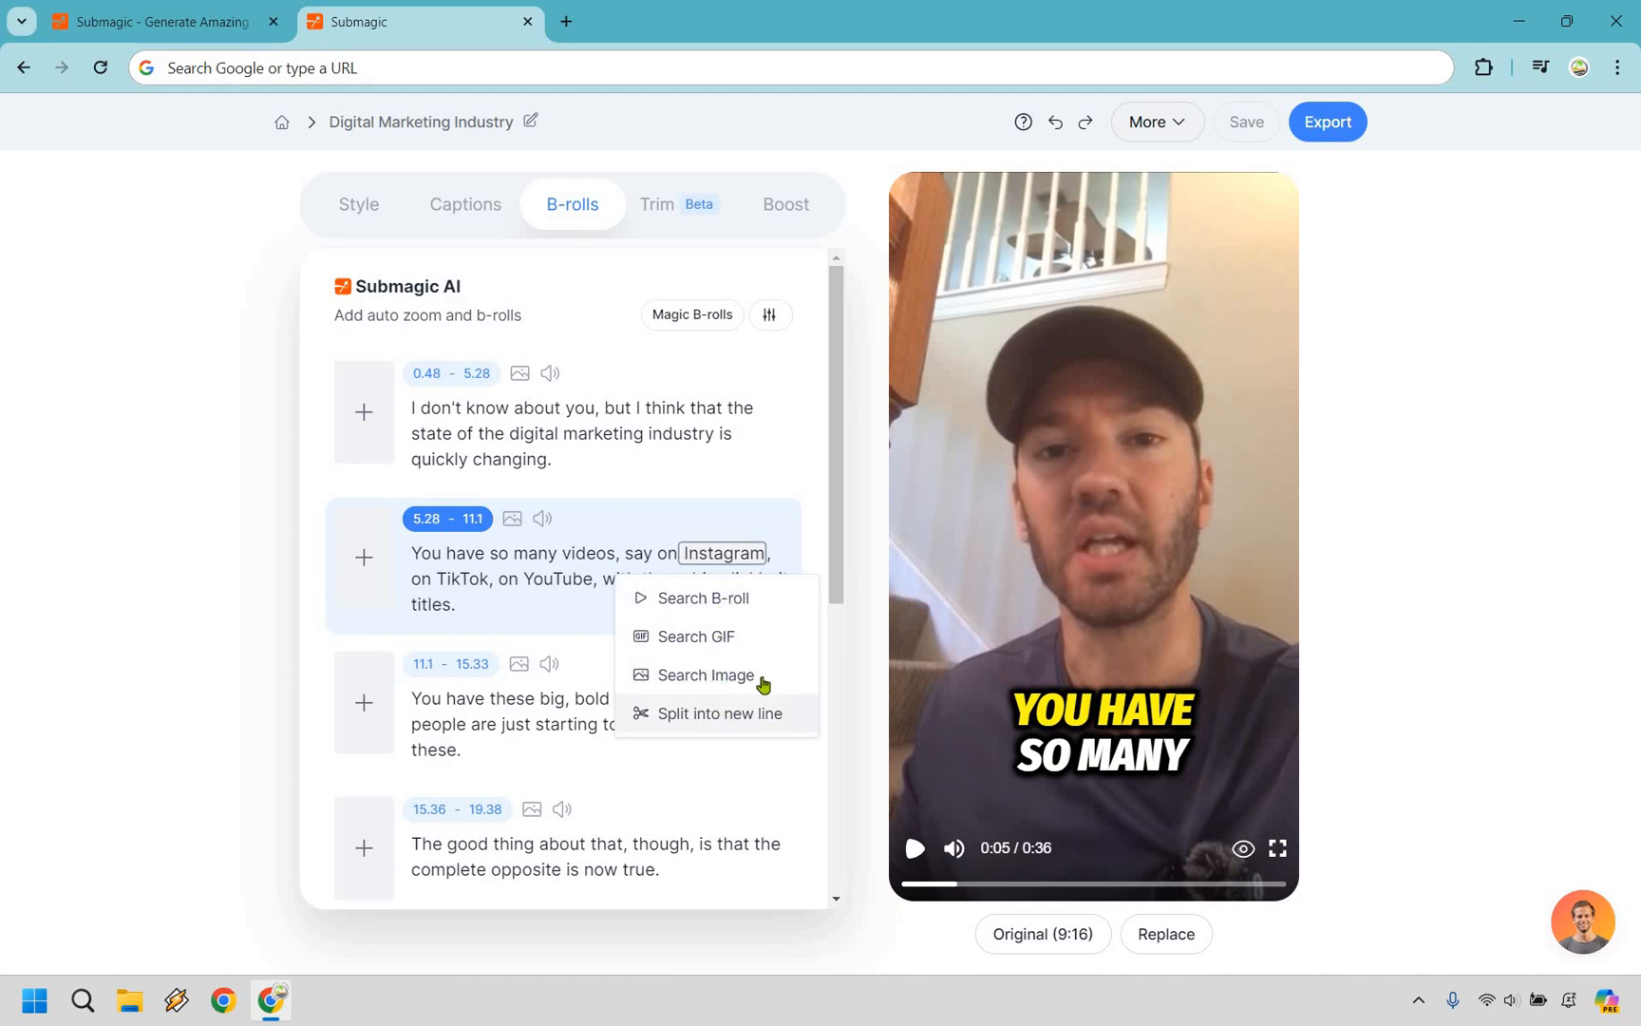
{"action": "left_click", "coordinate": [749, 605]}
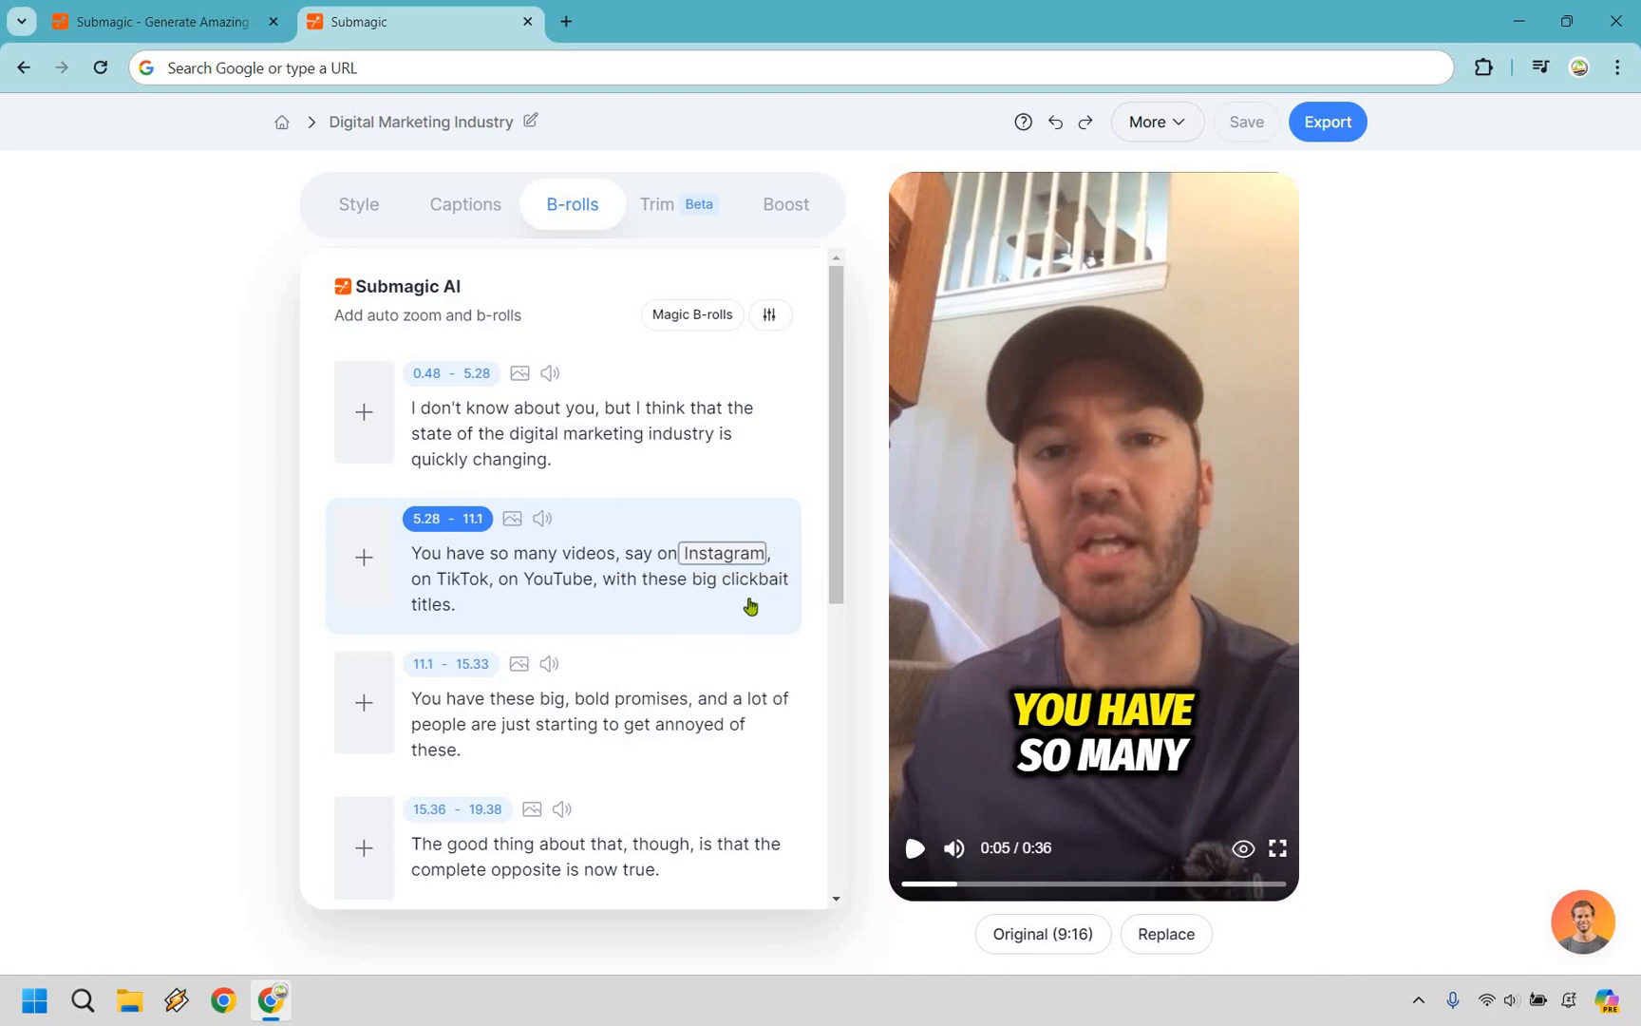
{"action": "mouse_move", "coordinate": [740, 594]}
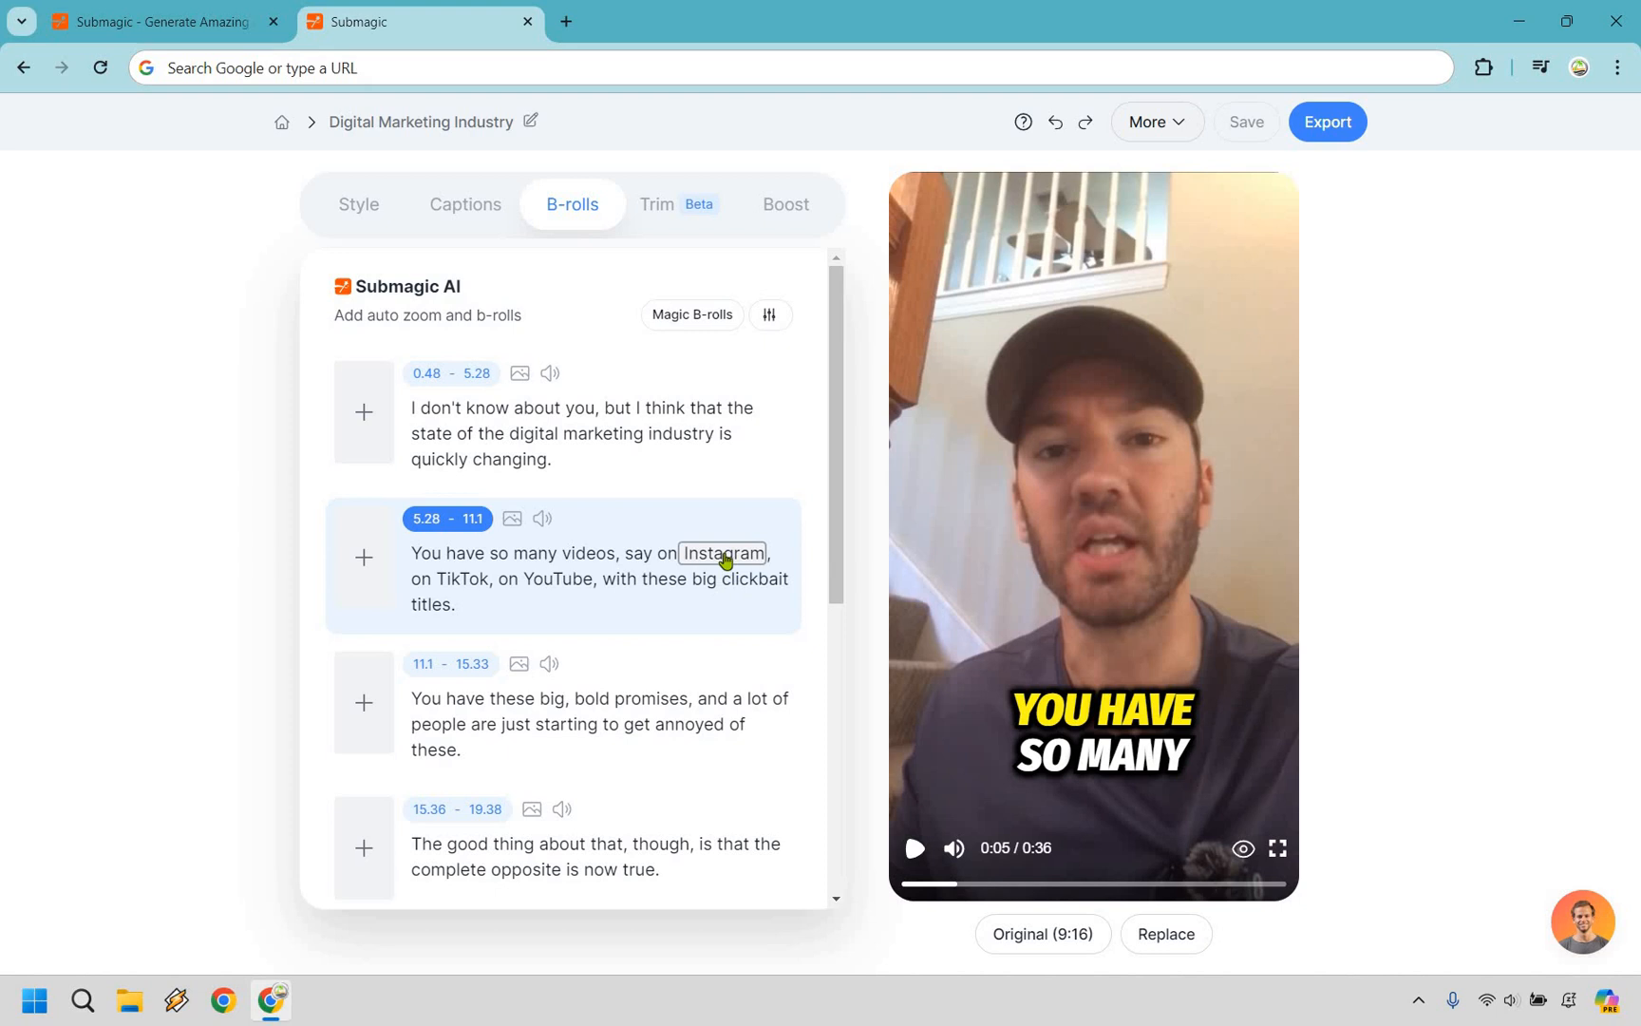
{"action": "left_click", "coordinate": [362, 556]}
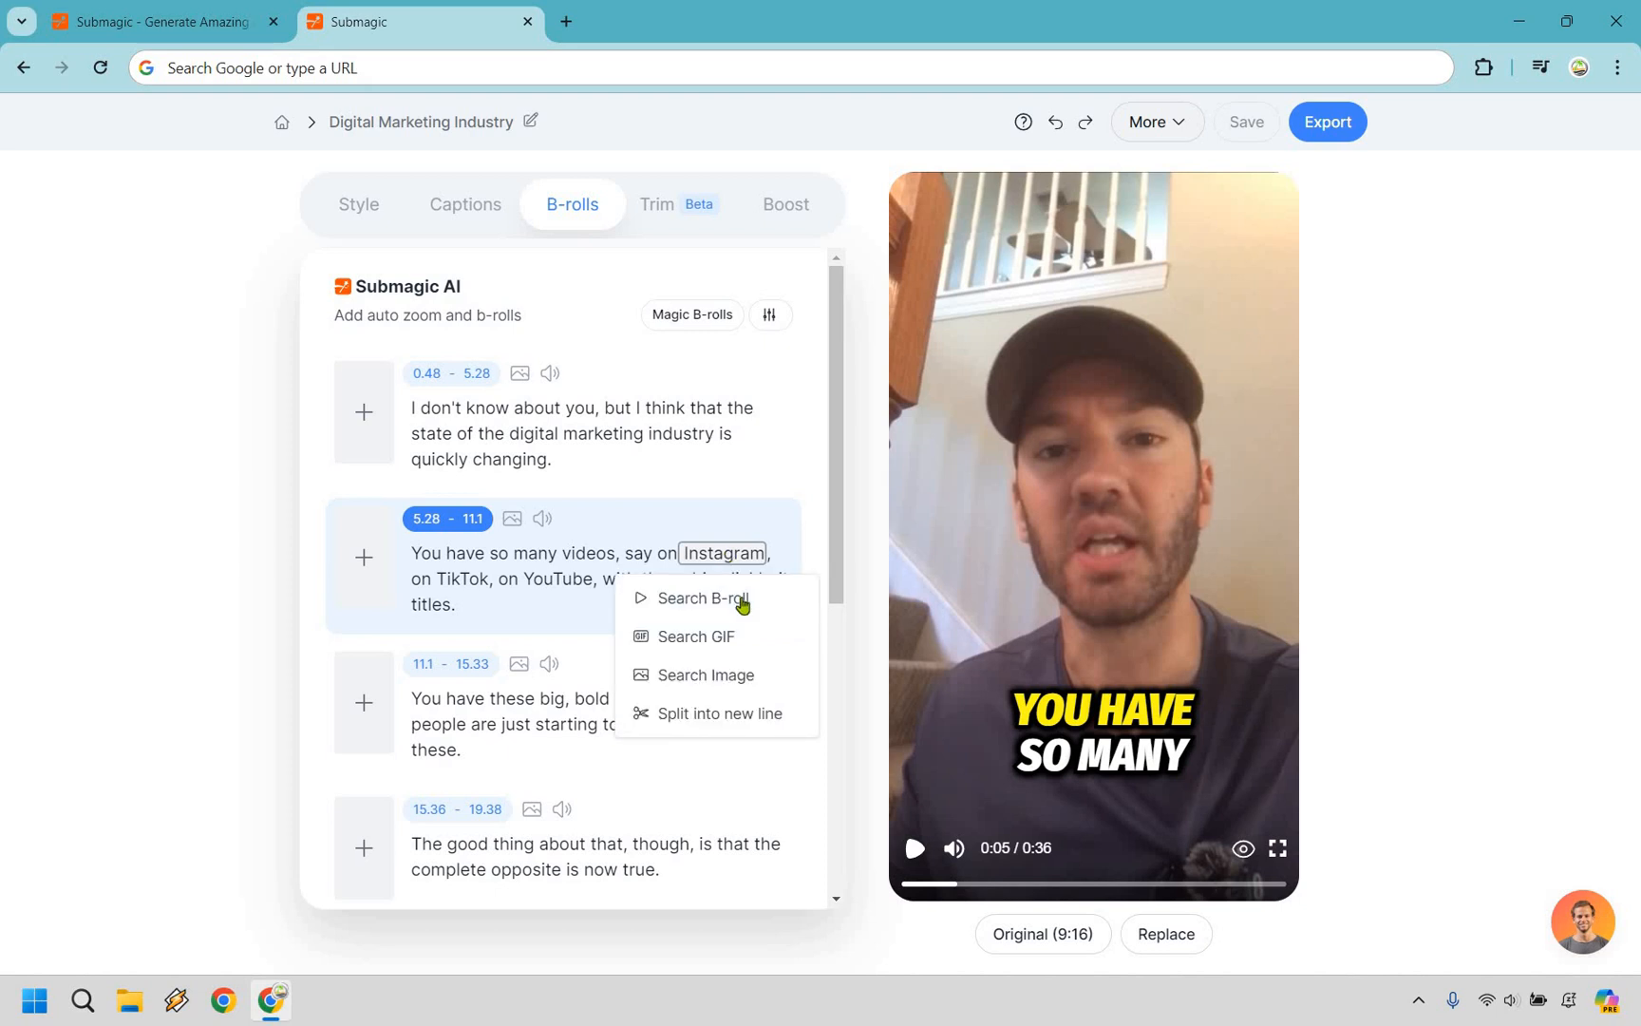
- Search B-roll for Instagram and apply the premium clip of people looking at phones
{"action": "left_click", "coordinate": [700, 598]}
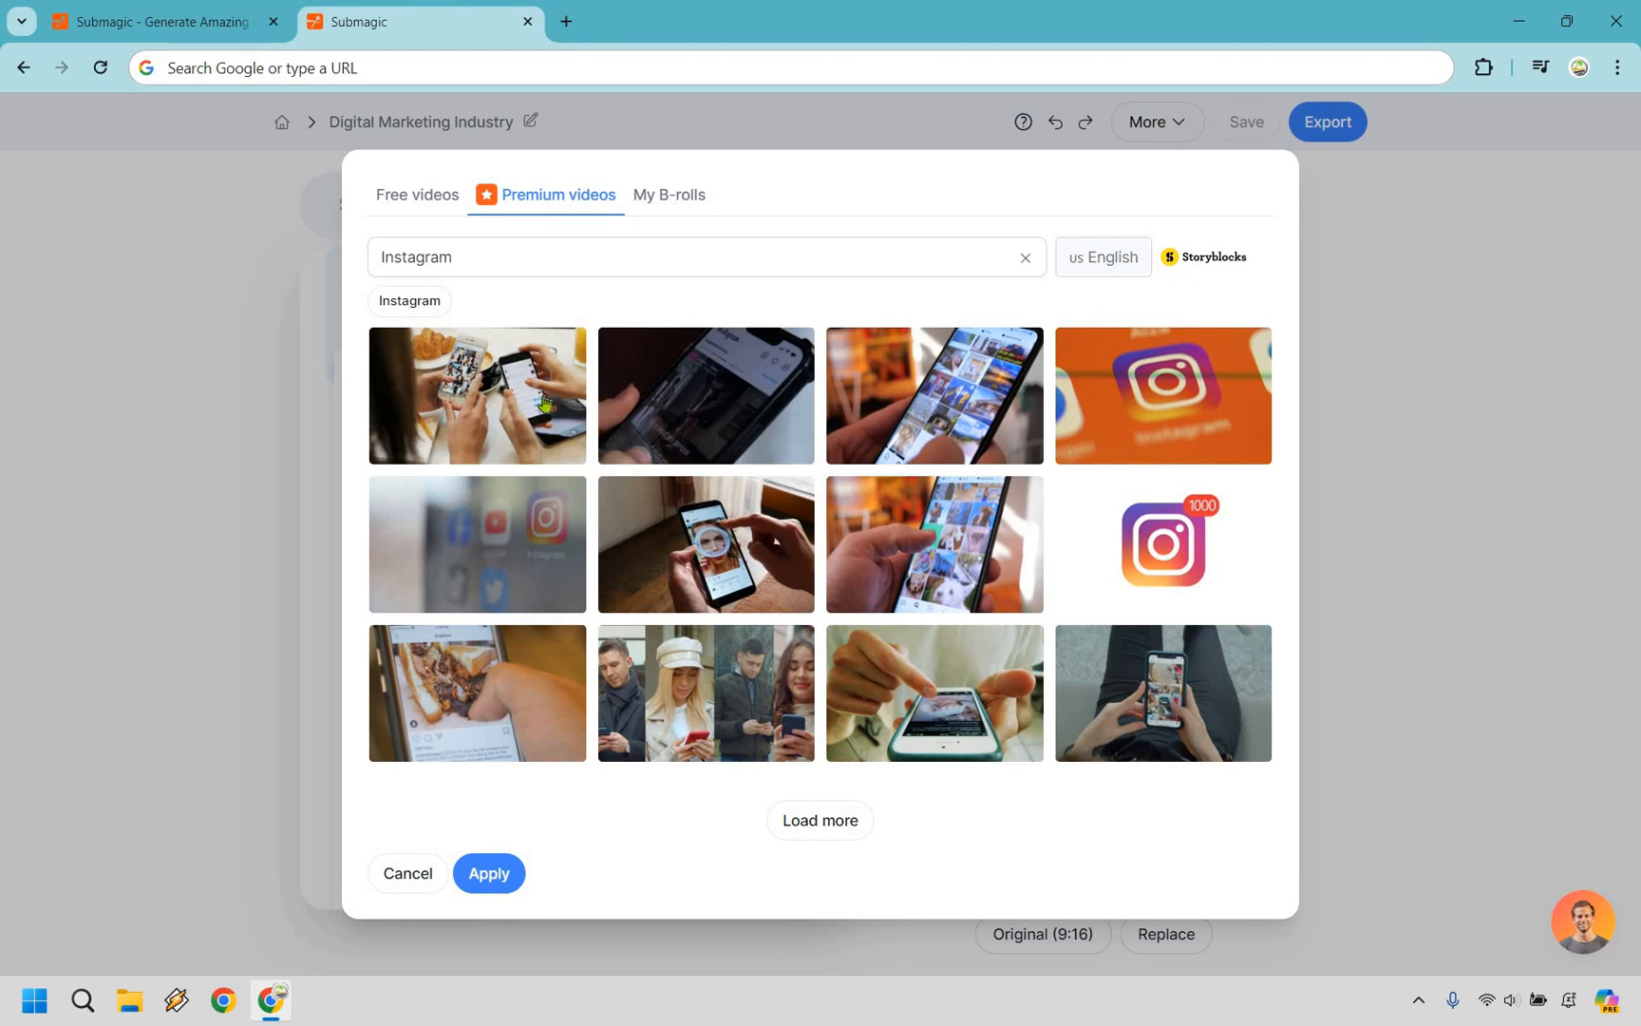
{"action": "left_click", "coordinate": [476, 394]}
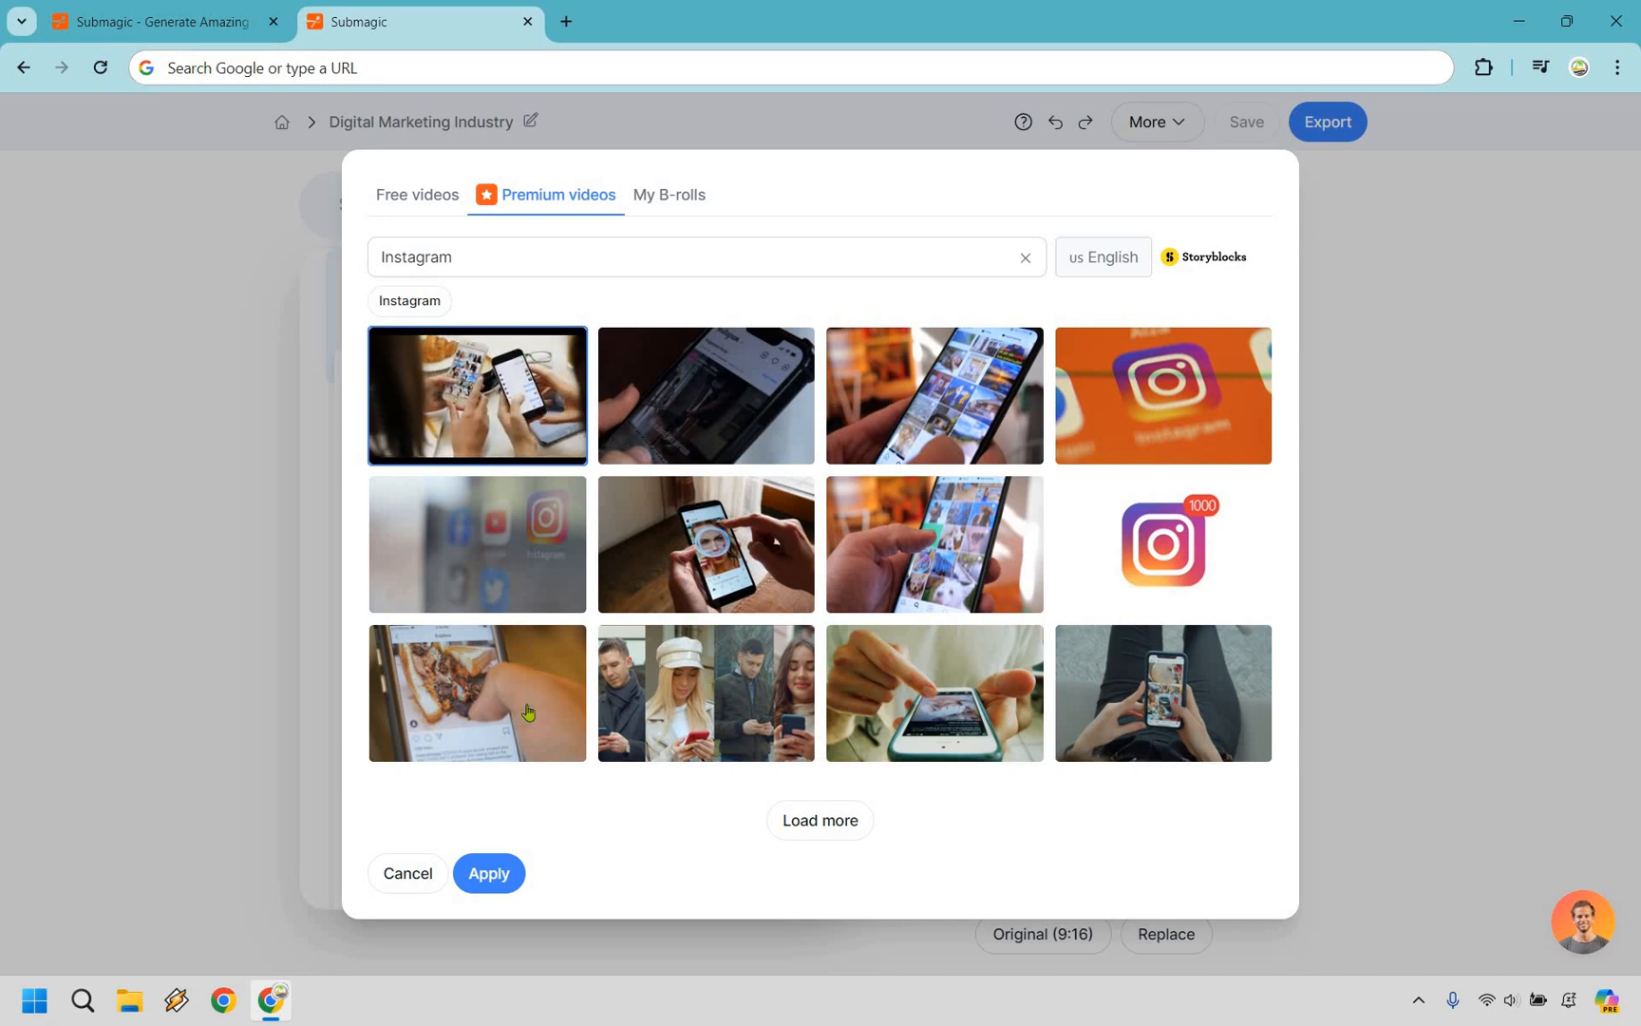
{"action": "left_click", "coordinate": [475, 691]}
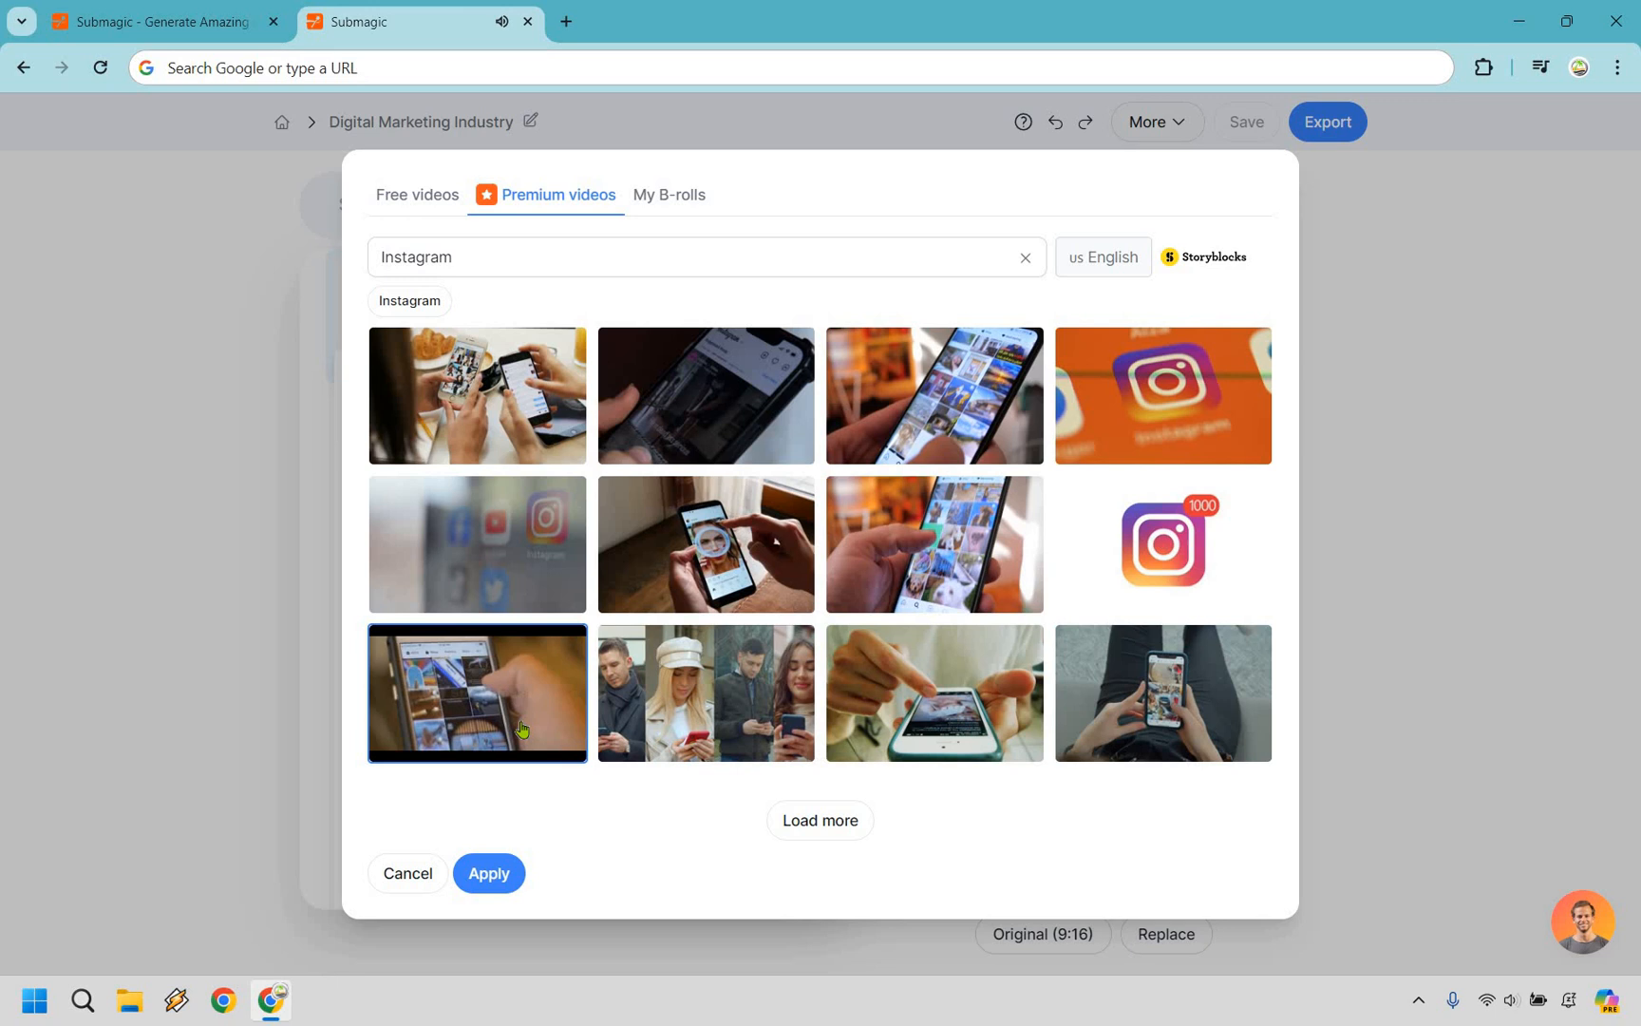
{"action": "left_click", "coordinate": [705, 694]}
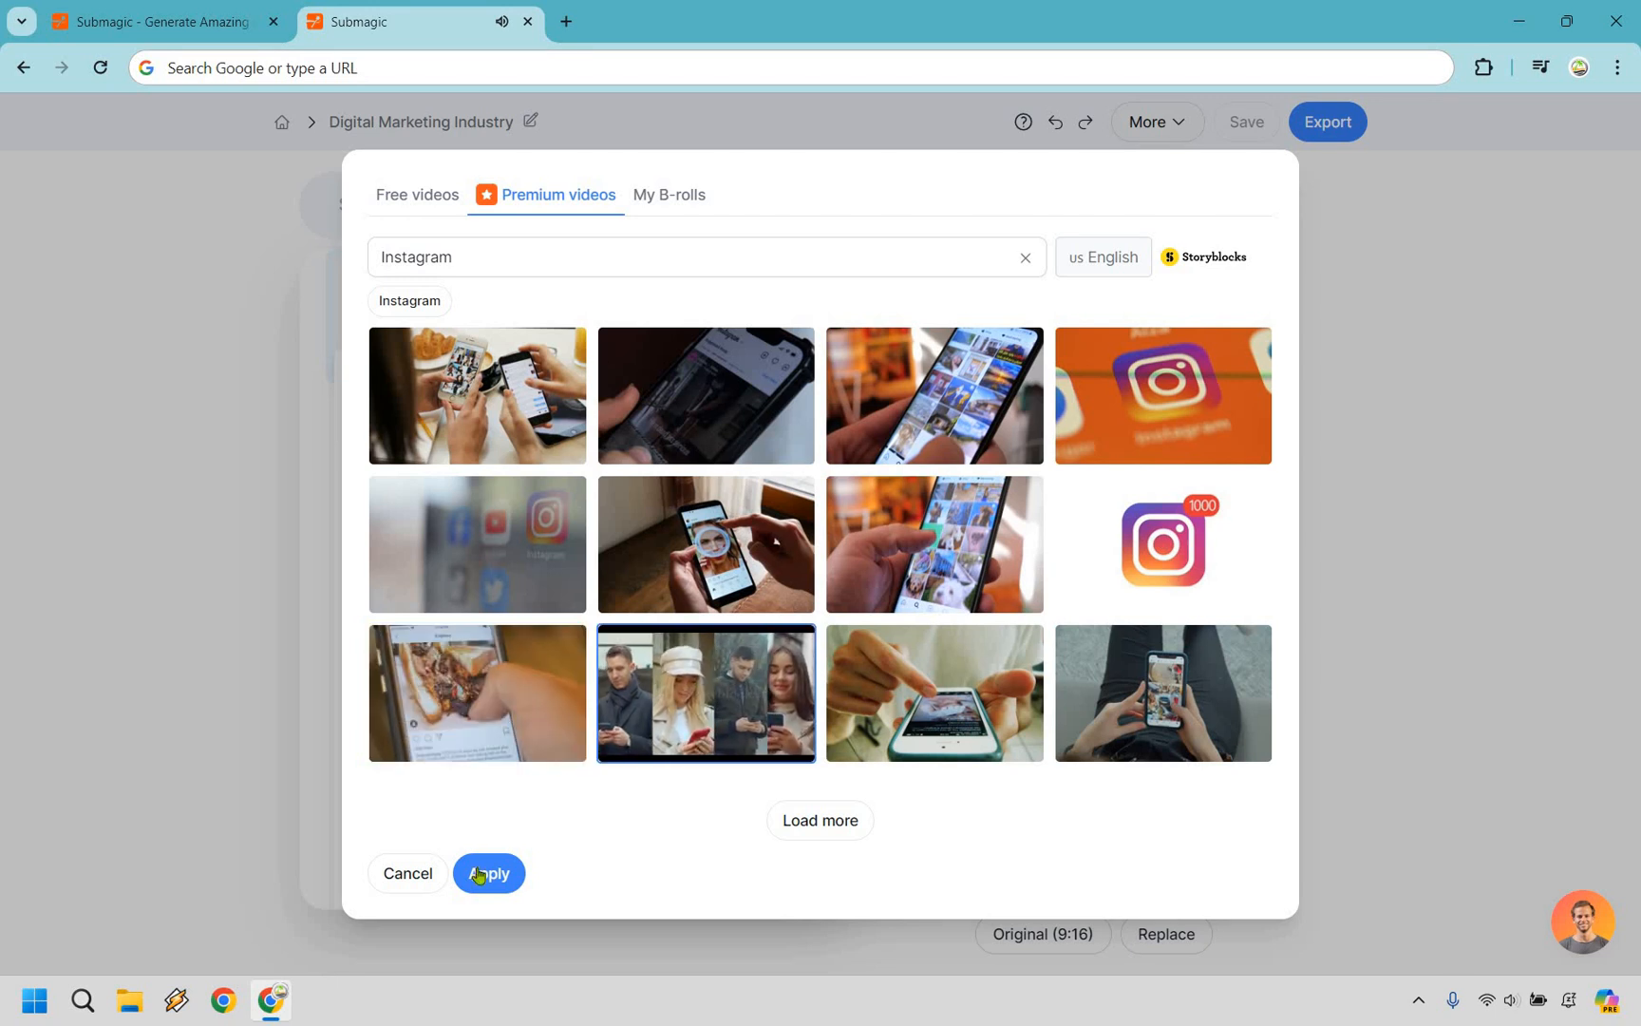
{"action": "left_click", "coordinate": [488, 873]}
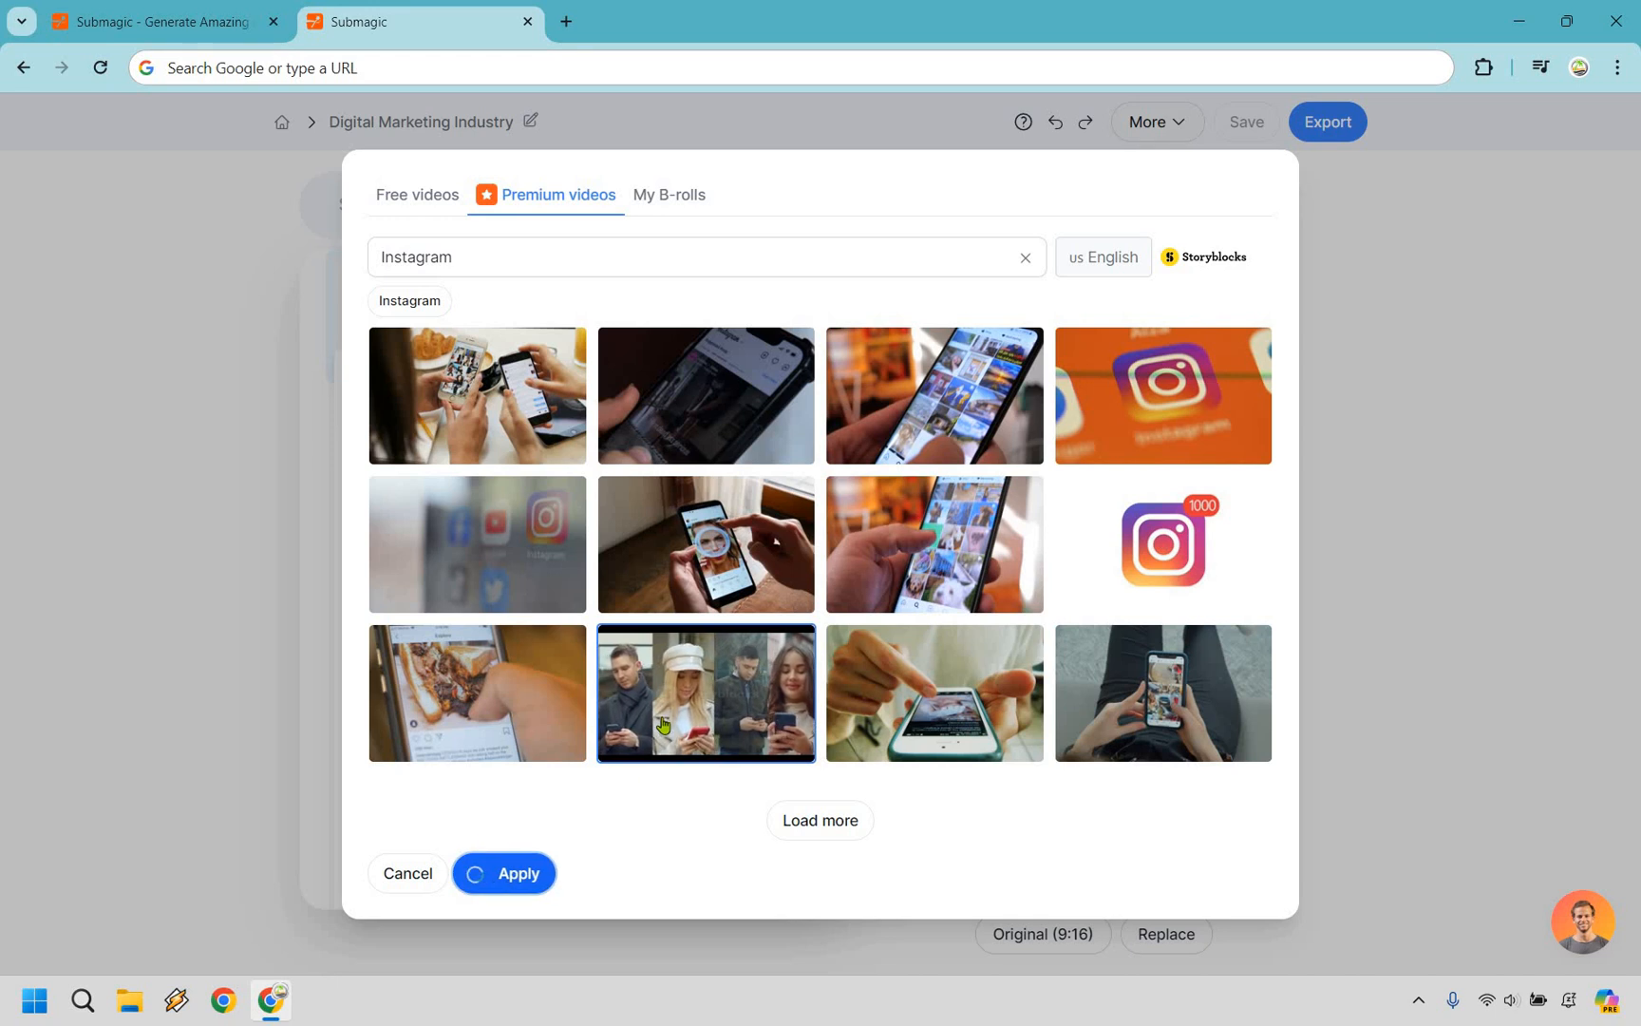
{"action": "left_click", "coordinate": [516, 872]}
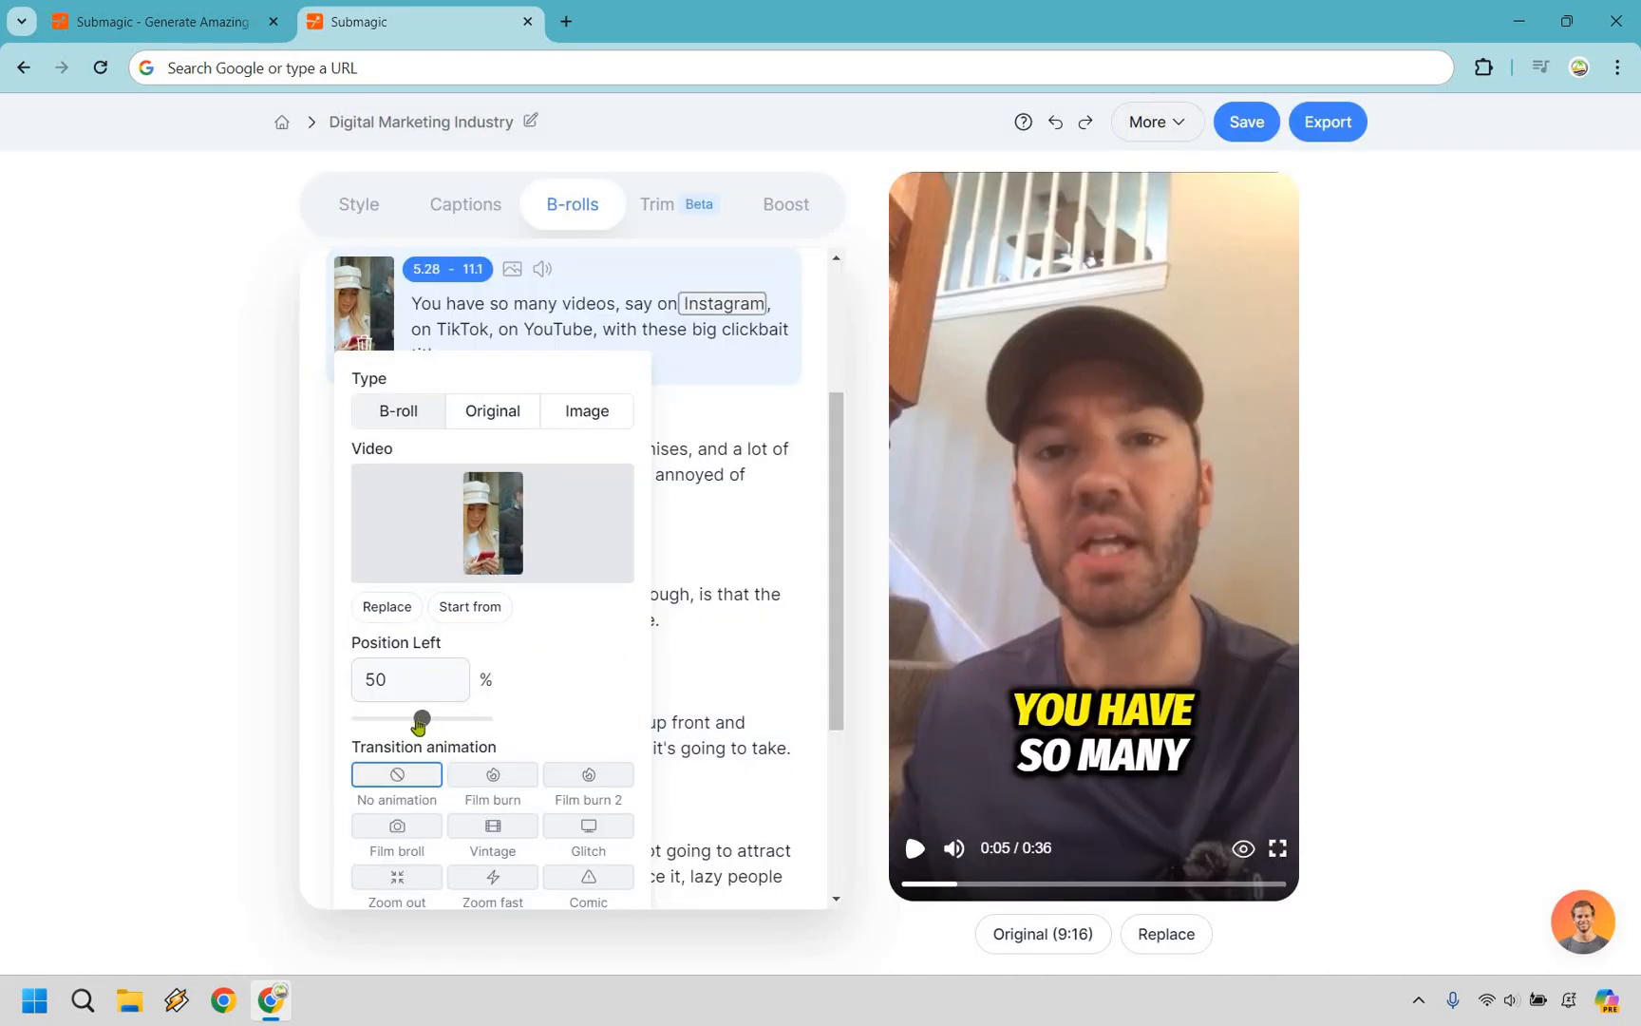
- Slide the Instagram B-roll clip's Position Left to 53% so both people show
{"action": "left_click_drag", "start_coordinate": [419, 719], "coordinate": [388, 719]}
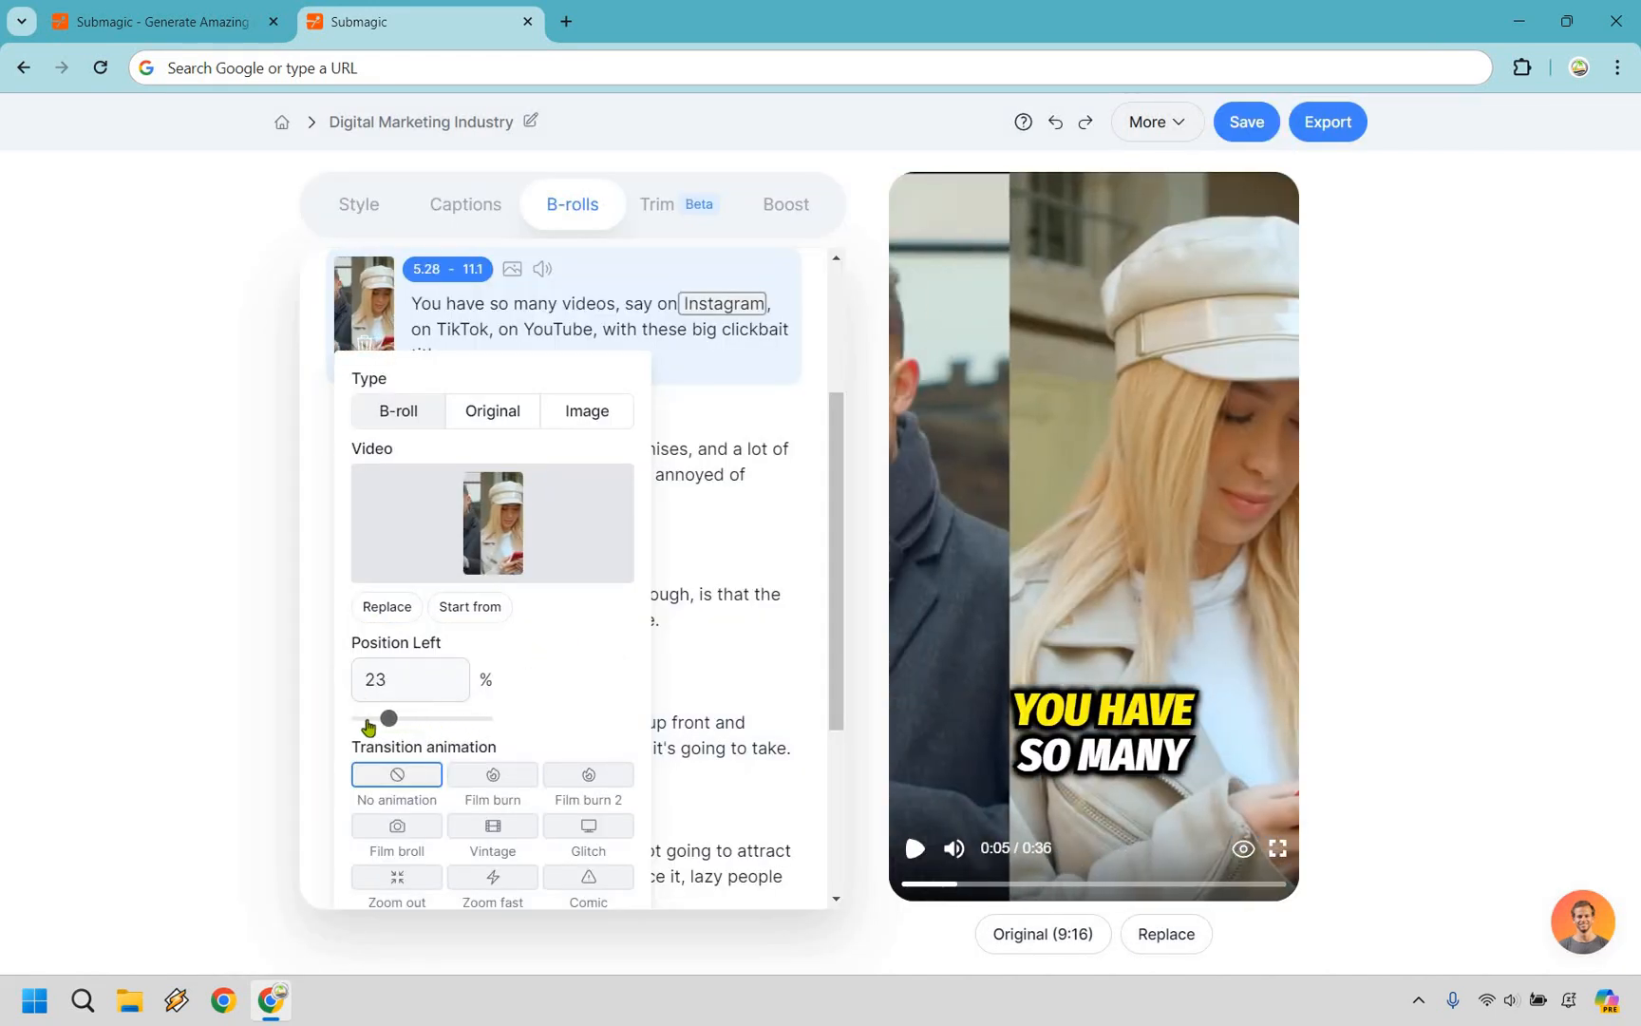
{"action": "left_click_drag", "start_coordinate": [387, 718], "coordinate": [366, 718]}
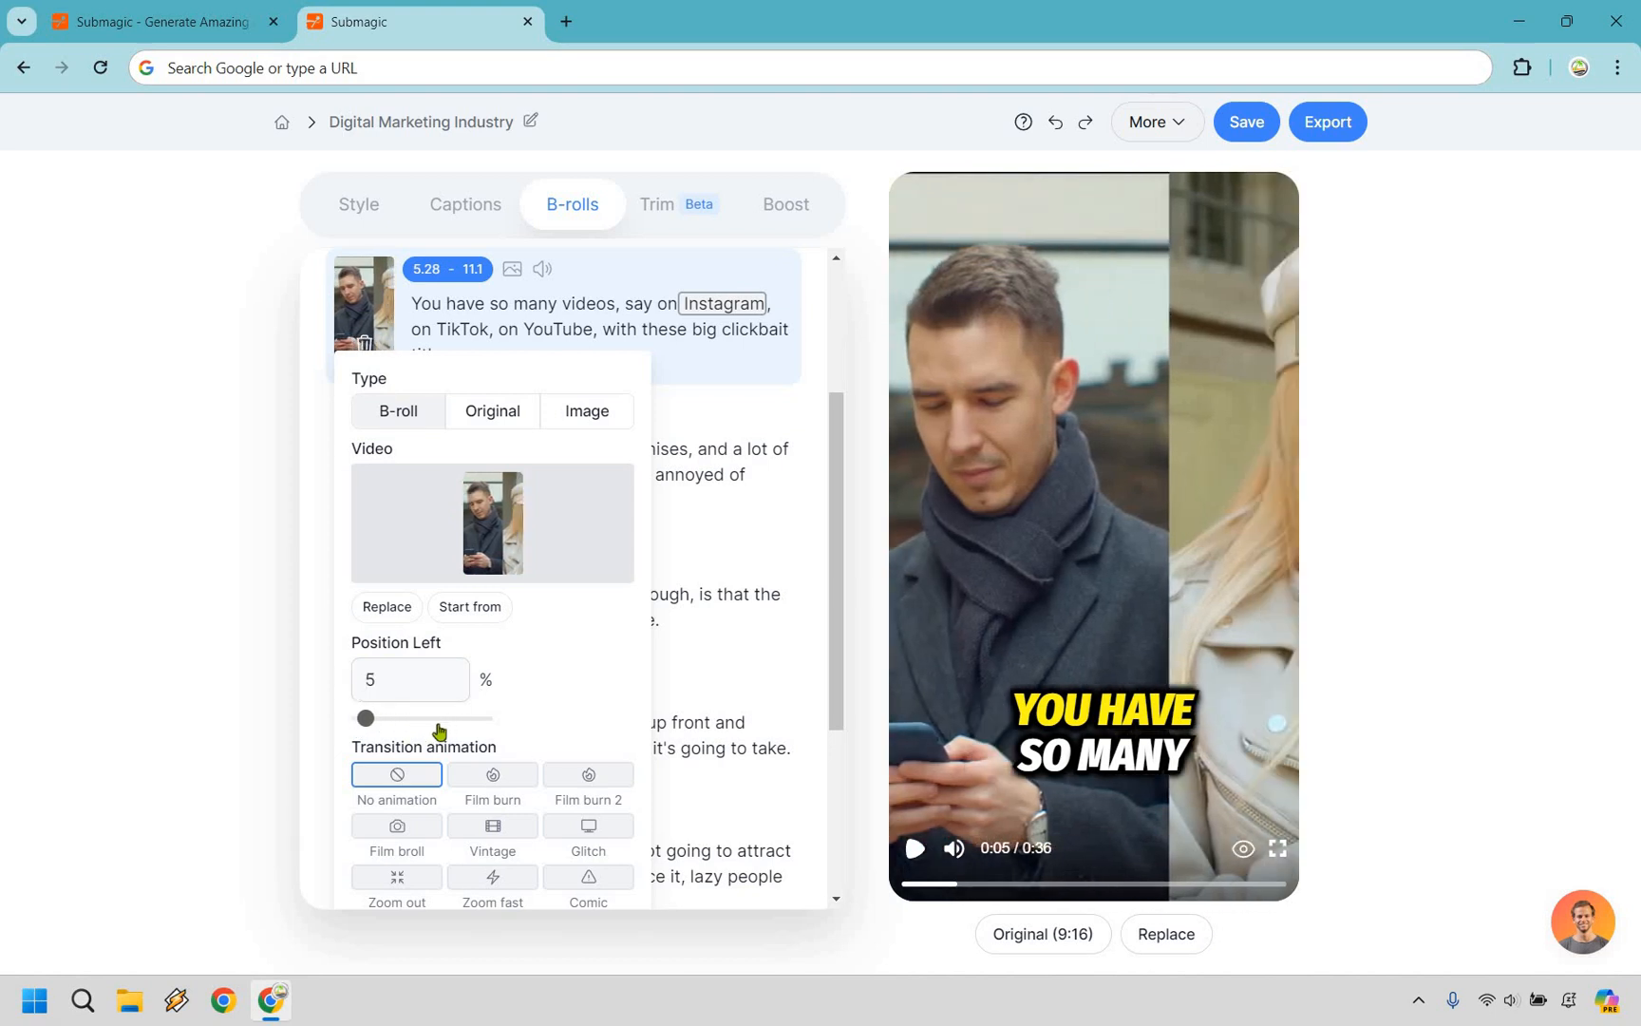
{"action": "left_click_drag", "start_coordinate": [365, 719], "coordinate": [421, 718]}
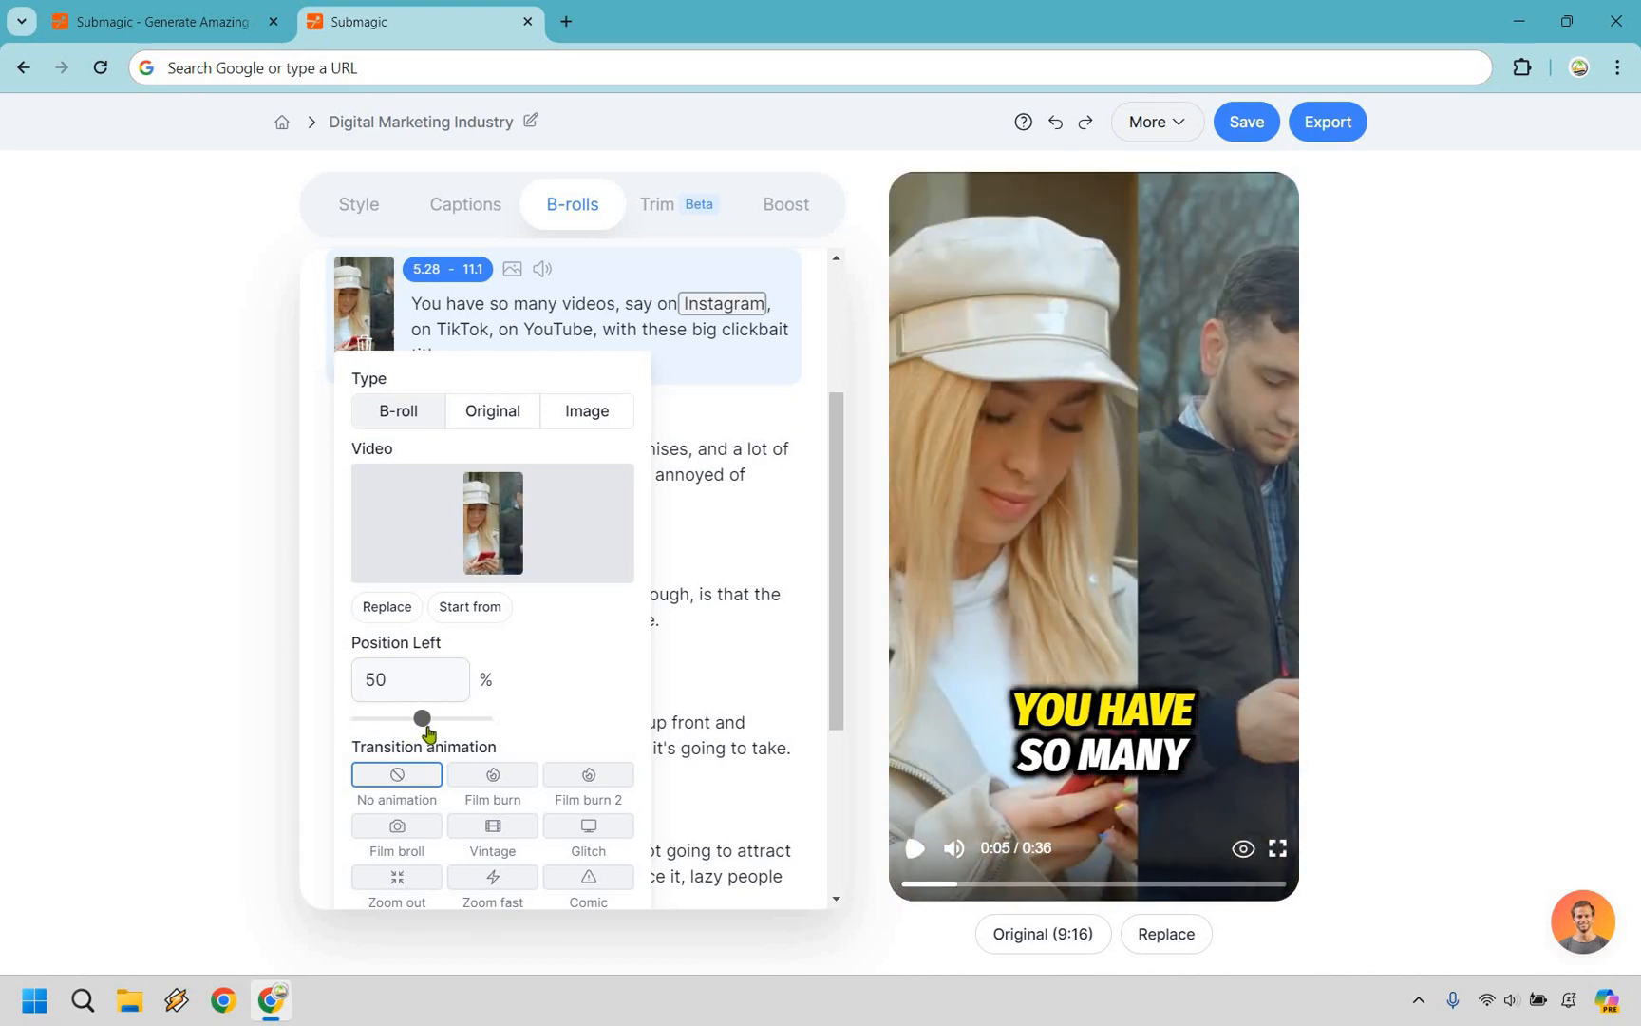
{"action": "left_click_drag", "start_coordinate": [421, 719], "coordinate": [431, 718]}
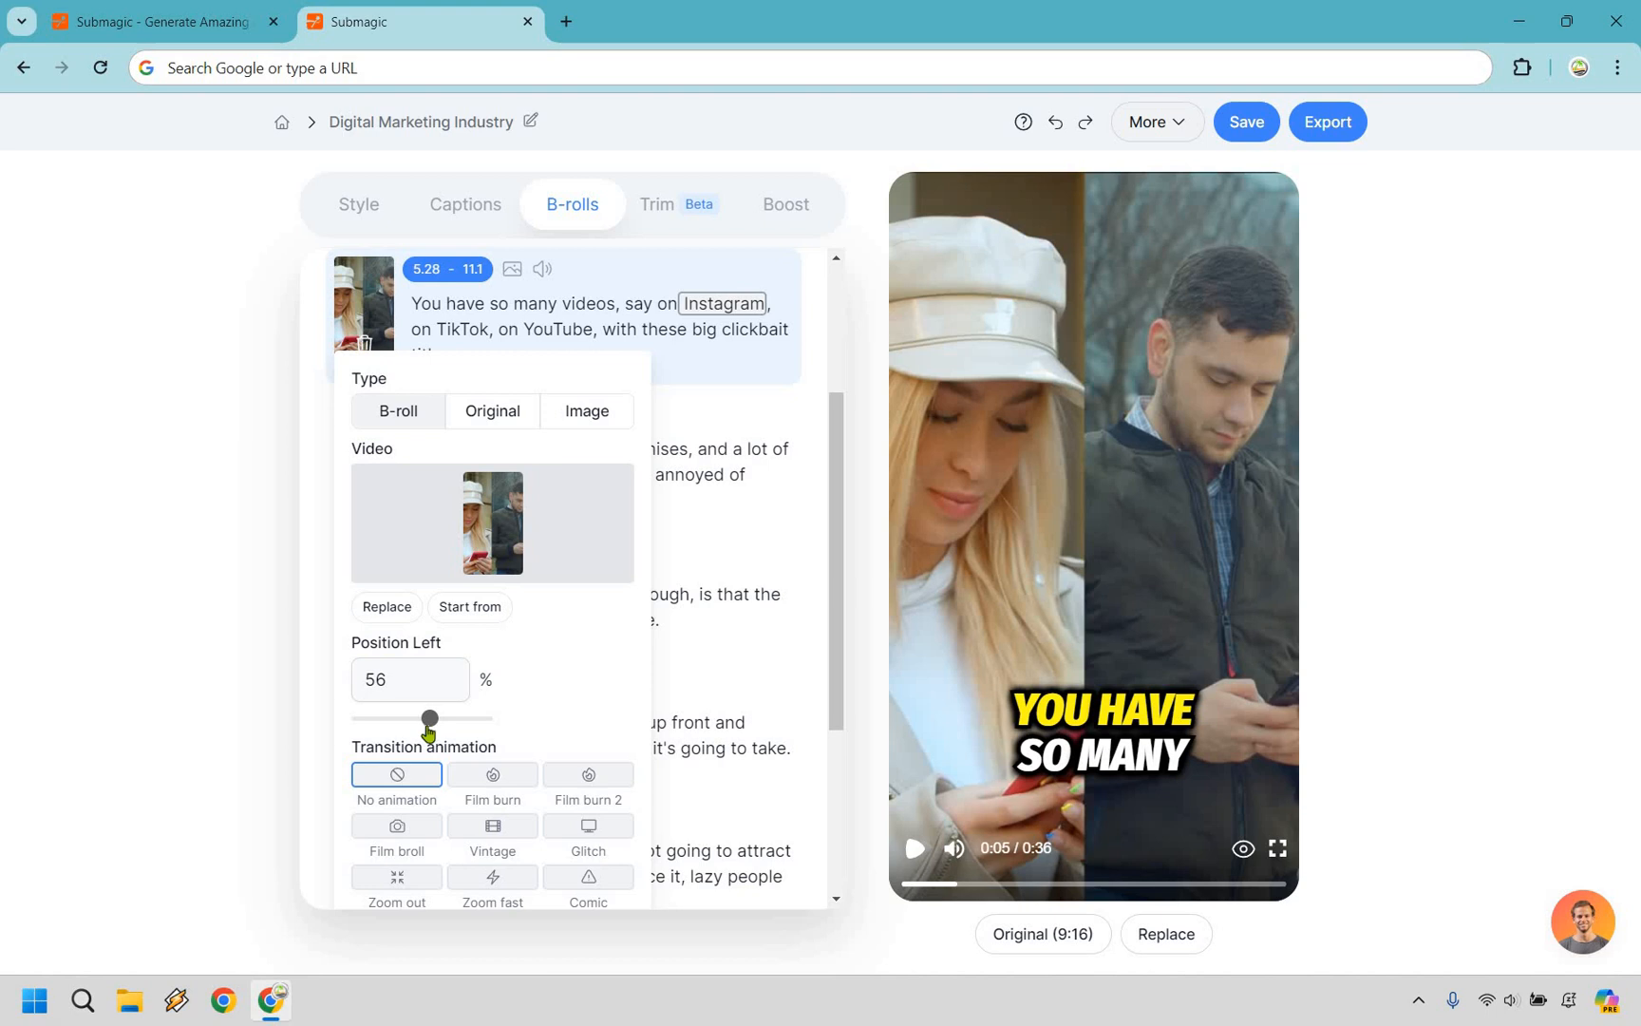
{"action": "left_click_drag", "start_coordinate": [429, 720], "coordinate": [423, 719]}
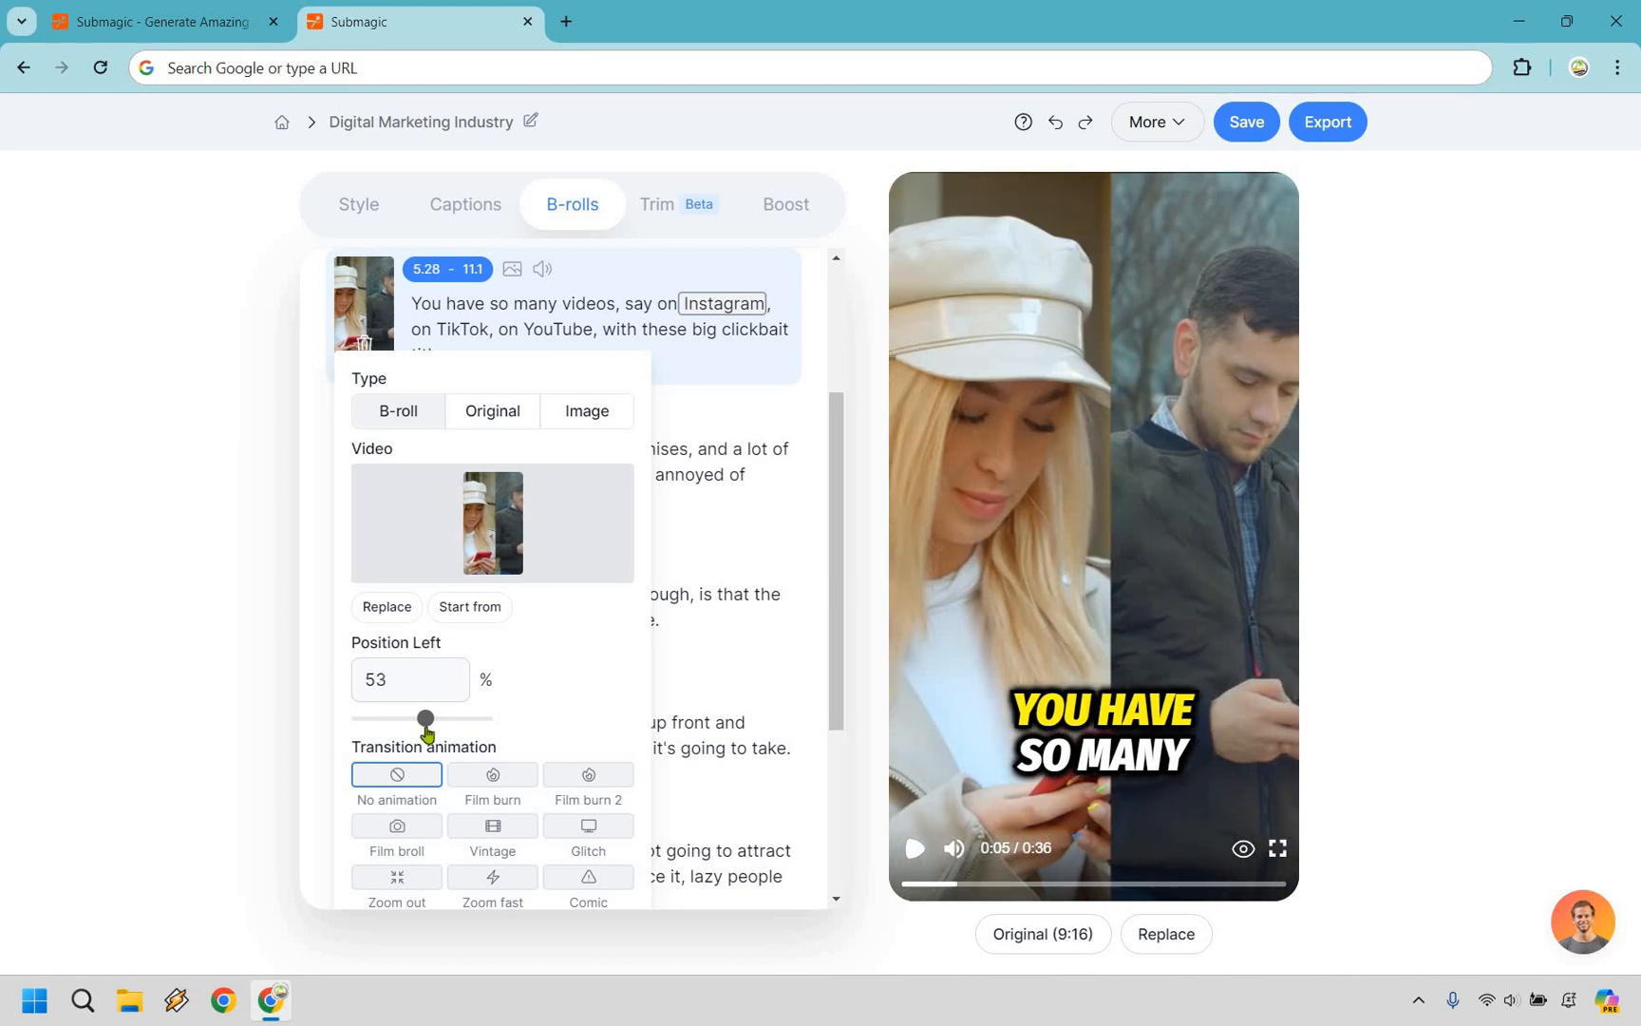
{"action": "scroll", "scroll_direction": "down", "scroll_amount": 3}
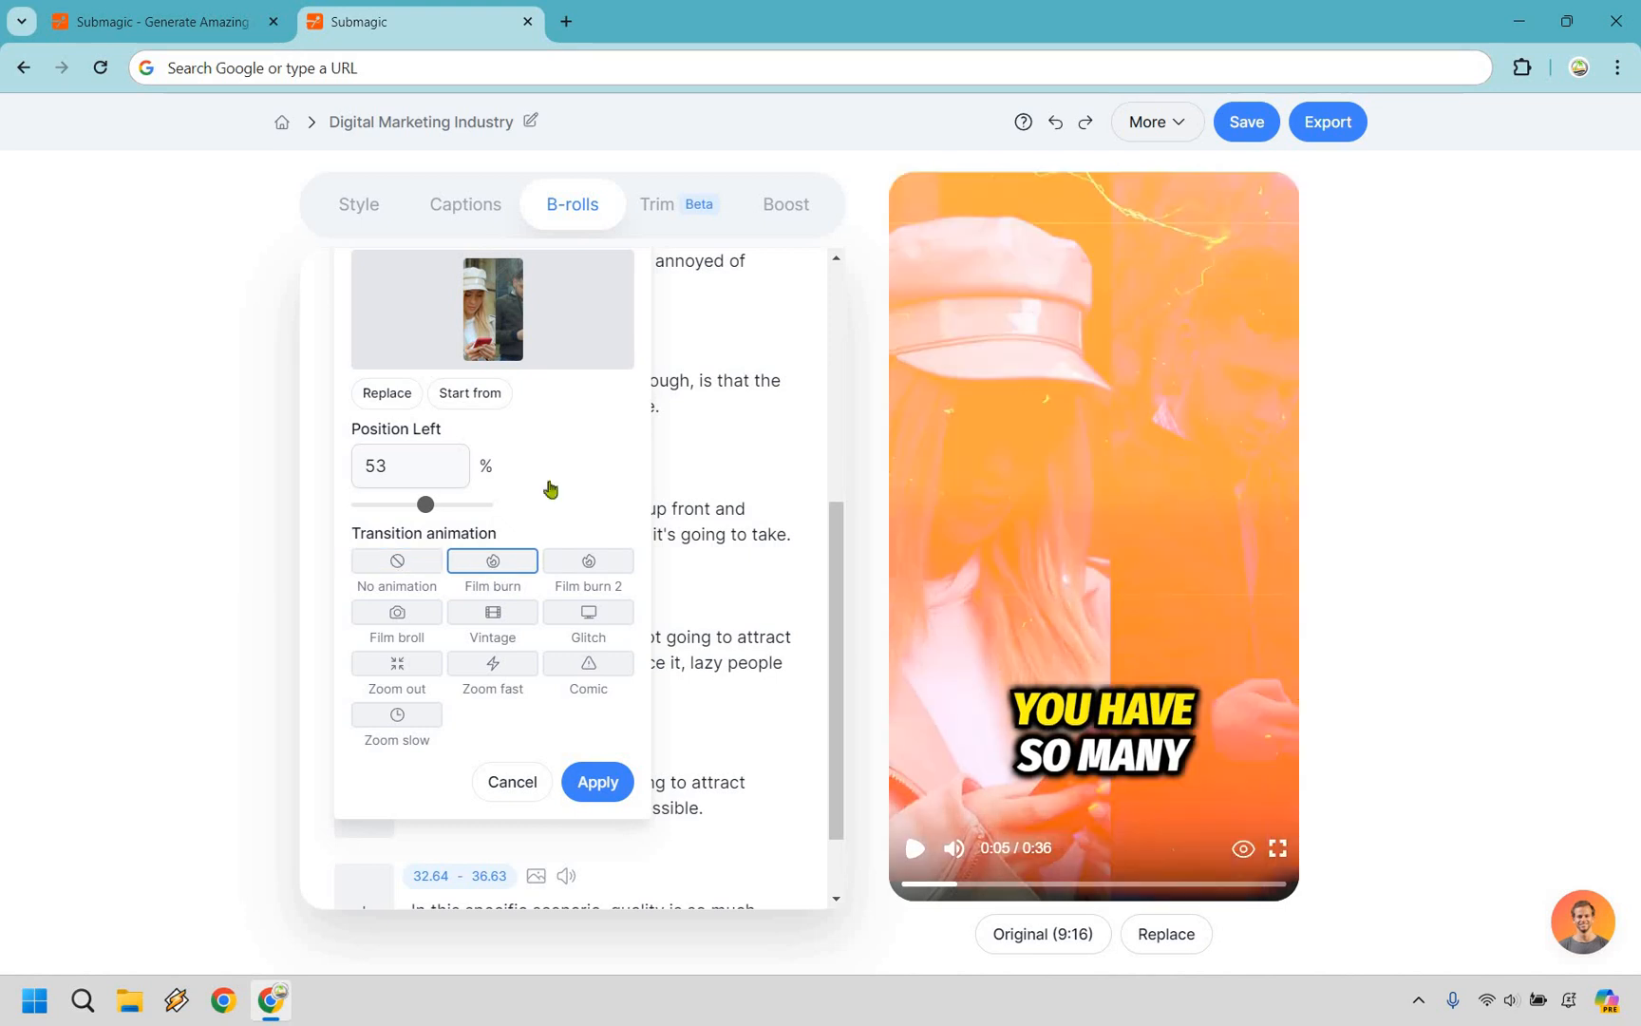
{"action": "mouse_move", "coordinate": [617, 571]}
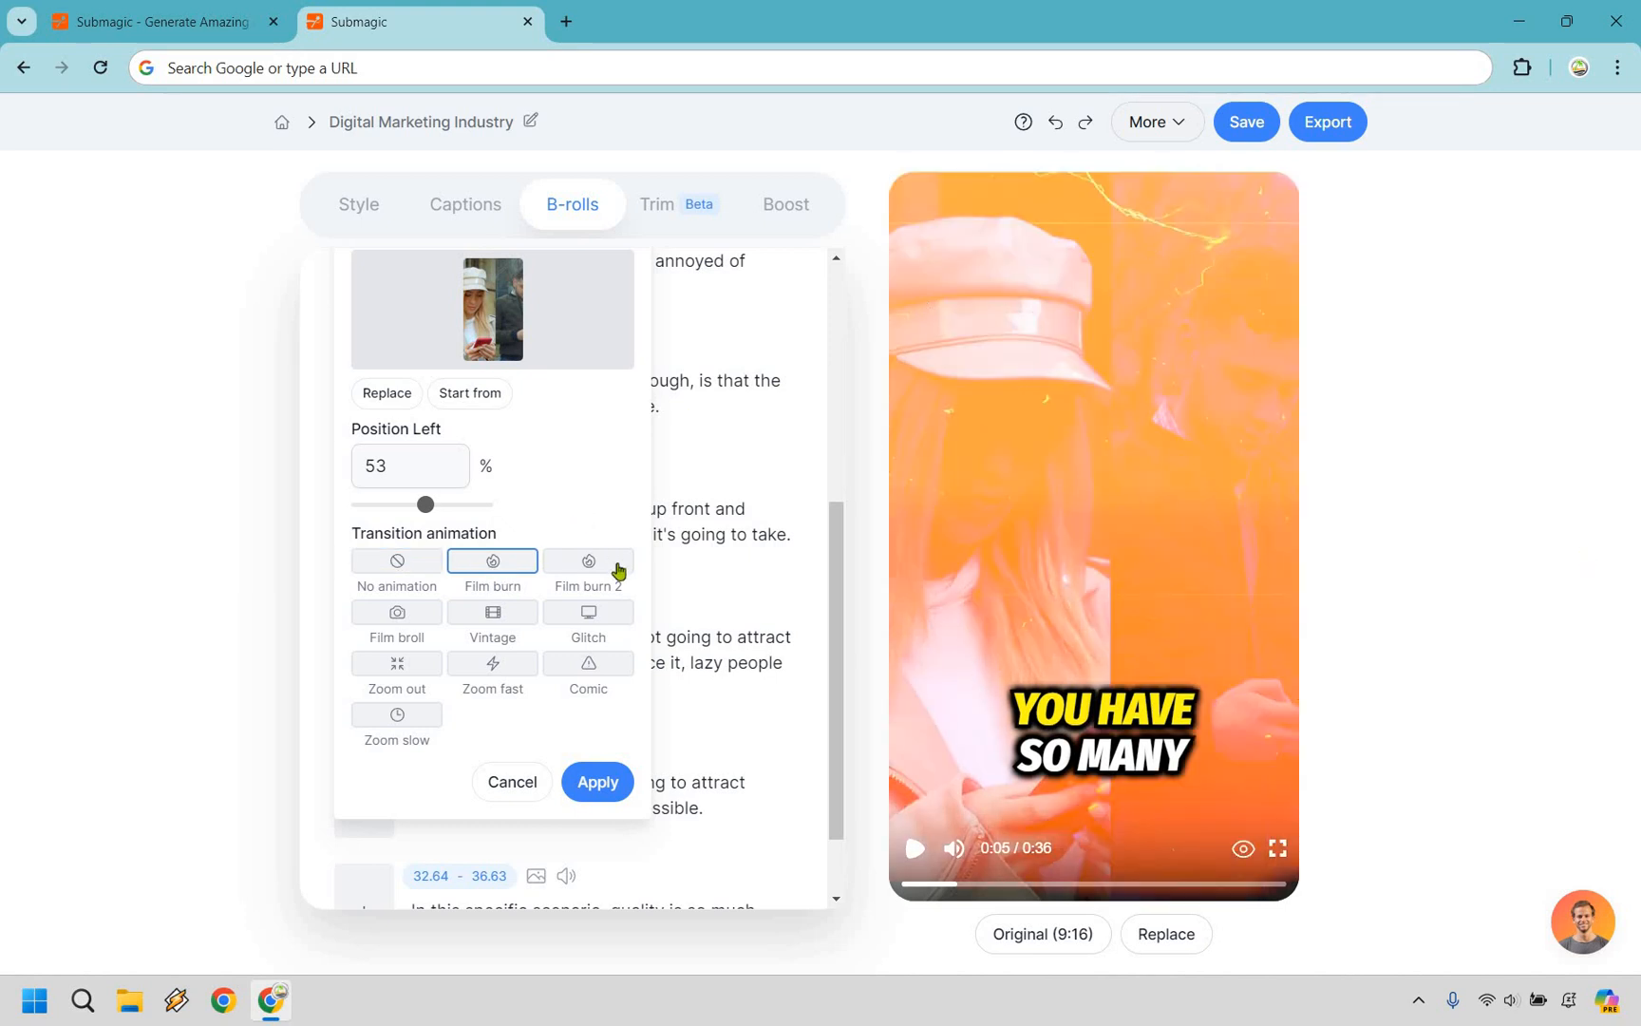
- Preview Film burn 2, Vintage and Zoom fast, then apply Zoom slow to the clip
{"action": "left_click", "coordinate": [587, 561]}
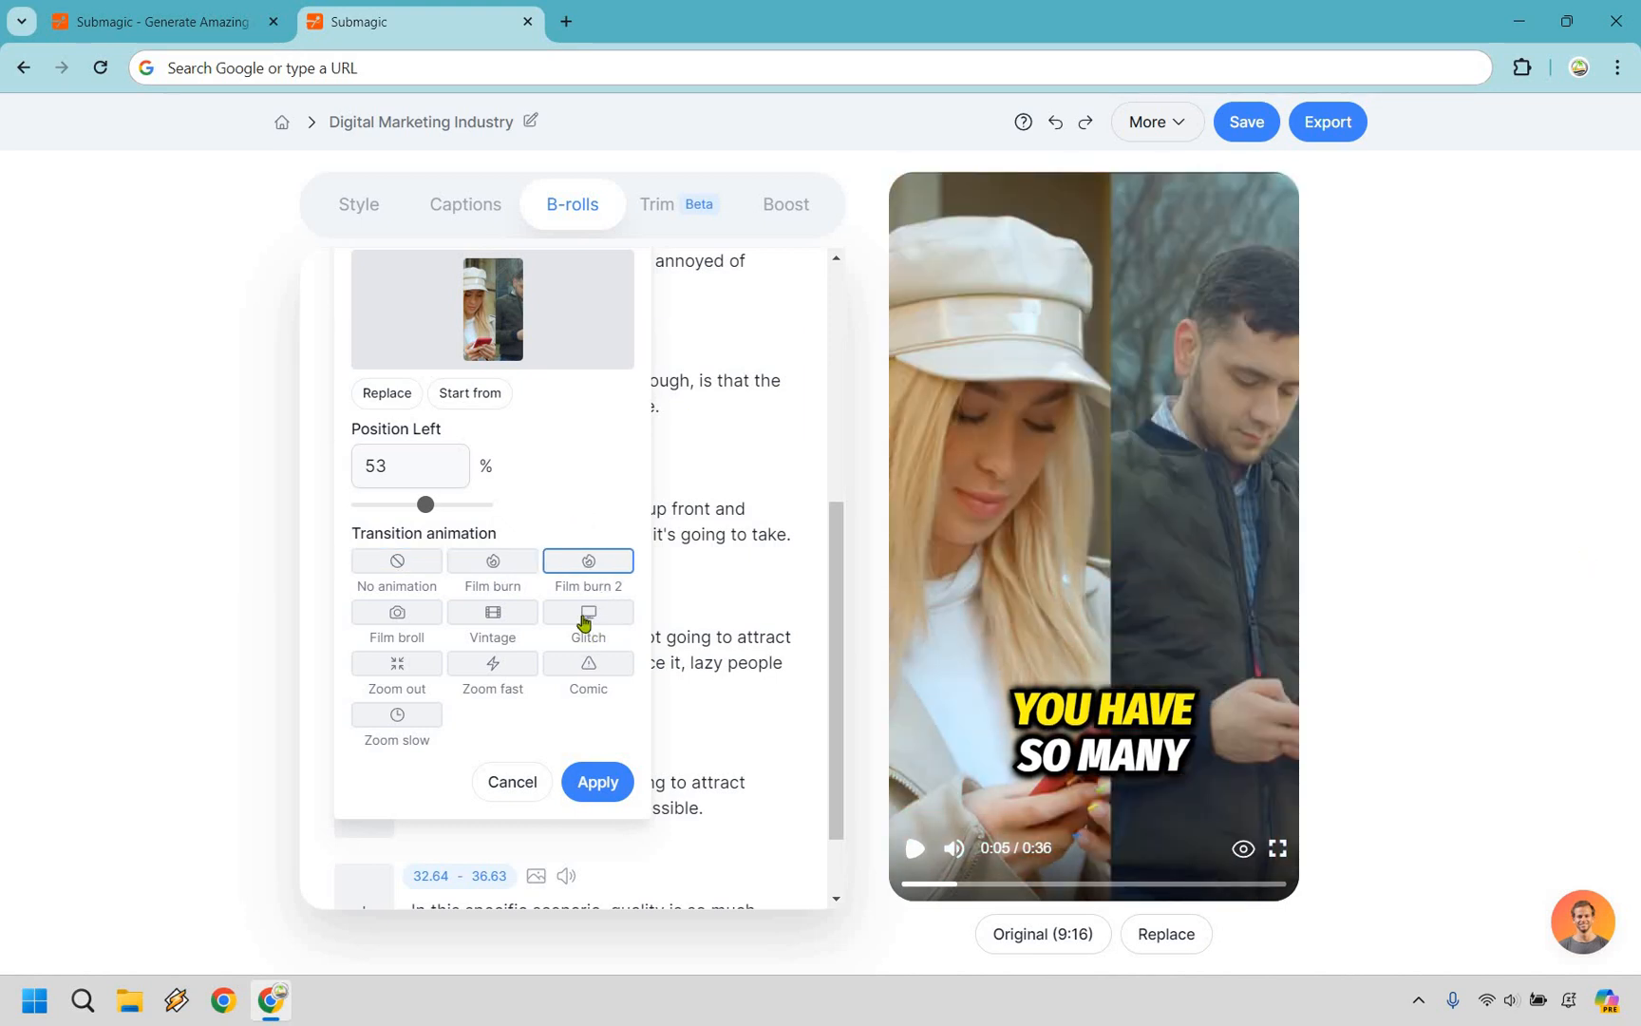
{"action": "left_click", "coordinate": [587, 612]}
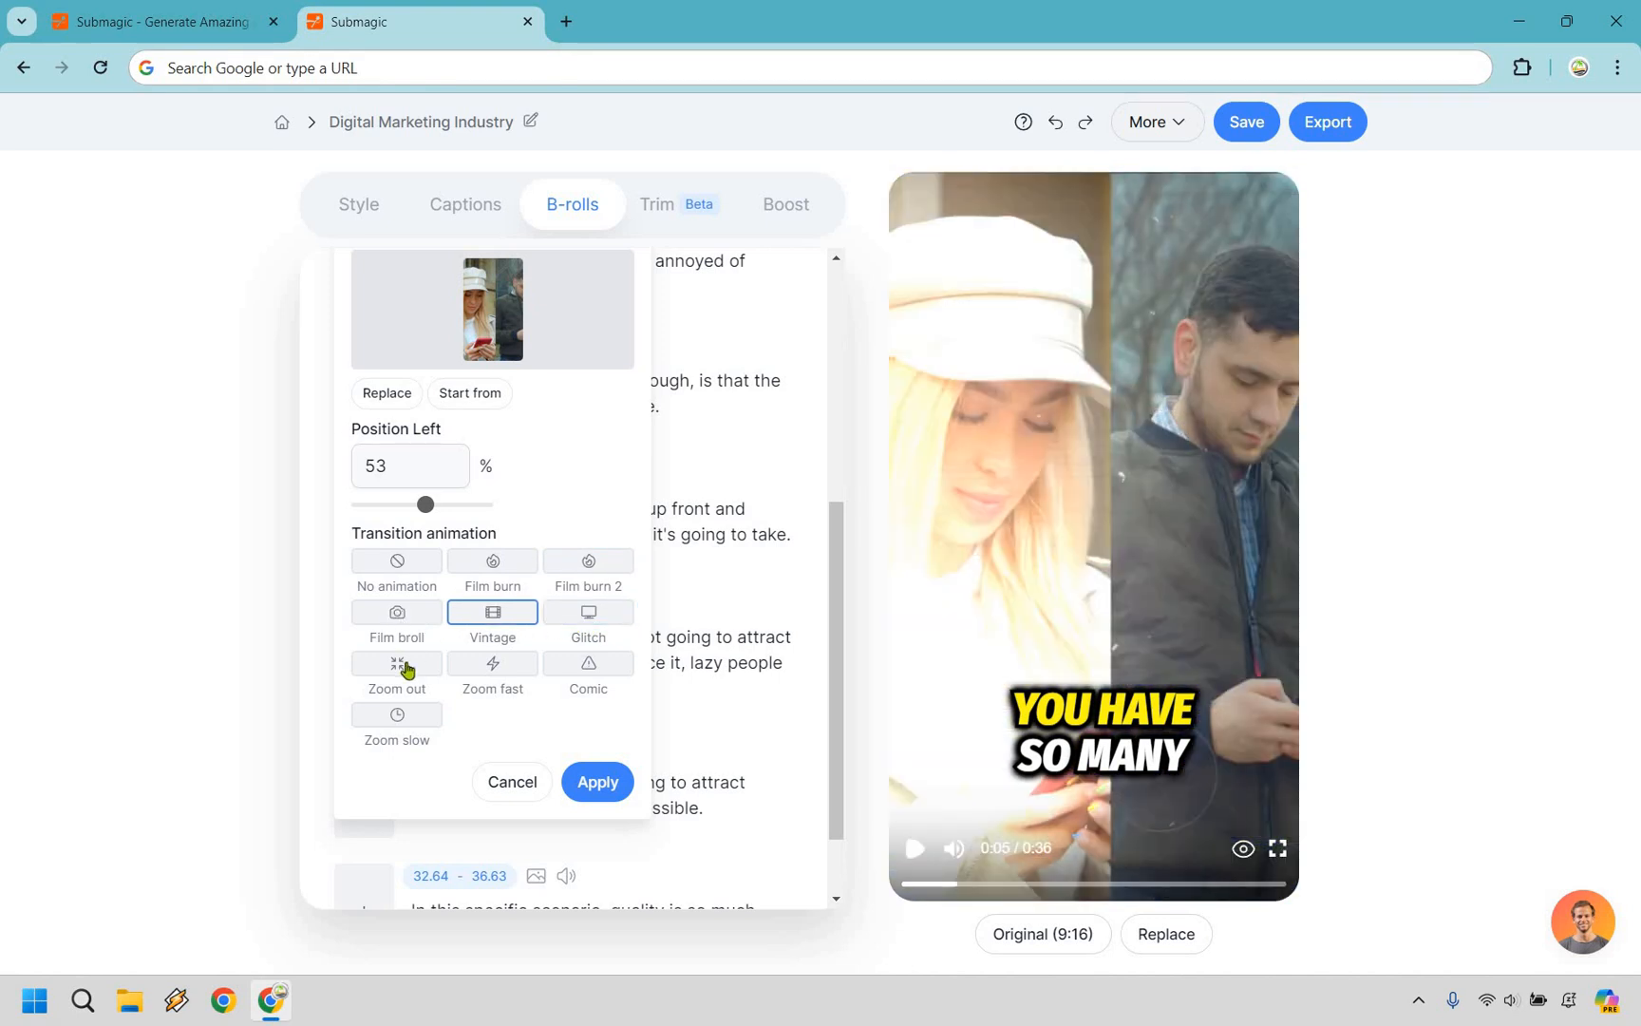
{"action": "left_click", "coordinate": [491, 669]}
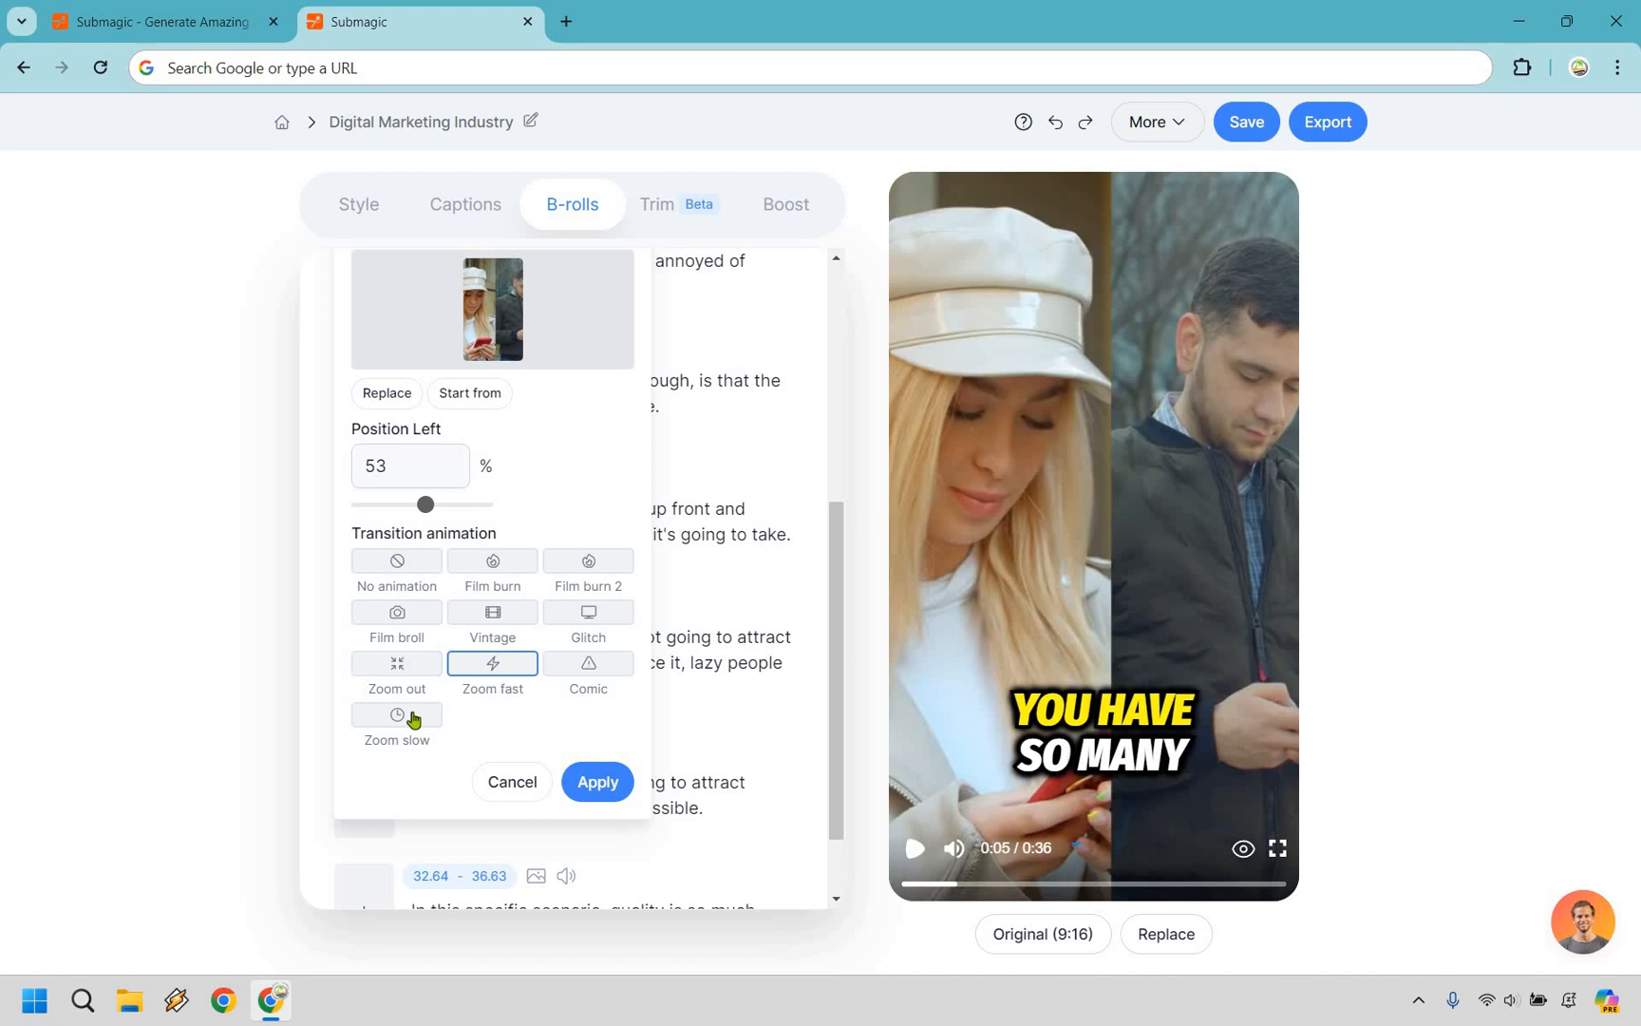
{"action": "left_click", "coordinate": [396, 714]}
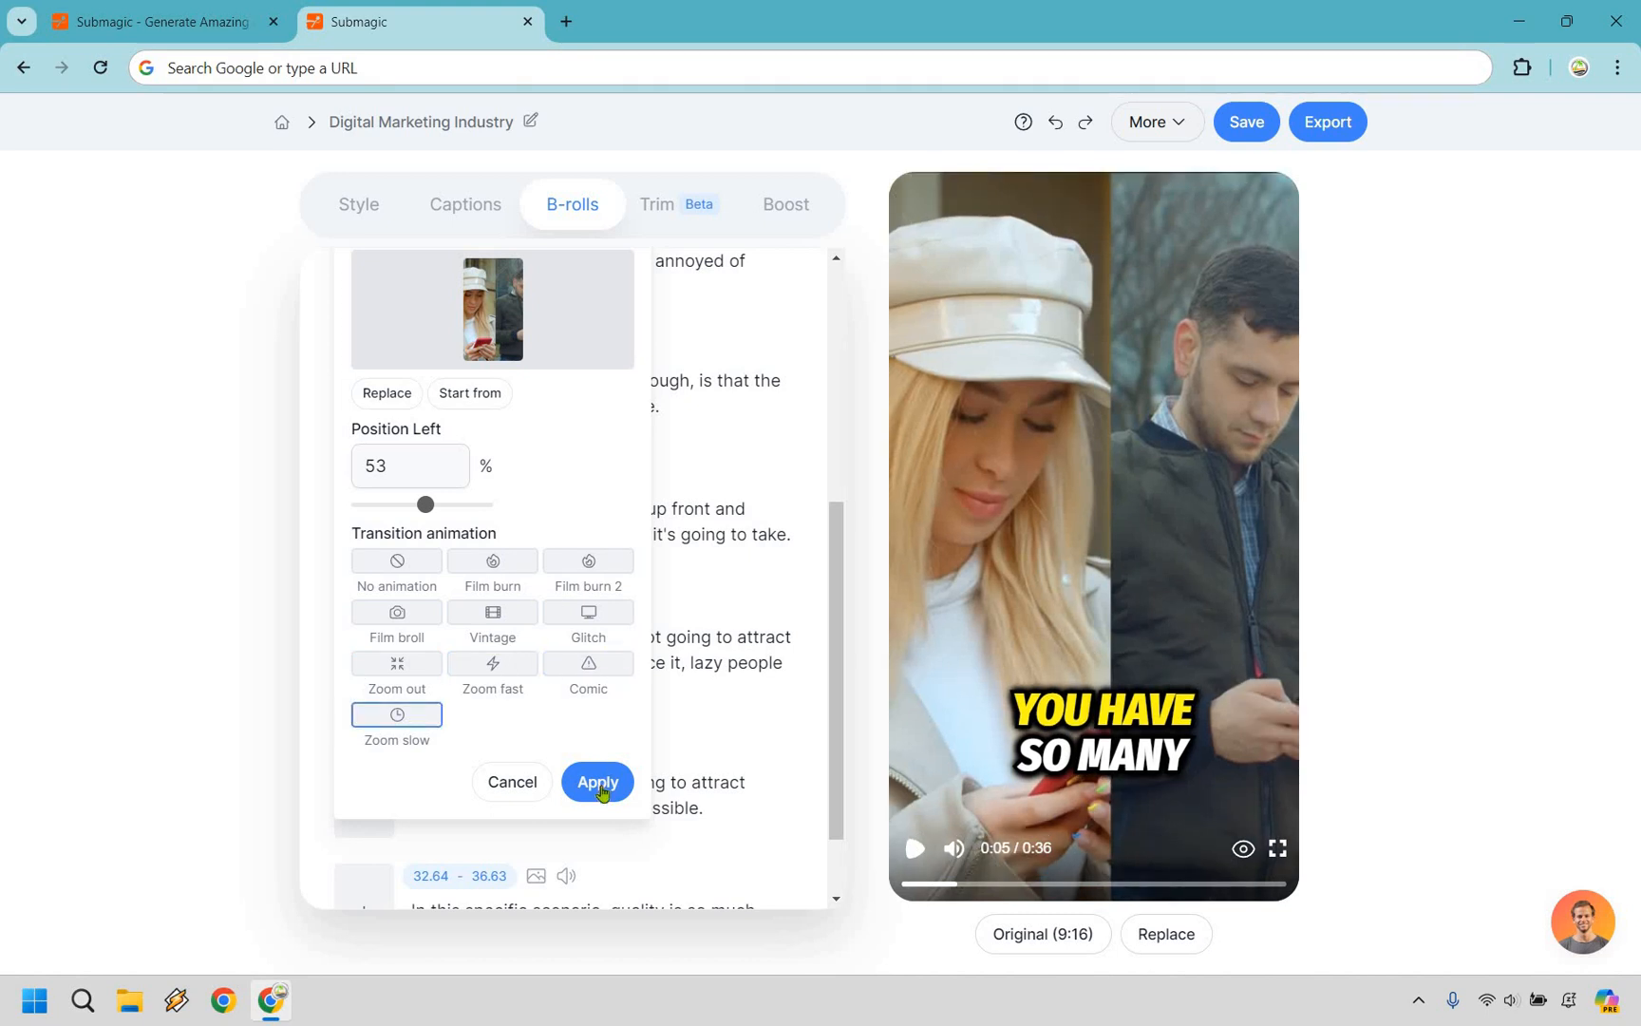
{"action": "left_click", "coordinate": [597, 782]}
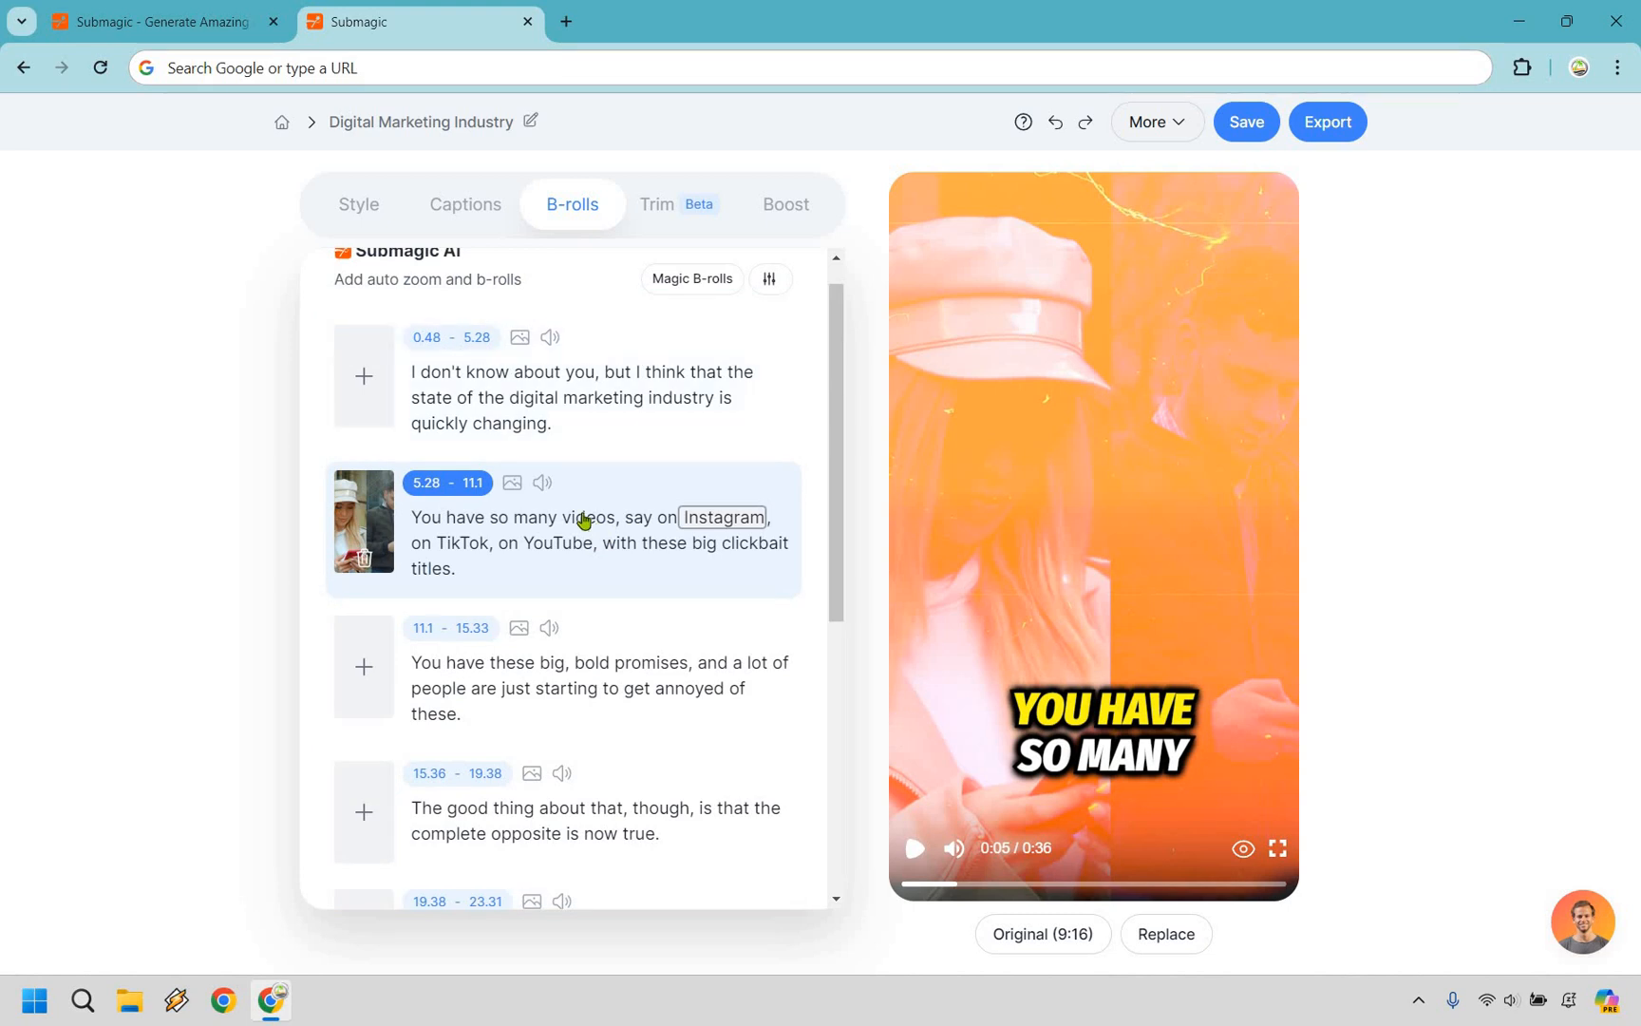
{"action": "mouse_move", "coordinate": [421, 675]}
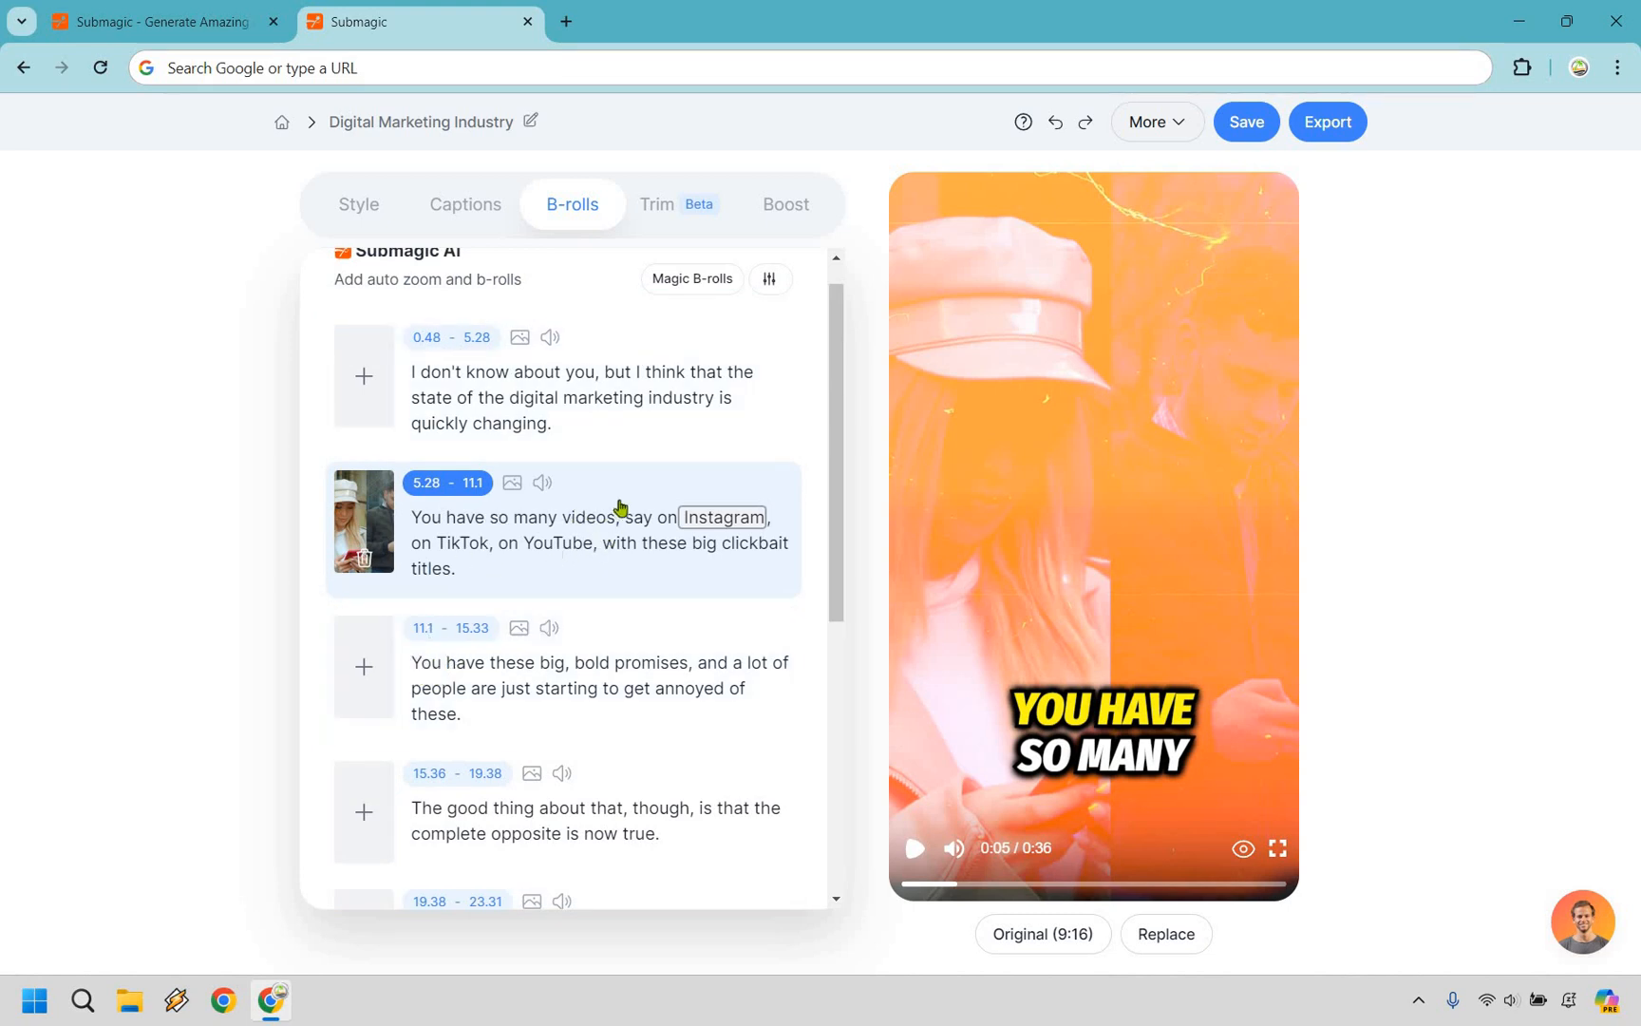
{"action": "scroll", "scroll_direction": "down", "scroll_amount": 3}
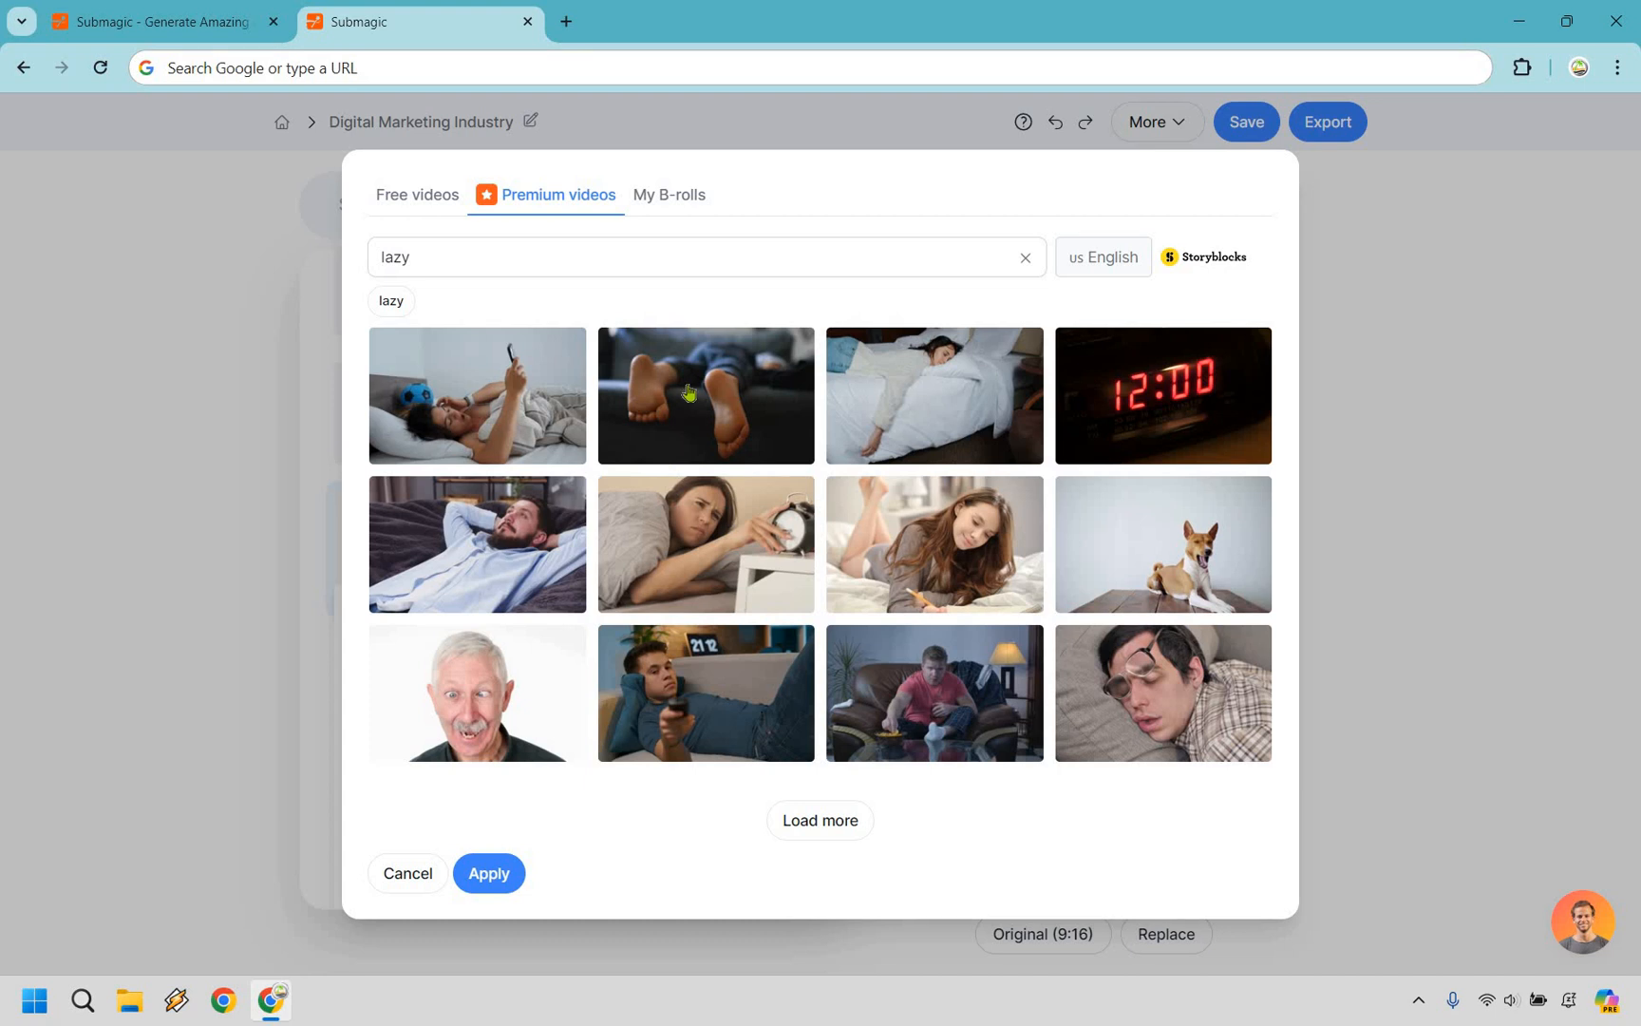
{"action": "mouse_move", "coordinate": [889, 398]}
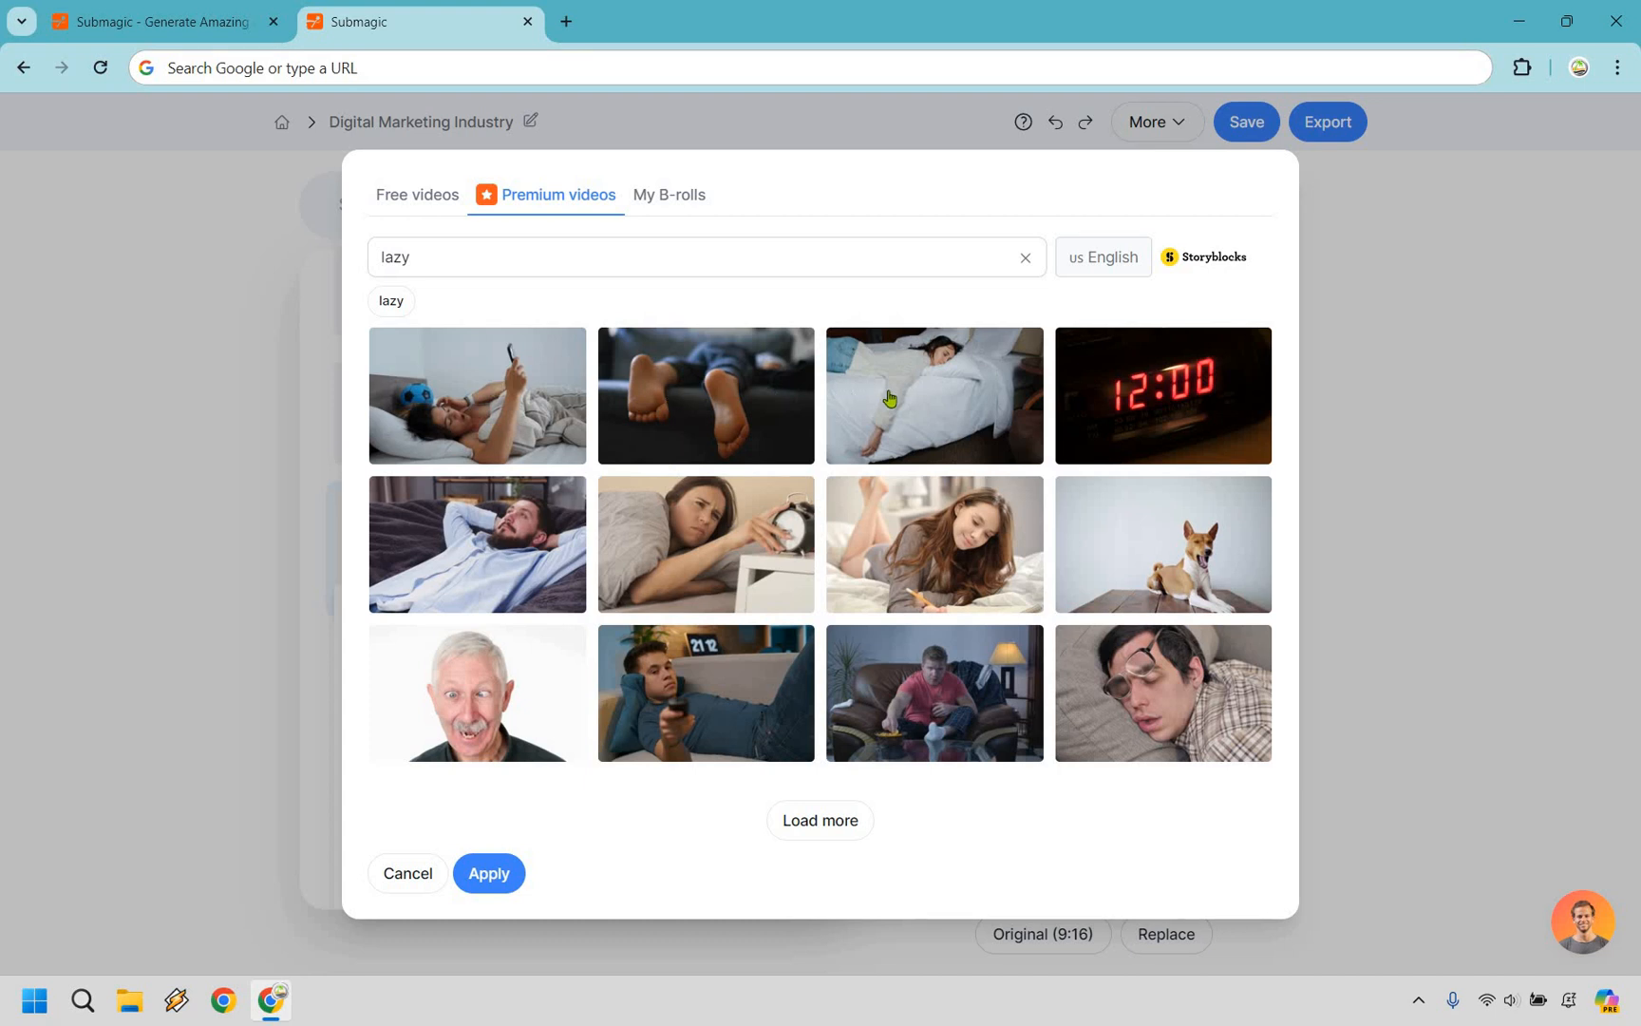
- Apply the premium woman-sleeping-in-bed clip as B-roll on the 'lazy' line
{"action": "left_click", "coordinate": [932, 394]}
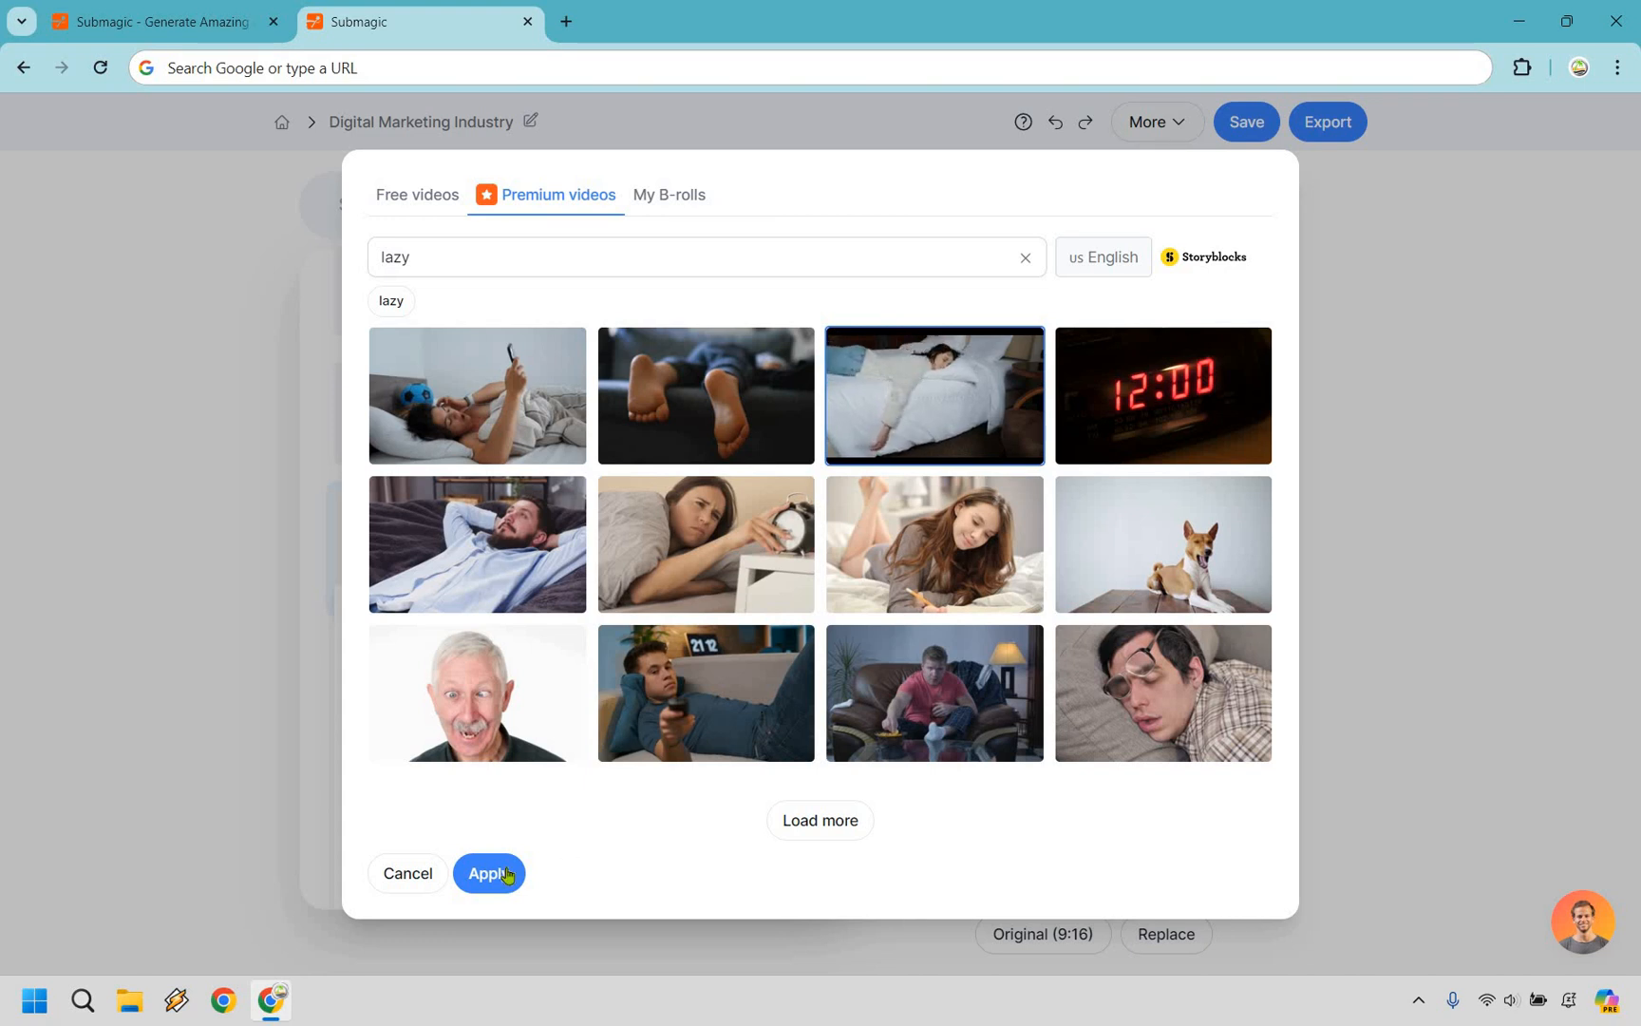
{"action": "left_click", "coordinate": [490, 873]}
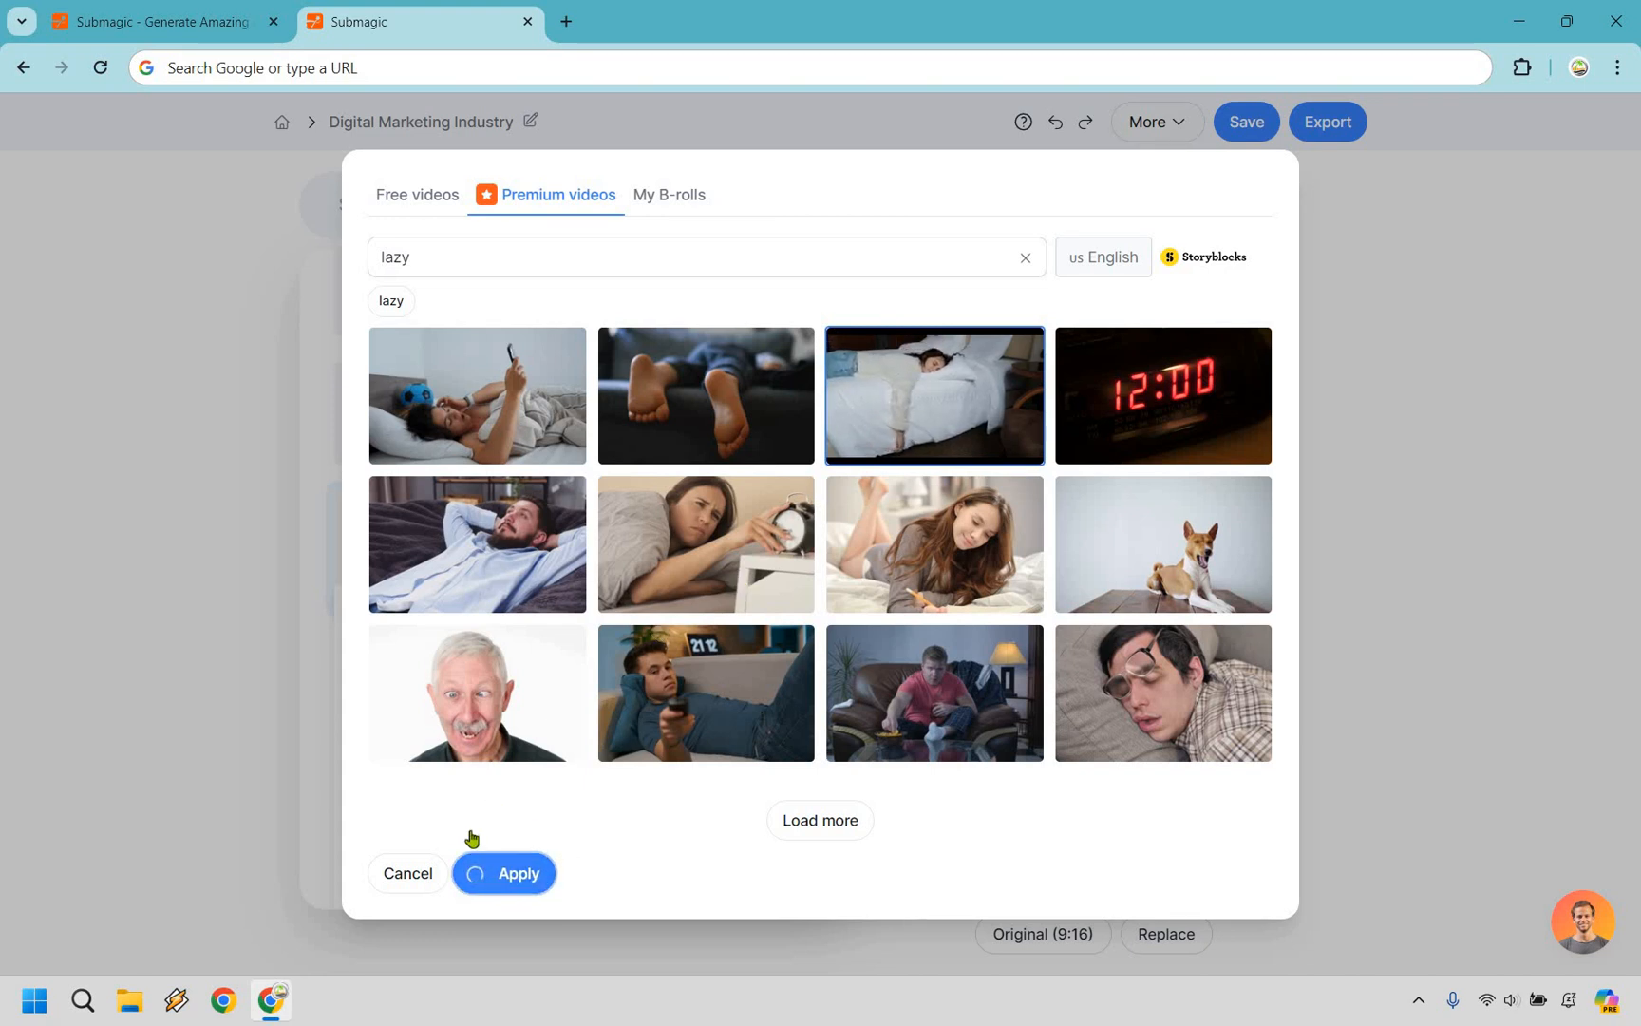
{"action": "left_click", "coordinate": [516, 873]}
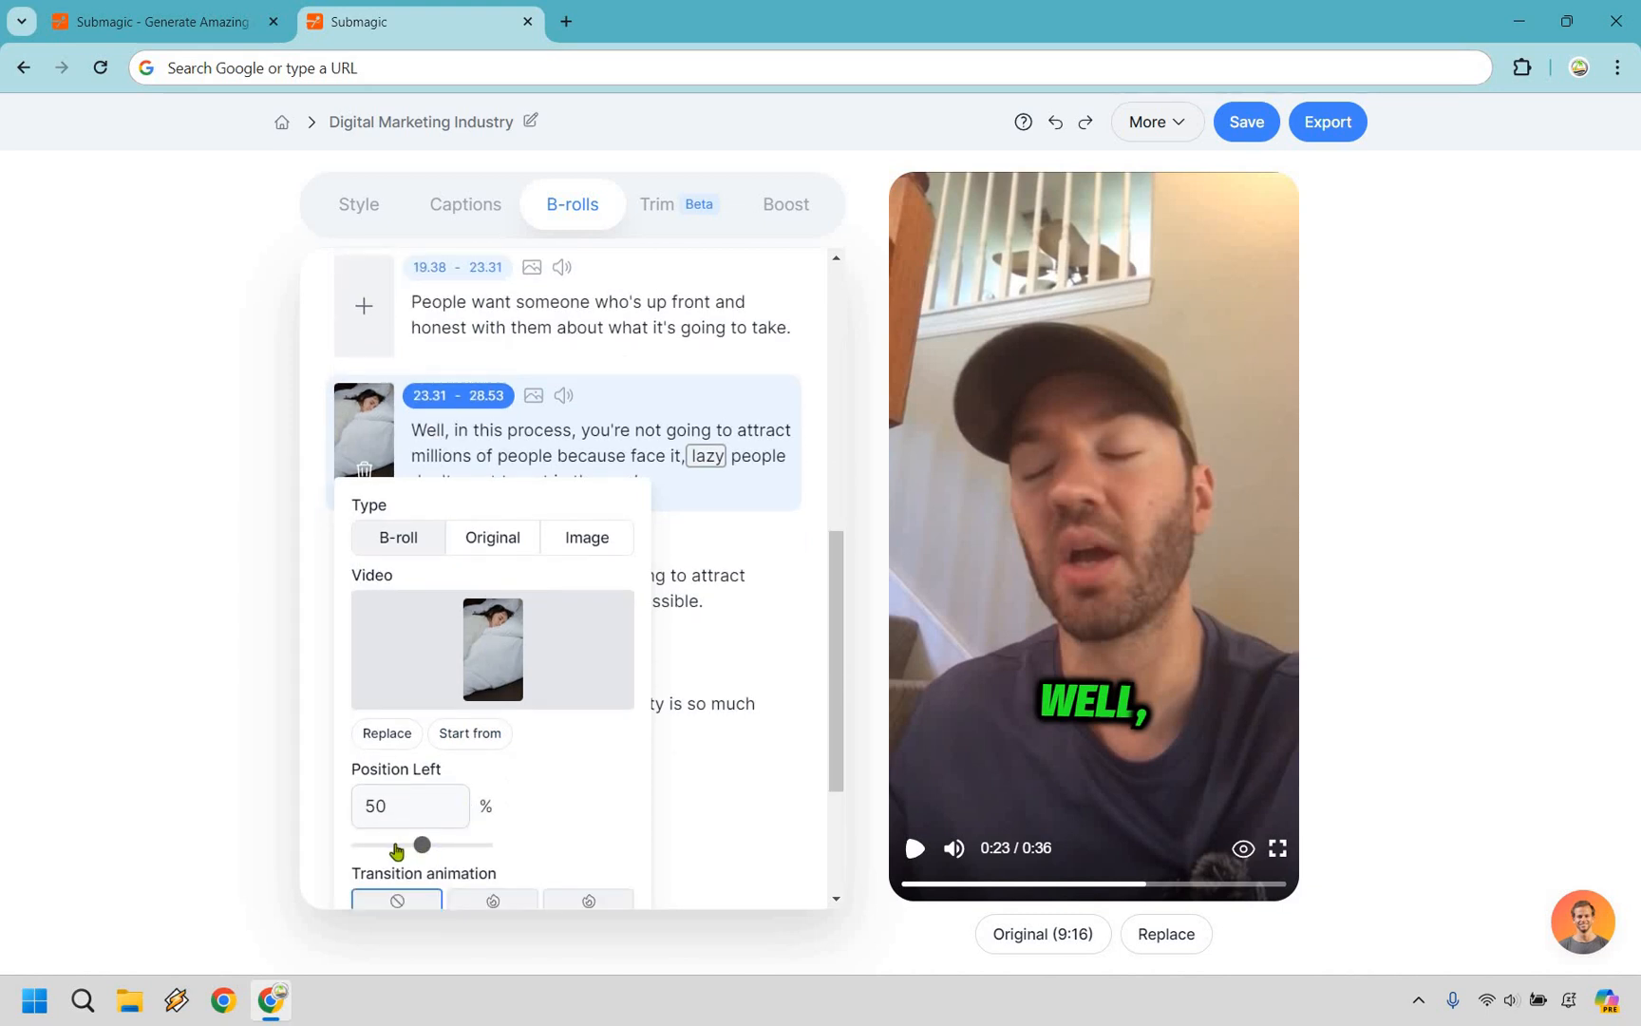
- Set the lazy clip's Position Left to 38% and bring up the Start from chooser
{"action": "left_click_drag", "start_coordinate": [422, 845], "coordinate": [405, 845]}
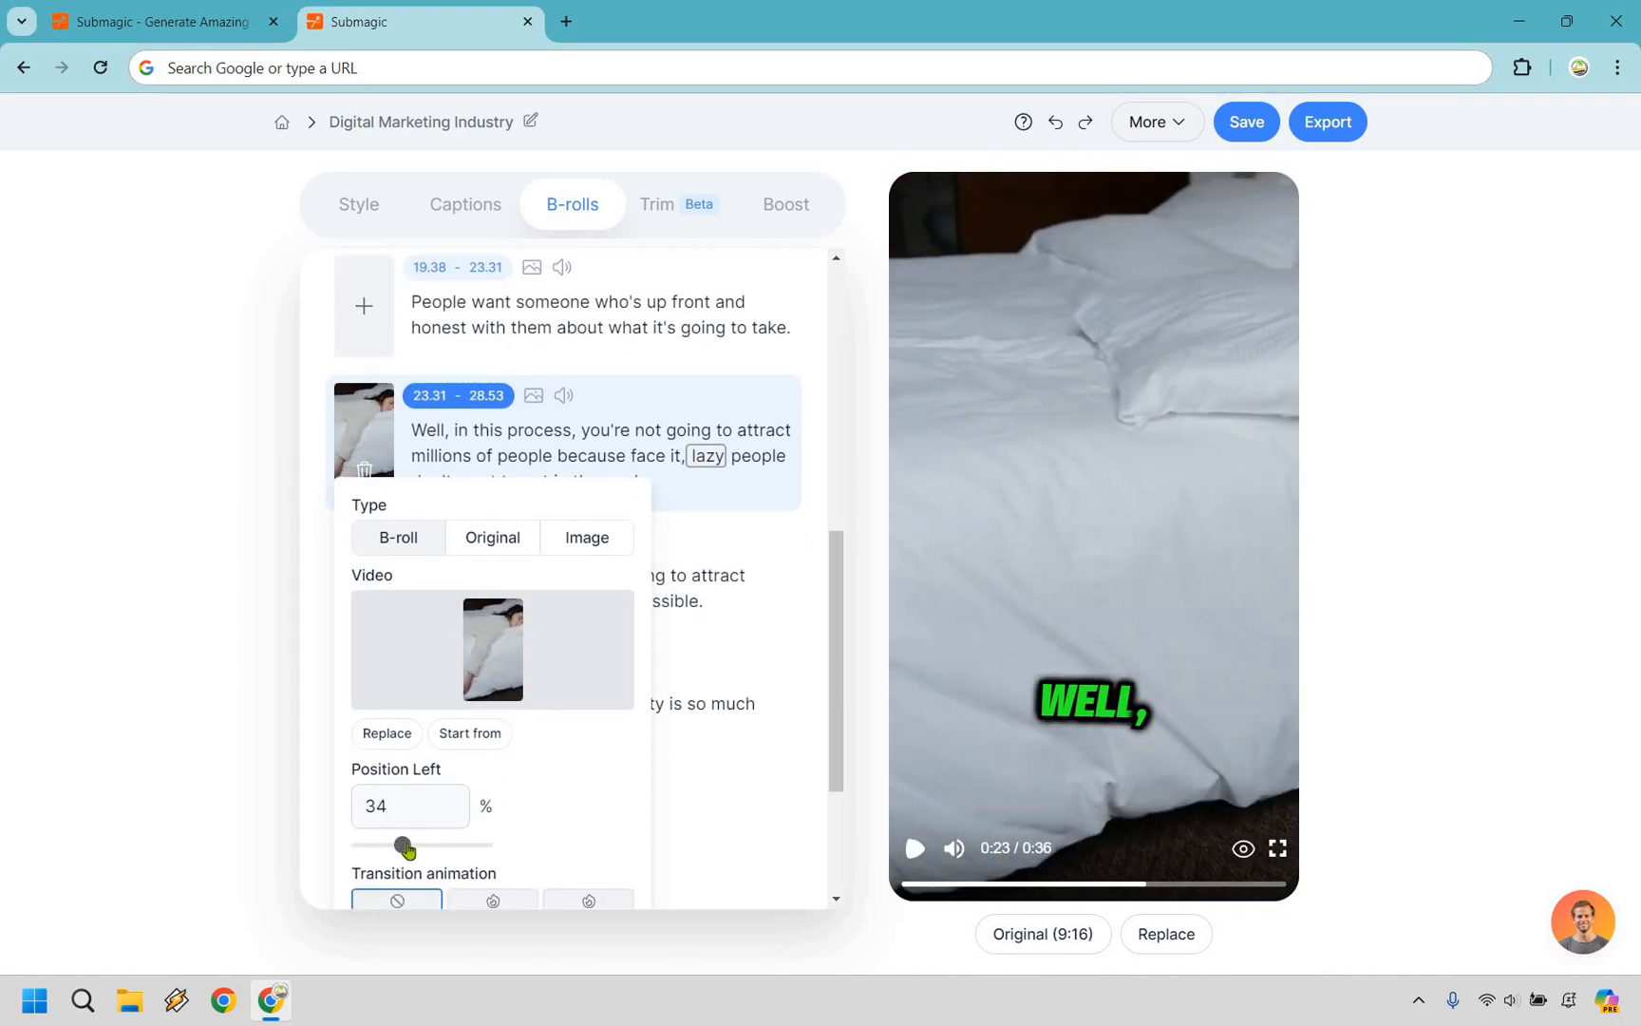
{"action": "left_click_drag", "start_coordinate": [404, 844], "coordinate": [422, 845]}
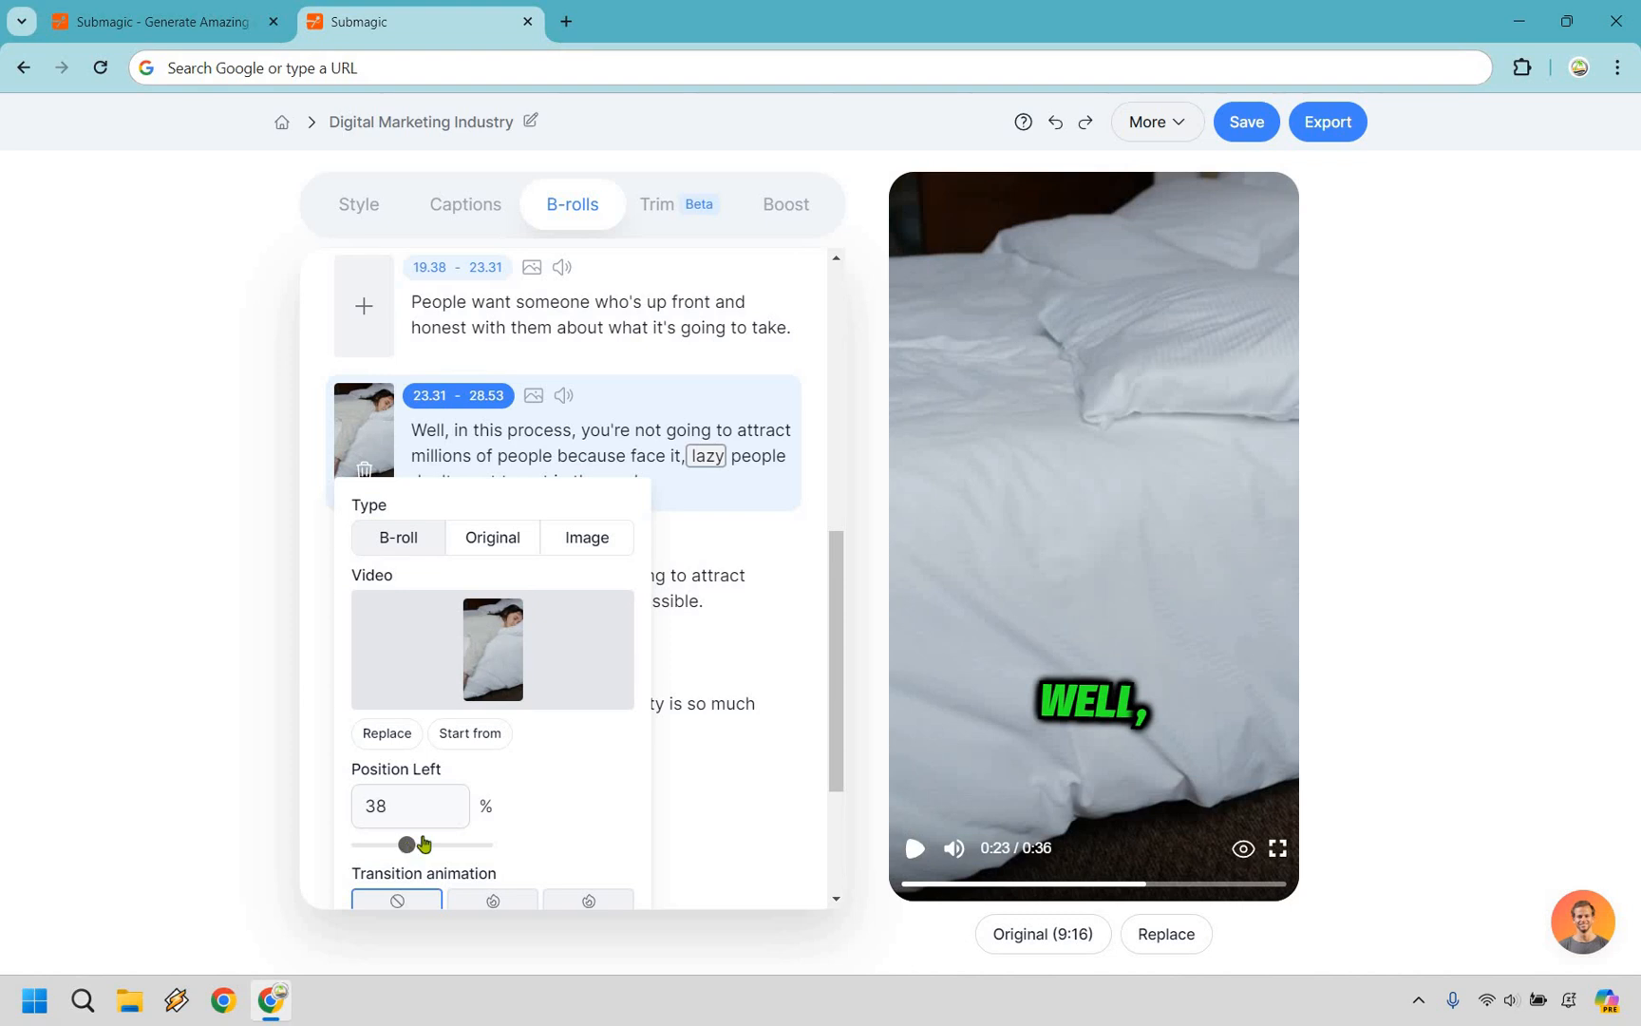
{"action": "scroll", "scroll_direction": "down", "scroll_amount": 3}
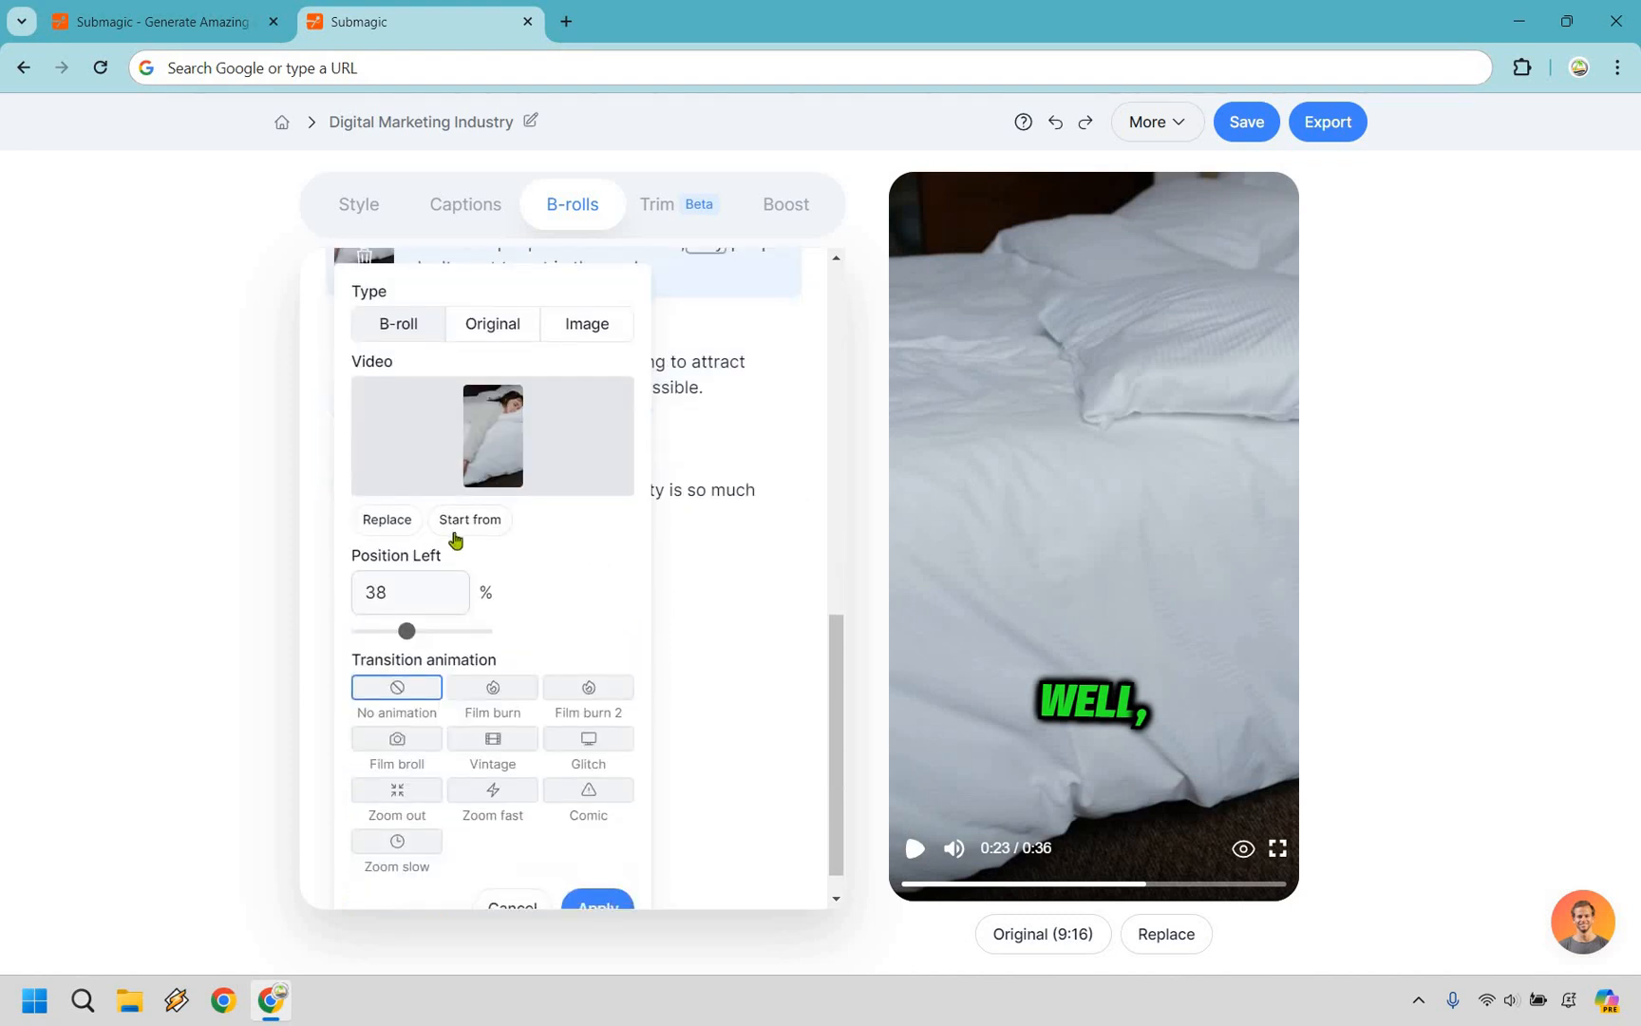
{"action": "left_click", "coordinate": [469, 519]}
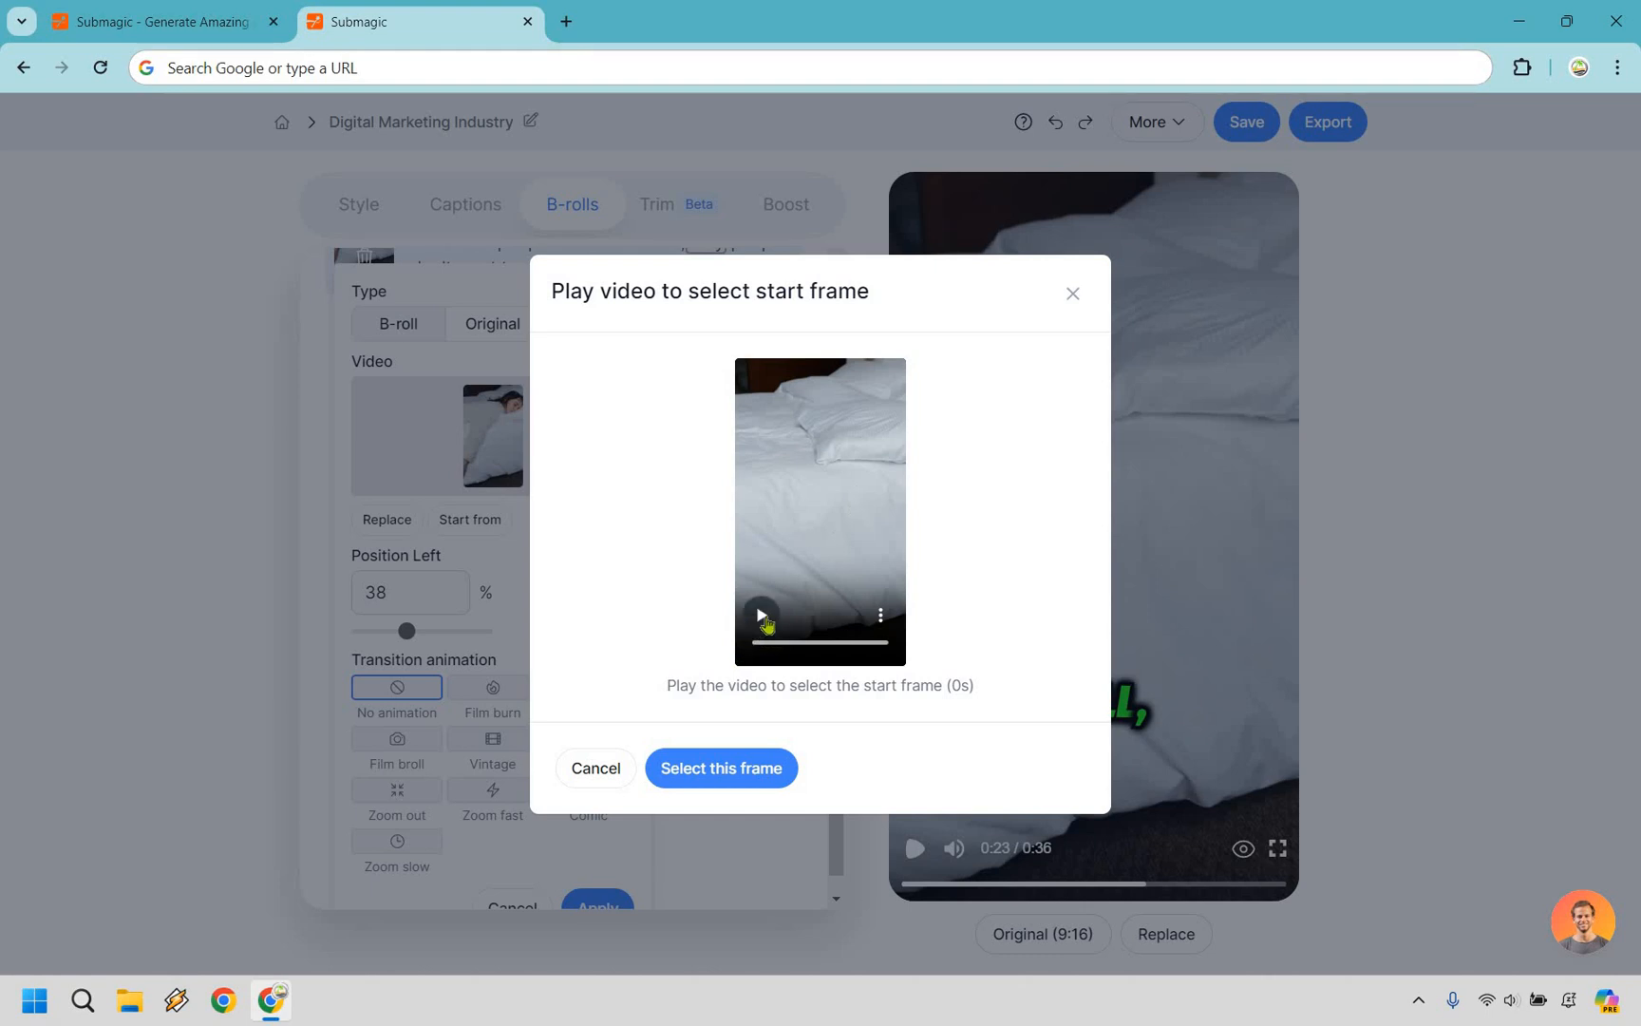
- Preview the clip, cancel the start-frame chooser, and choose the Film burn transition
{"action": "left_click", "coordinate": [759, 614]}
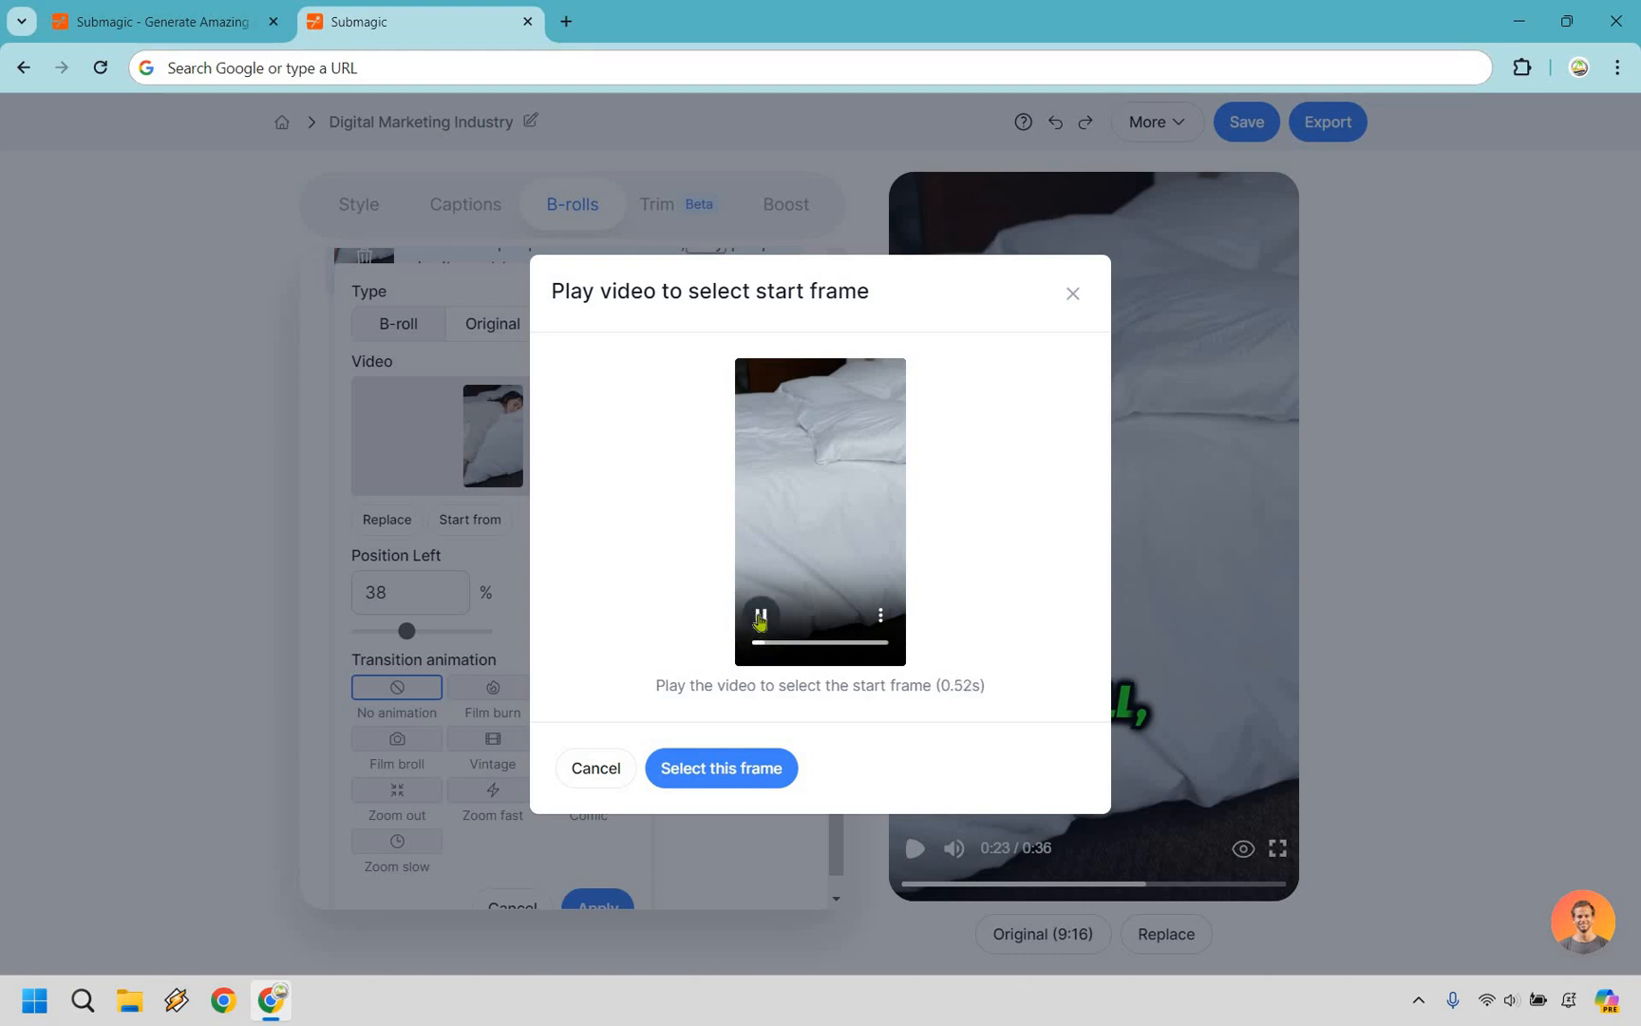
{"action": "left_click", "coordinate": [761, 615]}
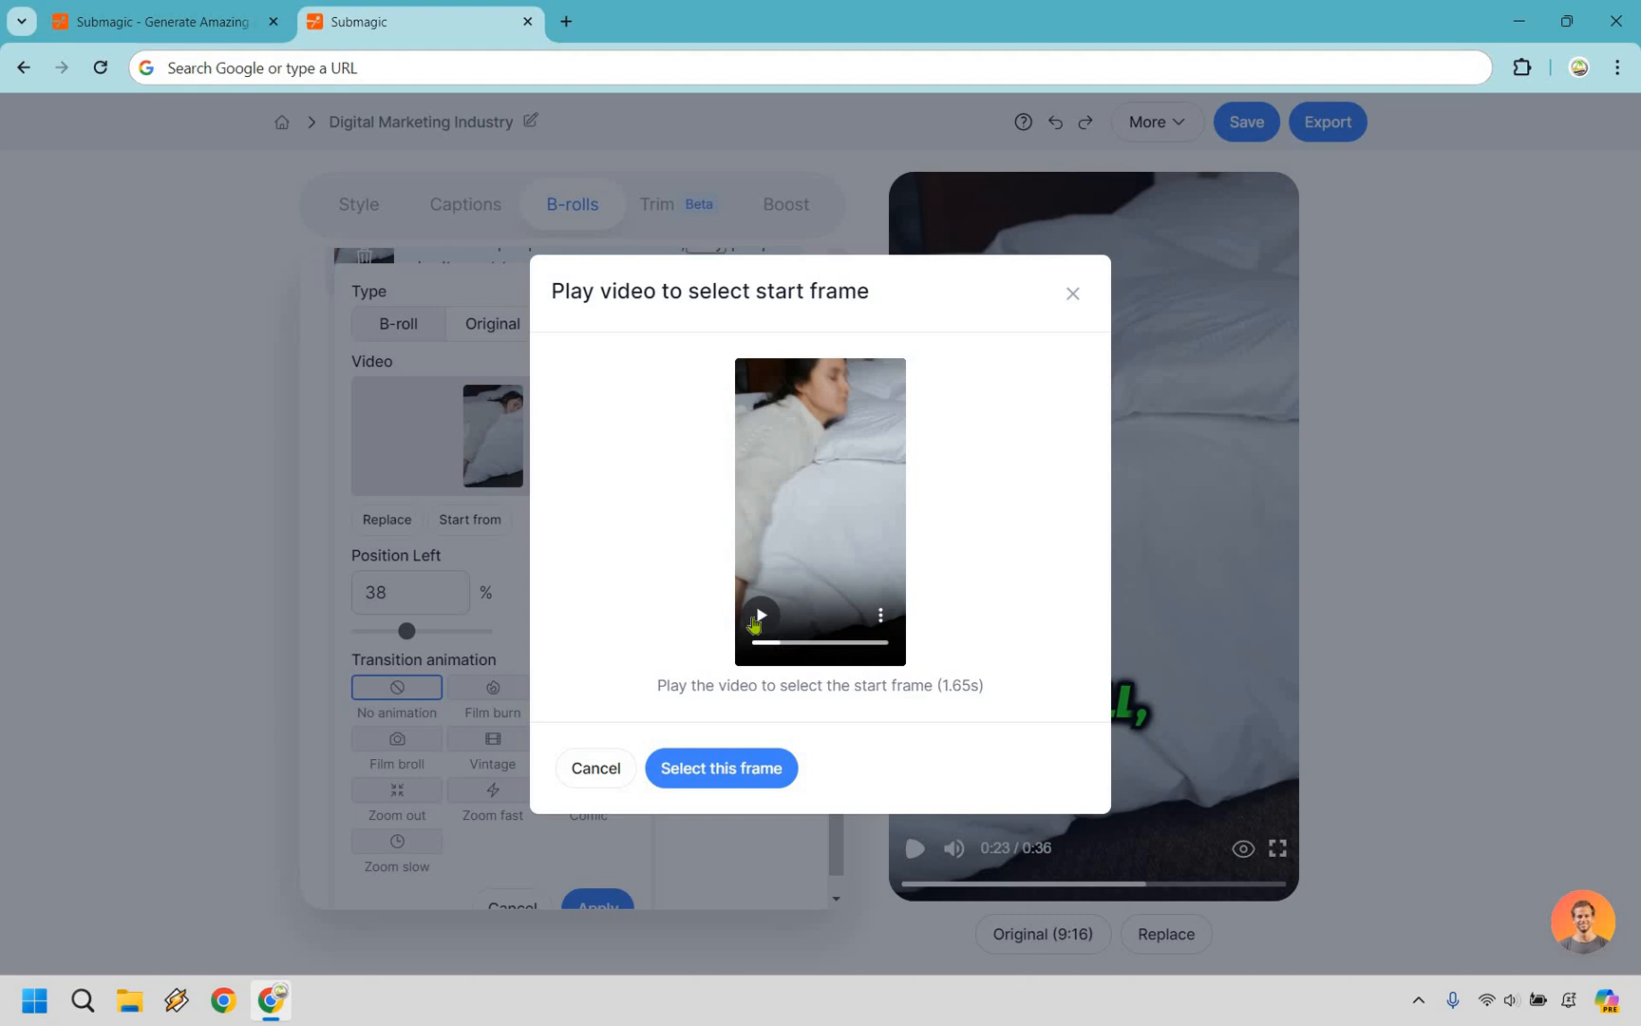
{"action": "left_click", "coordinate": [760, 615]}
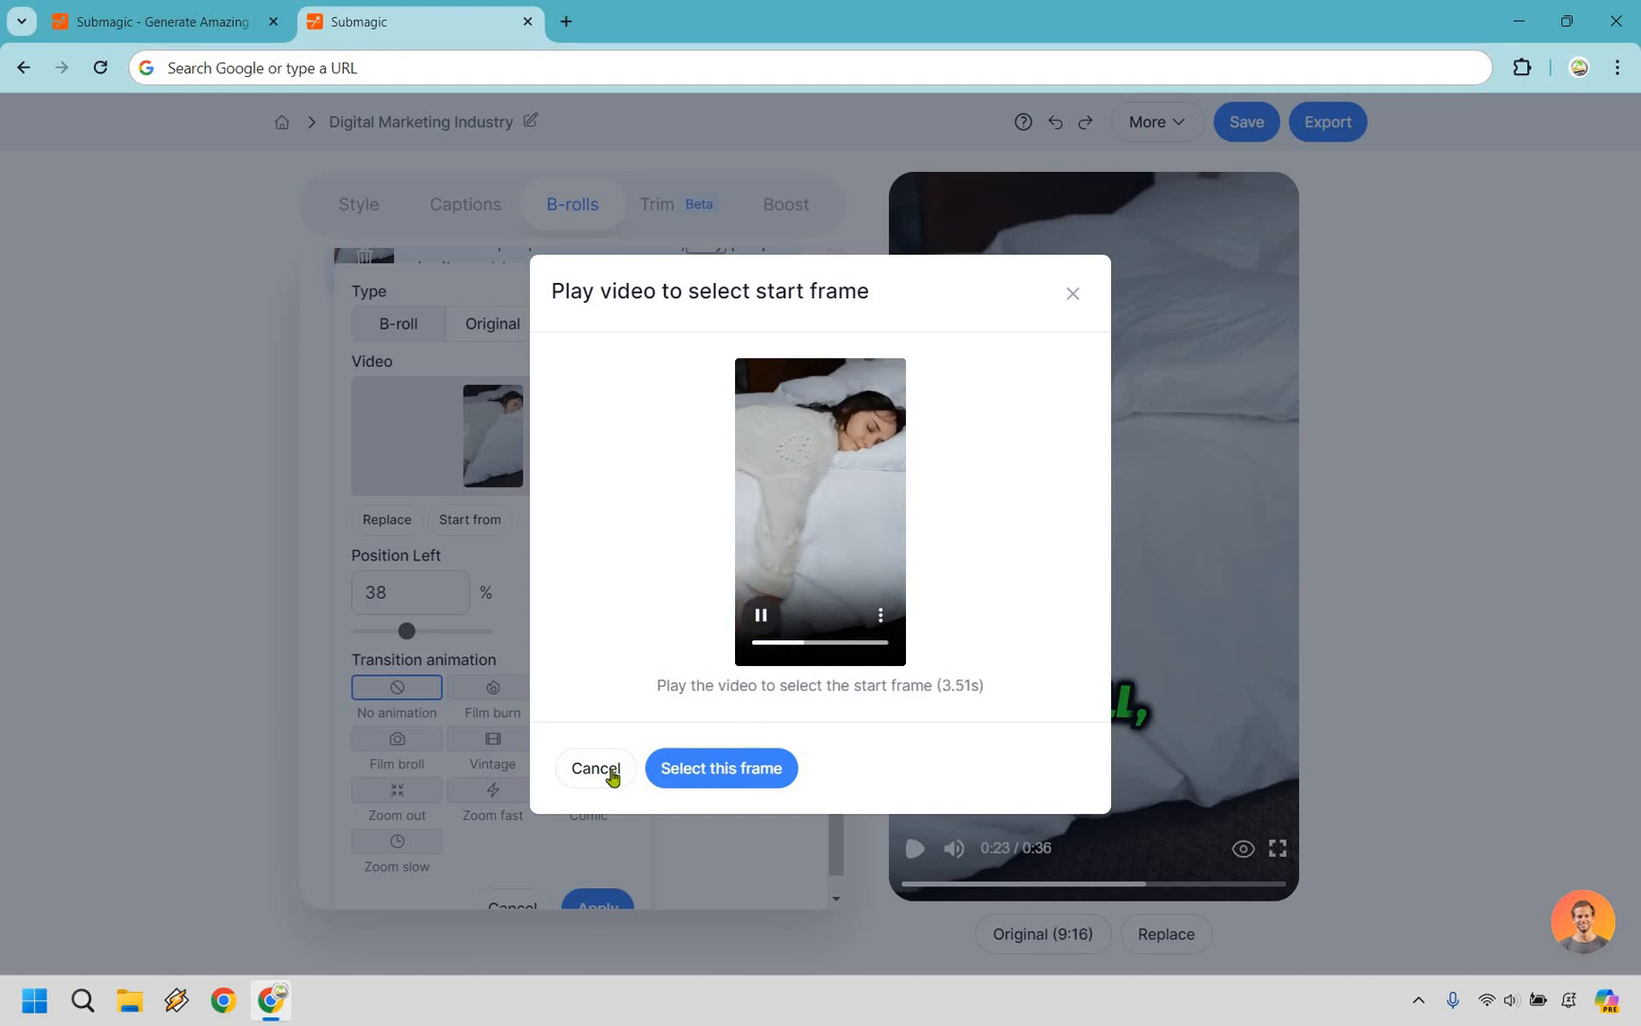
{"action": "left_click", "coordinate": [595, 767]}
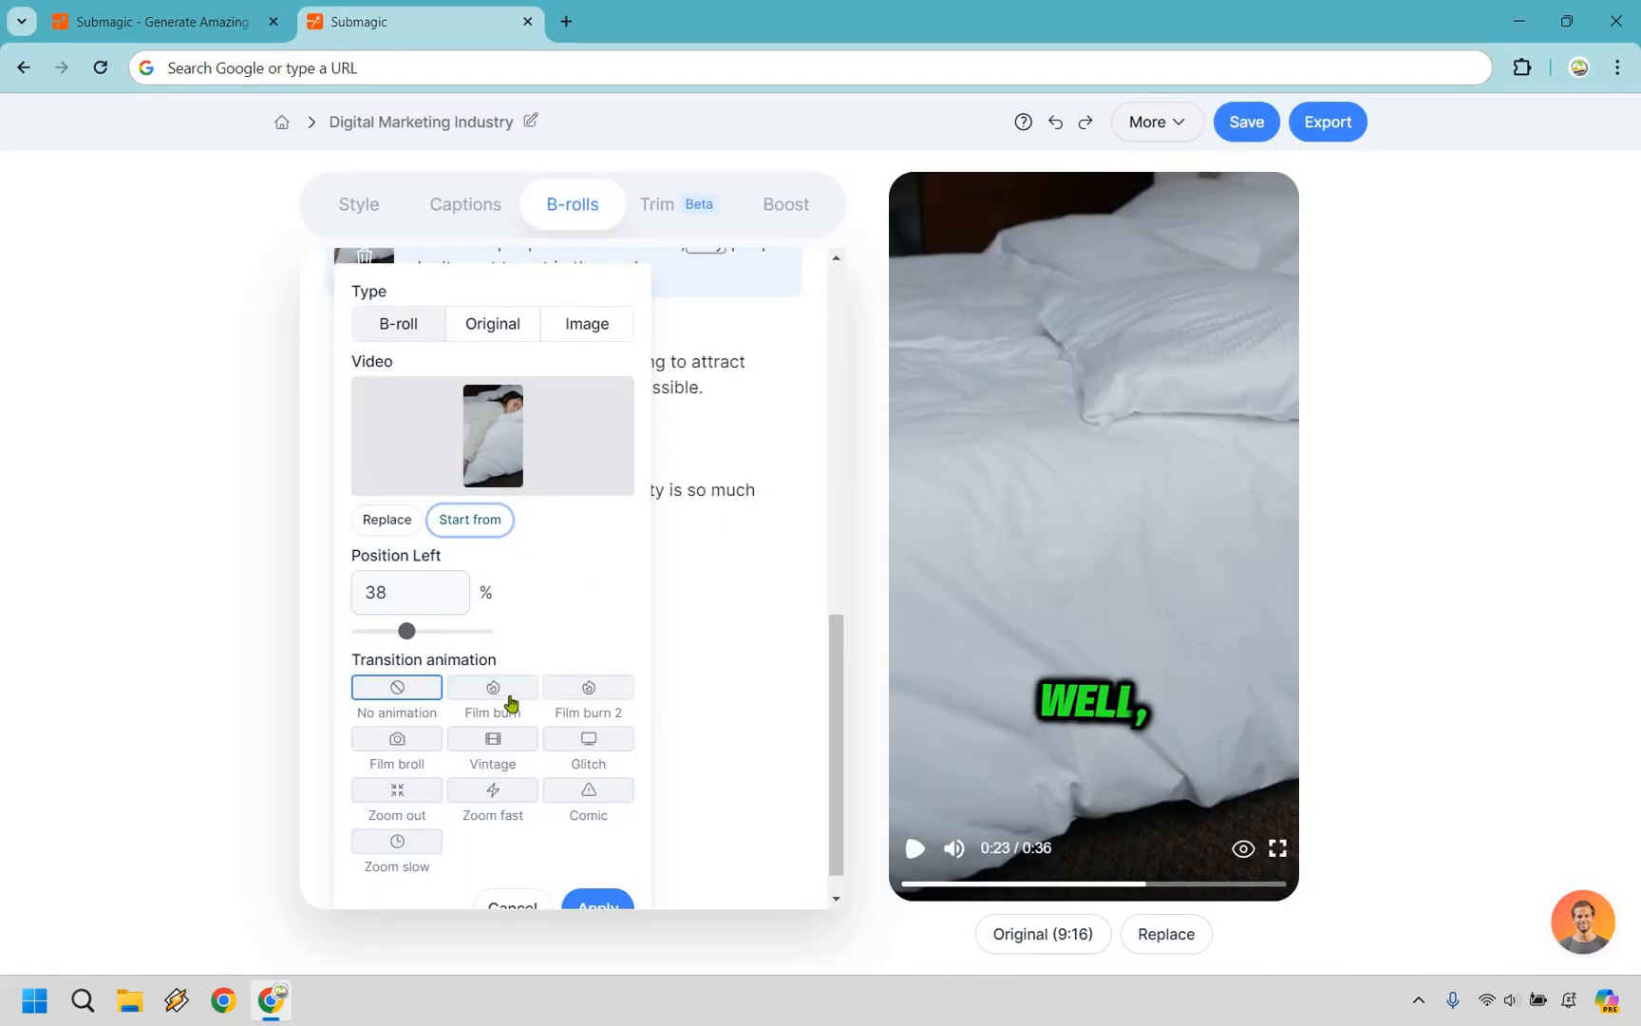
{"action": "left_click", "coordinate": [492, 686]}
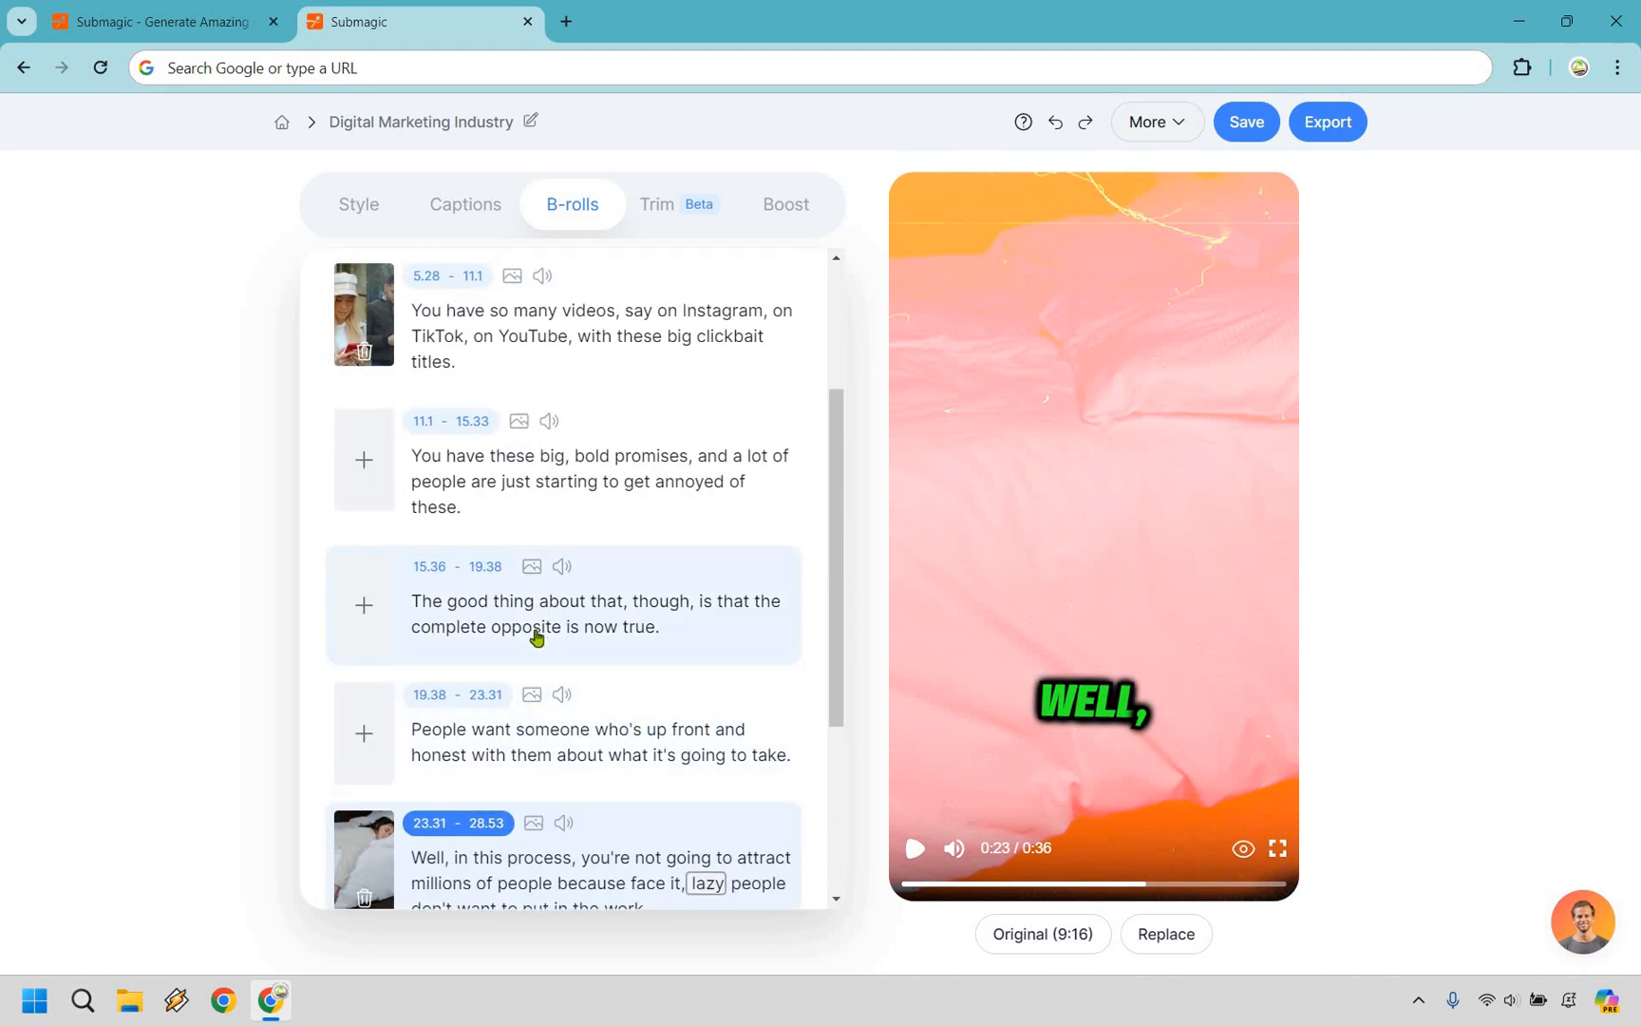
- Attach the Giphy GIF of a man raising his hands to 'opposite'
{"action": "left_click", "coordinate": [527, 626]}
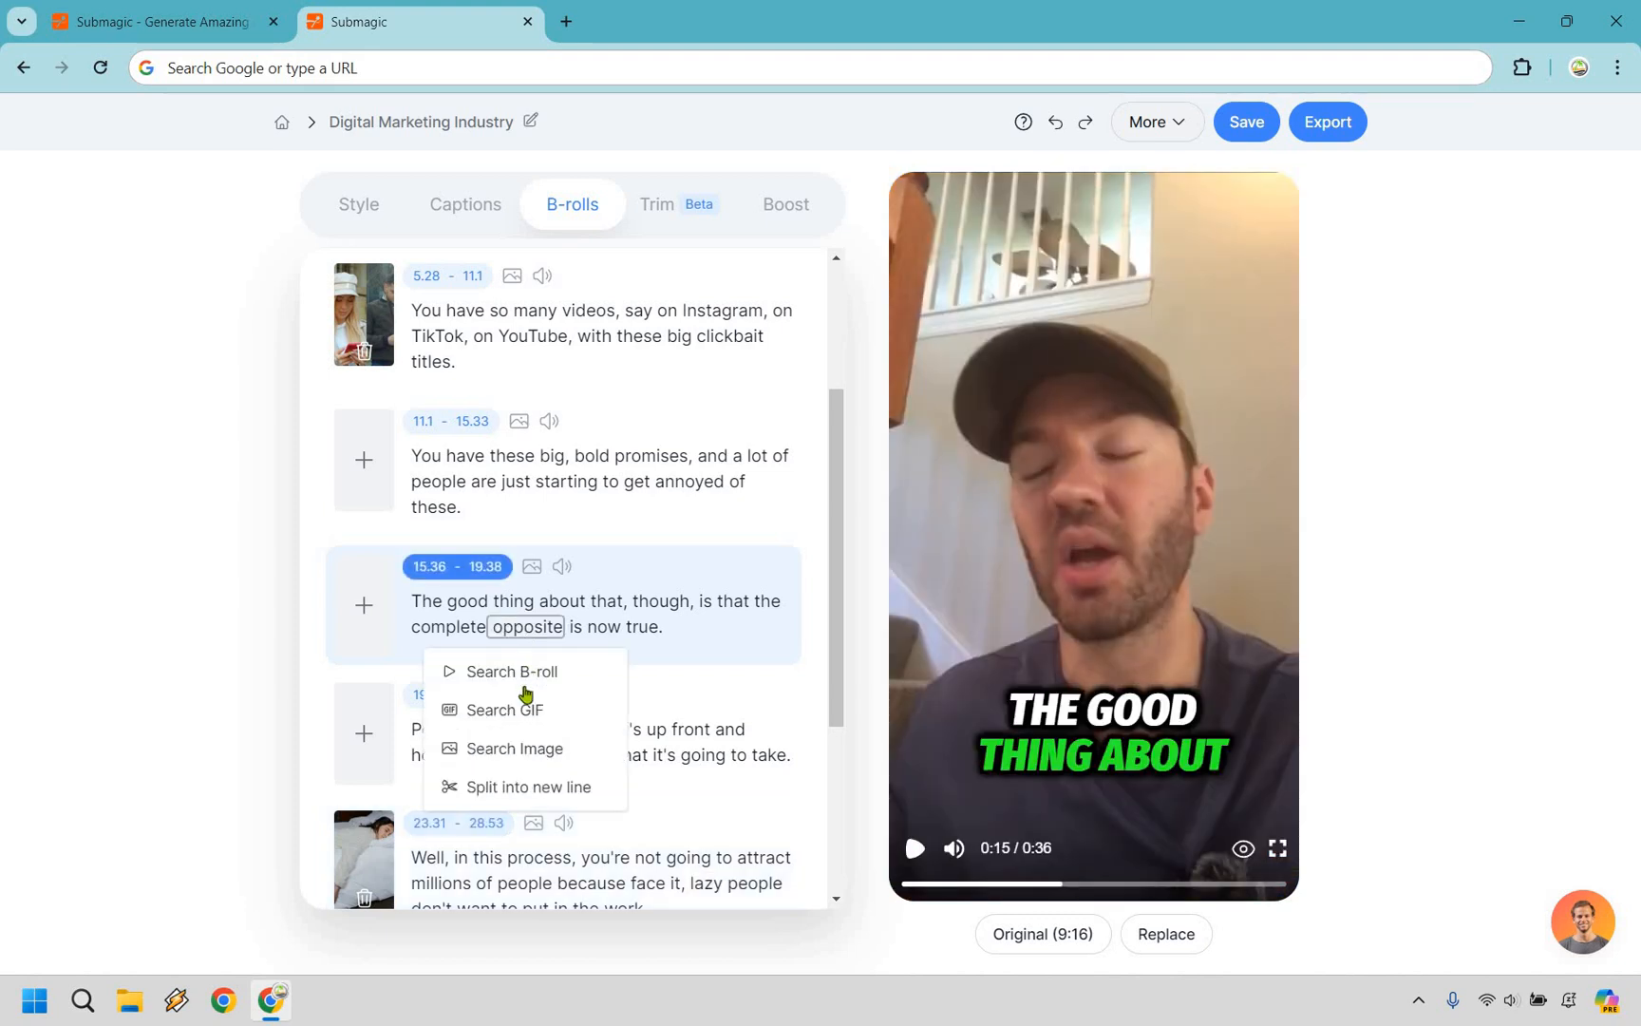
{"action": "left_click", "coordinate": [504, 709]}
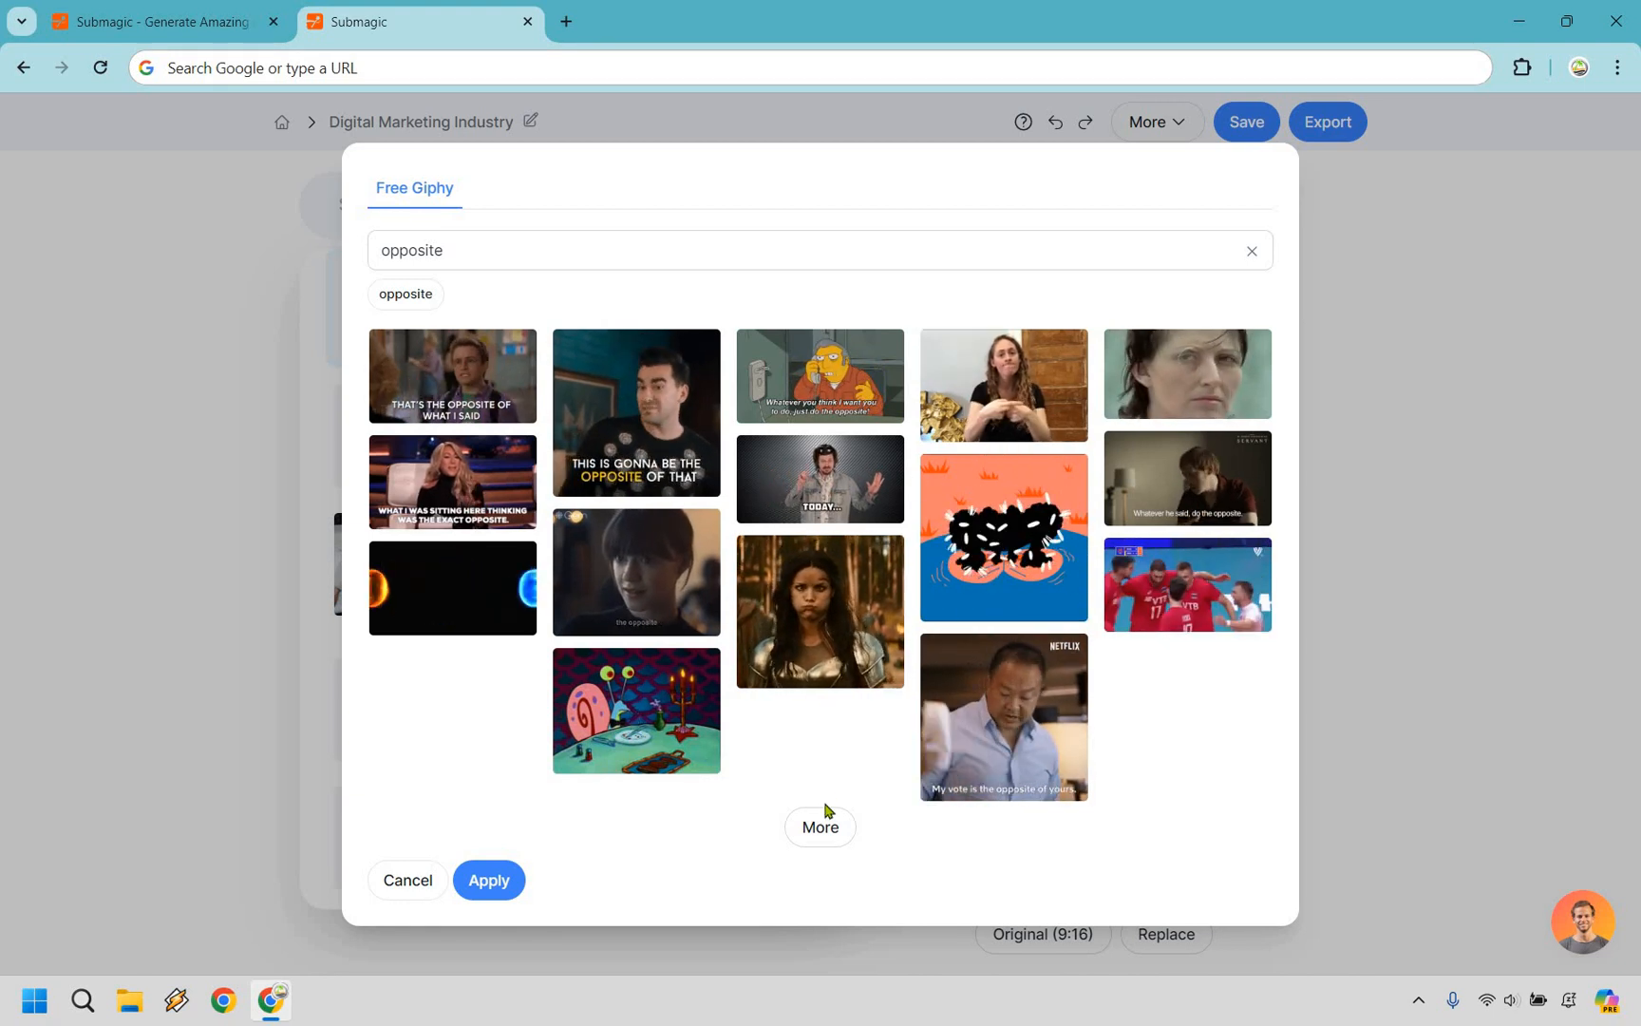
{"action": "left_click", "coordinate": [820, 478]}
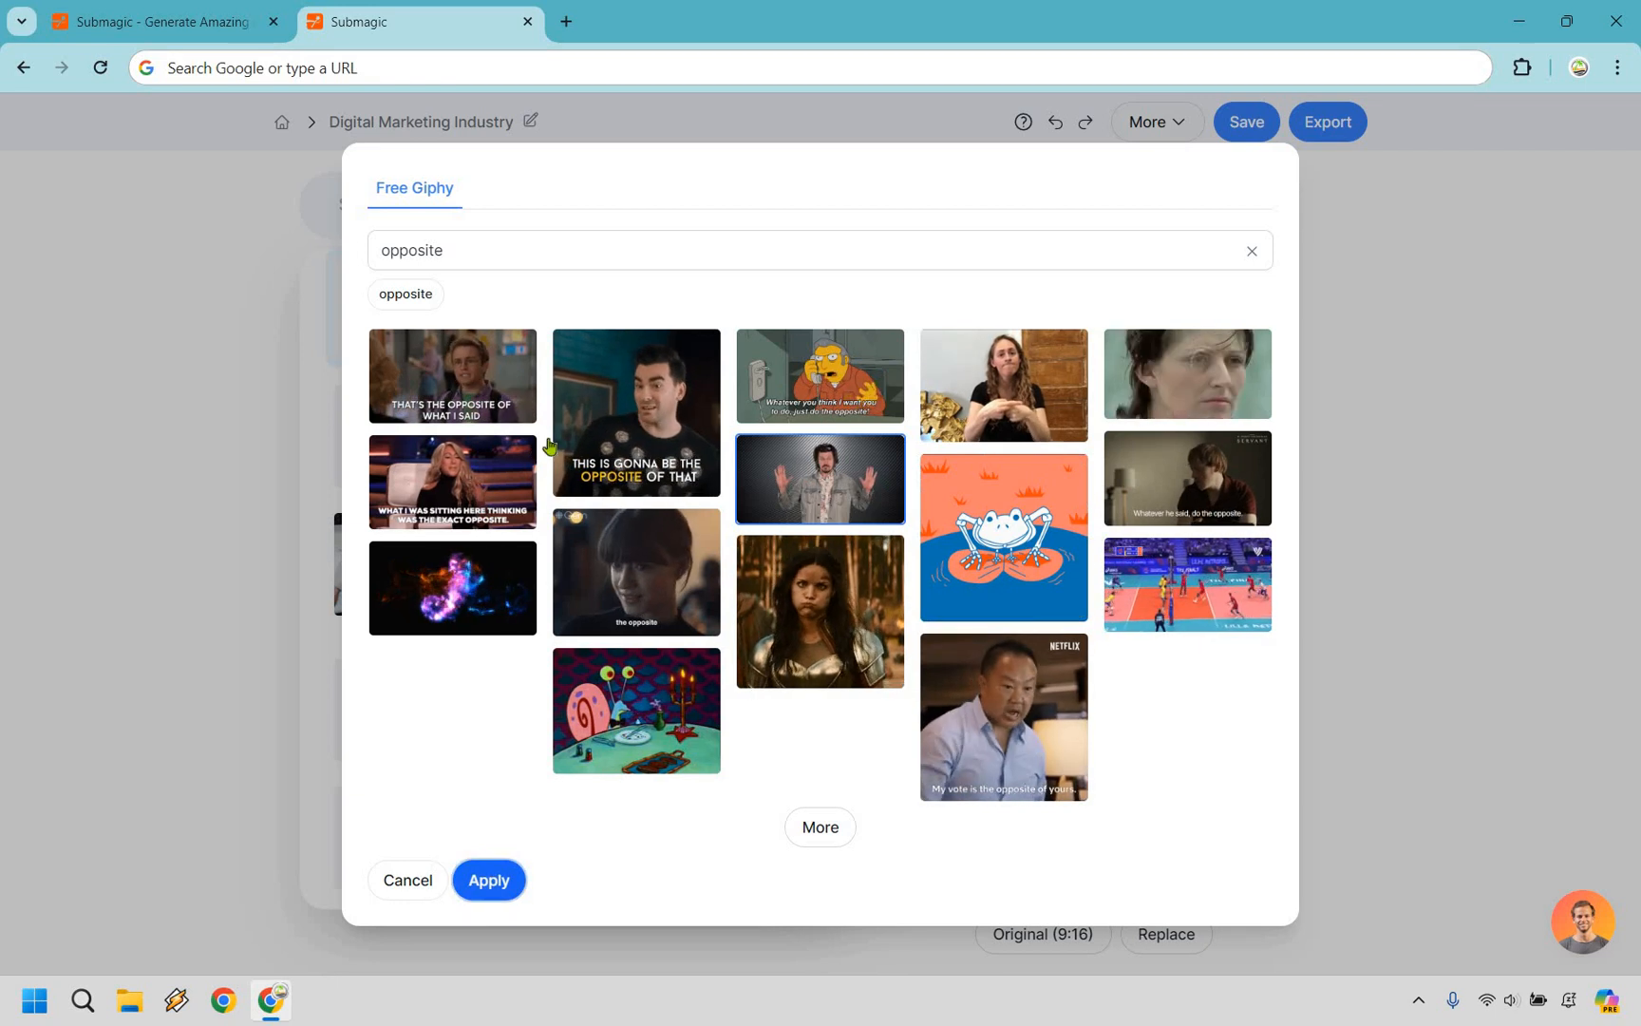
{"action": "left_click", "coordinate": [820, 479]}
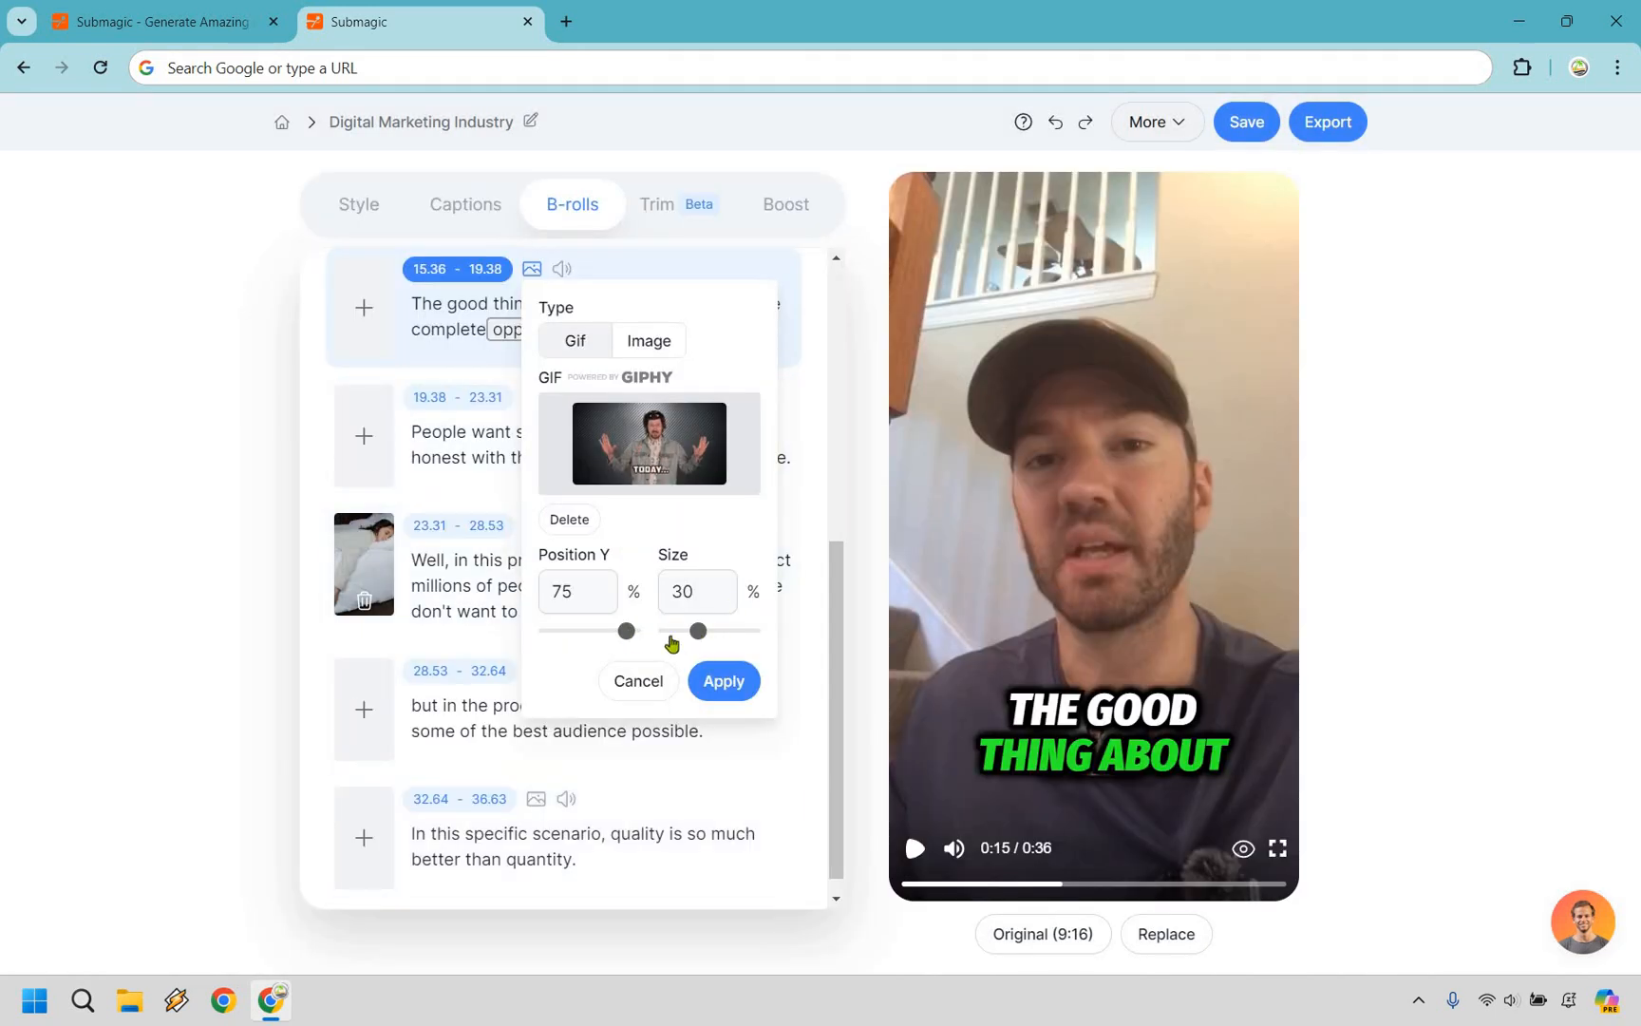
- Set the opposite GIF to 72% size at 3% height, apply it, and save the project
{"action": "left_click_drag", "start_coordinate": [699, 630], "coordinate": [710, 630]}
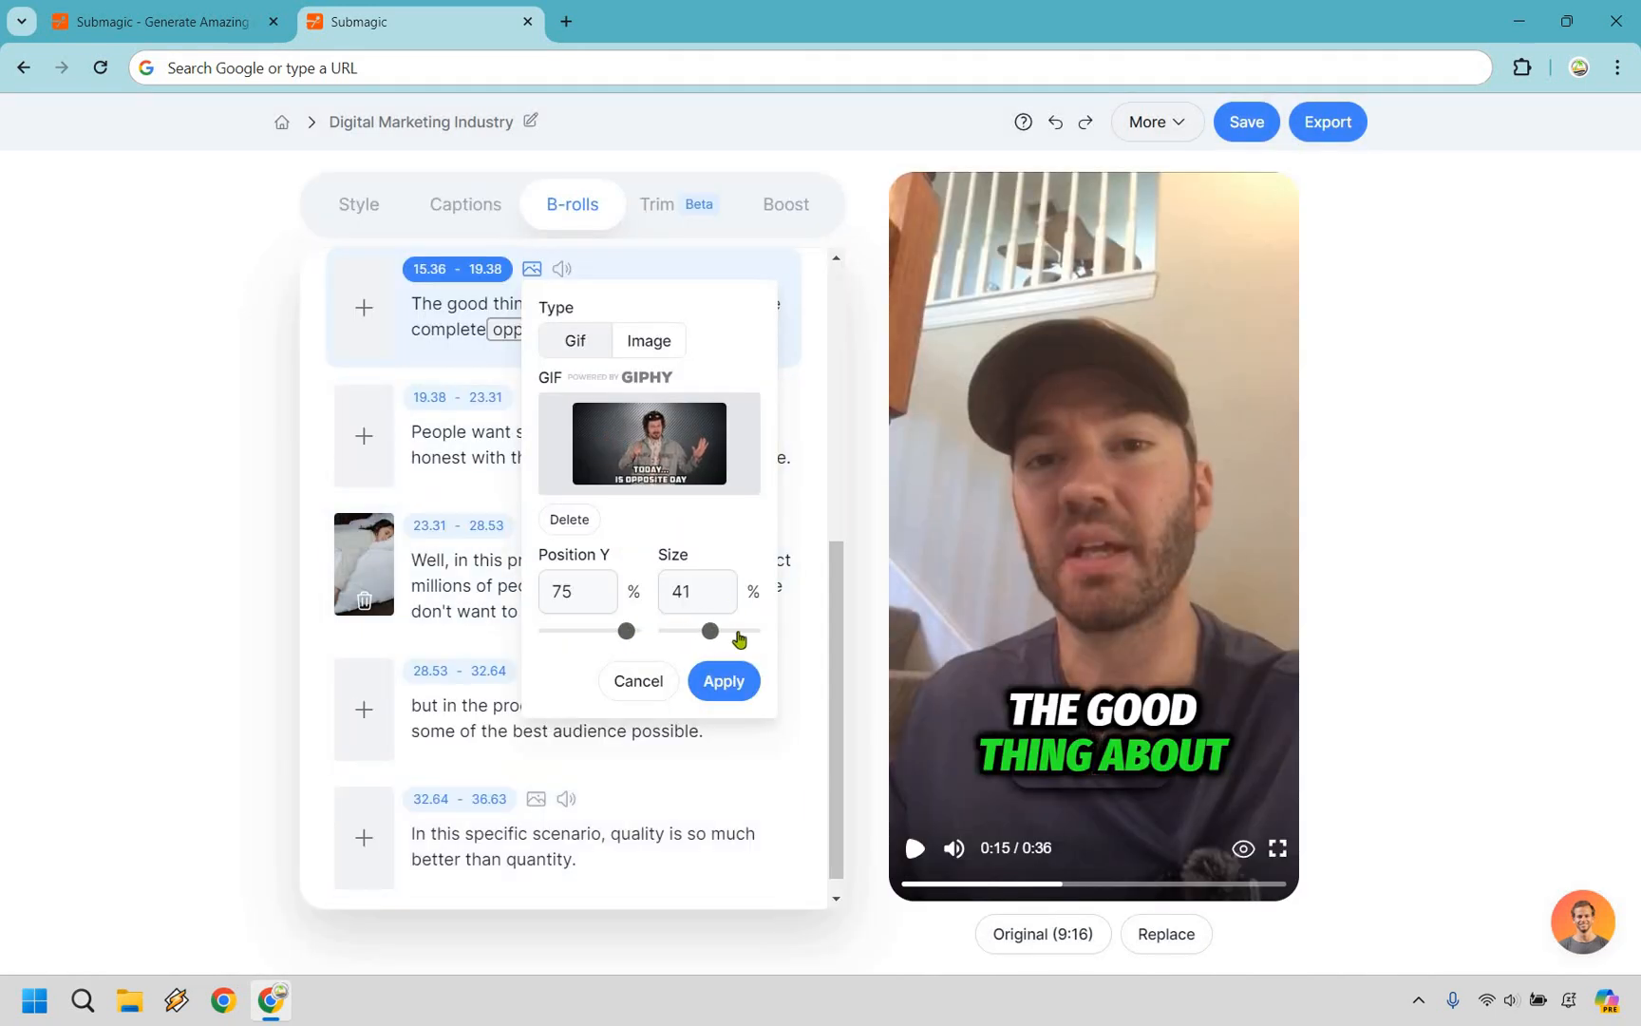
{"action": "left_click_drag", "start_coordinate": [710, 630], "coordinate": [738, 630]}
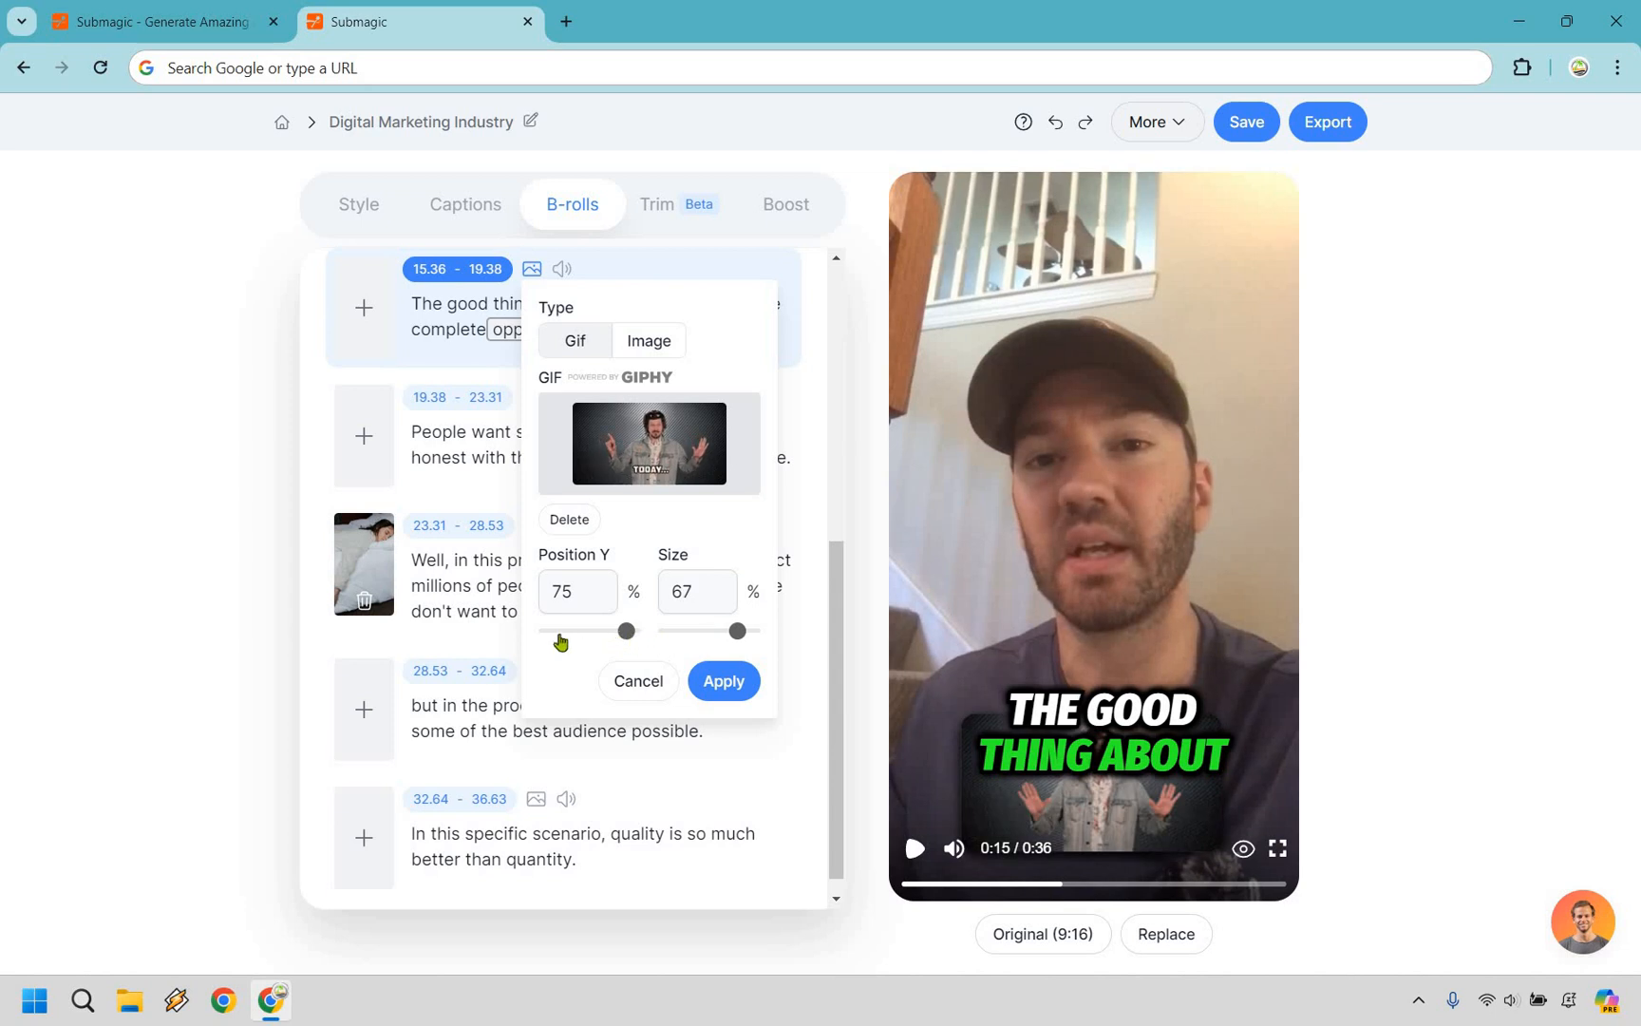
{"action": "left_click_drag", "start_coordinate": [625, 632], "coordinate": [548, 632]}
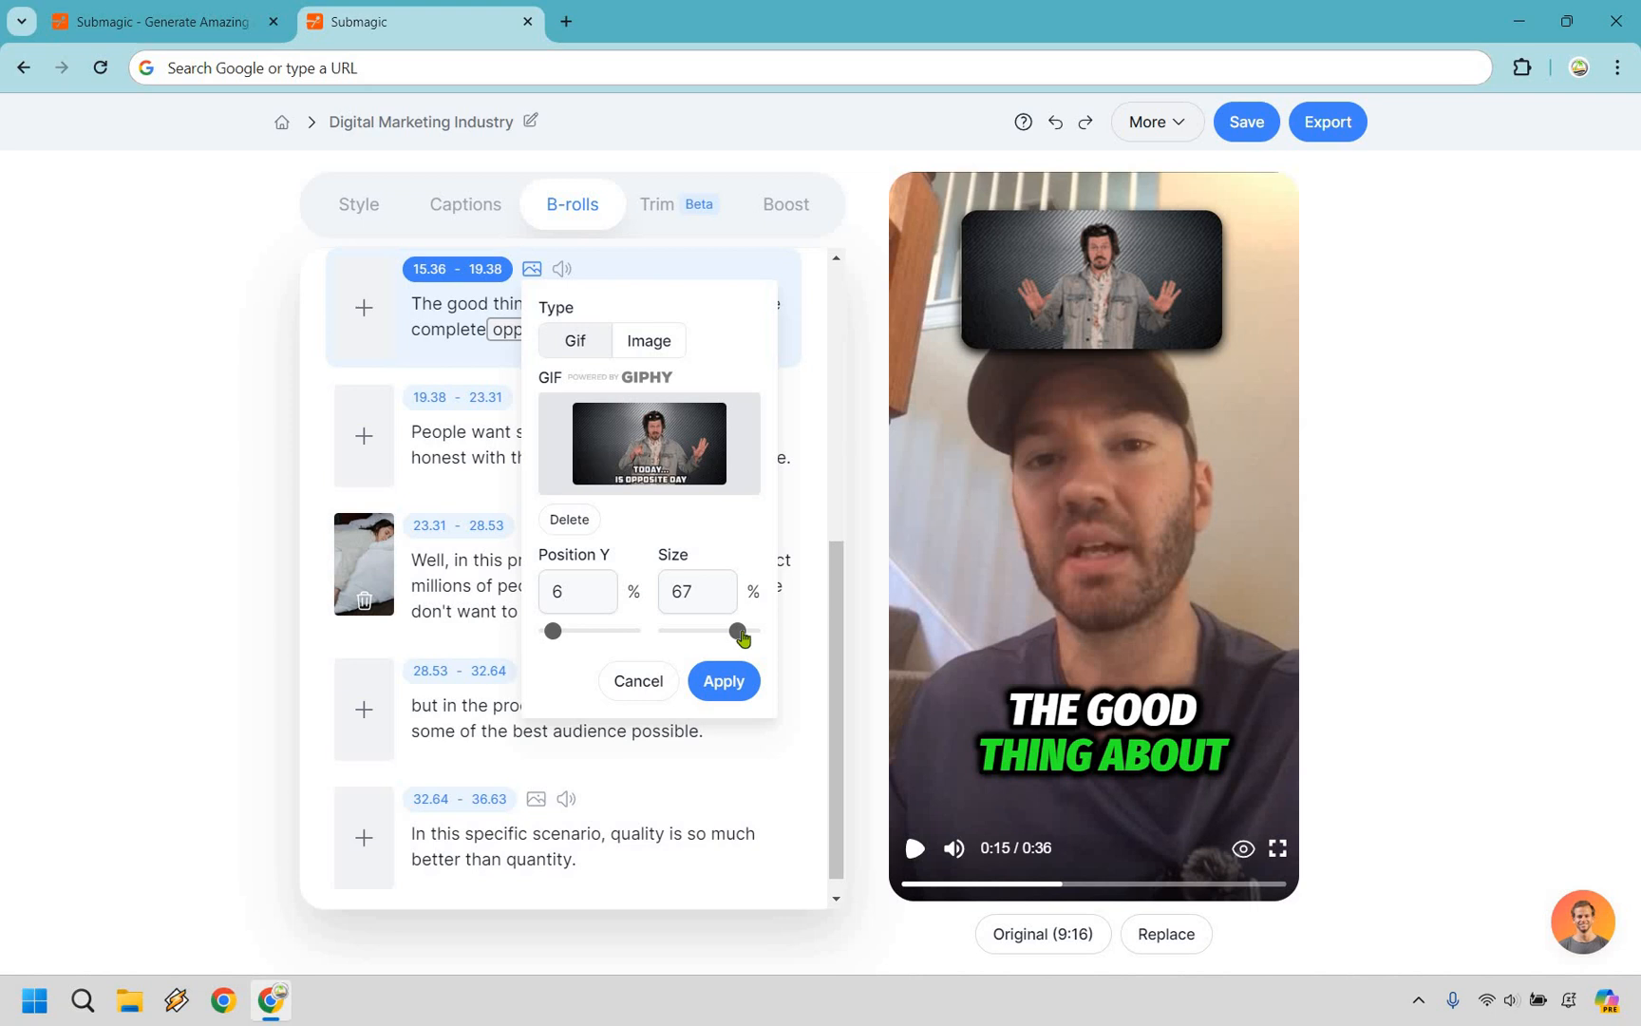
{"action": "left_click_drag", "start_coordinate": [739, 632], "coordinate": [743, 632]}
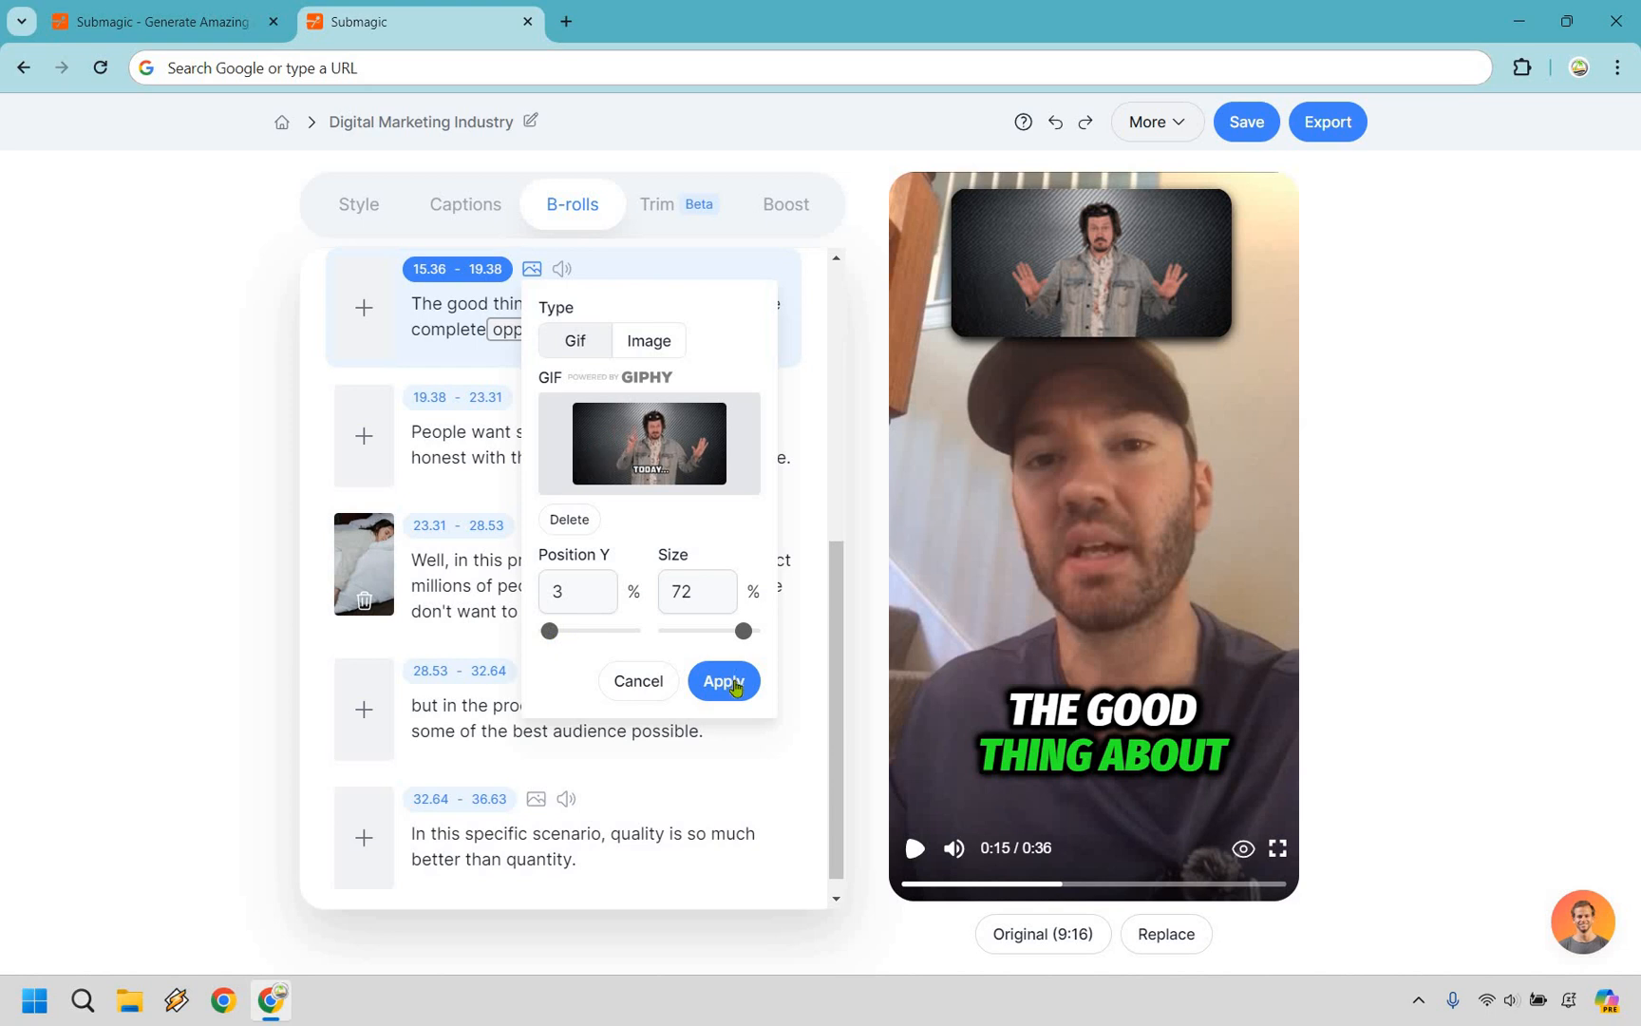
{"action": "left_click", "coordinate": [722, 680]}
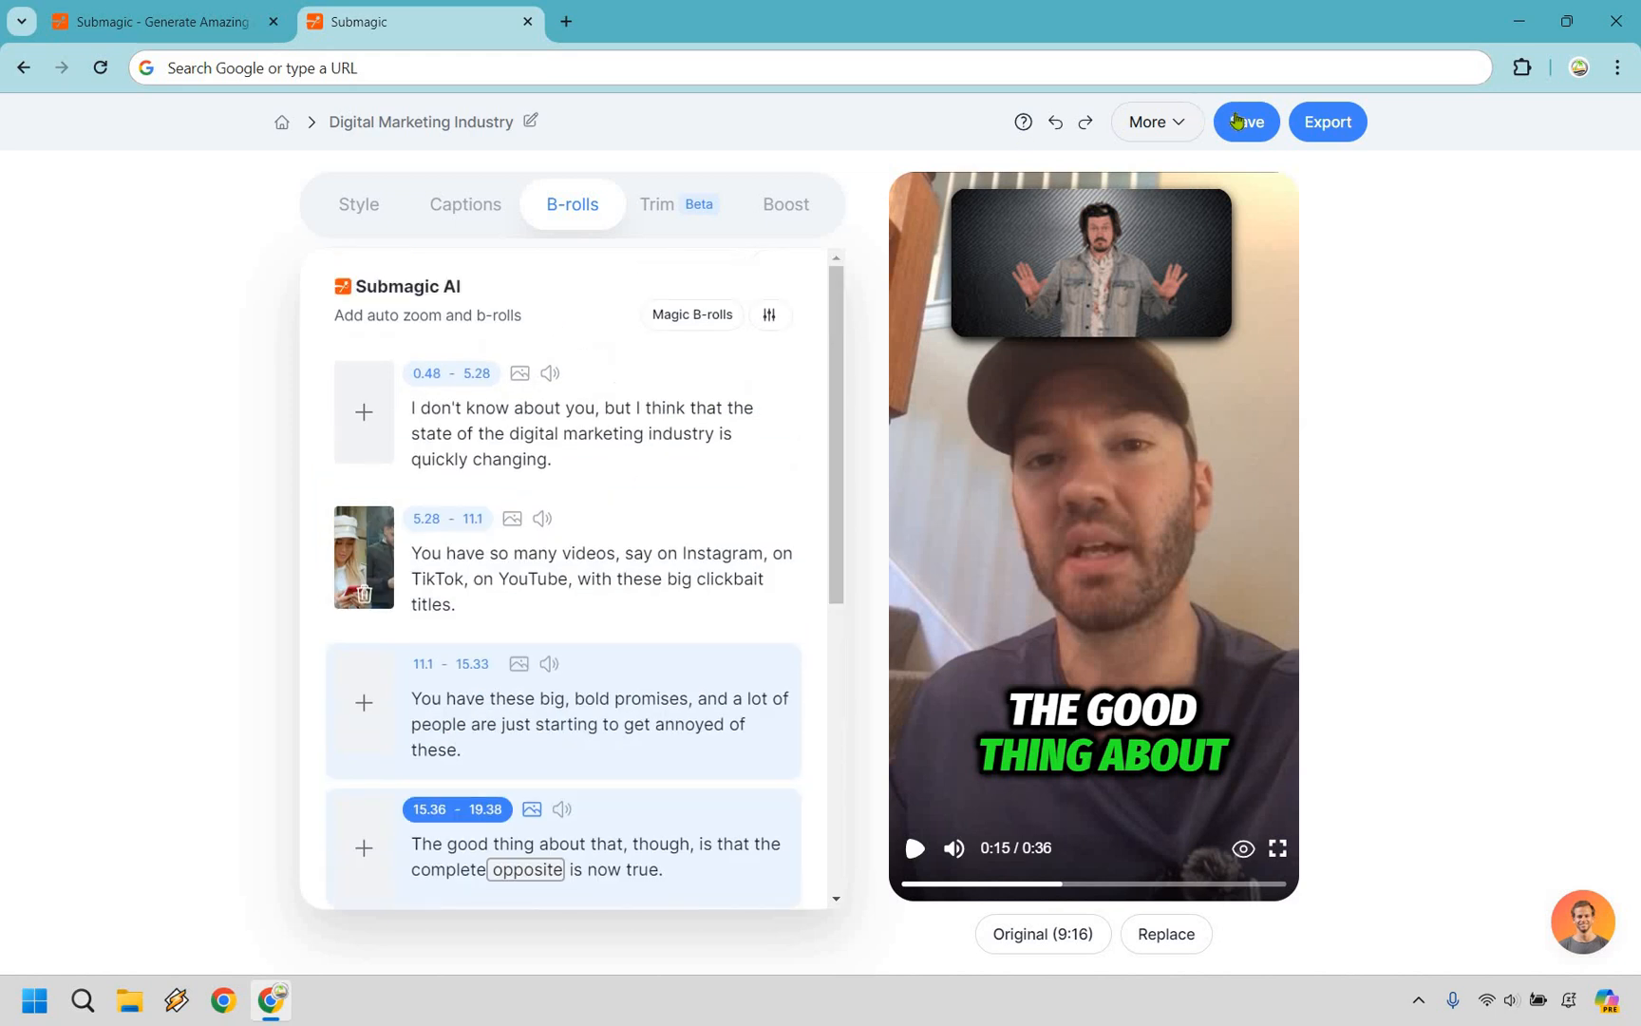
{"action": "left_click", "coordinate": [1245, 122]}
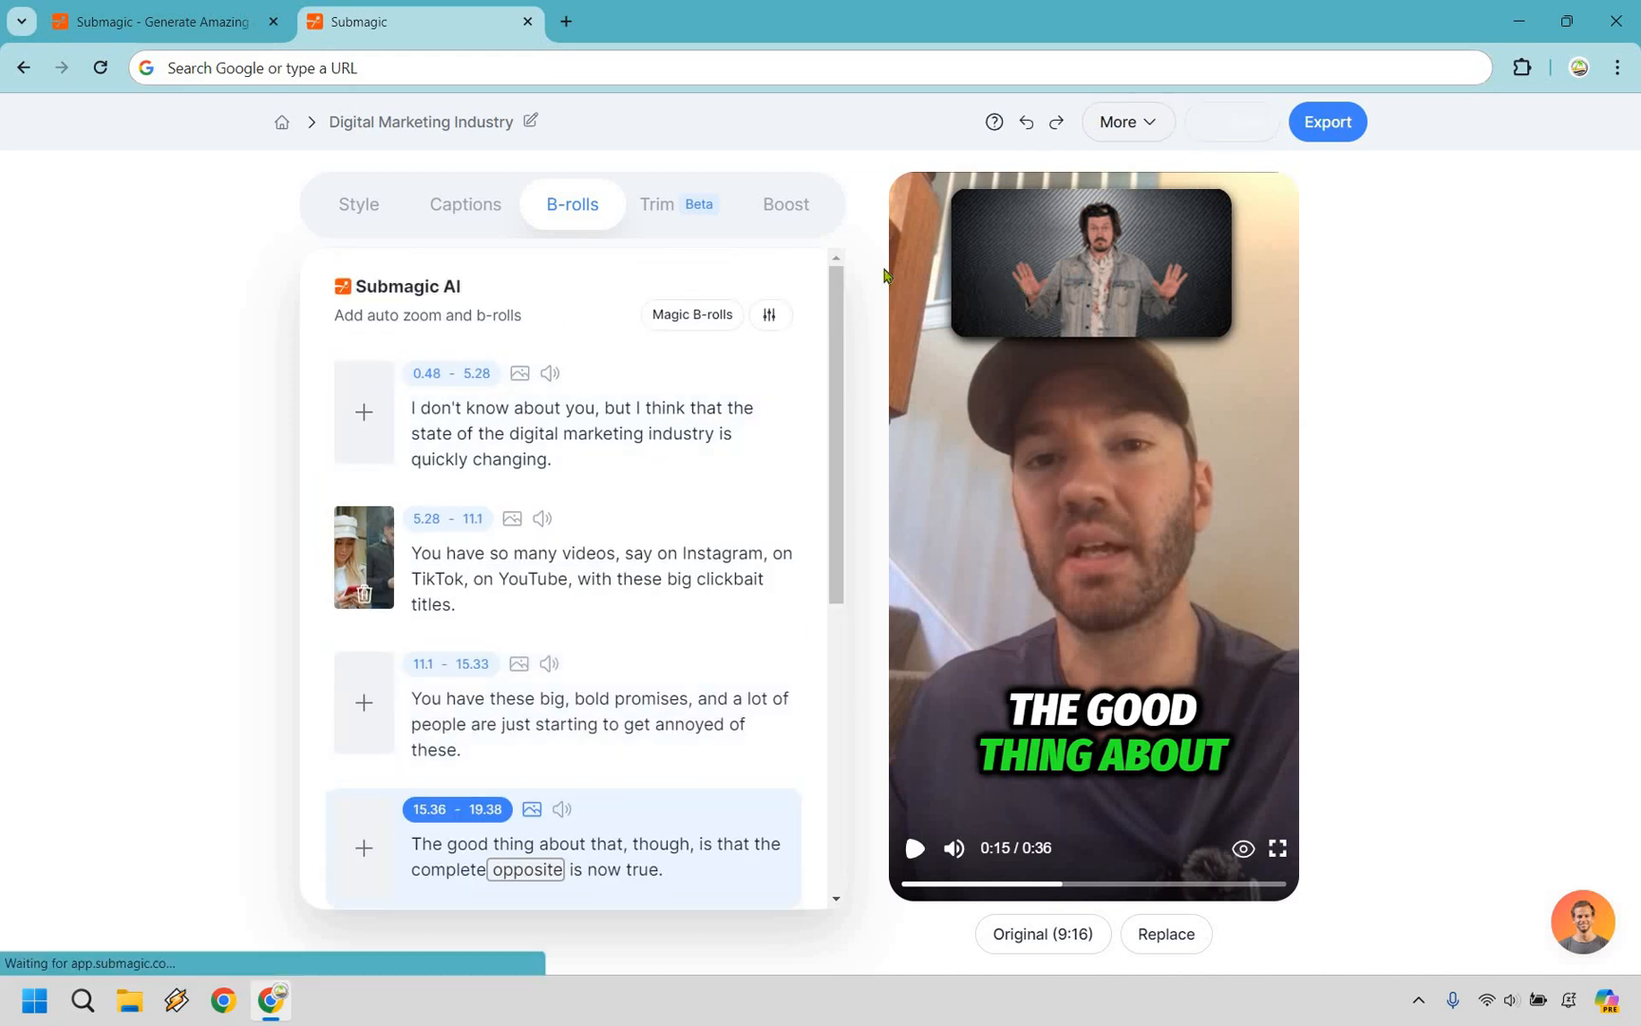
{"action": "left_click", "coordinate": [784, 204]}
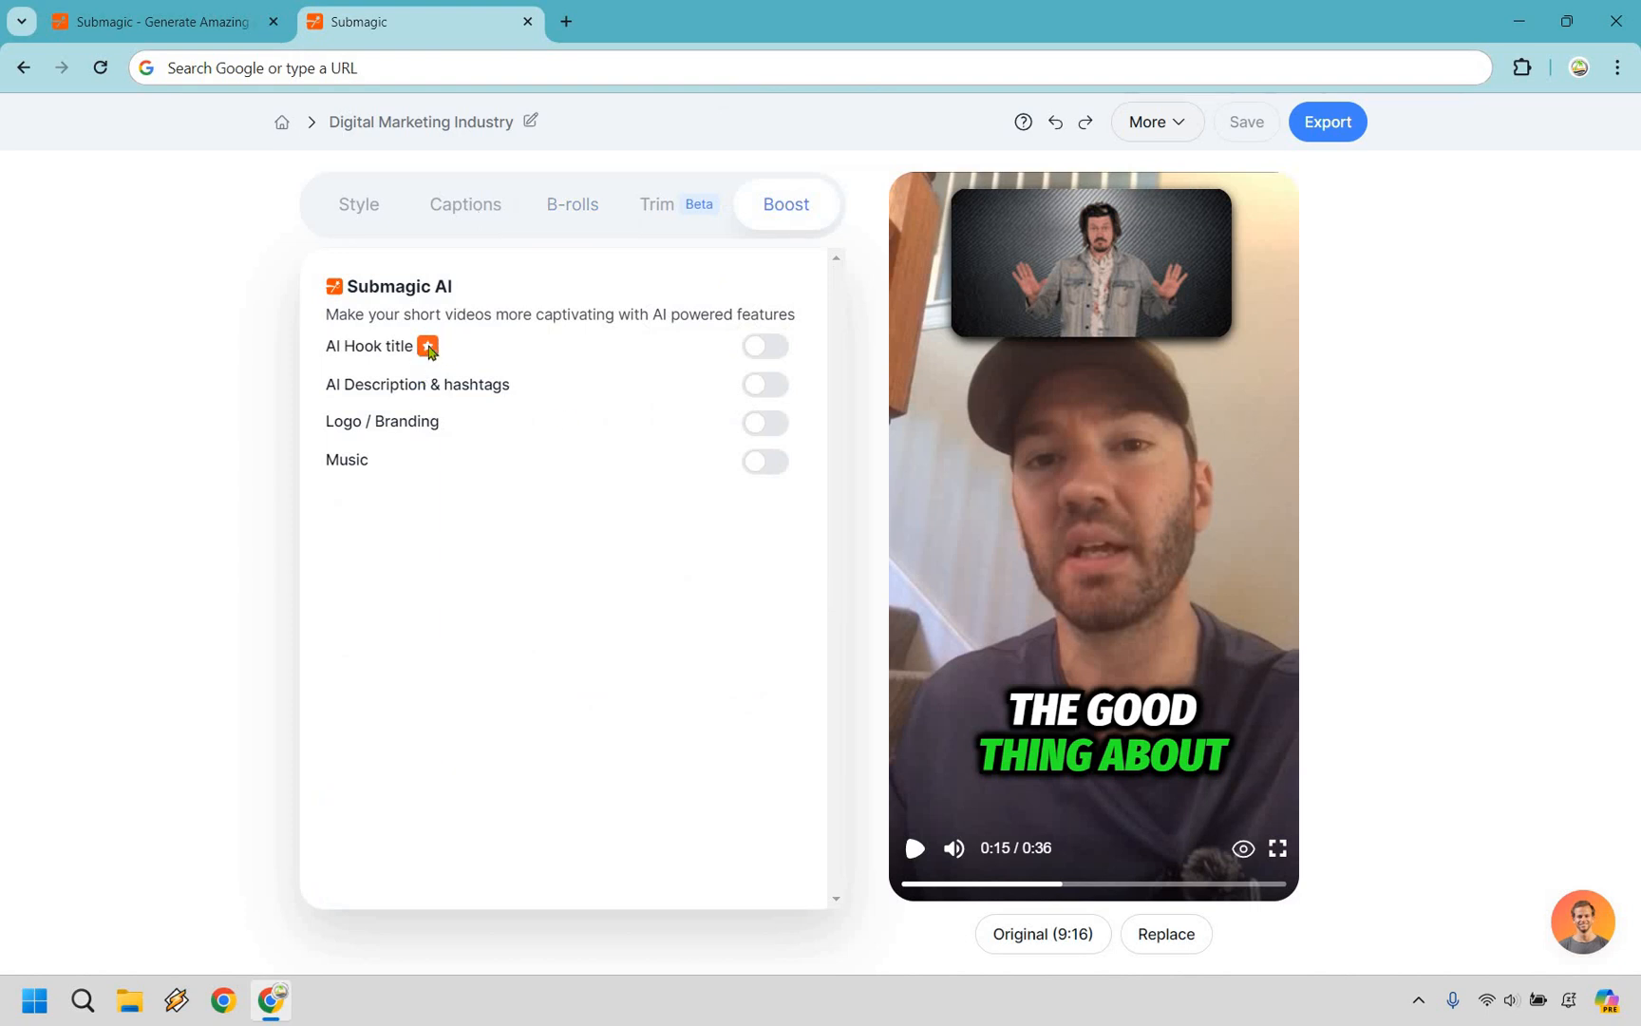
{"action": "mouse_move", "coordinate": [605, 346]}
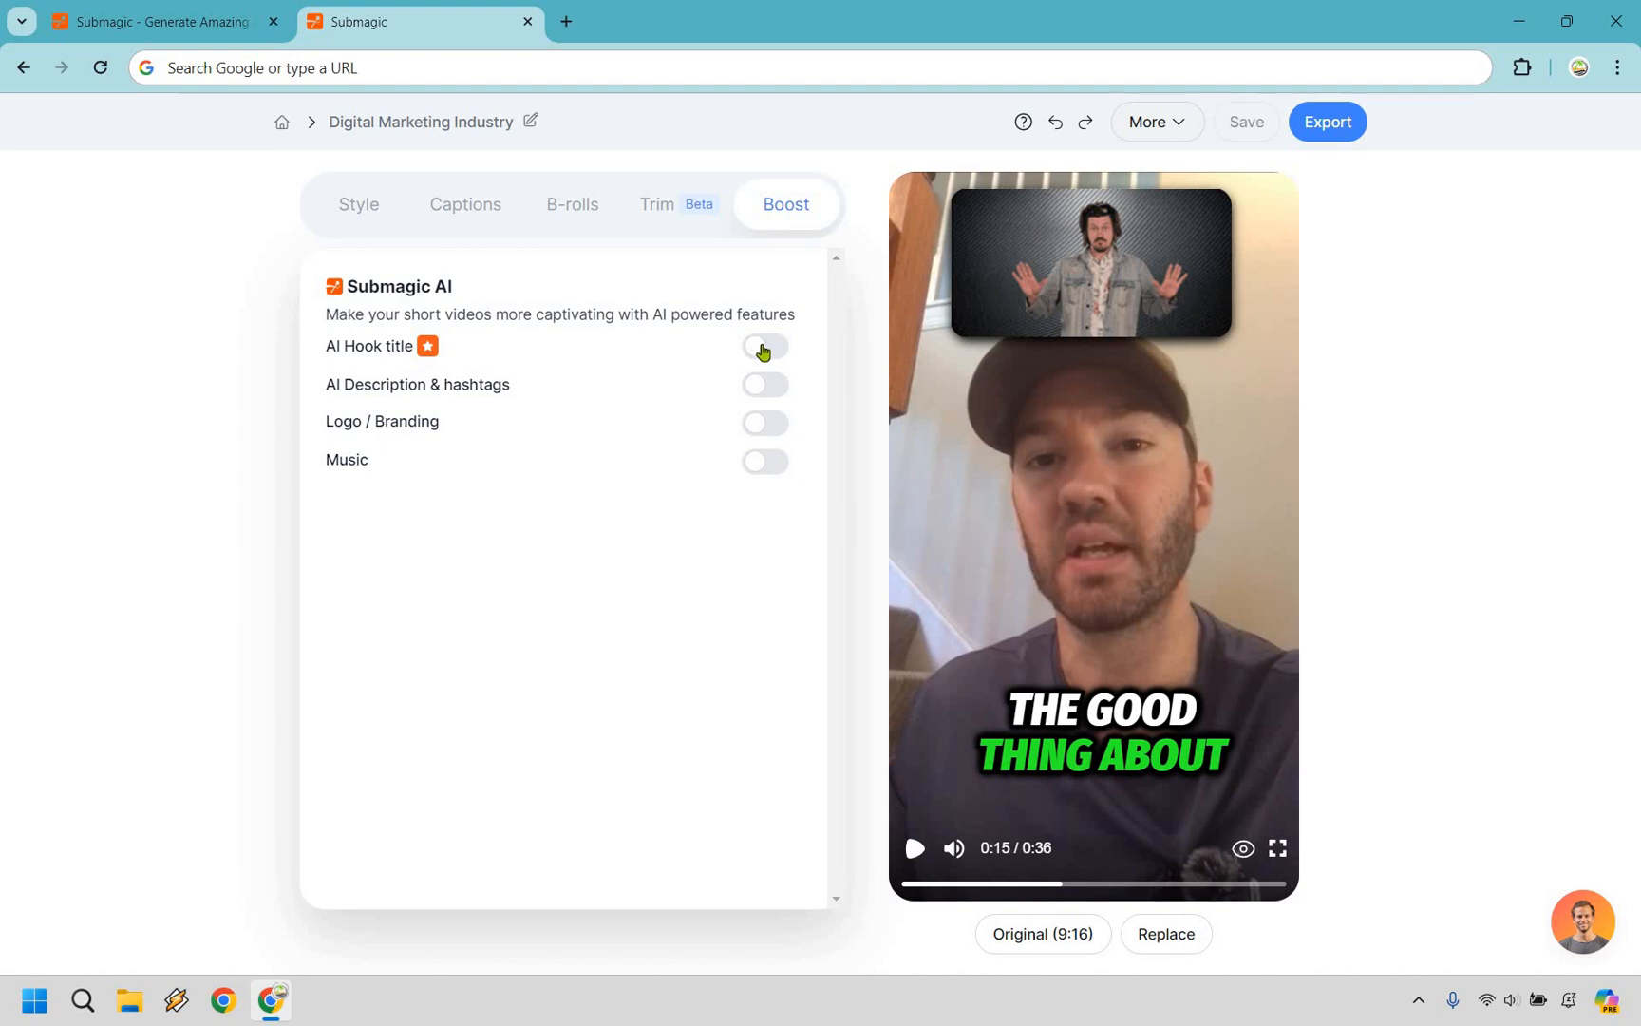
- Enable the AI hook title, regenerate to 'Bold marketing truths!', and recolour 'Bold'
{"action": "left_click", "coordinate": [764, 347]}
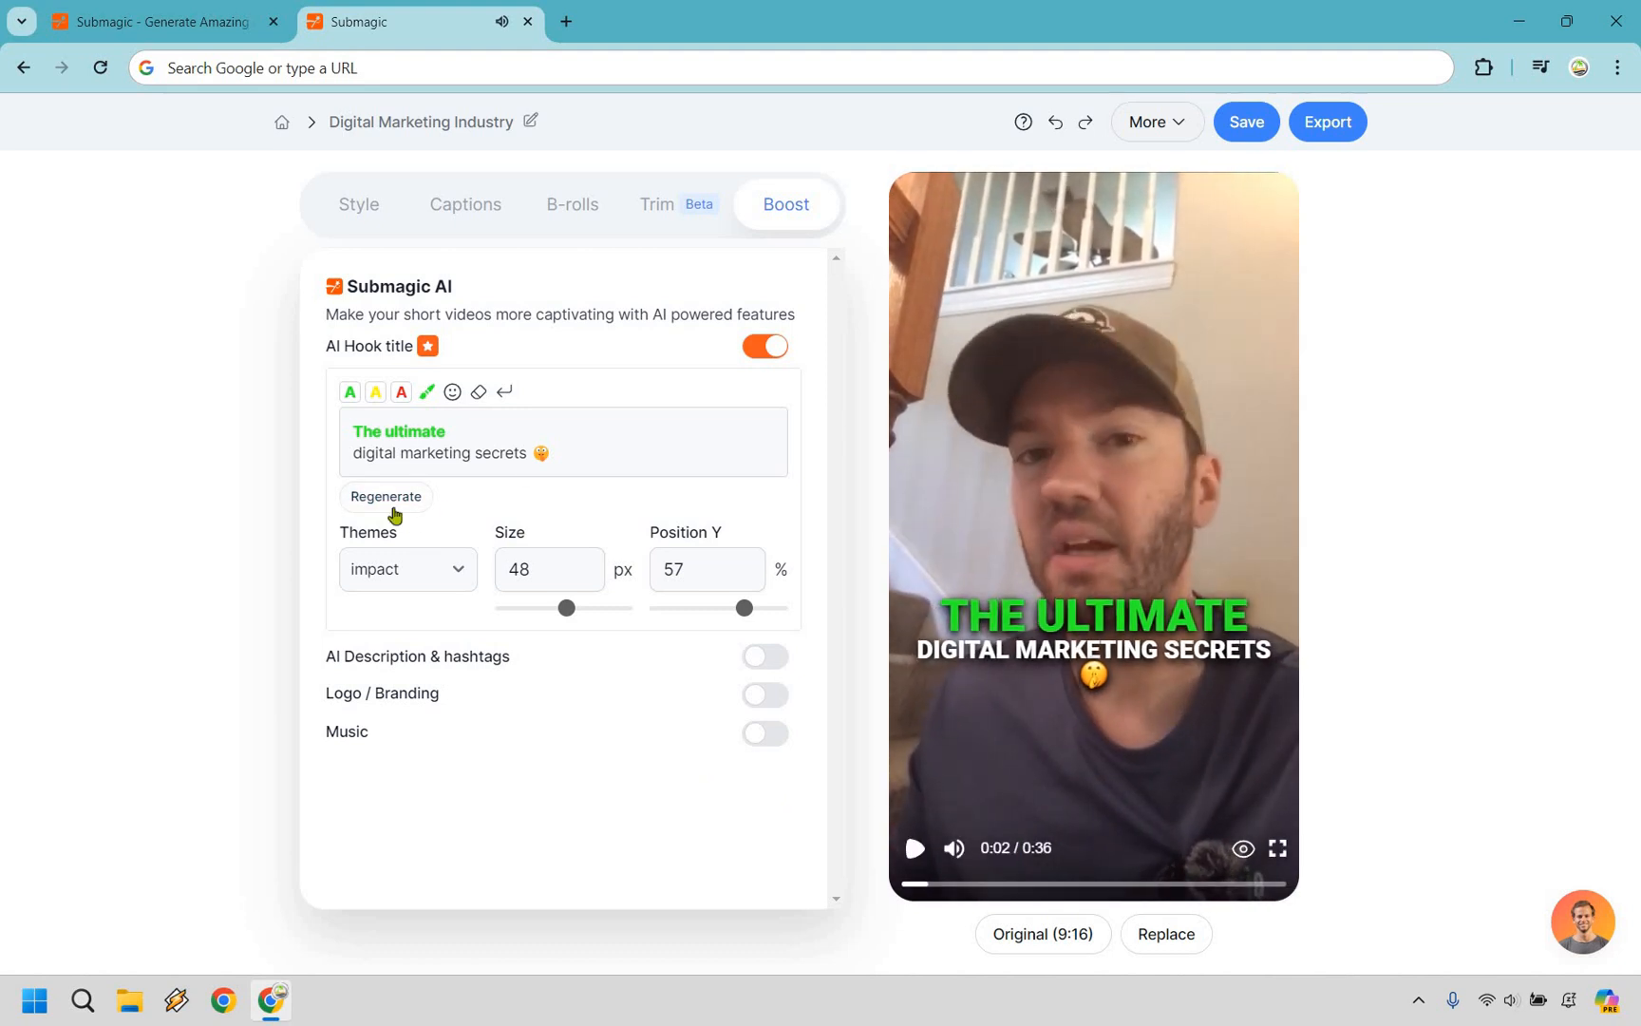
{"action": "left_click", "coordinate": [386, 496]}
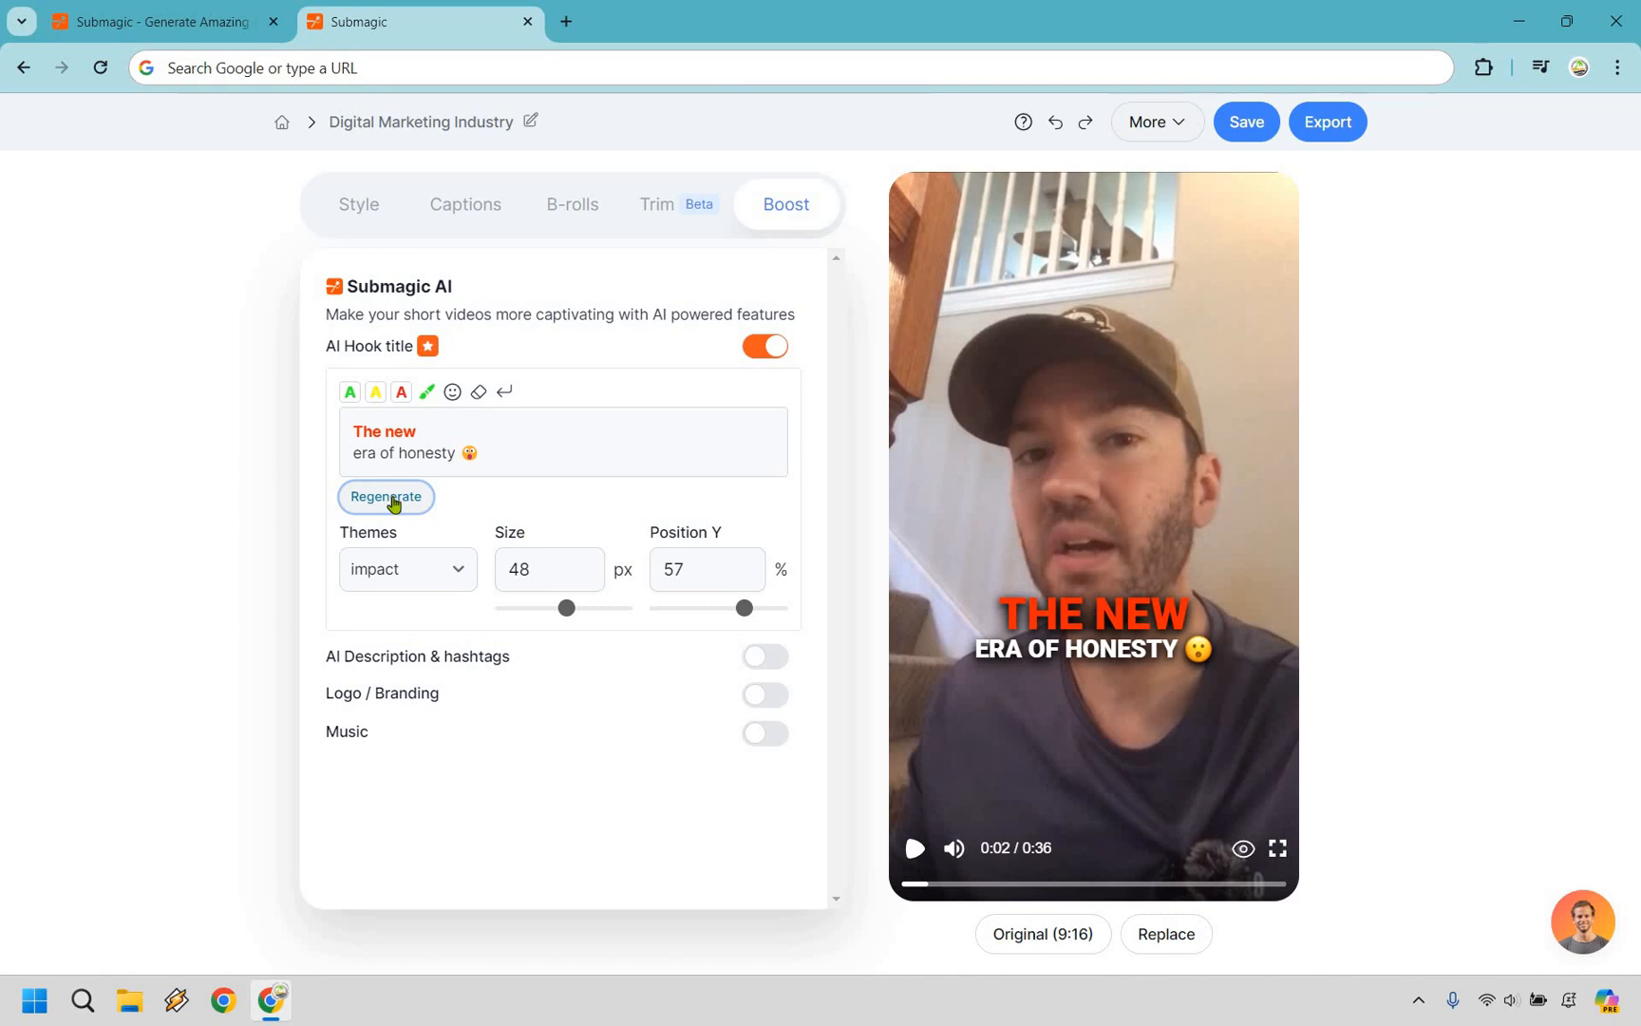
{"action": "left_click", "coordinate": [386, 495]}
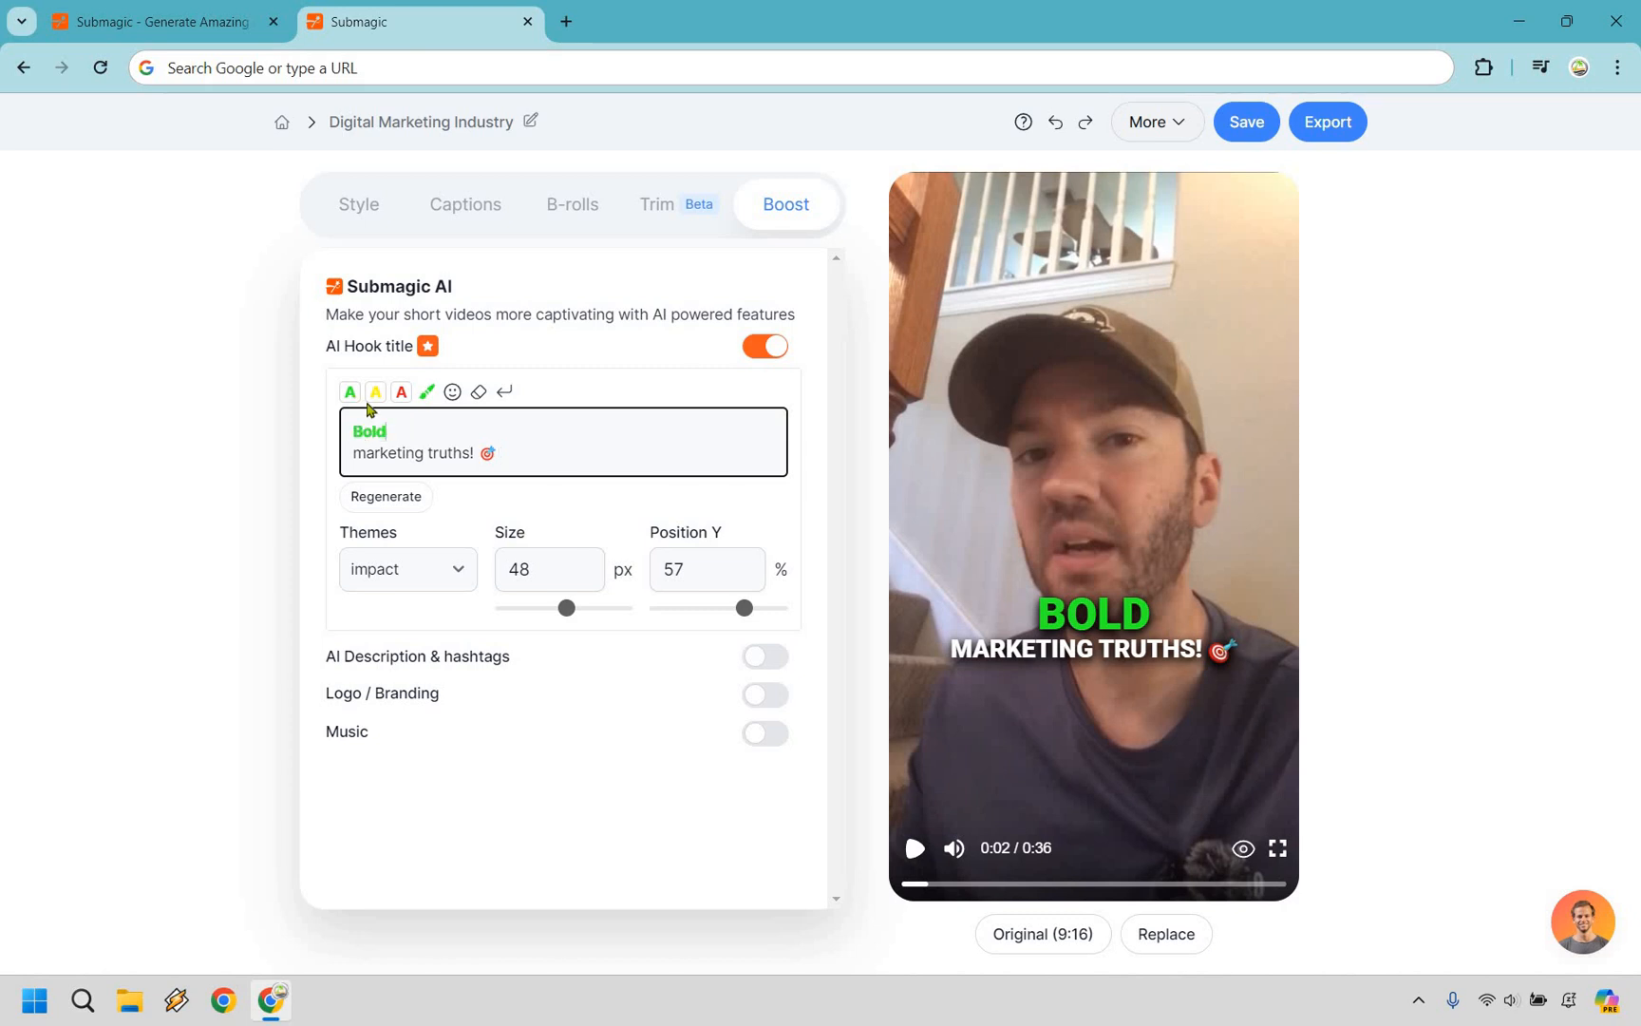
{"action": "left_click", "coordinate": [400, 392]}
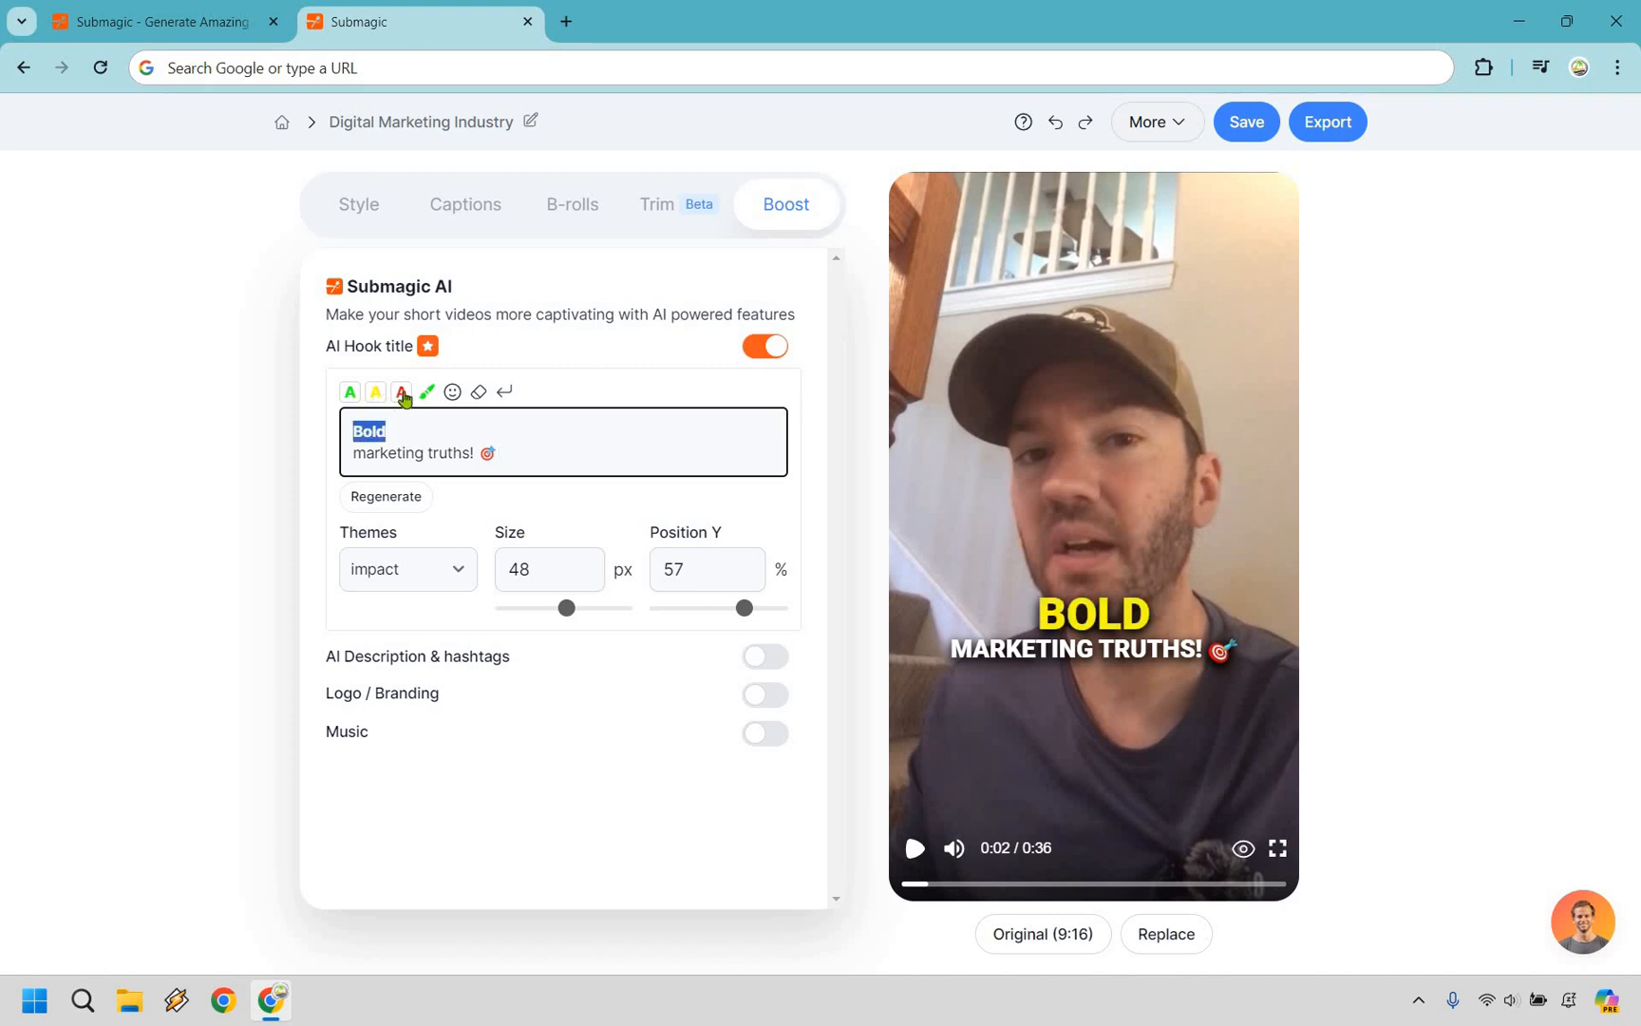
{"action": "left_click", "coordinate": [401, 392]}
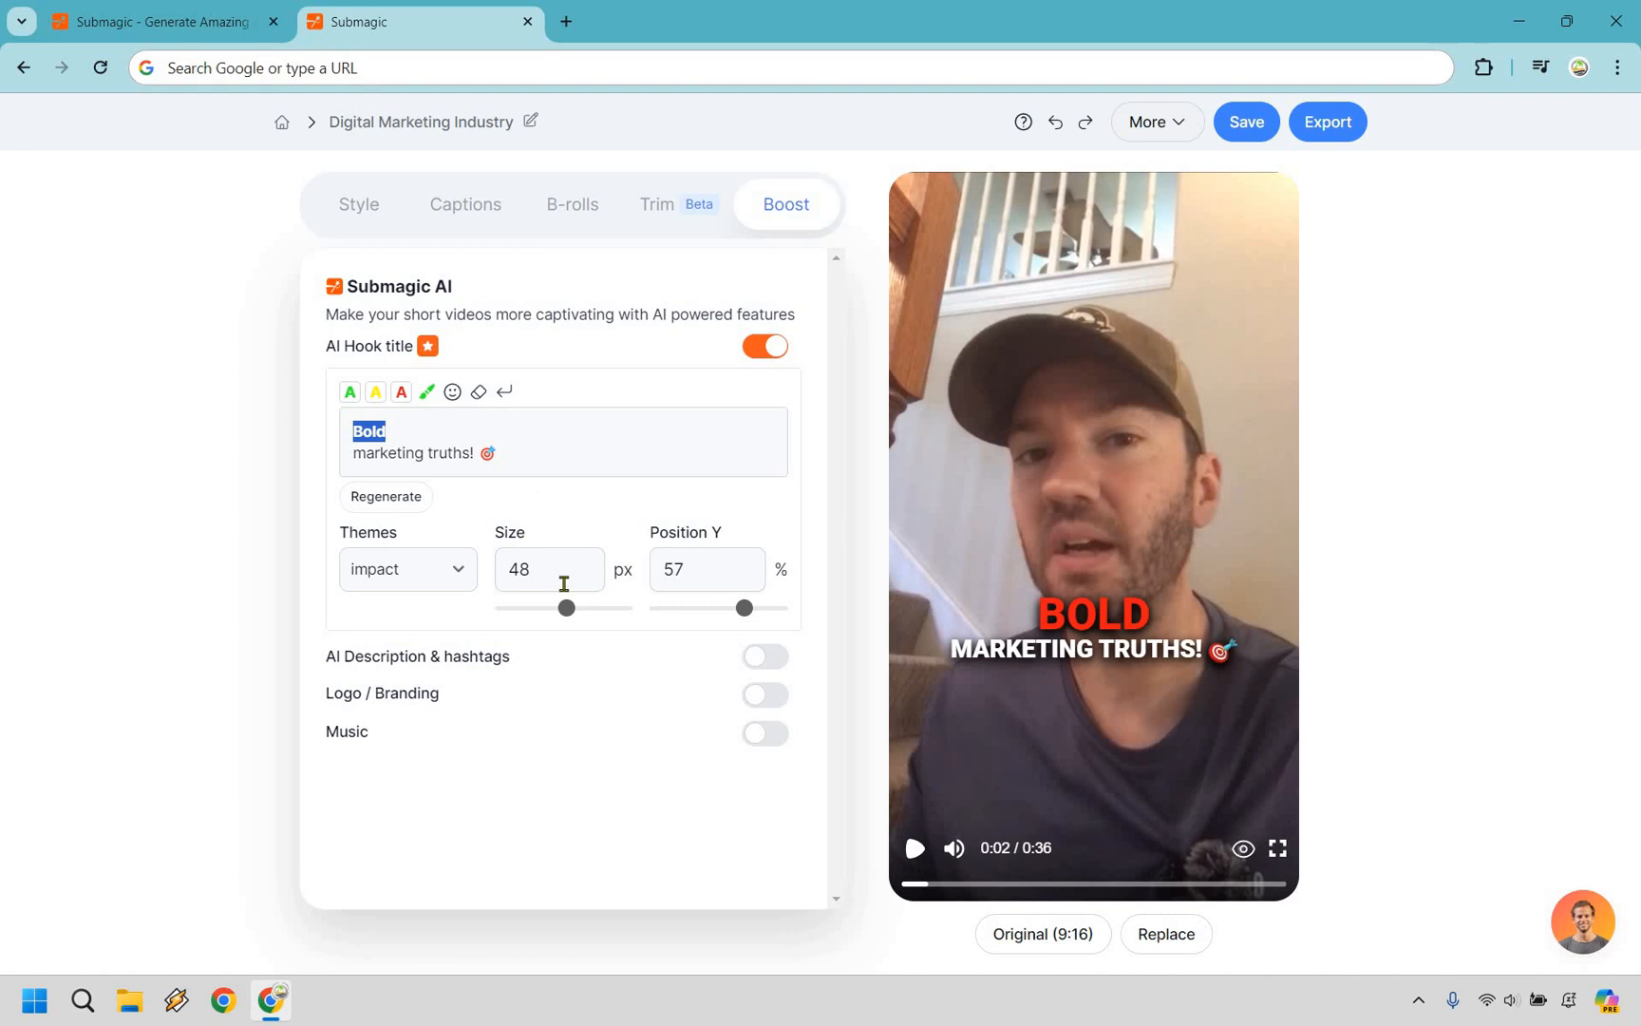
- Enlarge the hook title to 62 px and move it down to 66%
{"action": "left_click_drag", "start_coordinate": [566, 607], "coordinate": [587, 607]}
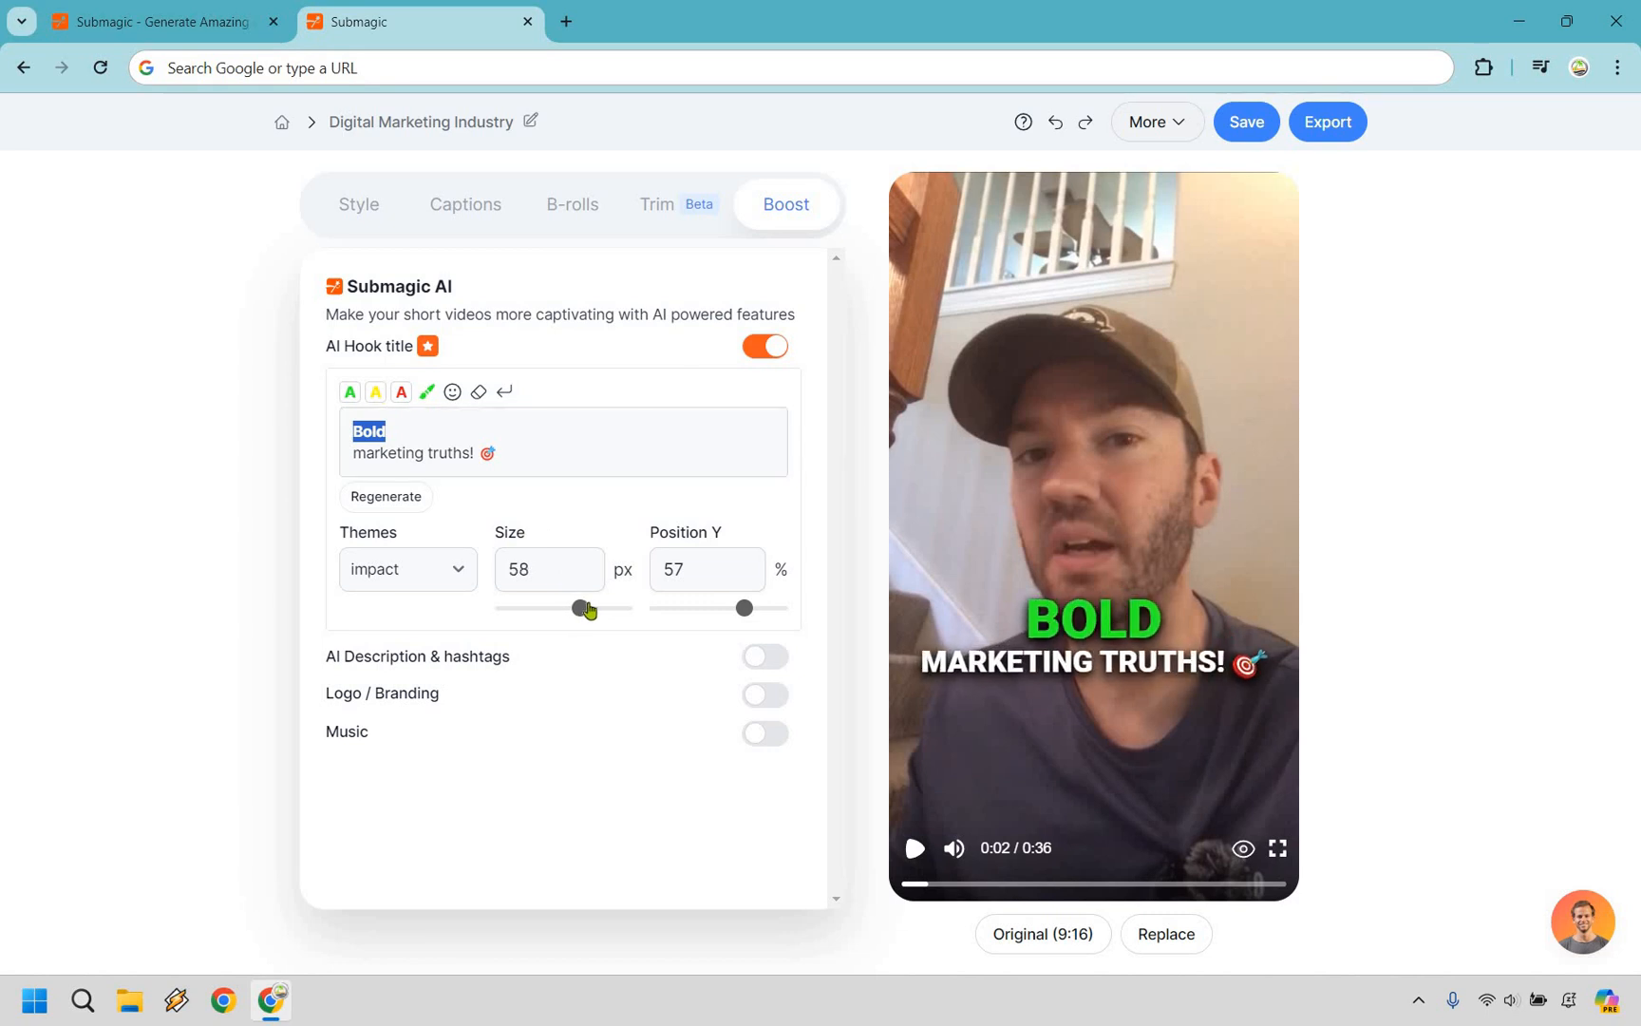
{"action": "left_click_drag", "start_coordinate": [583, 607], "coordinate": [585, 608]}
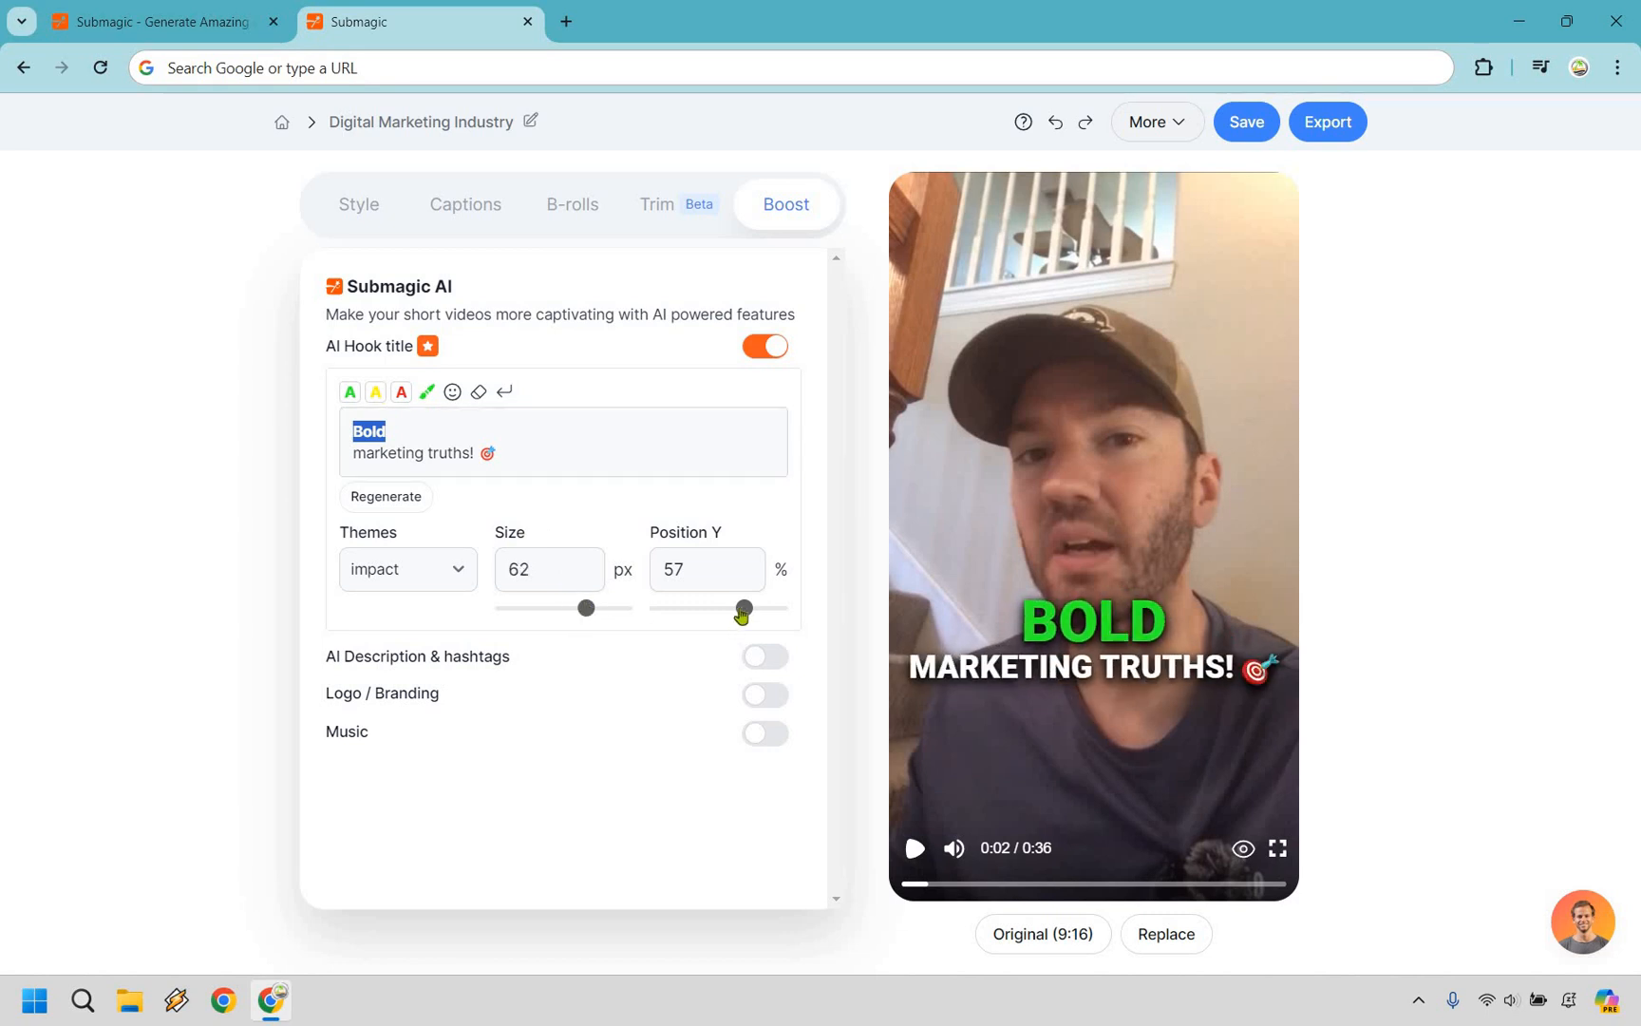
{"action": "left_click_drag", "start_coordinate": [743, 608], "coordinate": [759, 608]}
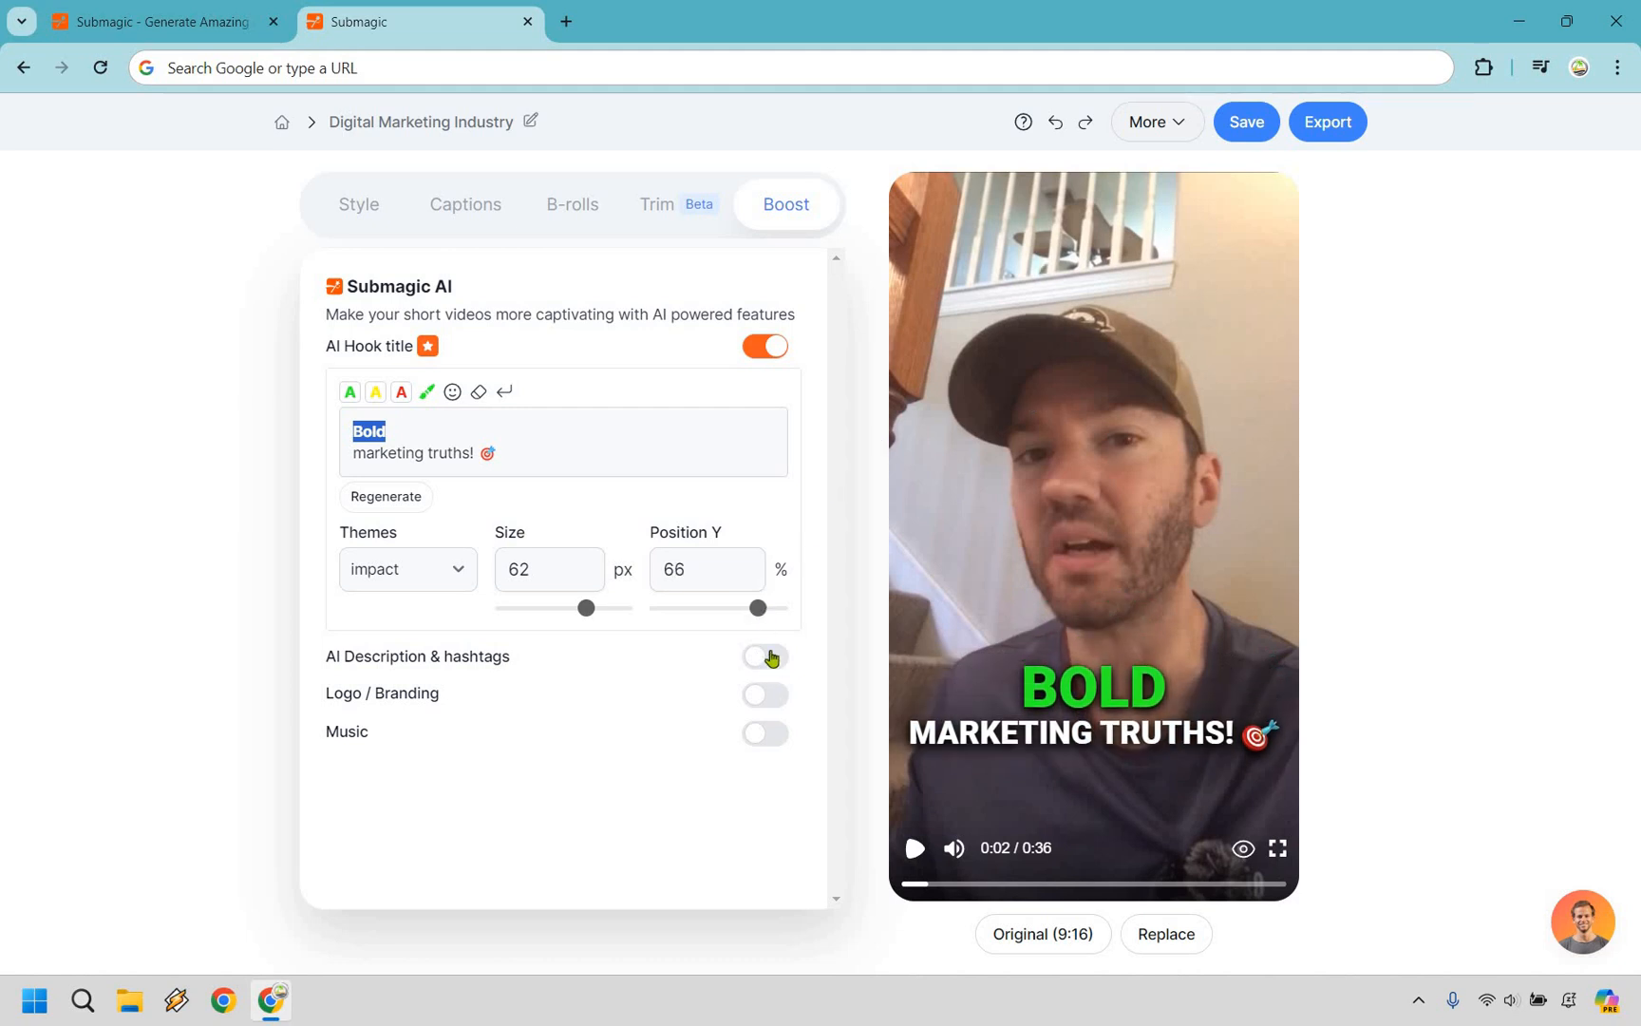
- Enable AI Description & hashtags and save the project
{"action": "left_click", "coordinate": [764, 656]}
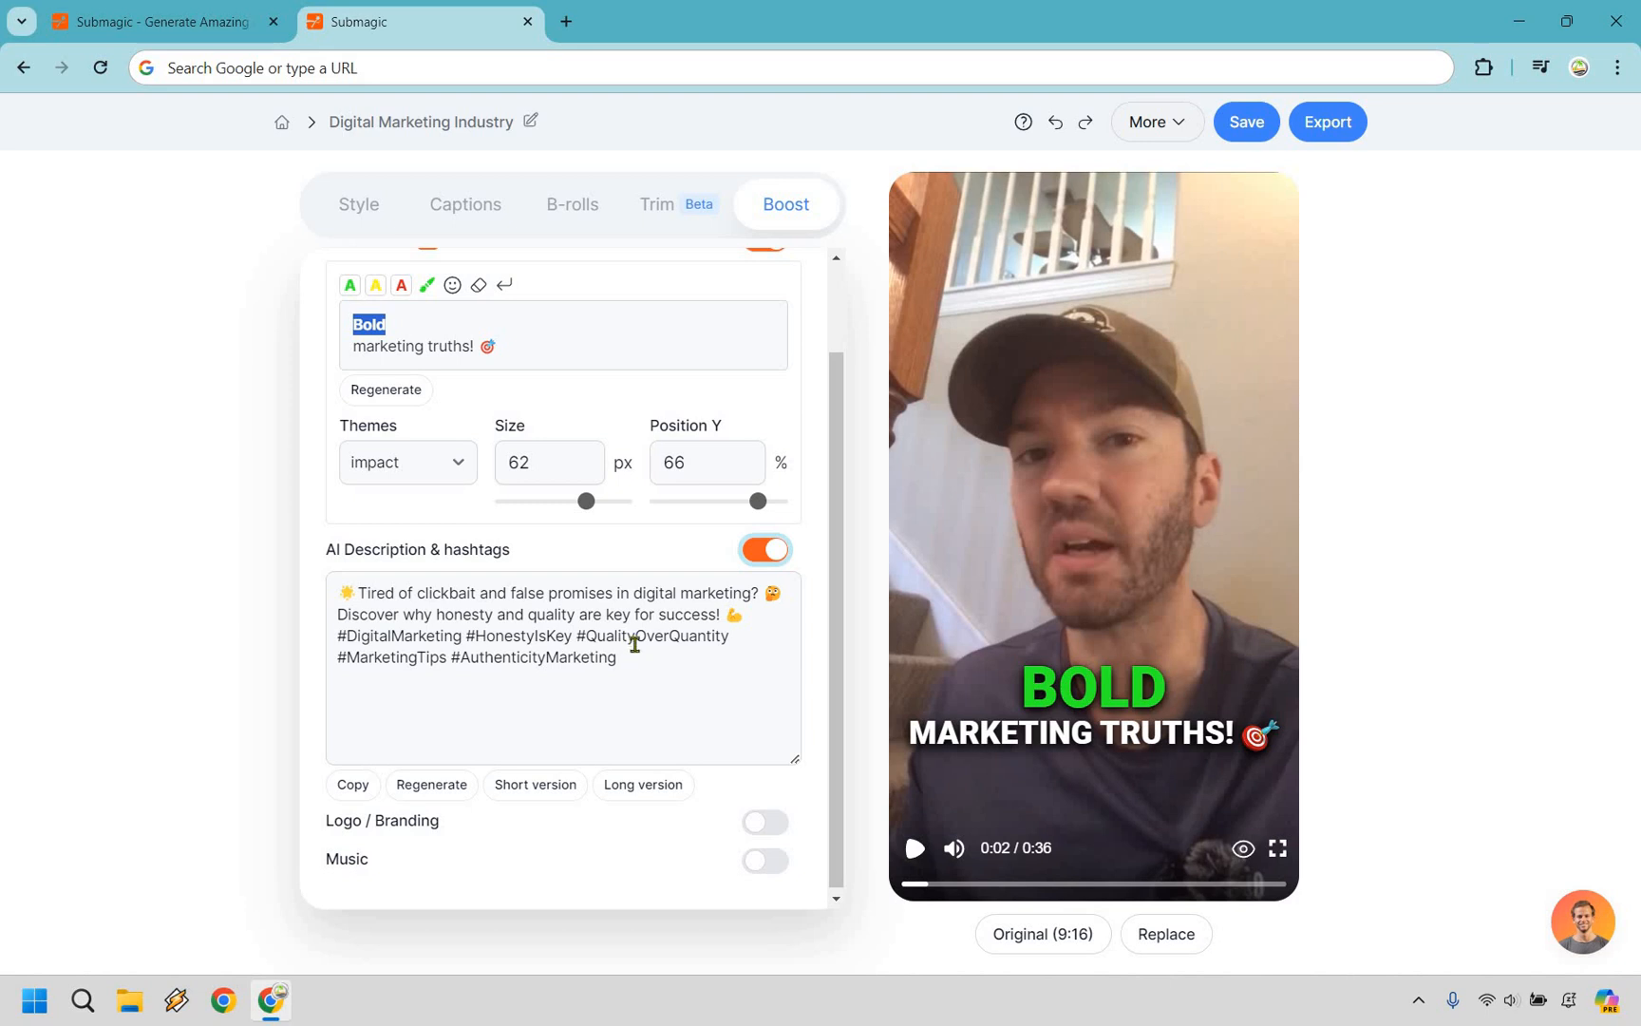
{"action": "mouse_move", "coordinate": [1596, 478]}
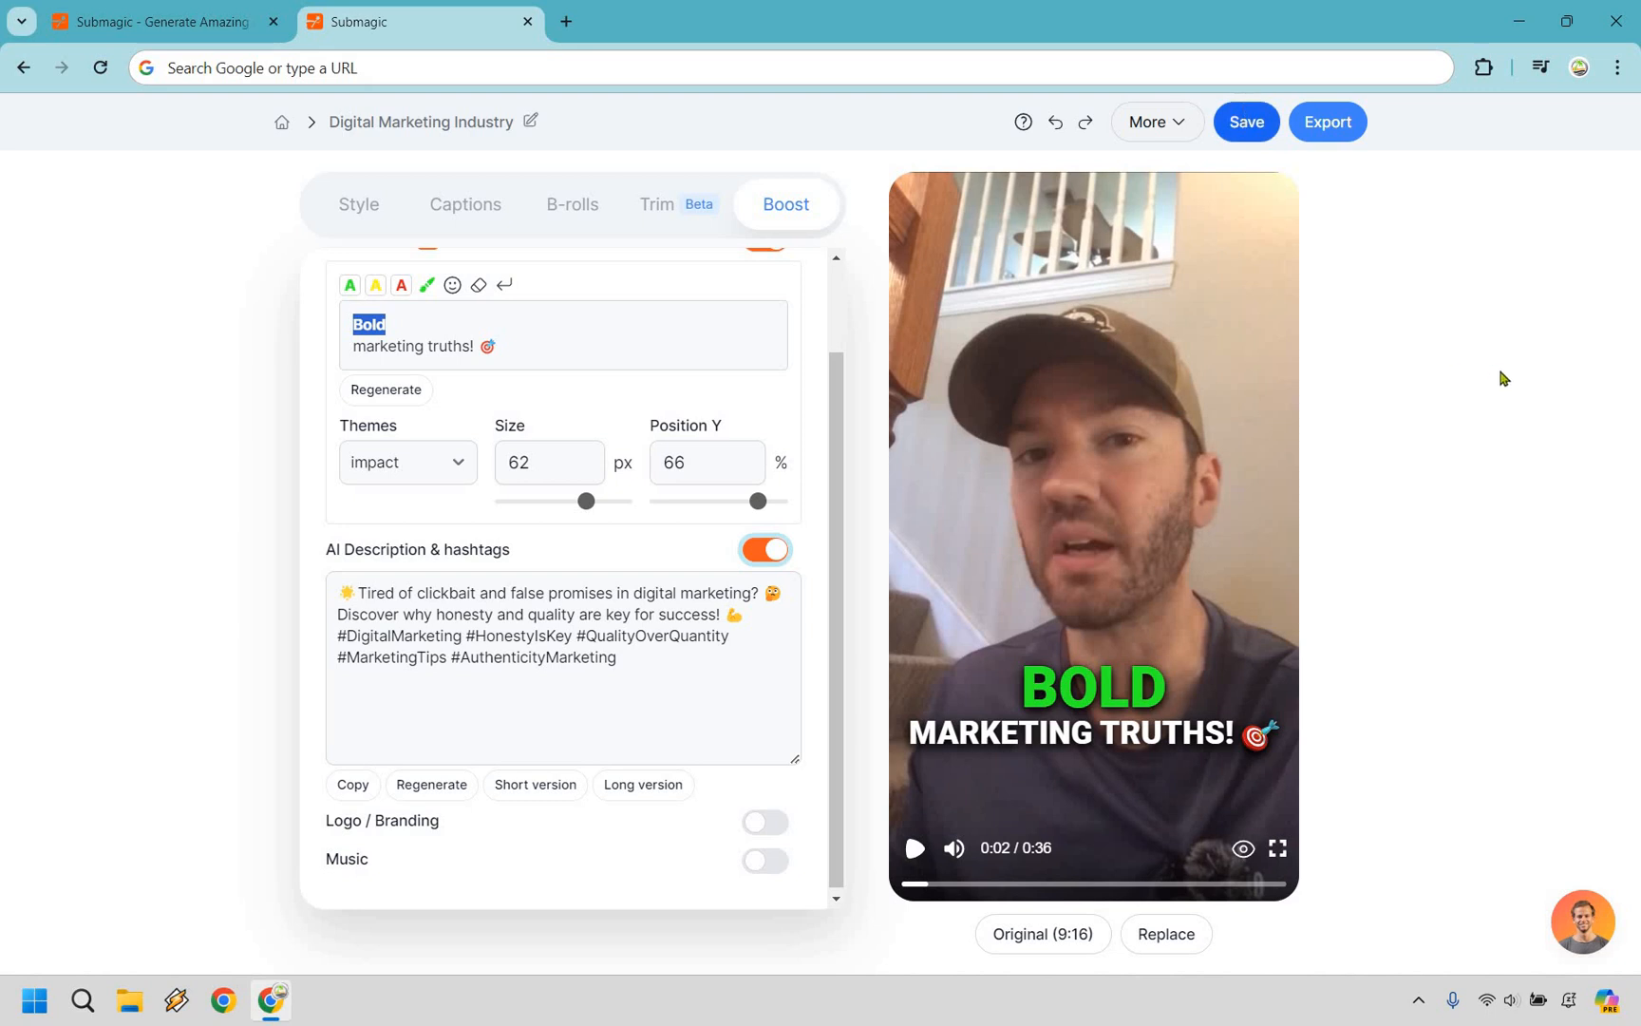
{"action": "left_click", "coordinate": [1245, 122]}
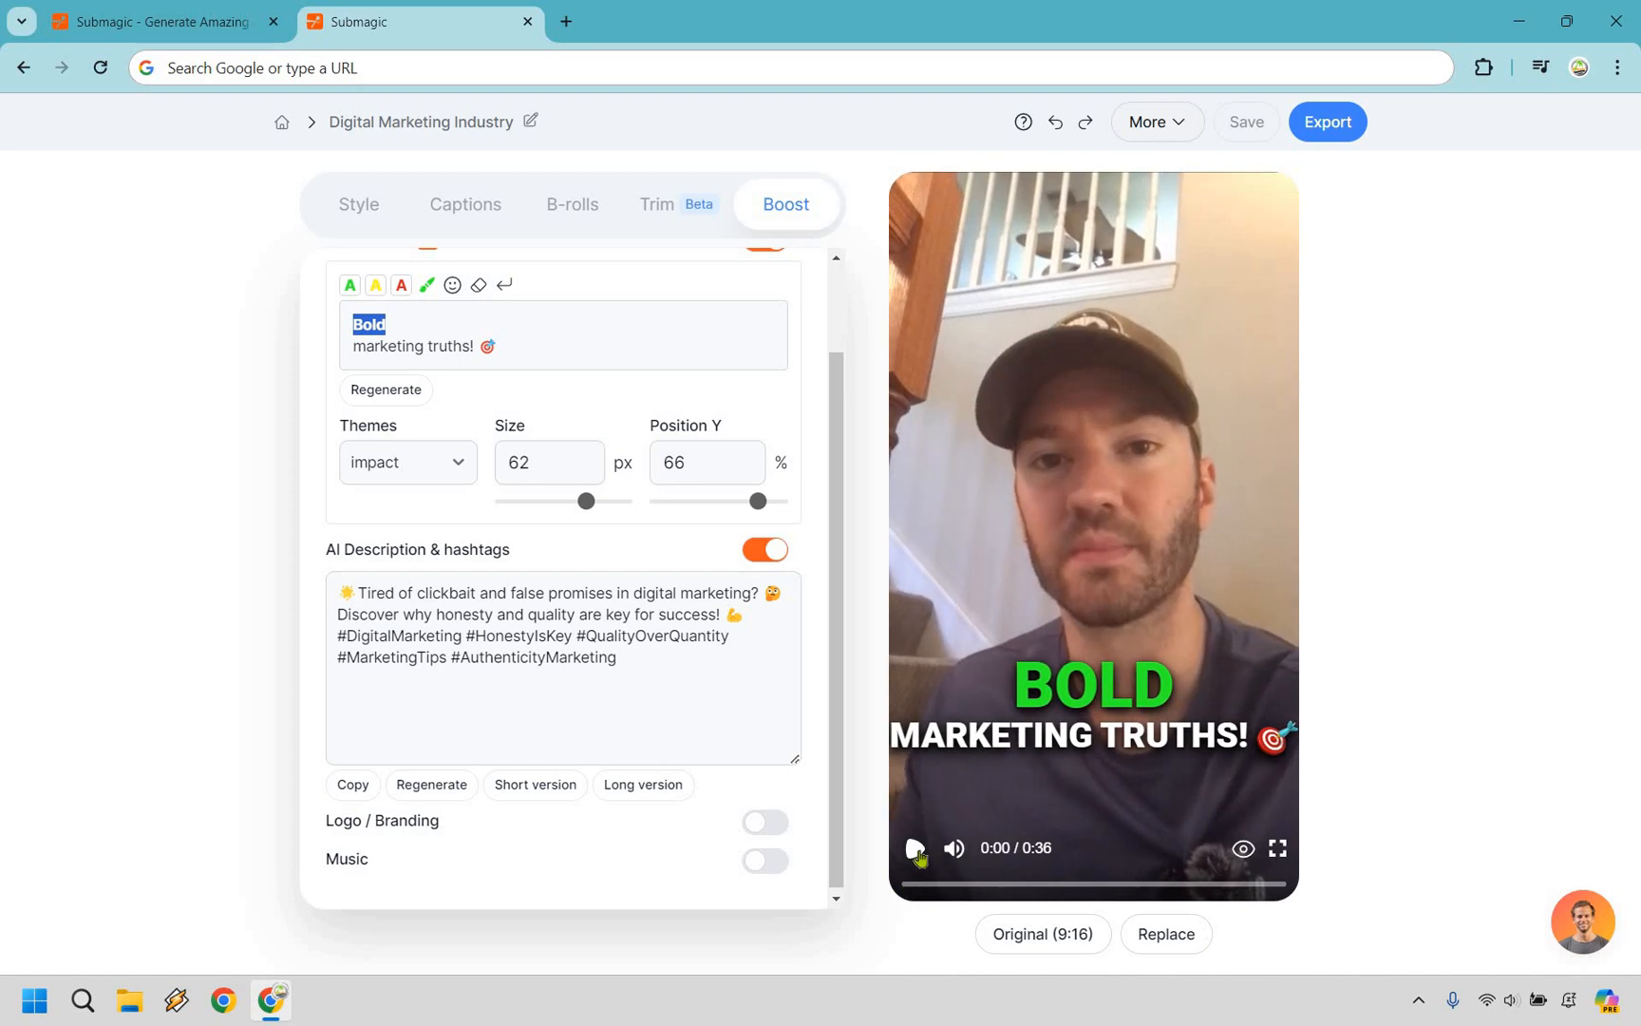
{"action": "left_click", "coordinate": [913, 848]}
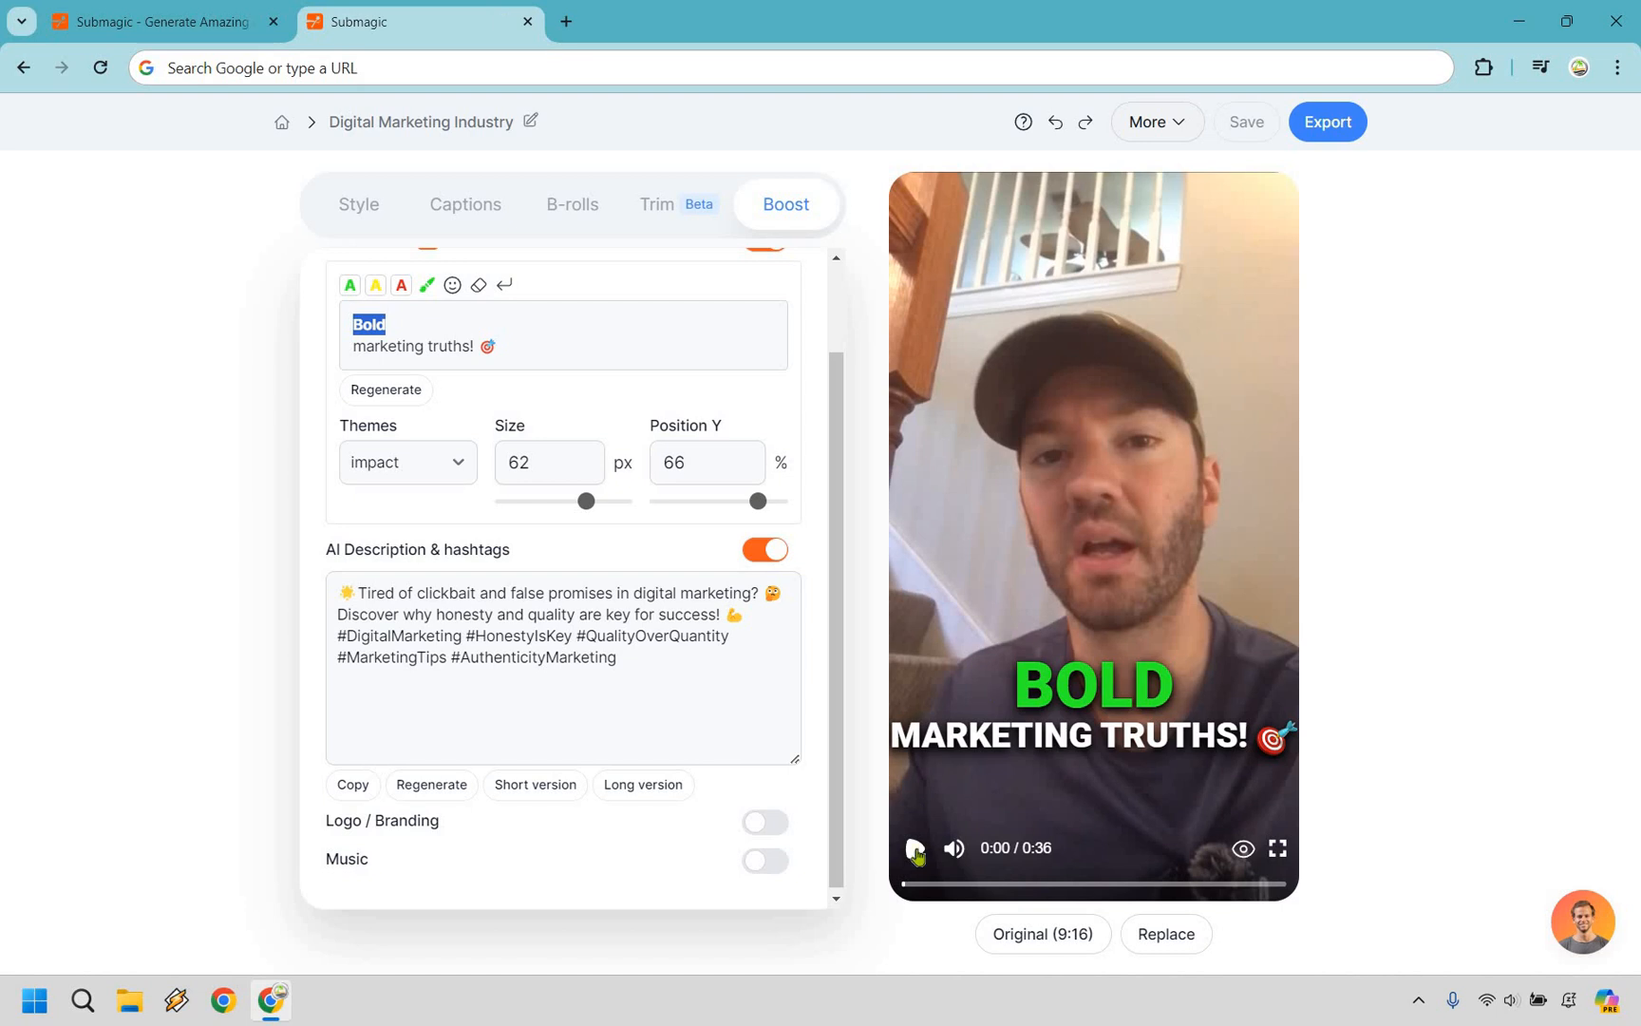
{"action": "left_click", "coordinate": [913, 849]}
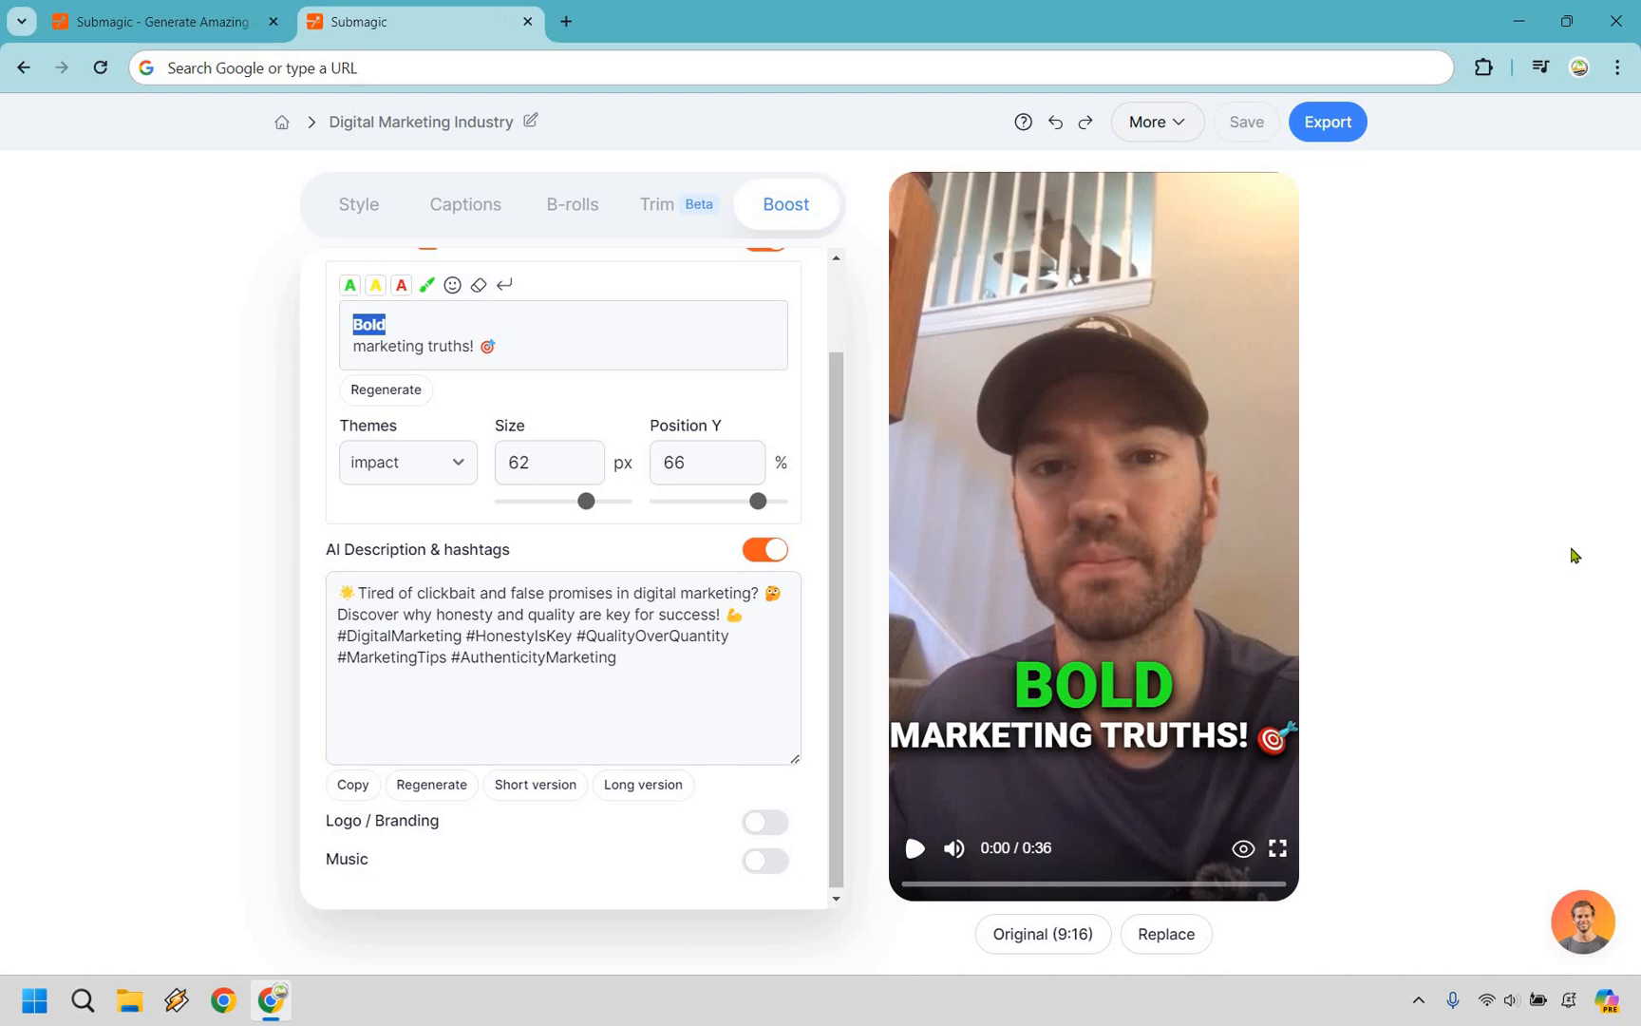
{"action": "mouse_move", "coordinate": [1339, 143]}
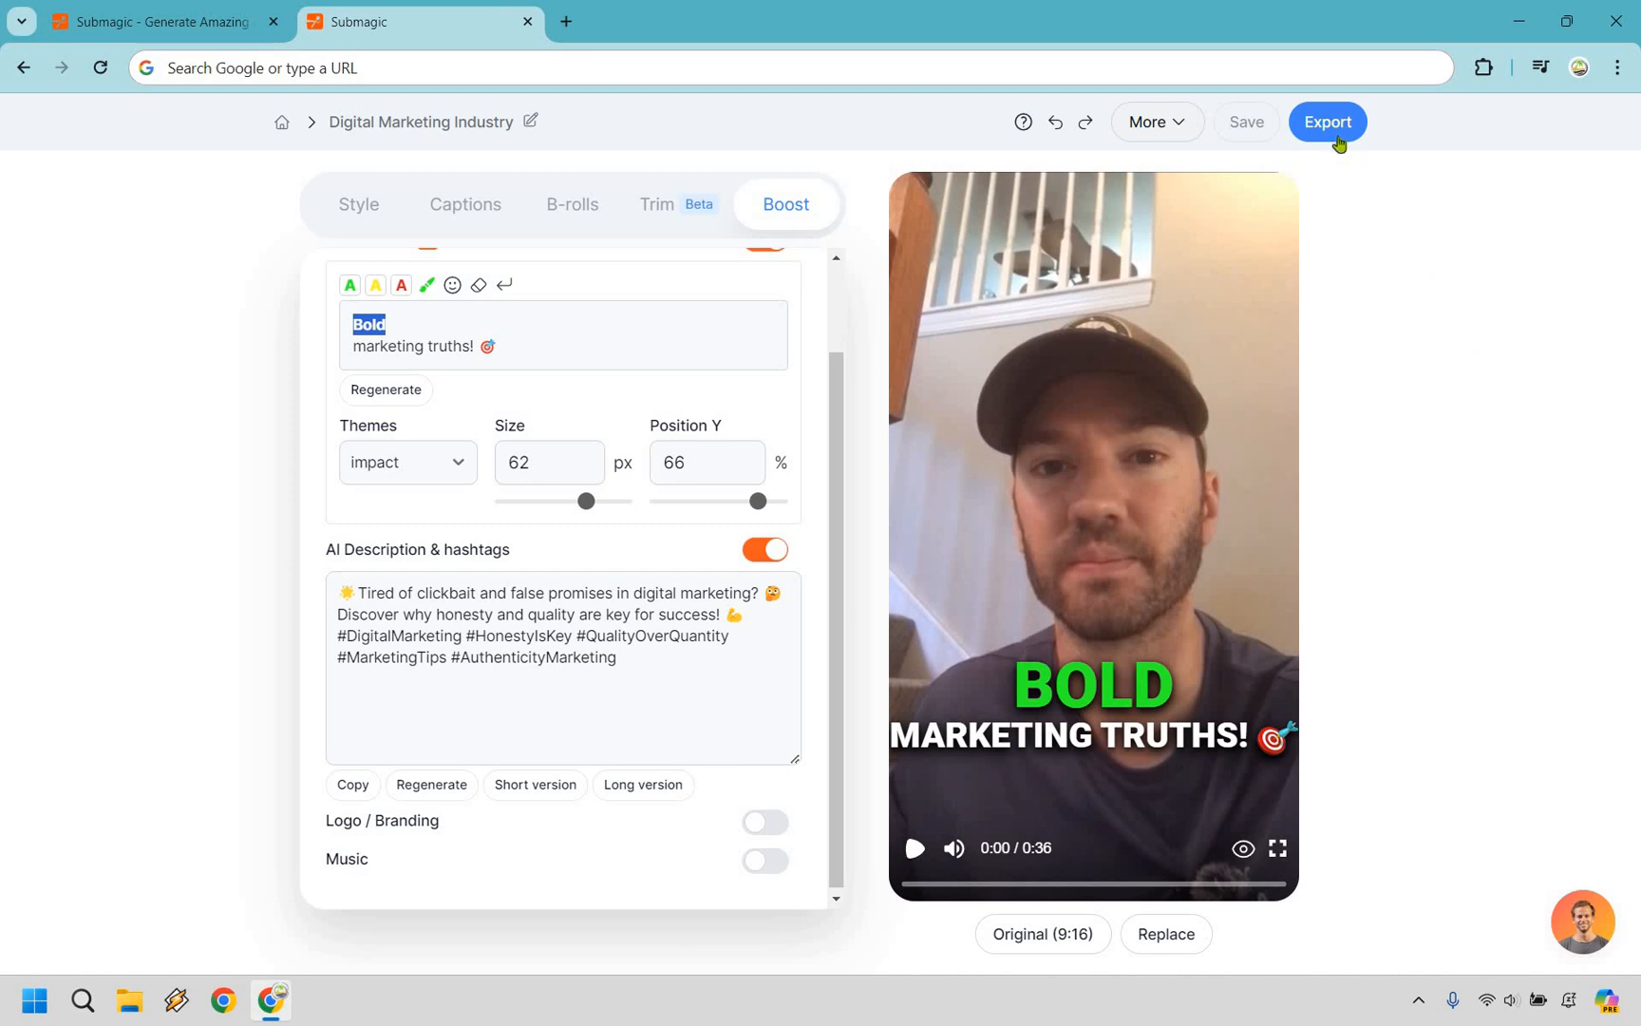
{"action": "mouse_move", "coordinate": [1502, 399]}
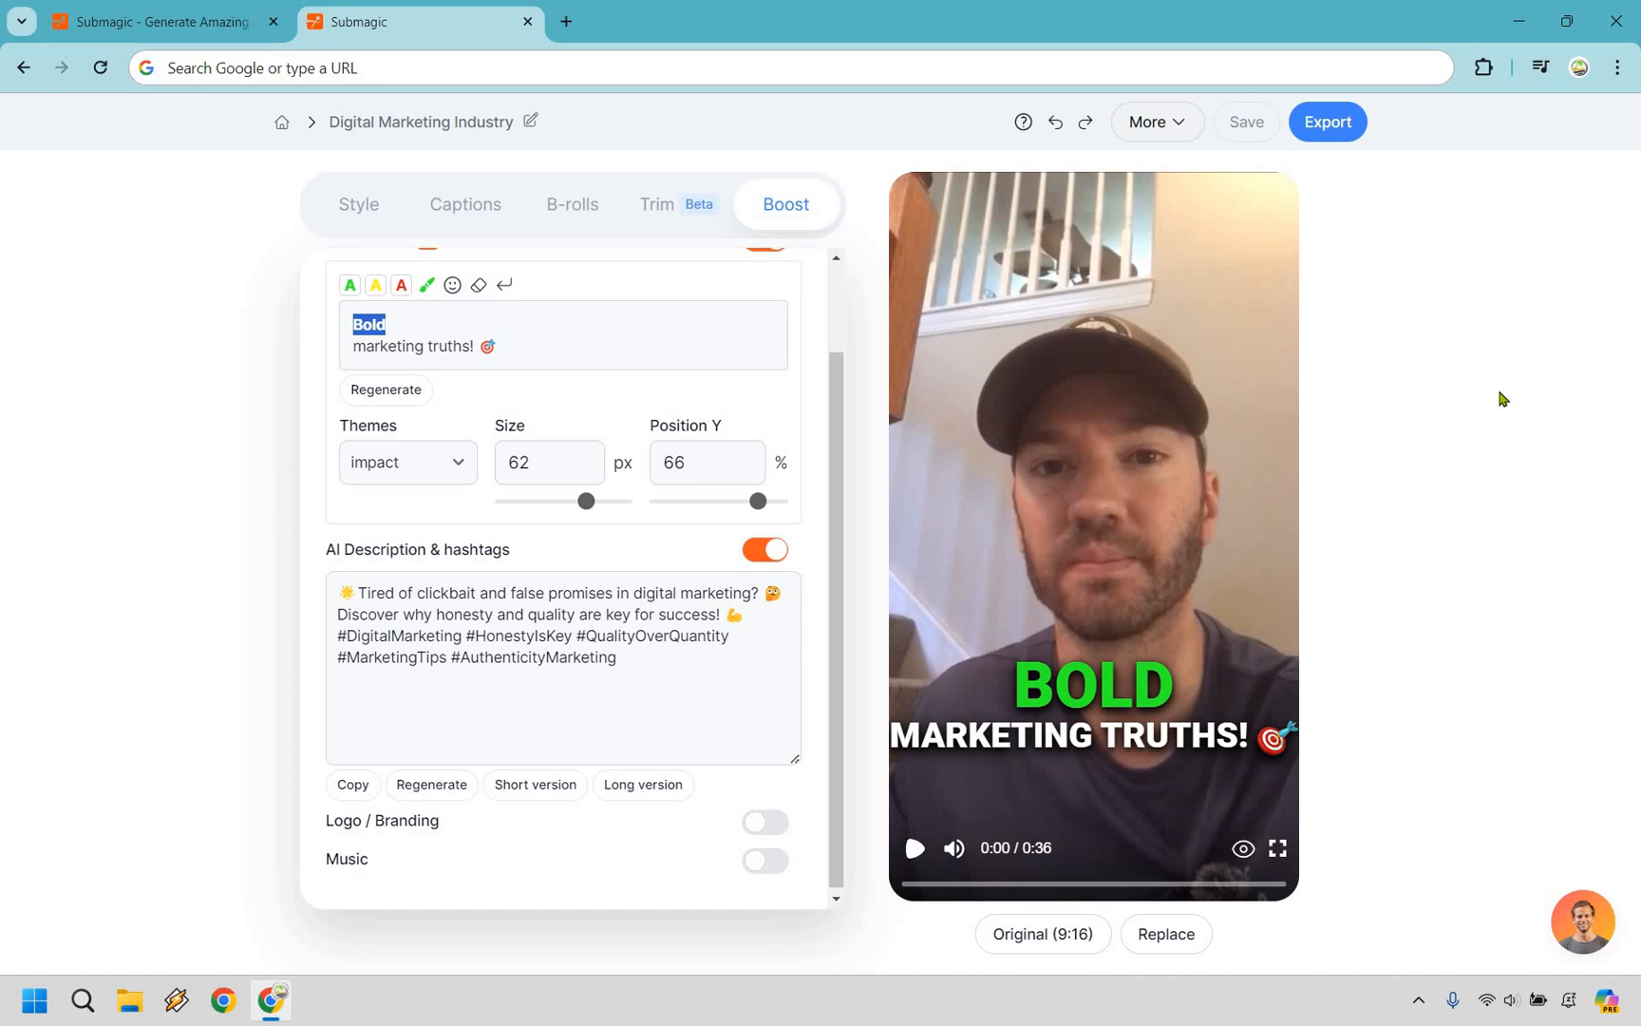
{"action": "mouse_move", "coordinate": [645, 168]}
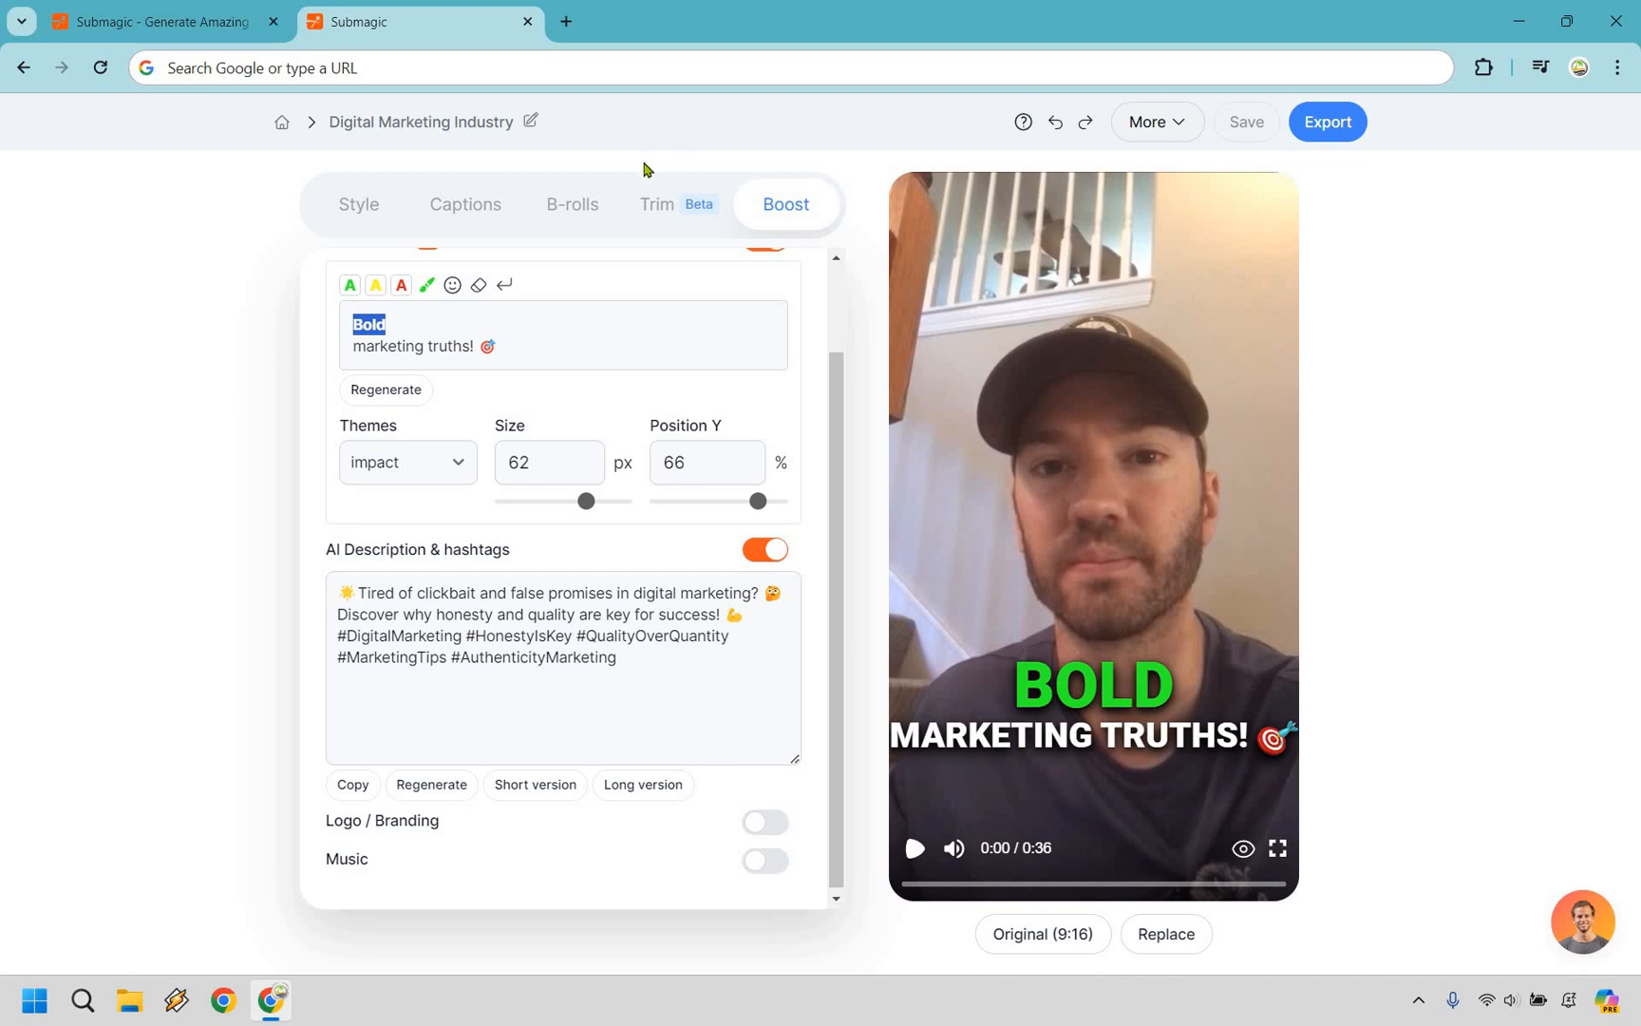
{"action": "mouse_move", "coordinate": [1435, 346]}
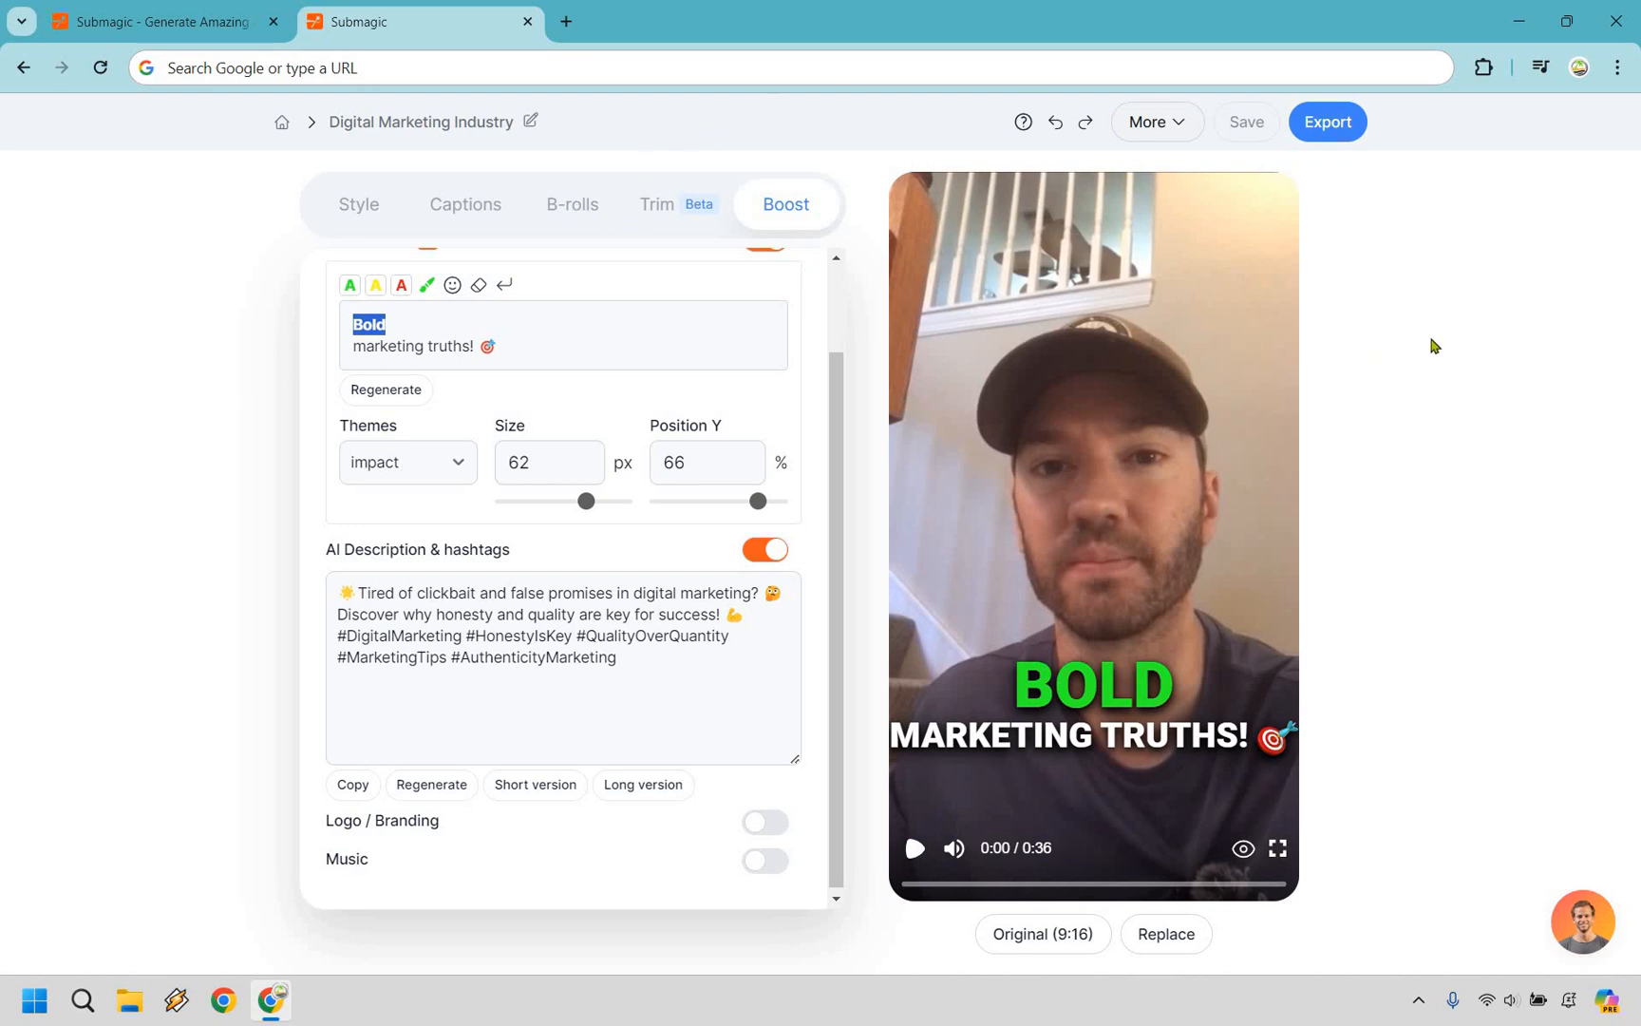
{"action": "mouse_move", "coordinate": [1459, 351]}
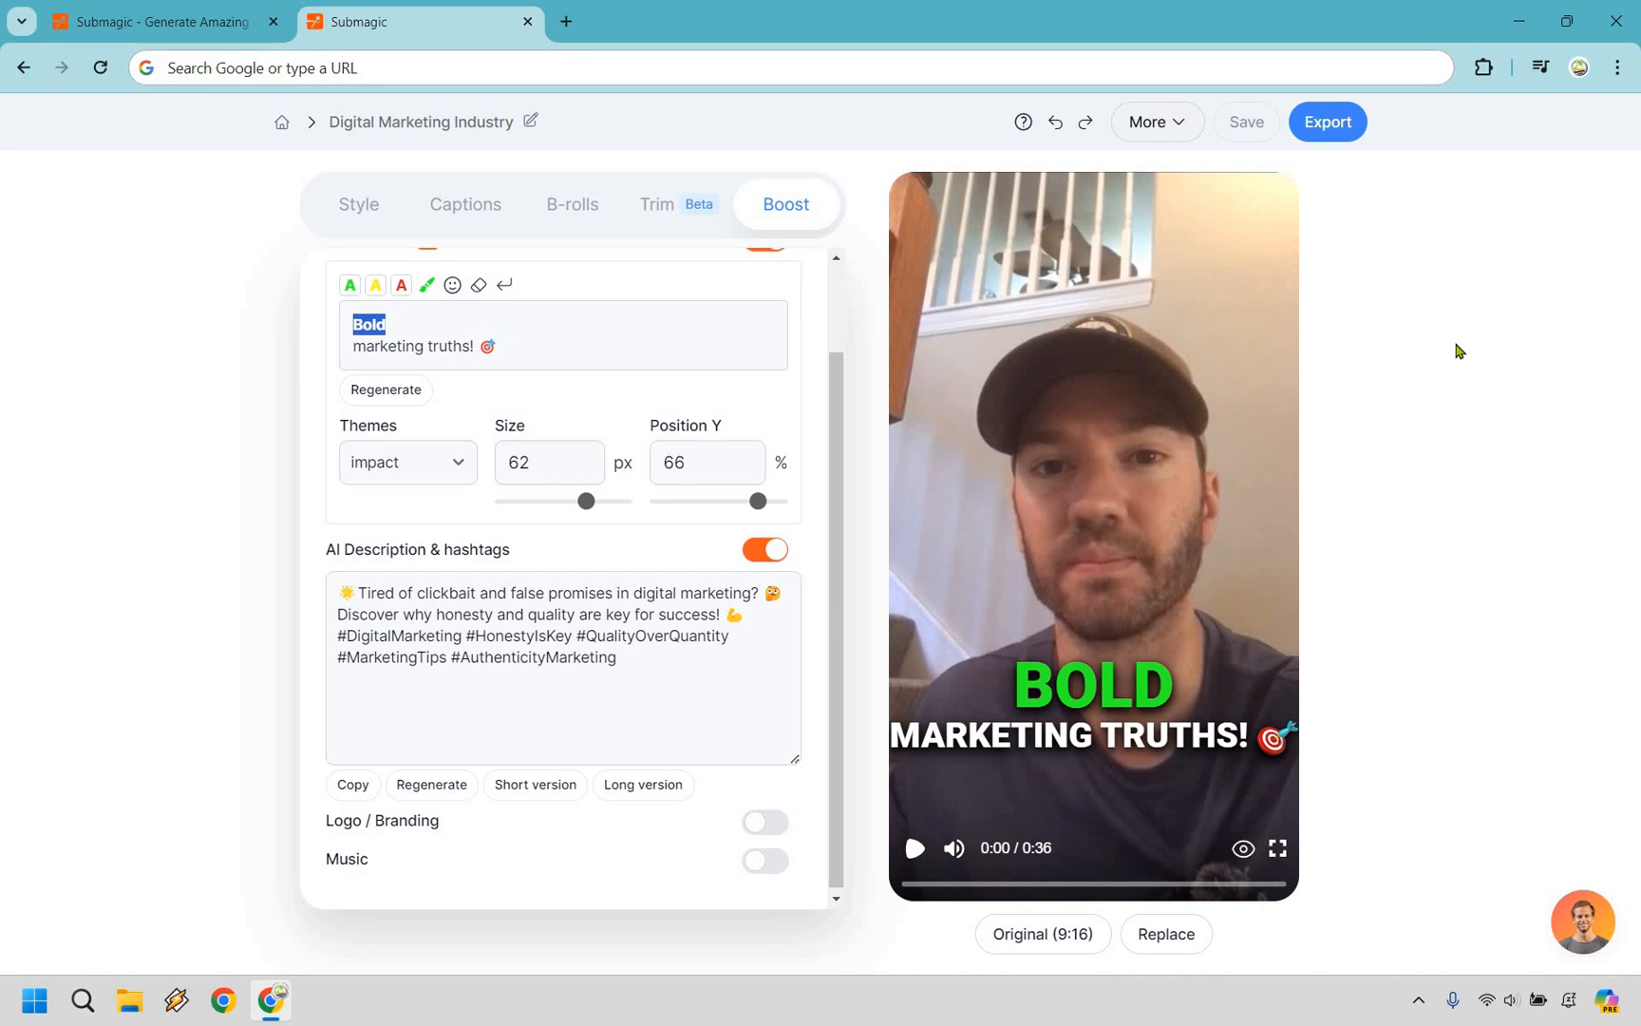